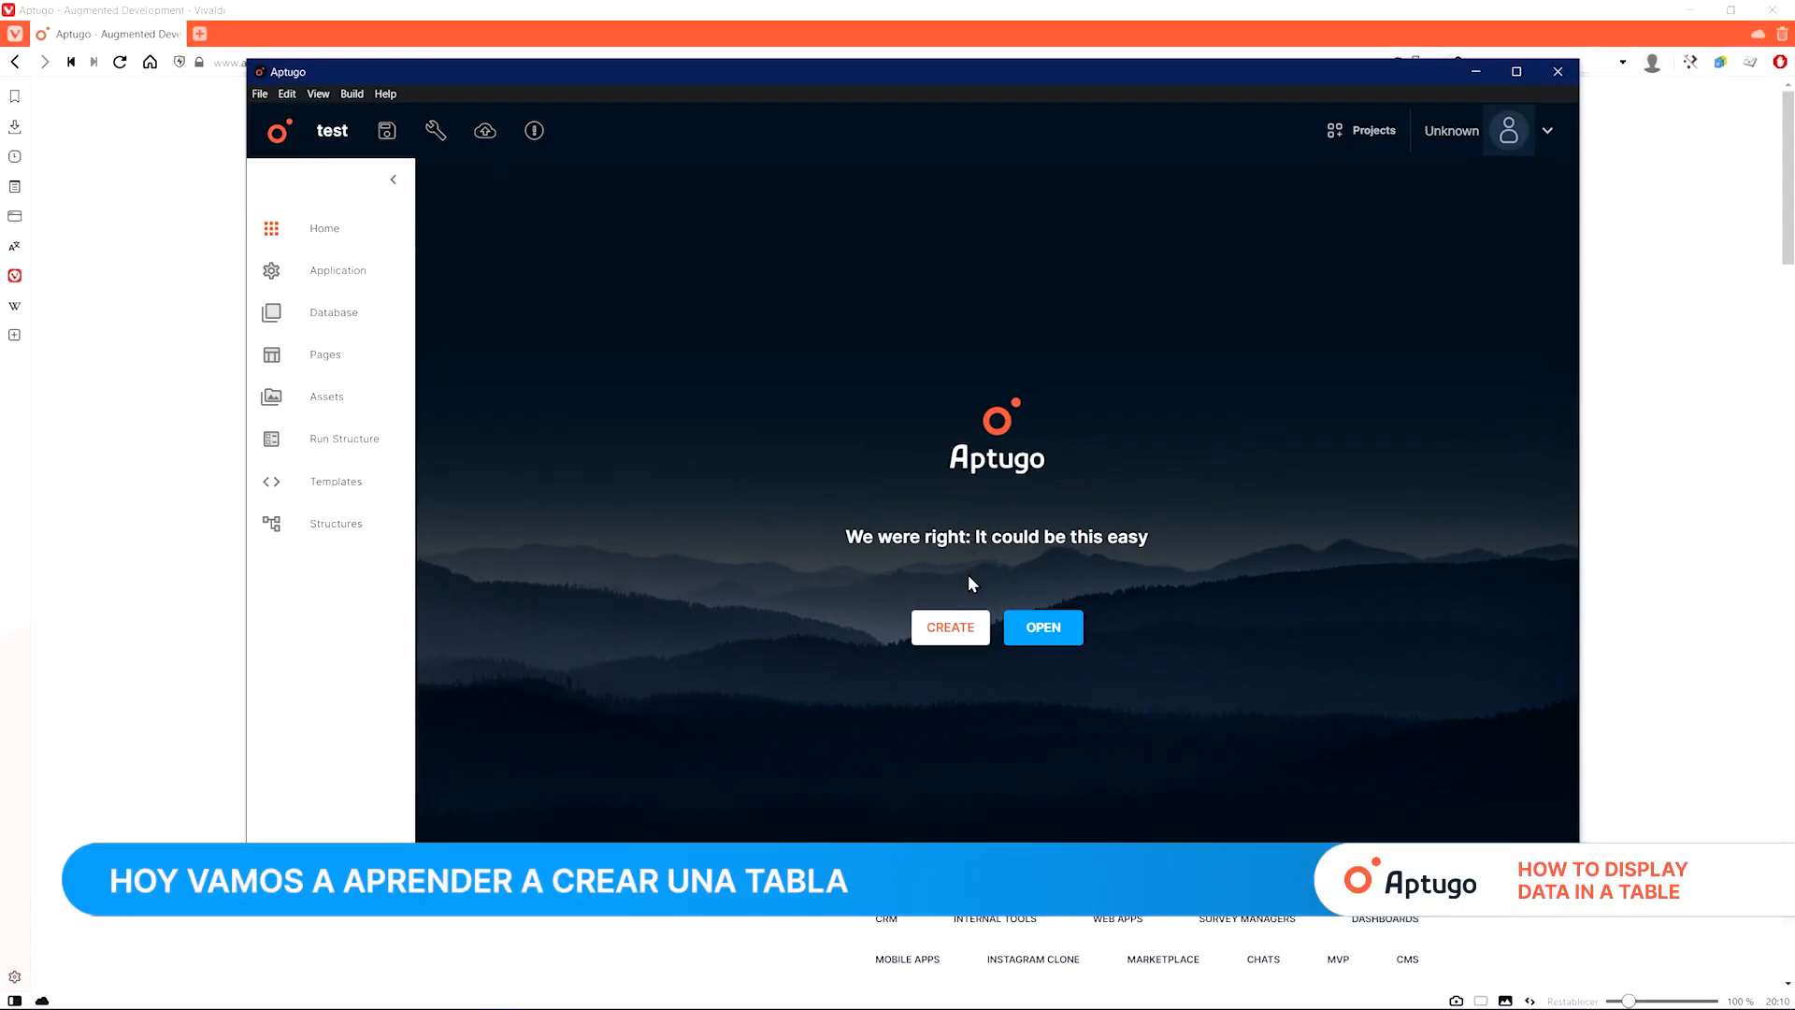
Step: Create a new empty application named Stock
left_click(949, 628)
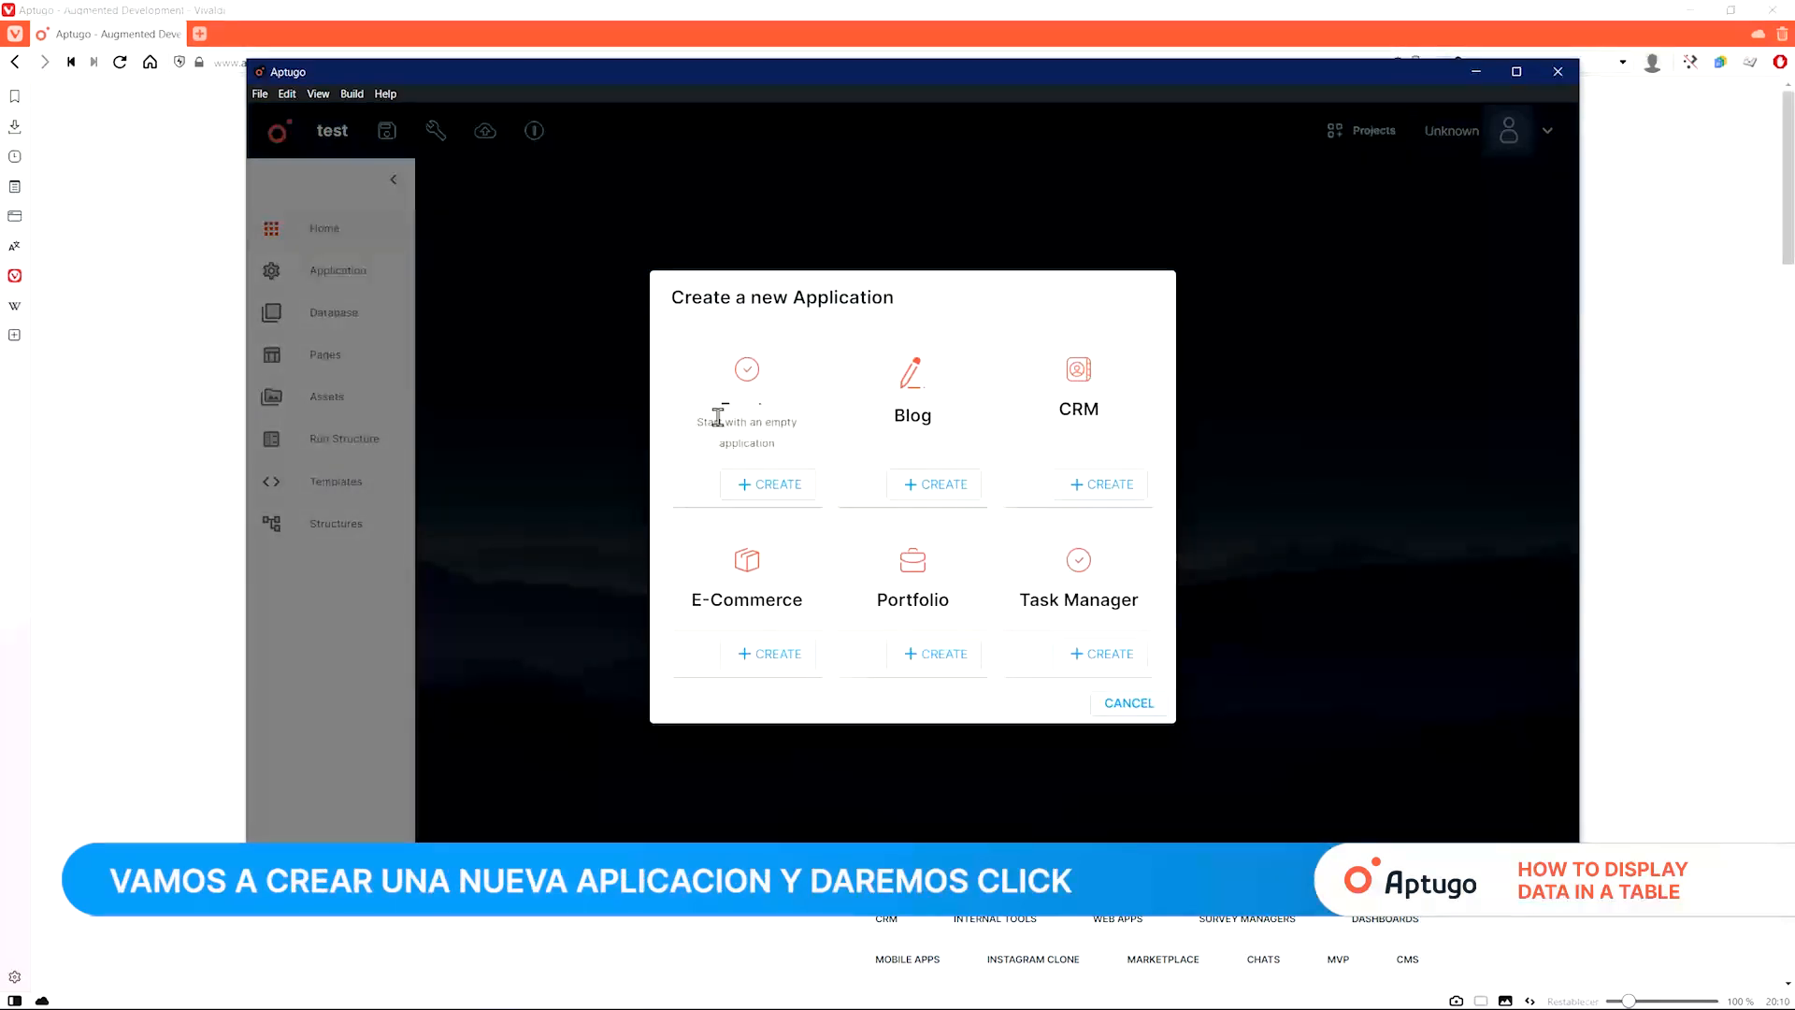
left_click(768, 484)
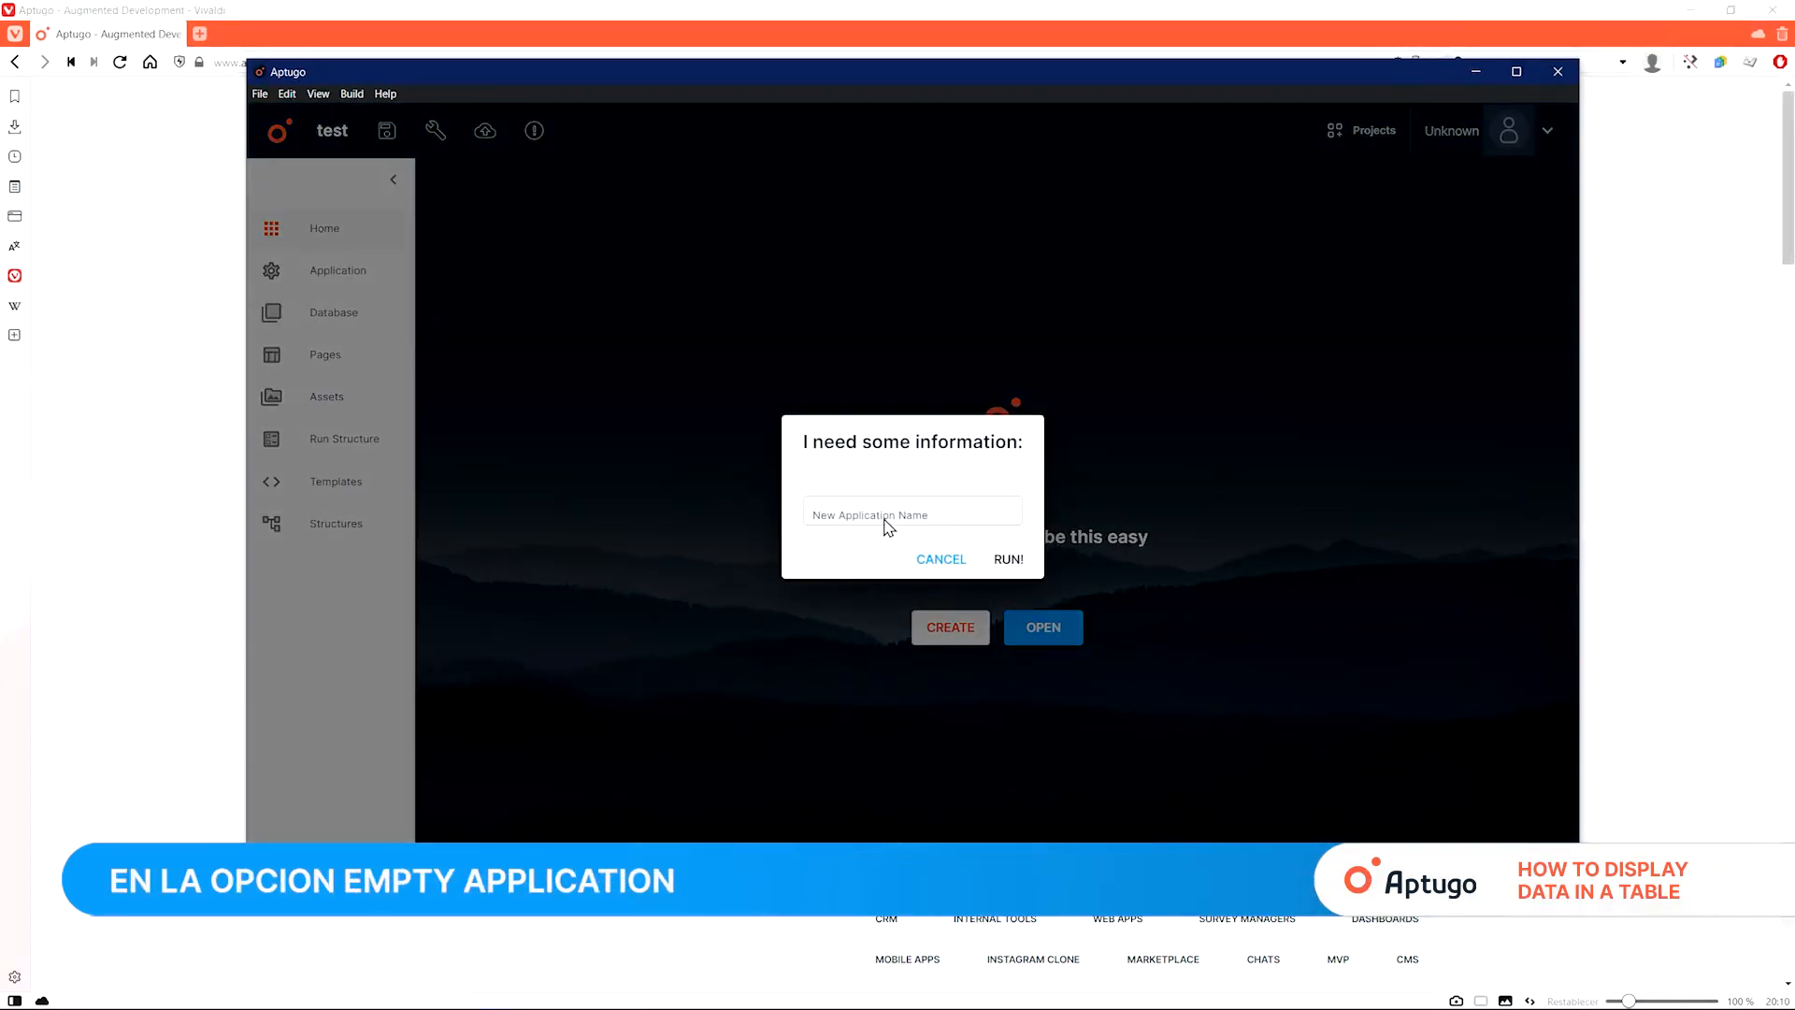
left_click(909, 513)
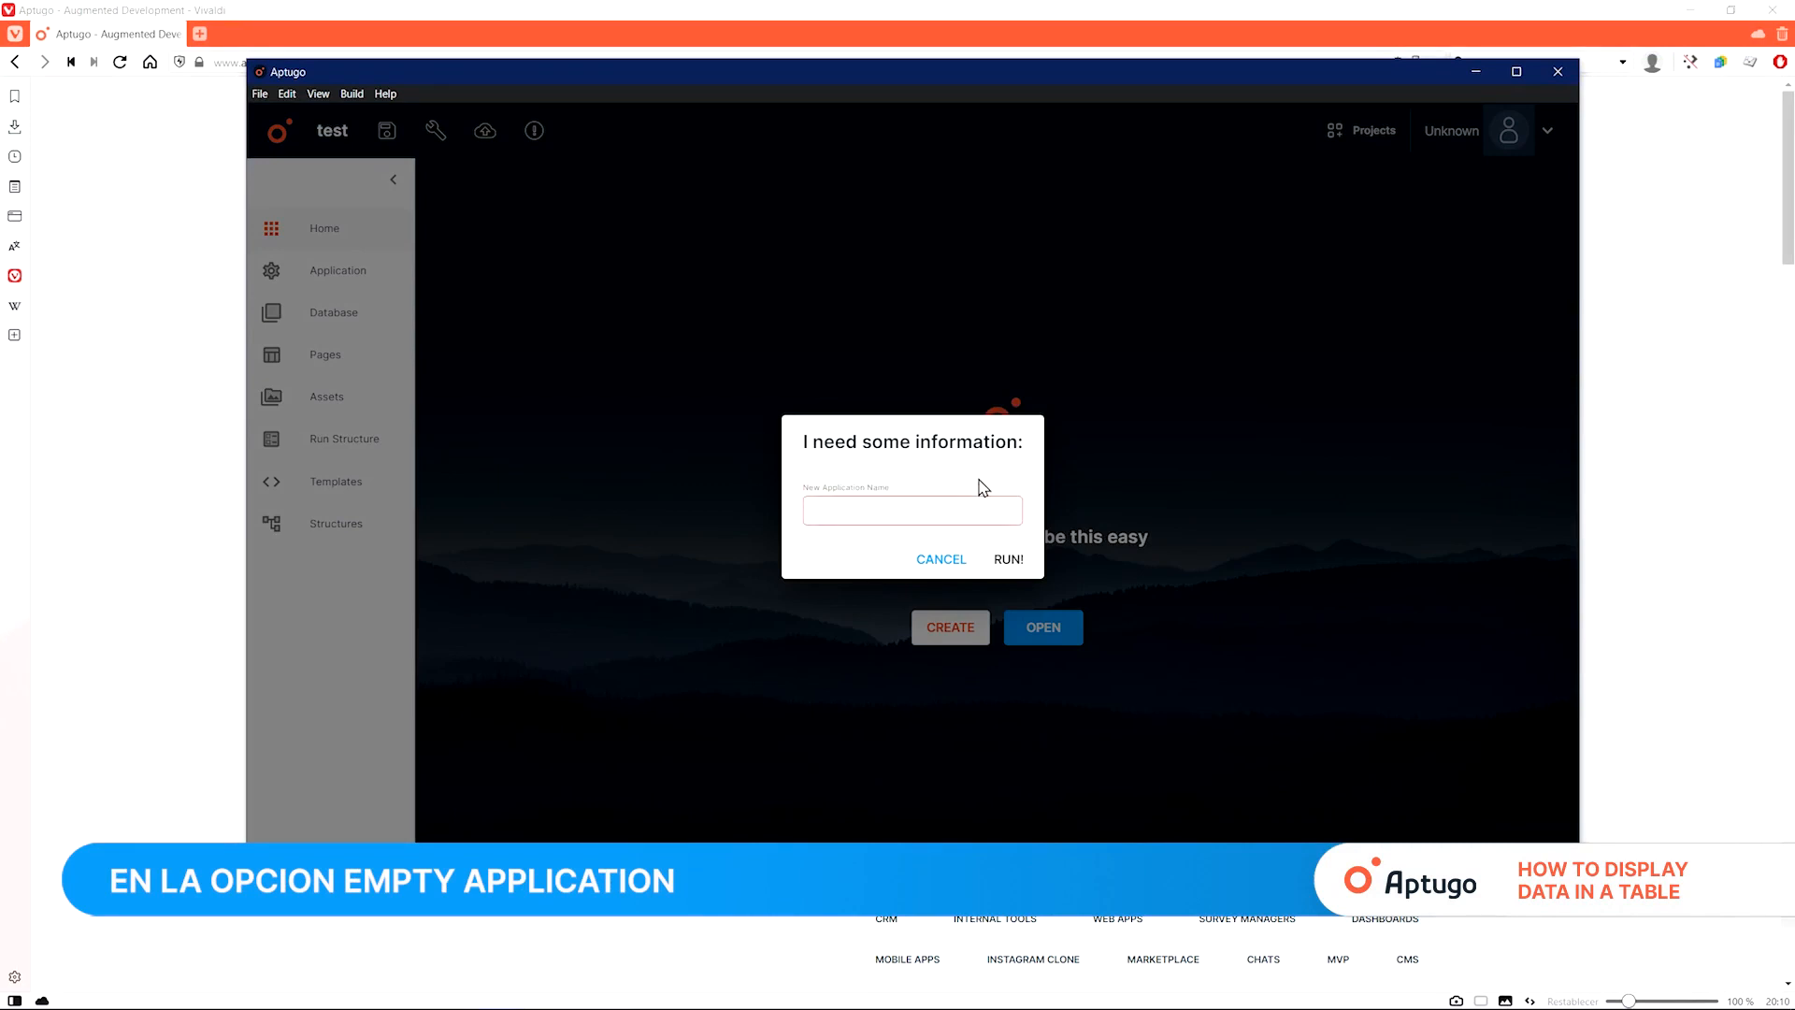
type("Stock")
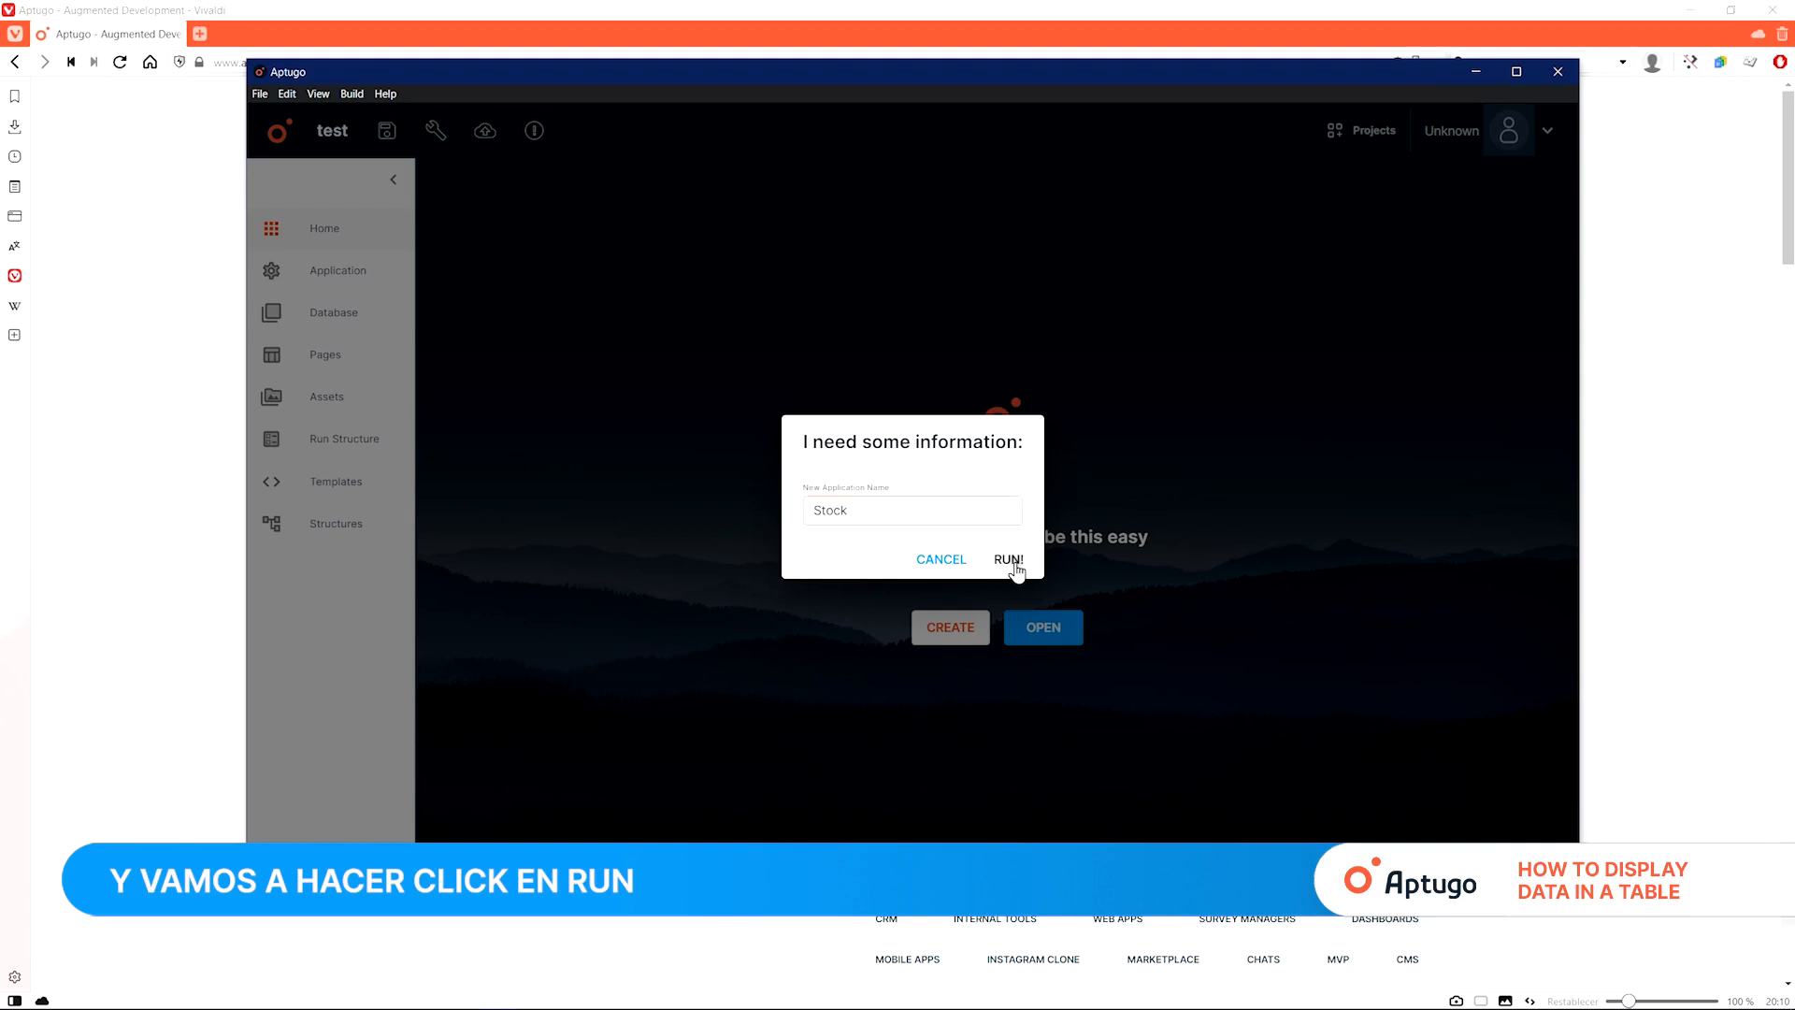
left_click(1009, 560)
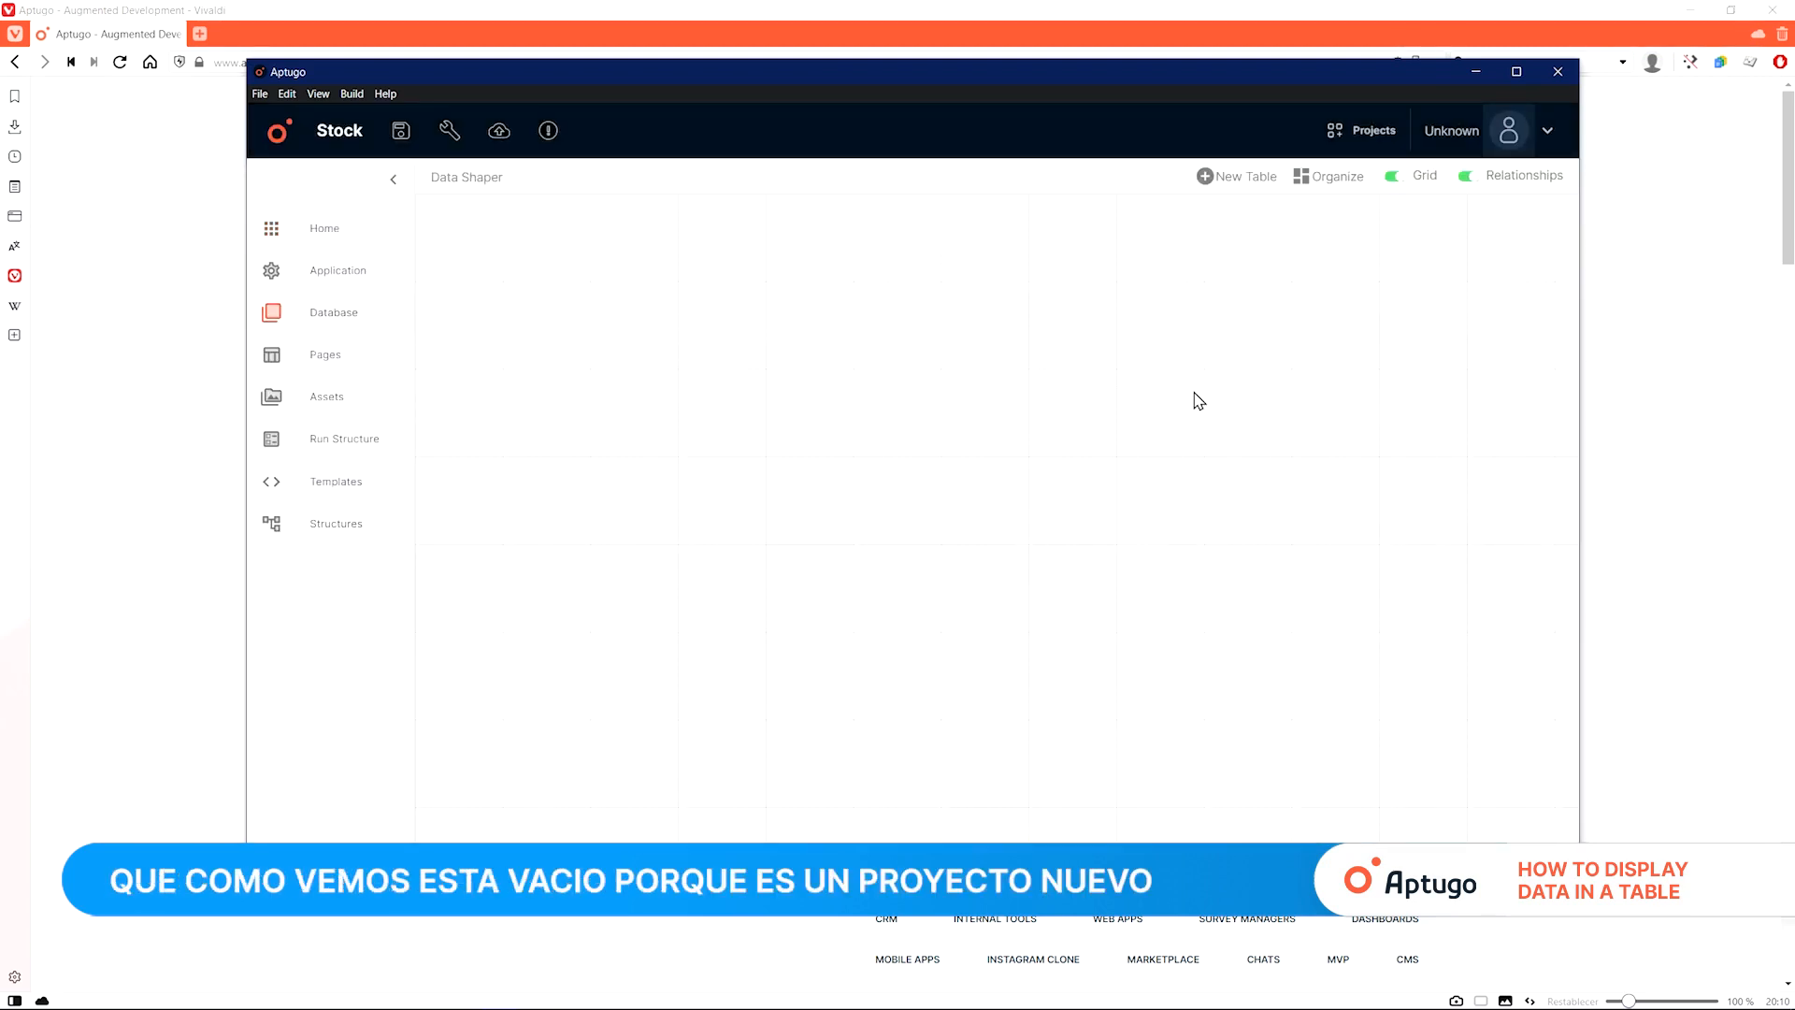
mouse_move(379, 364)
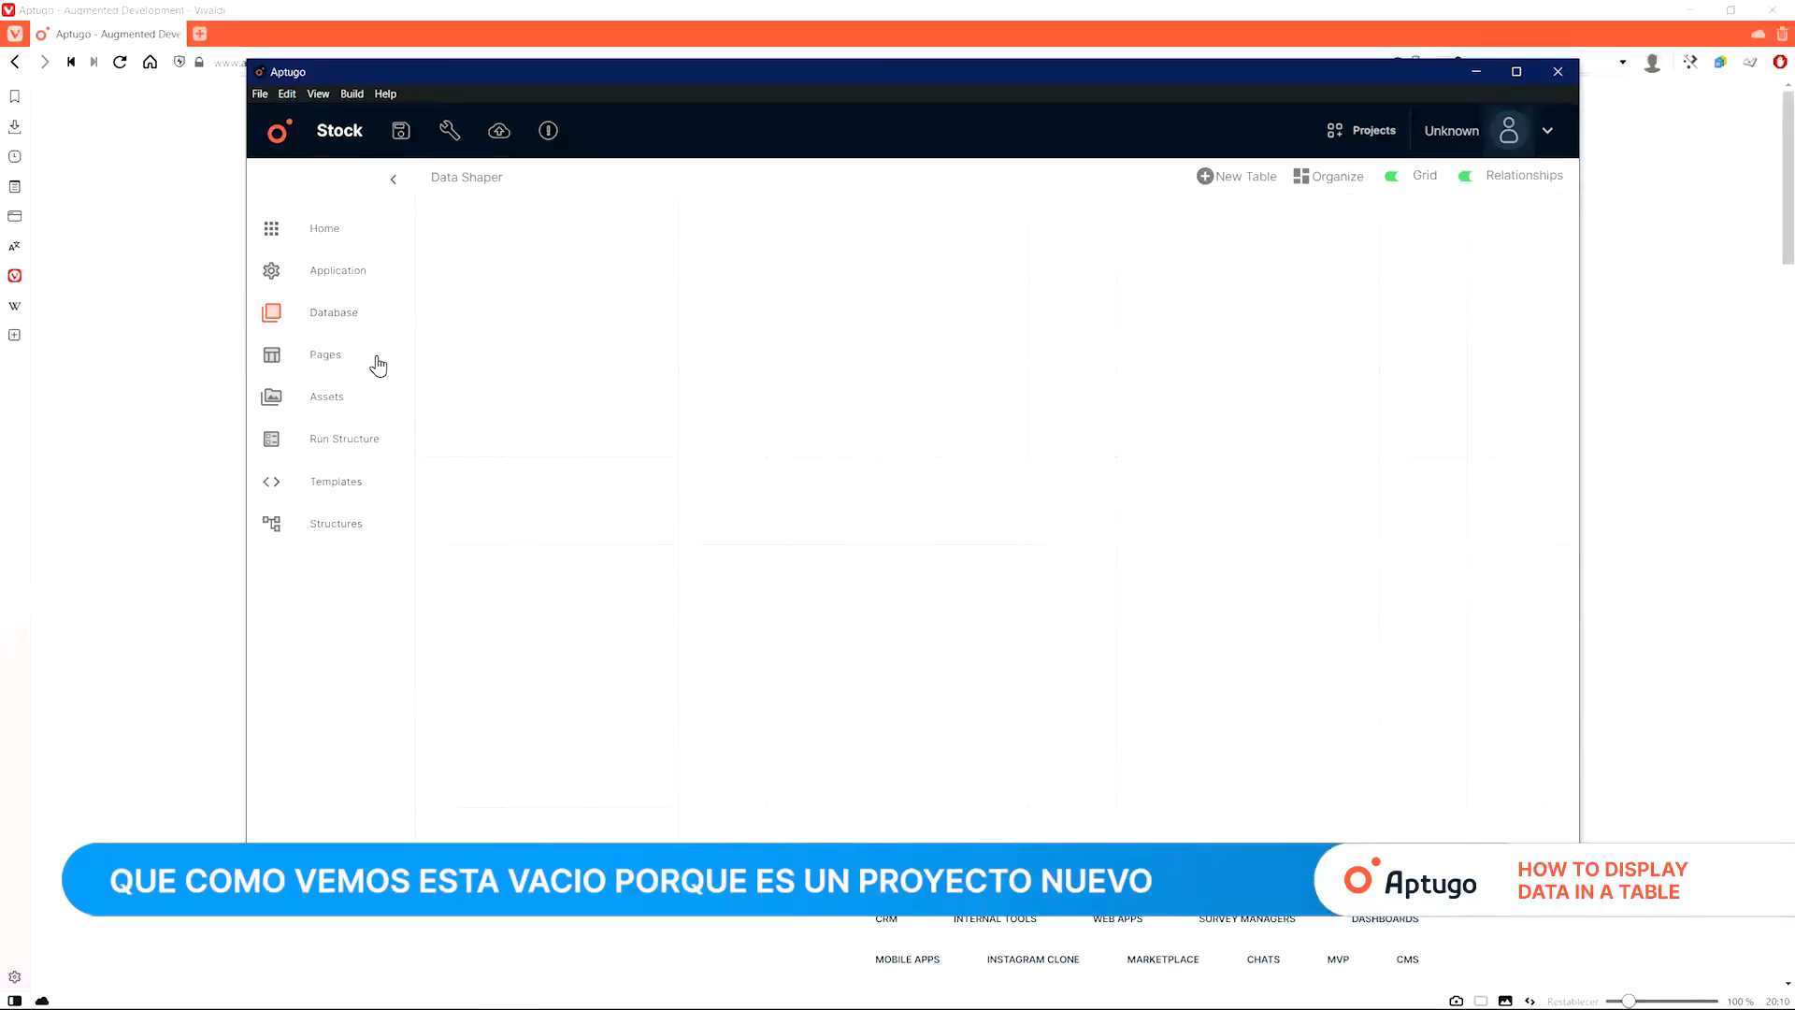
Step: Save the new Stock project and run a Quick Build
left_click(325, 353)
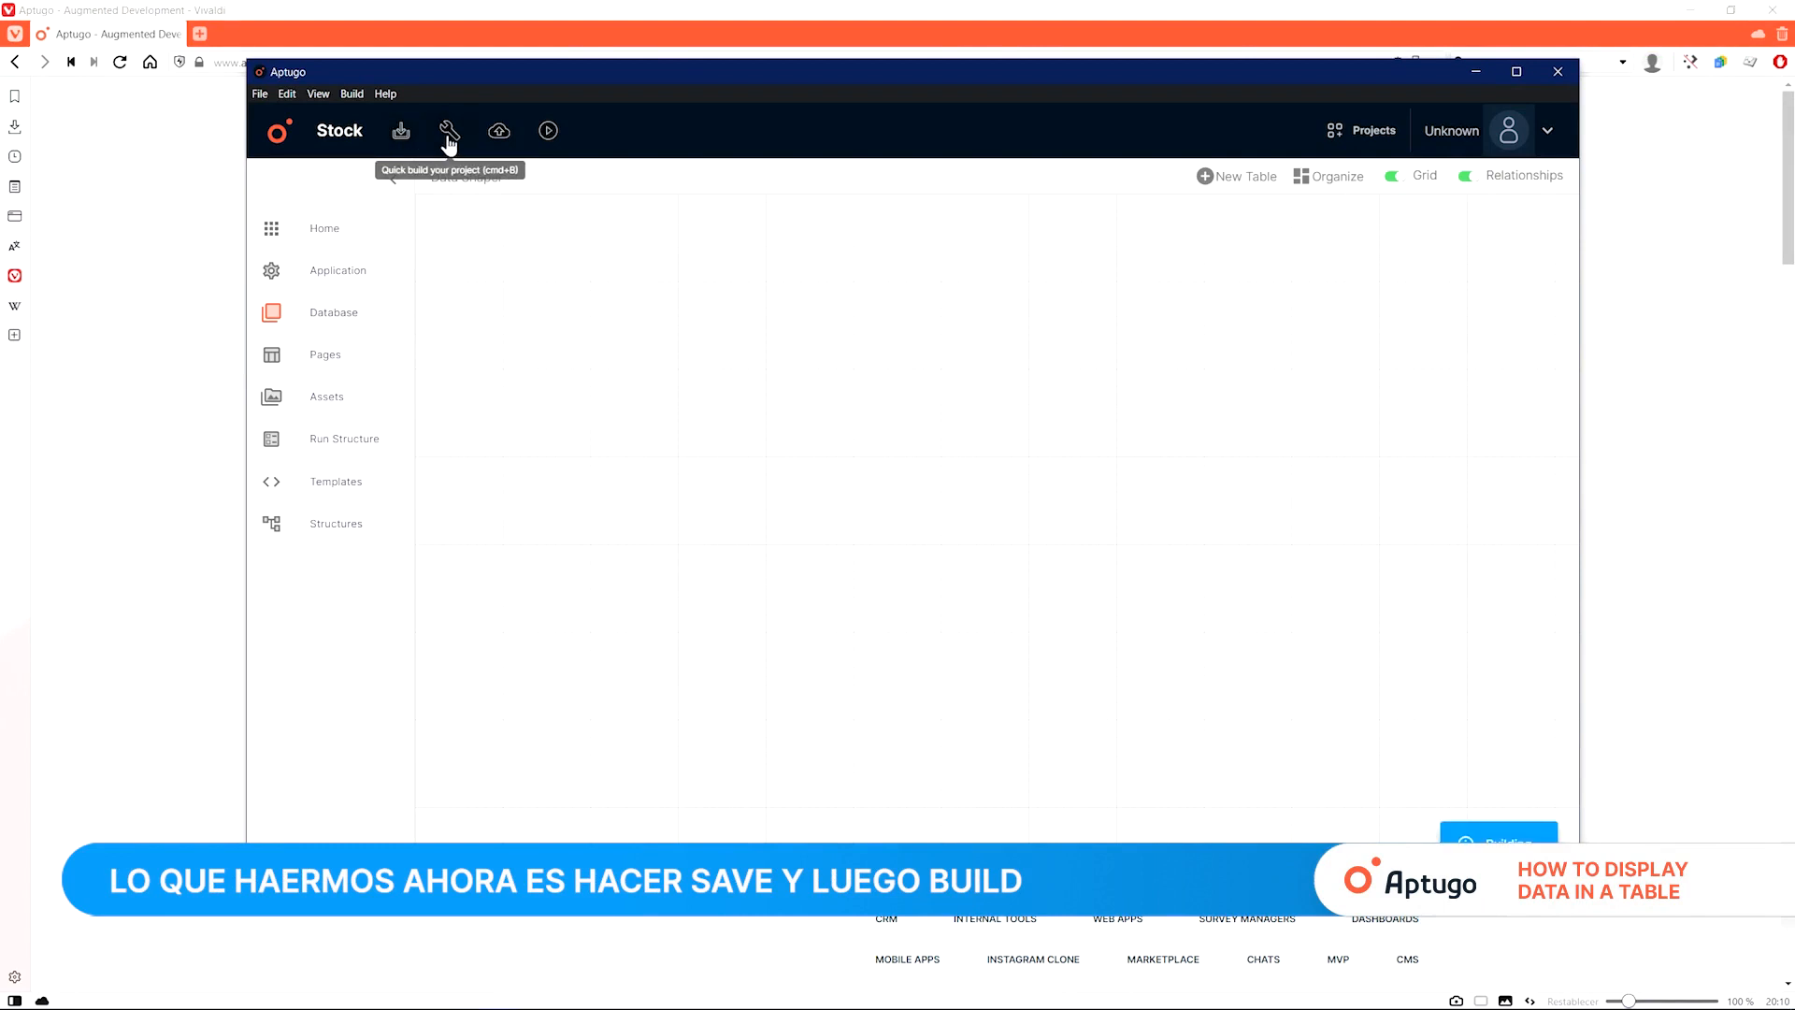
left_click(448, 131)
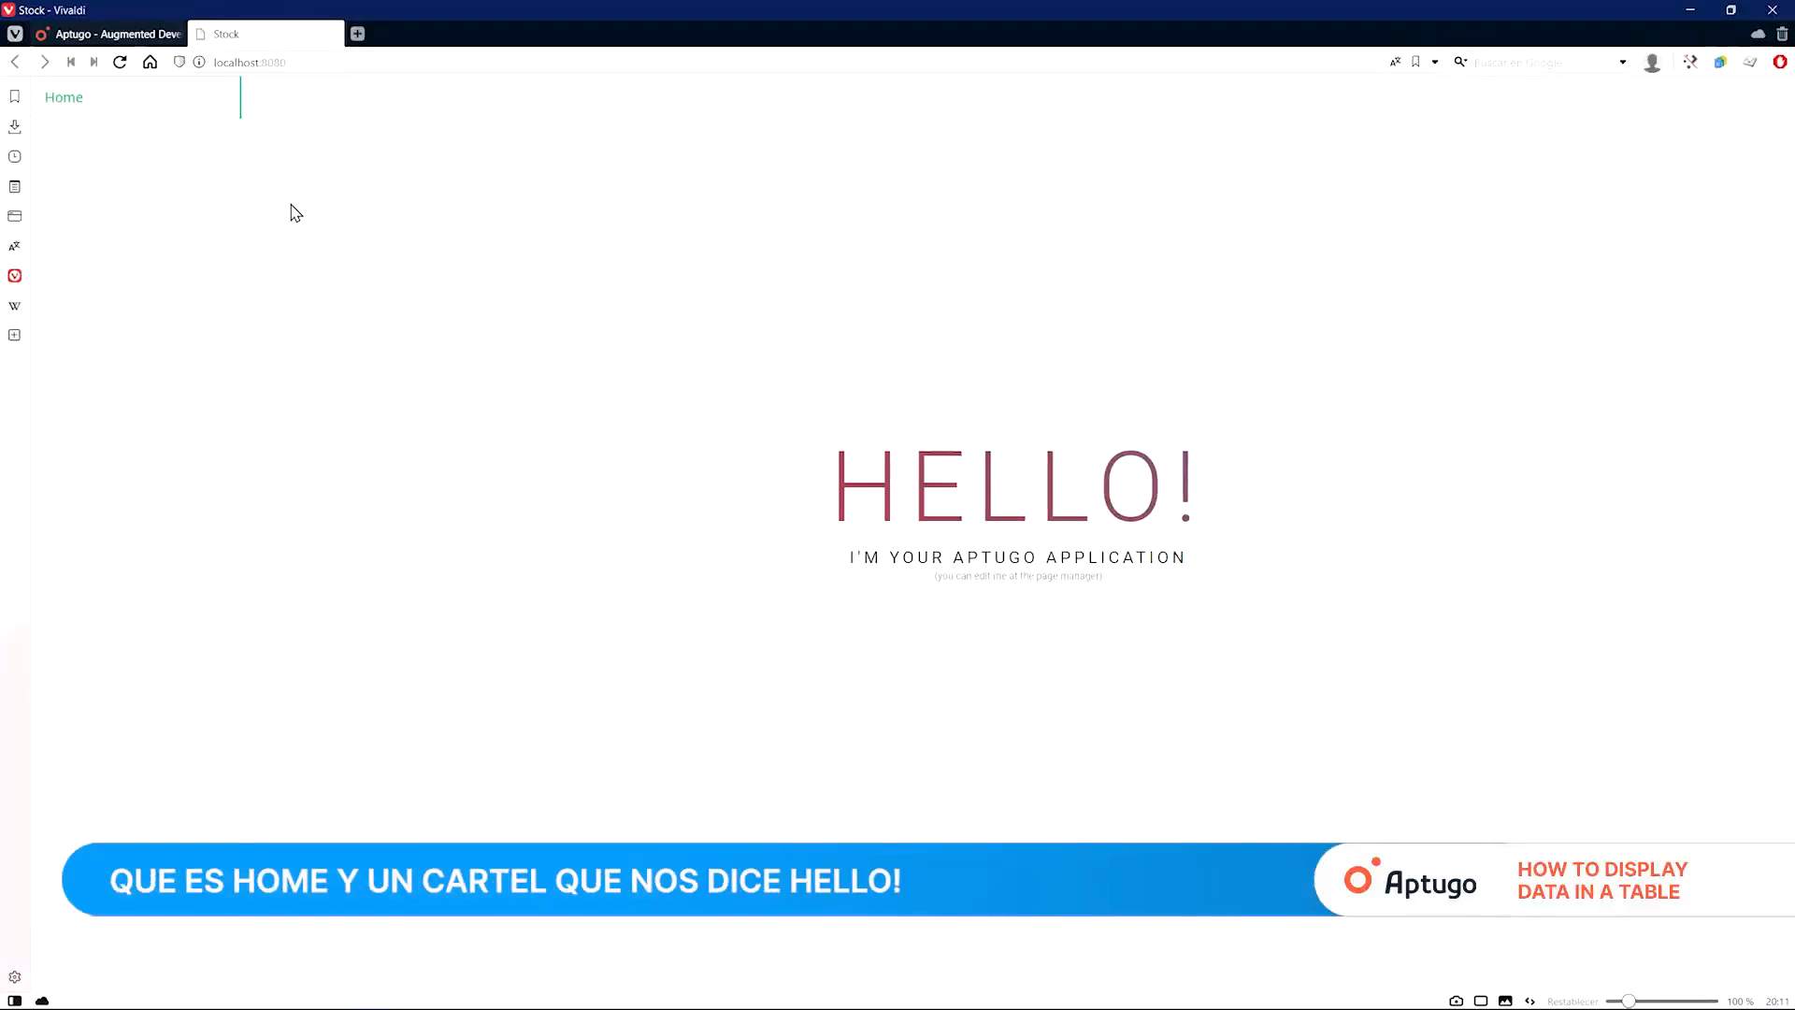
mouse_move(159, 132)
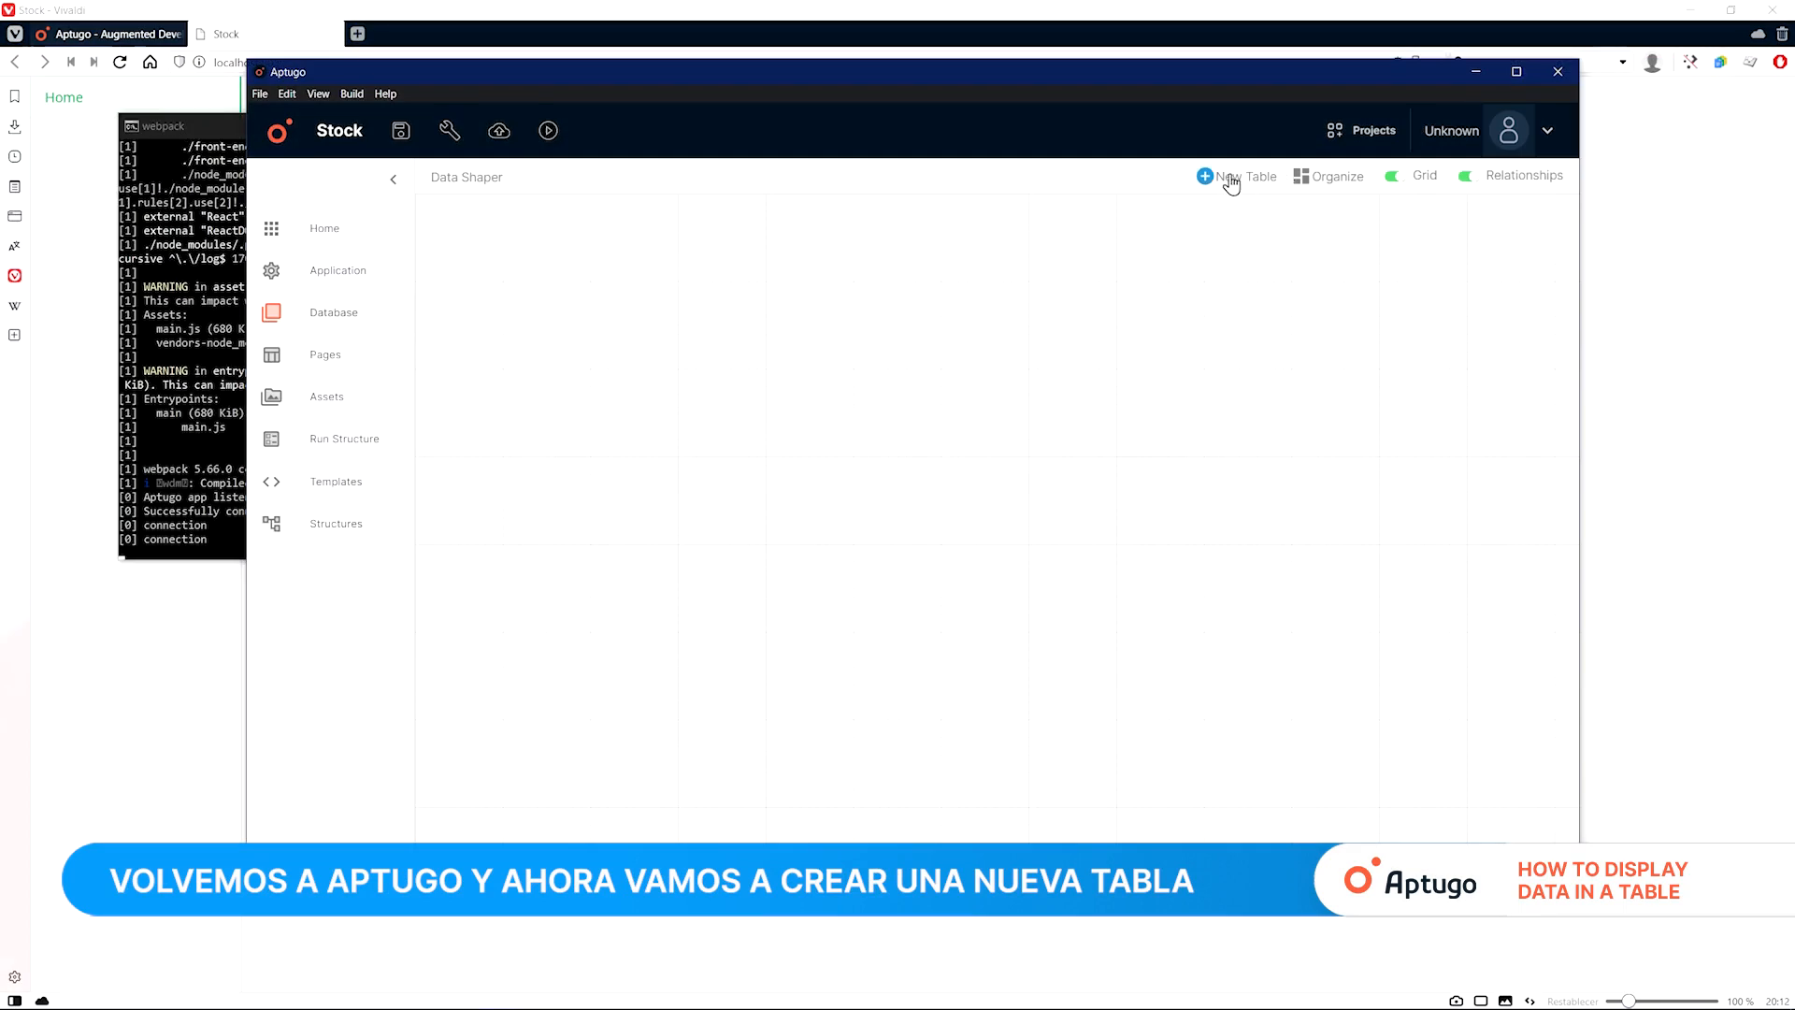
Step: Add a new table to the database and rename it Products
left_click(1205, 177)
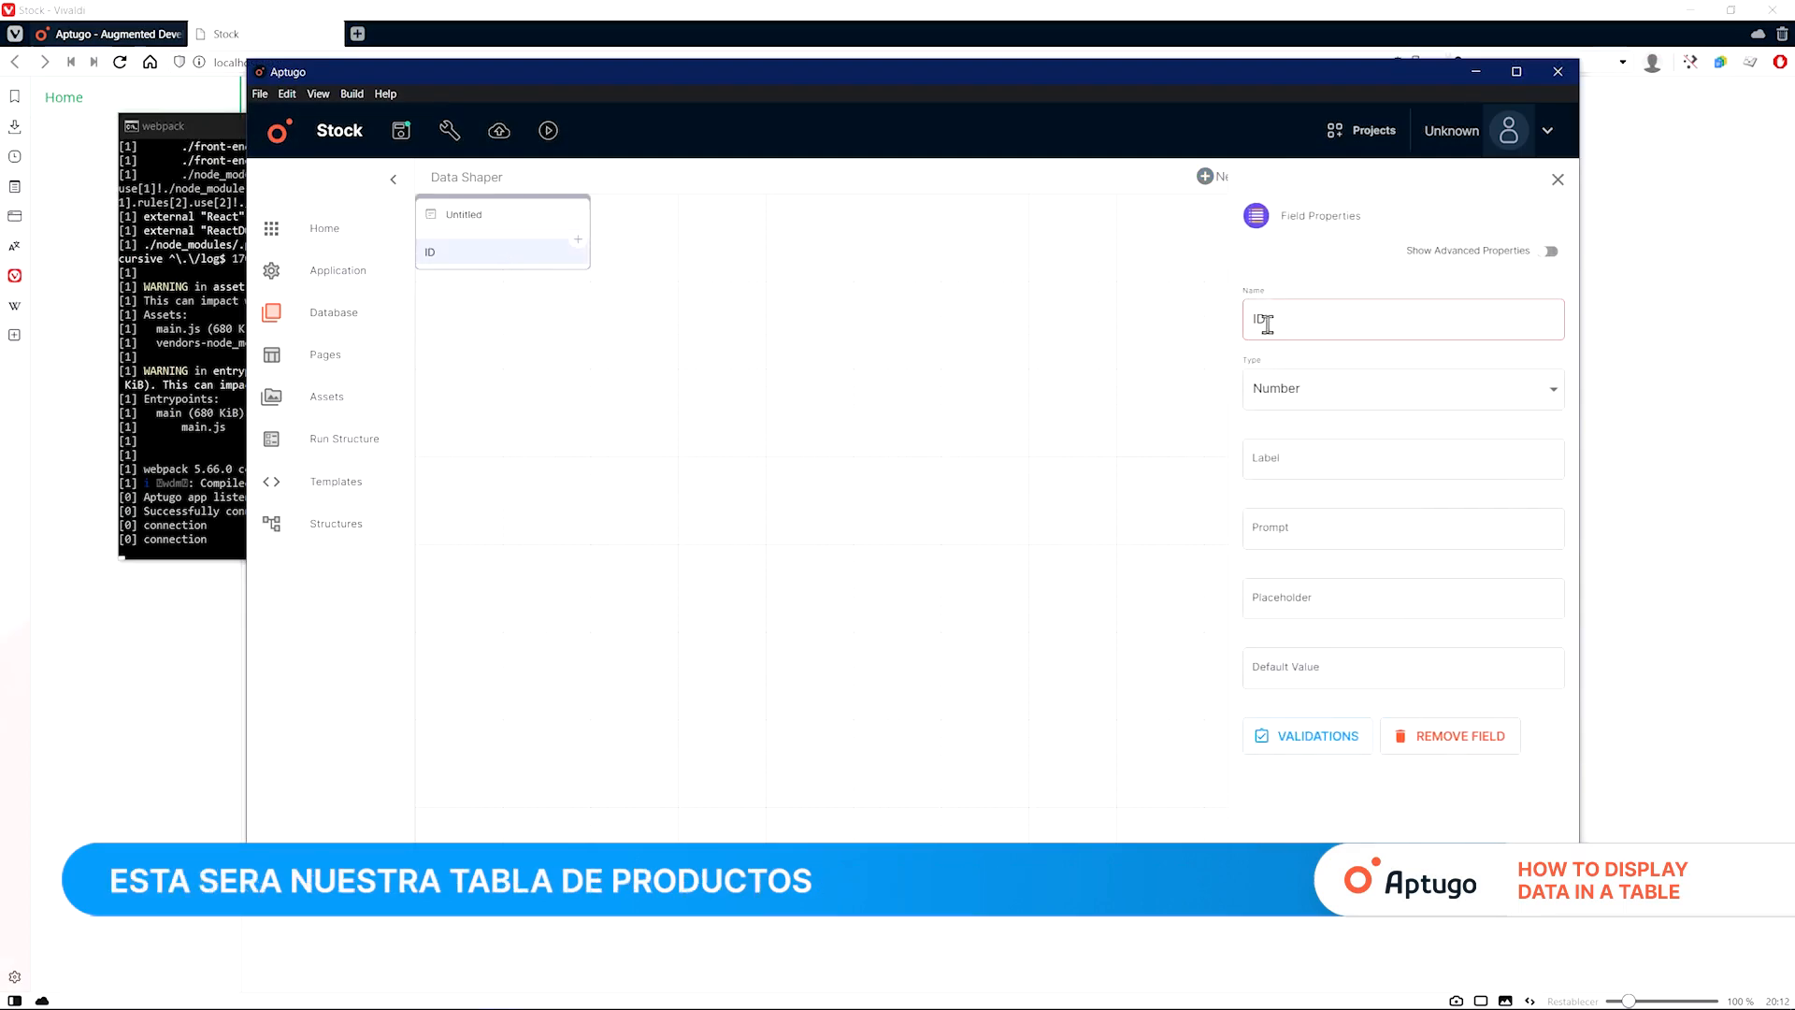
left_click(464, 214)
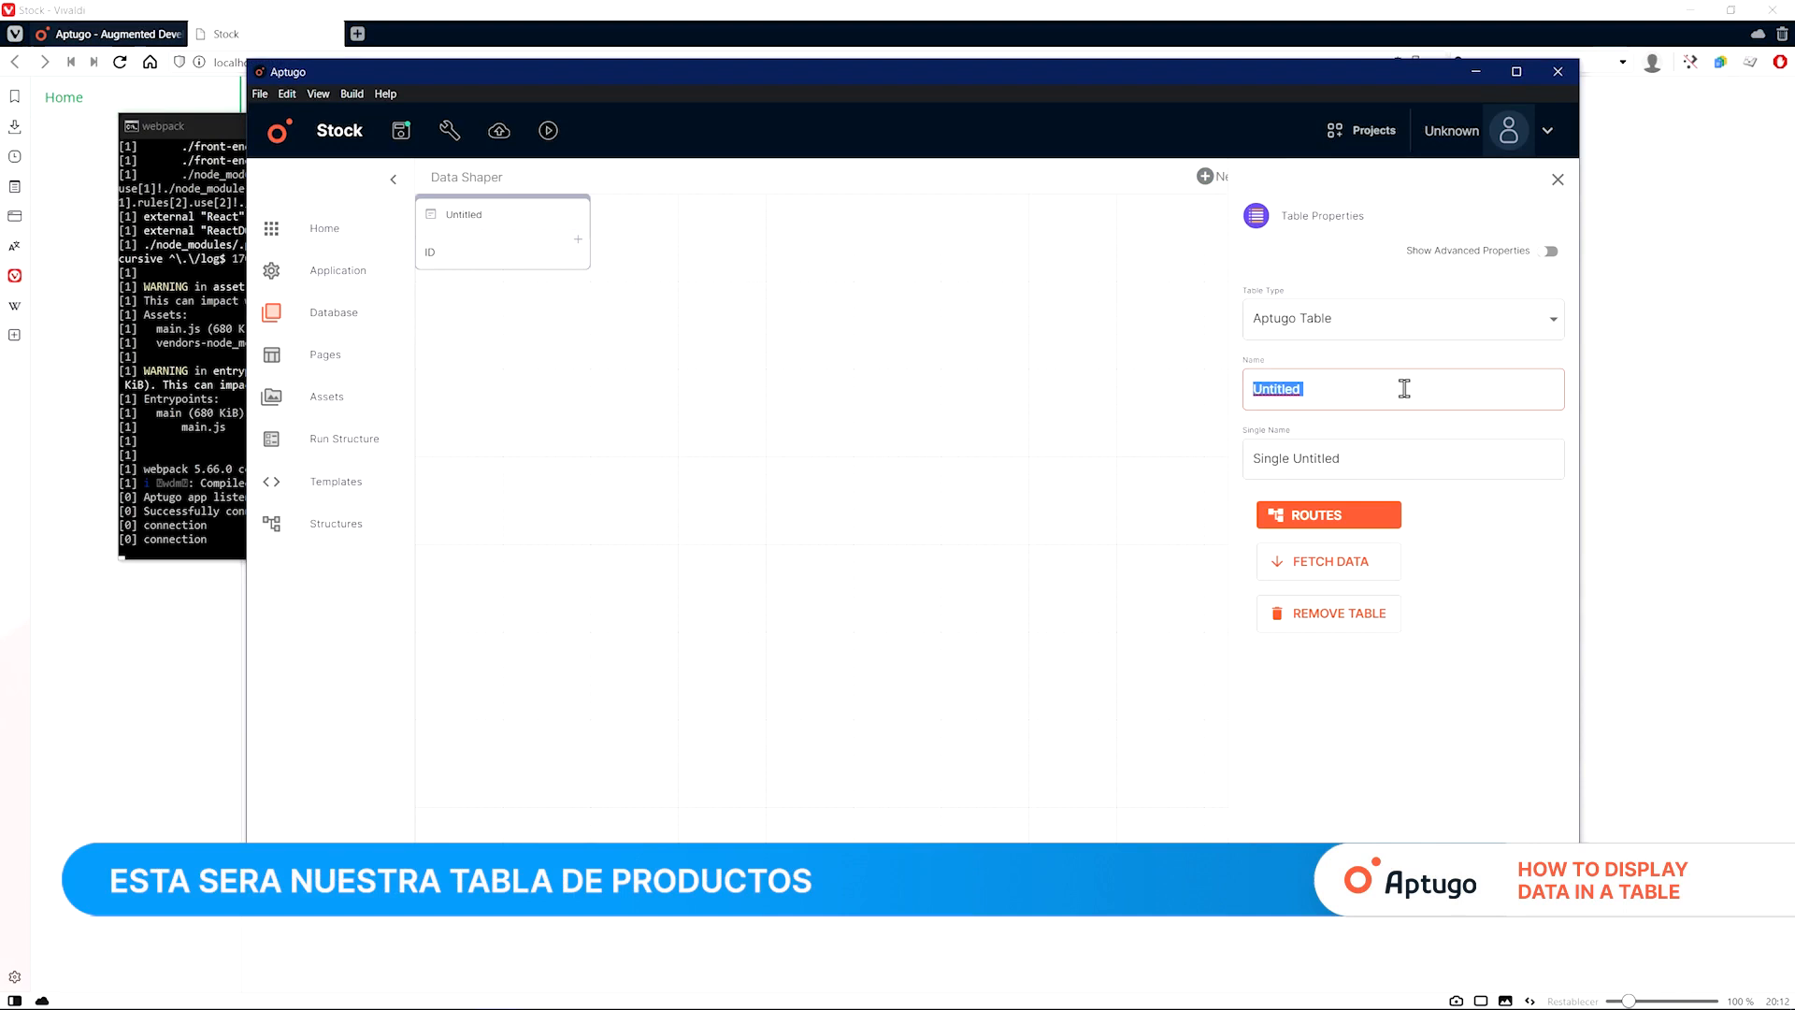
type("Products")
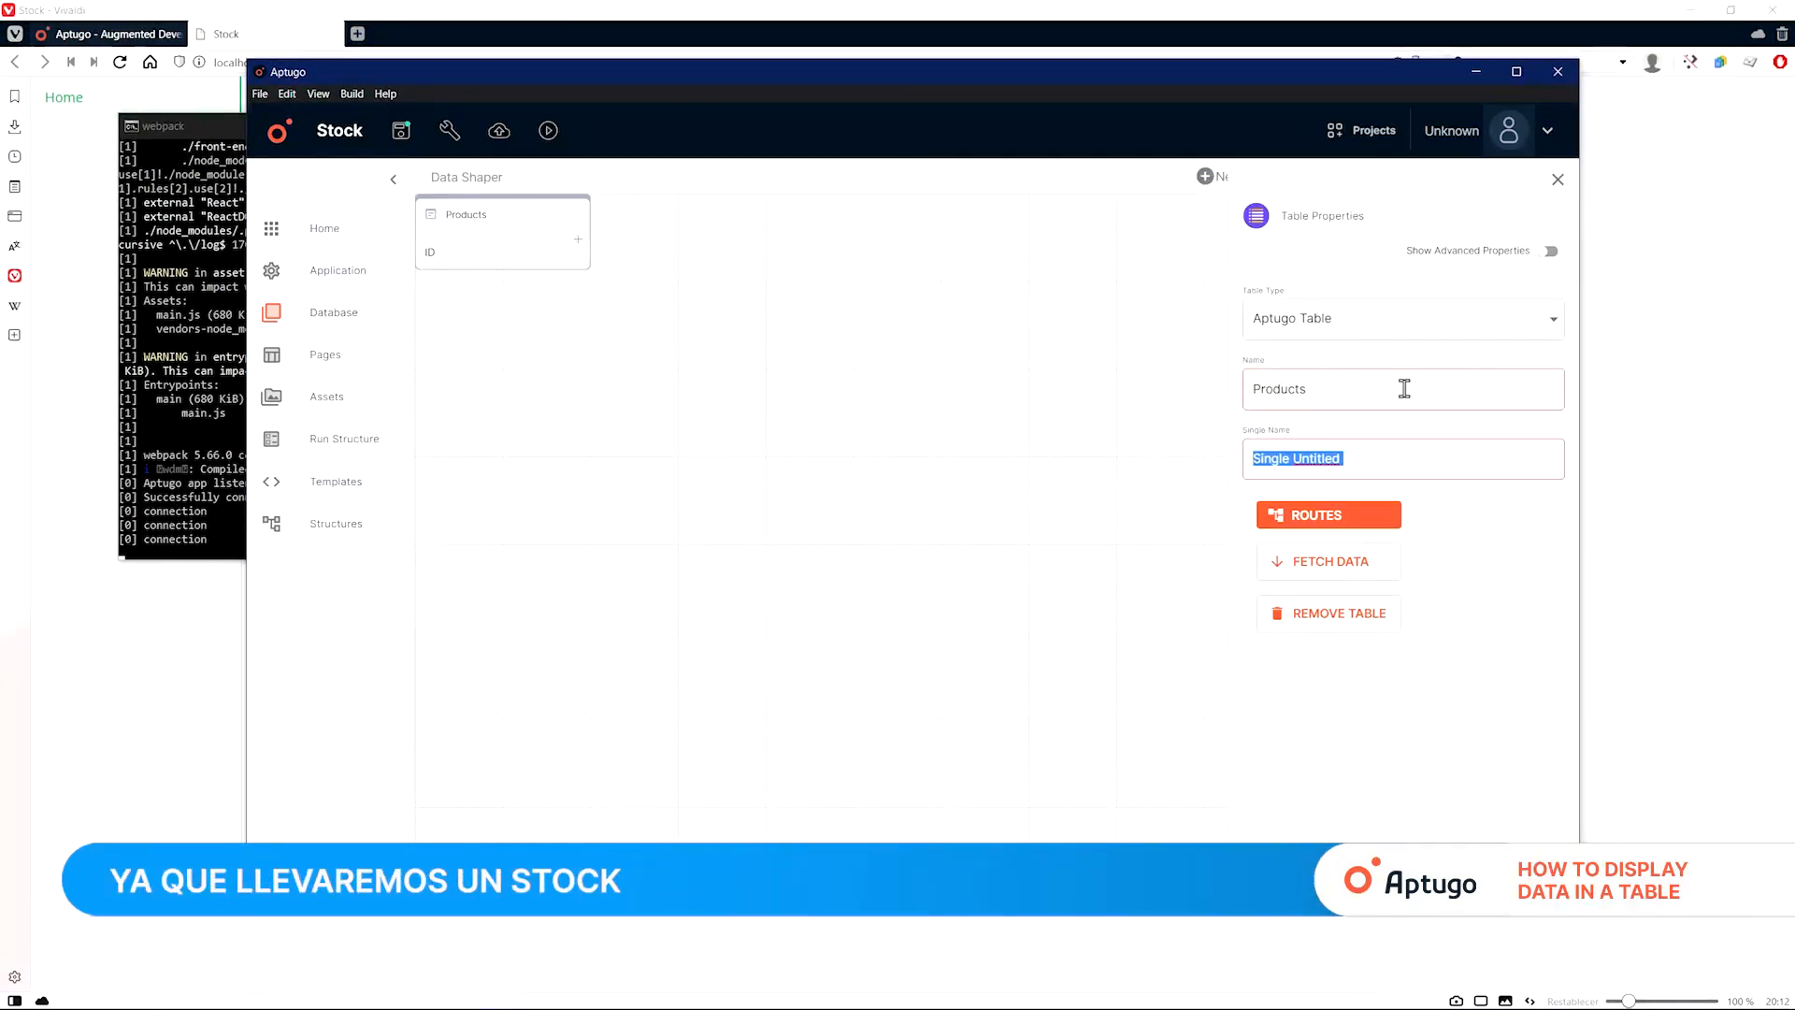
type("Produd")
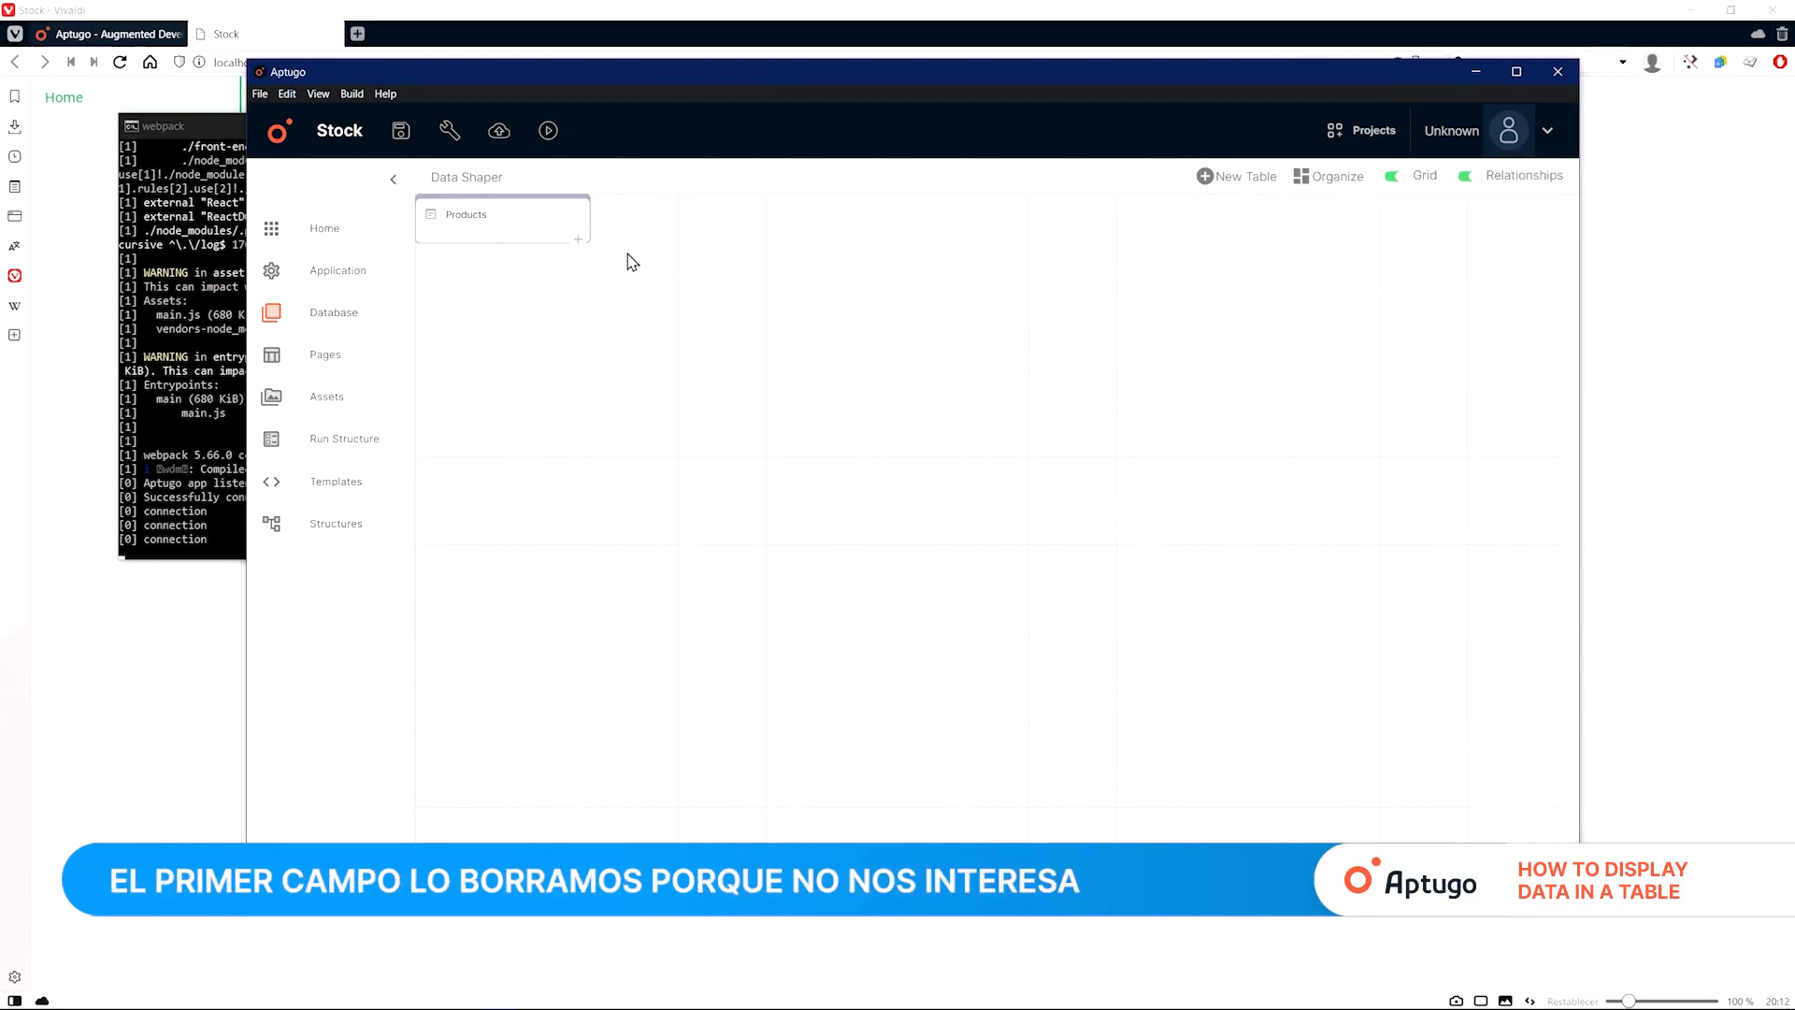
Step: Add a Name field of Text type to Products
left_click(577, 241)
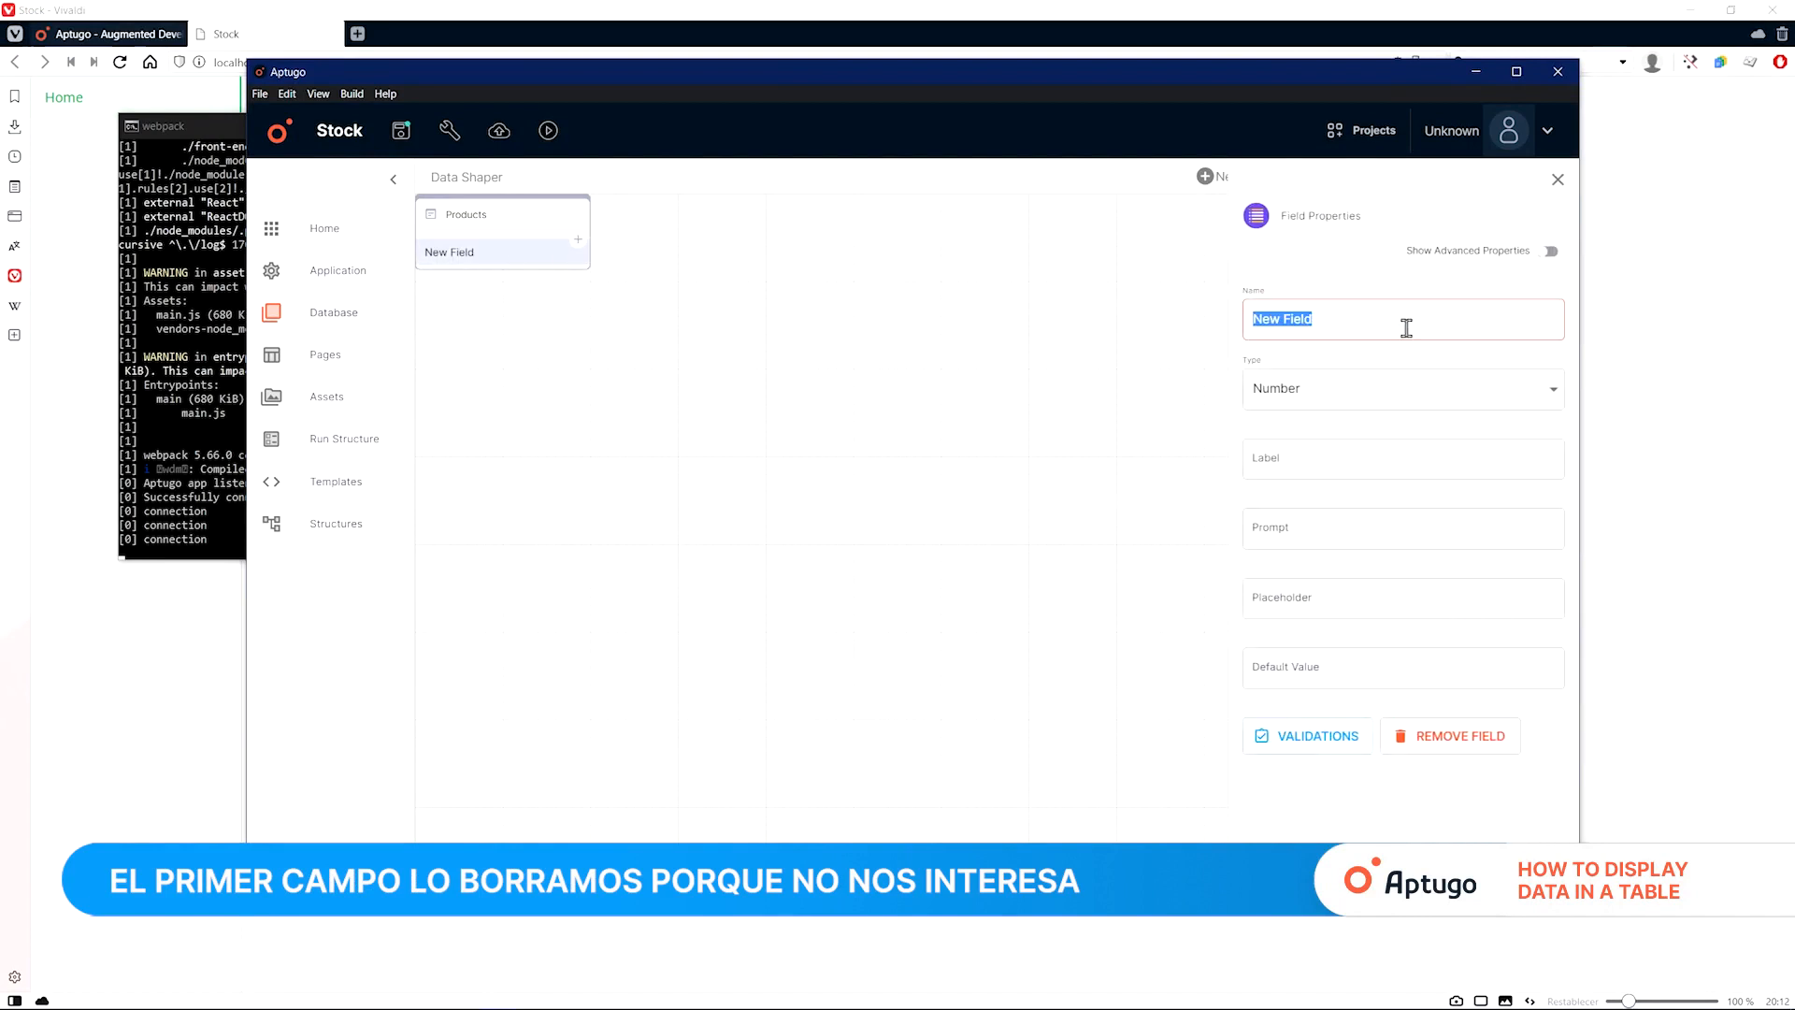
type("Name")
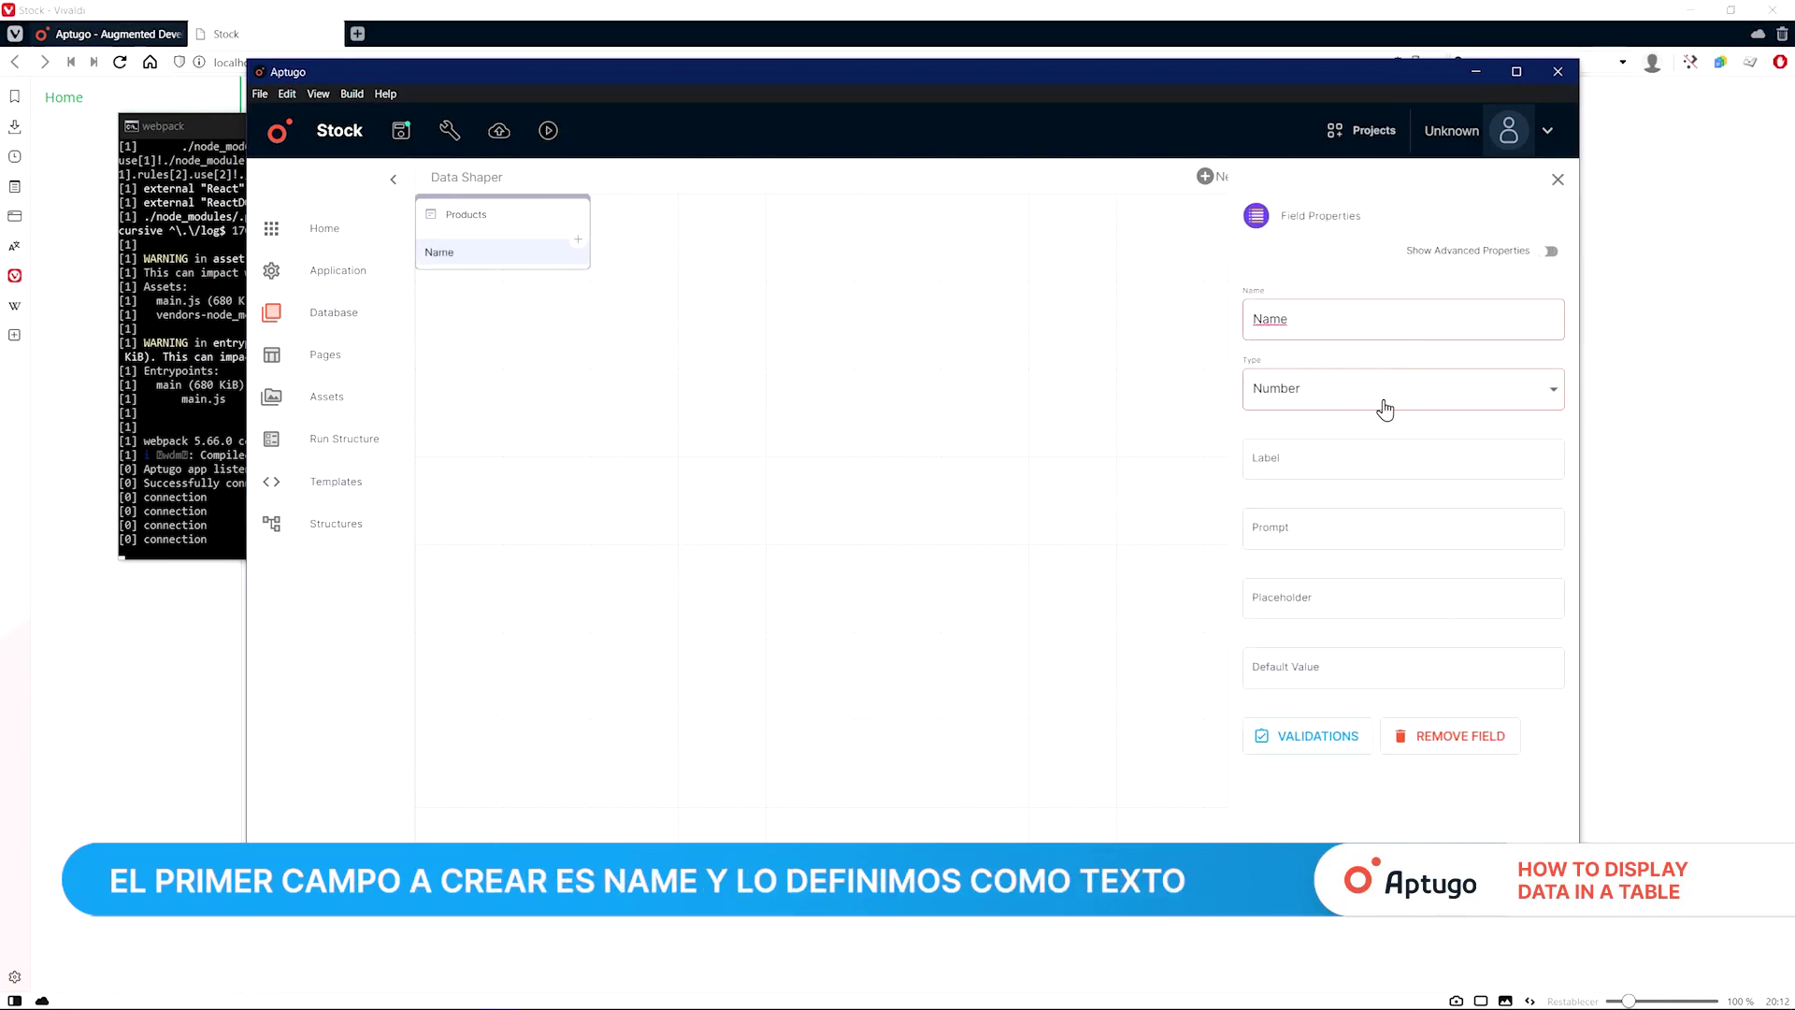
left_click(1398, 388)
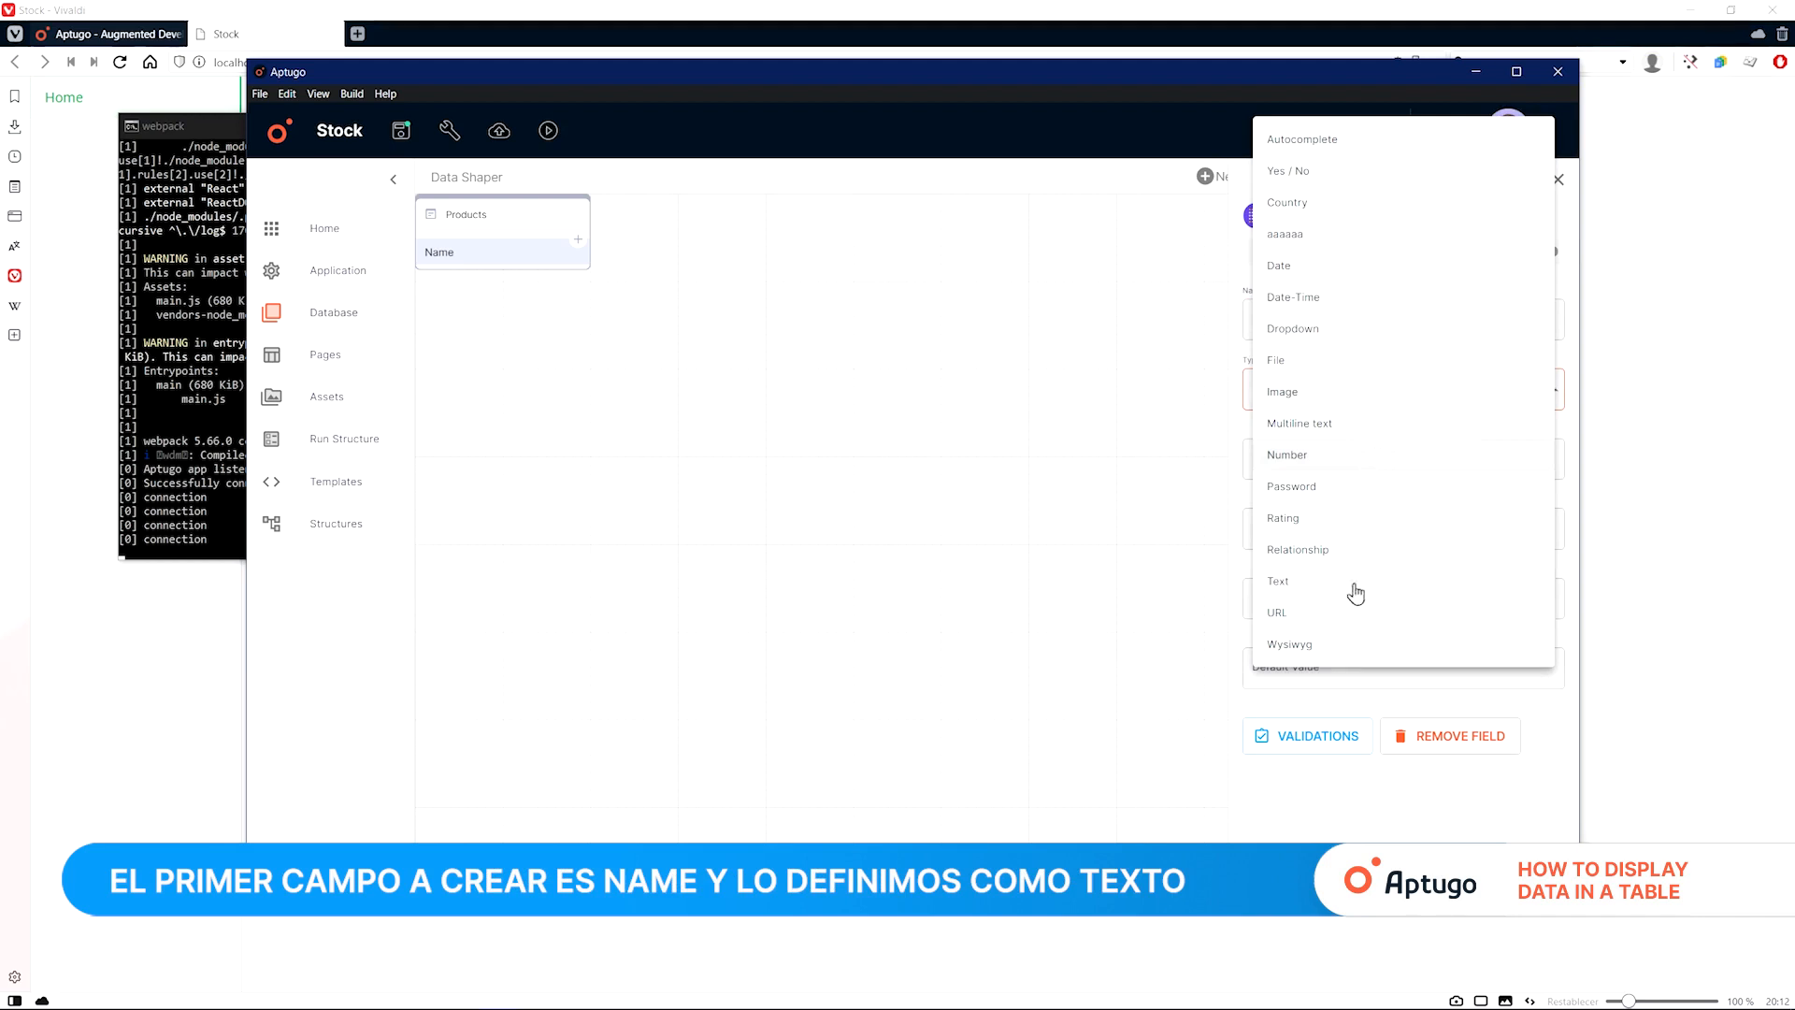
left_click(1278, 581)
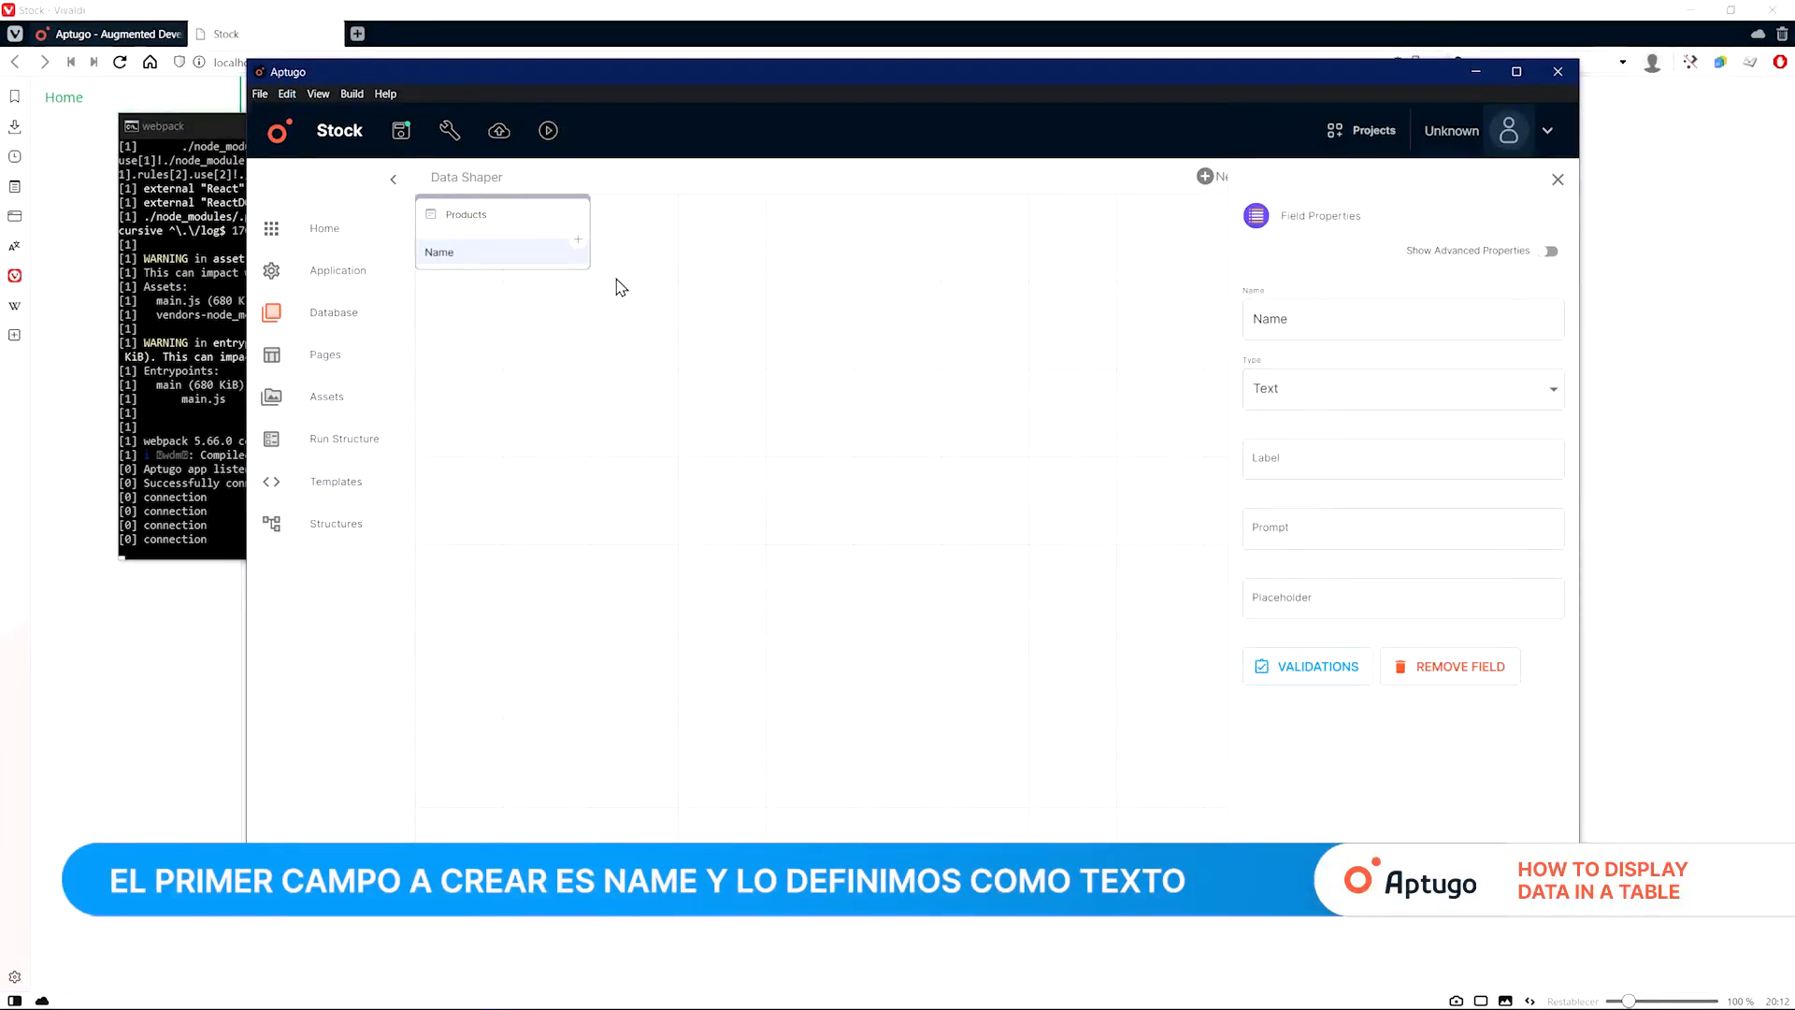
Step: Add Price and Stock fields, both of Number type
left_click(578, 238)
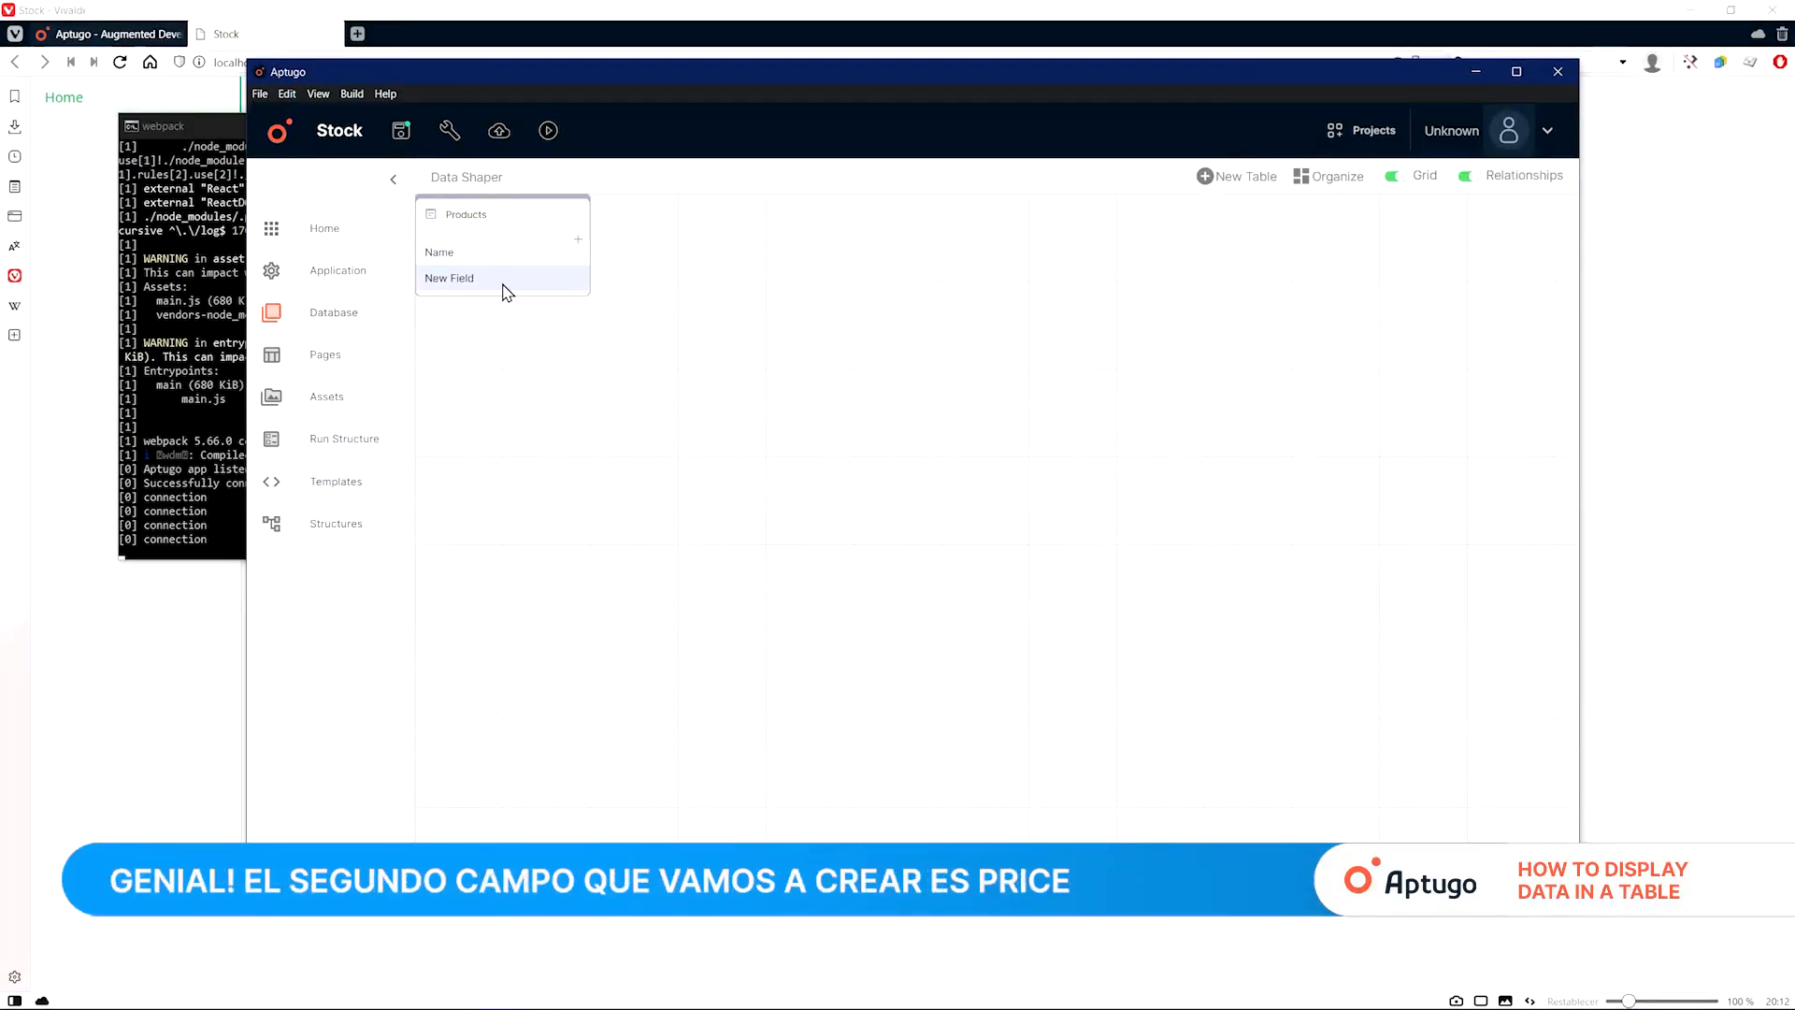
left_click(449, 276)
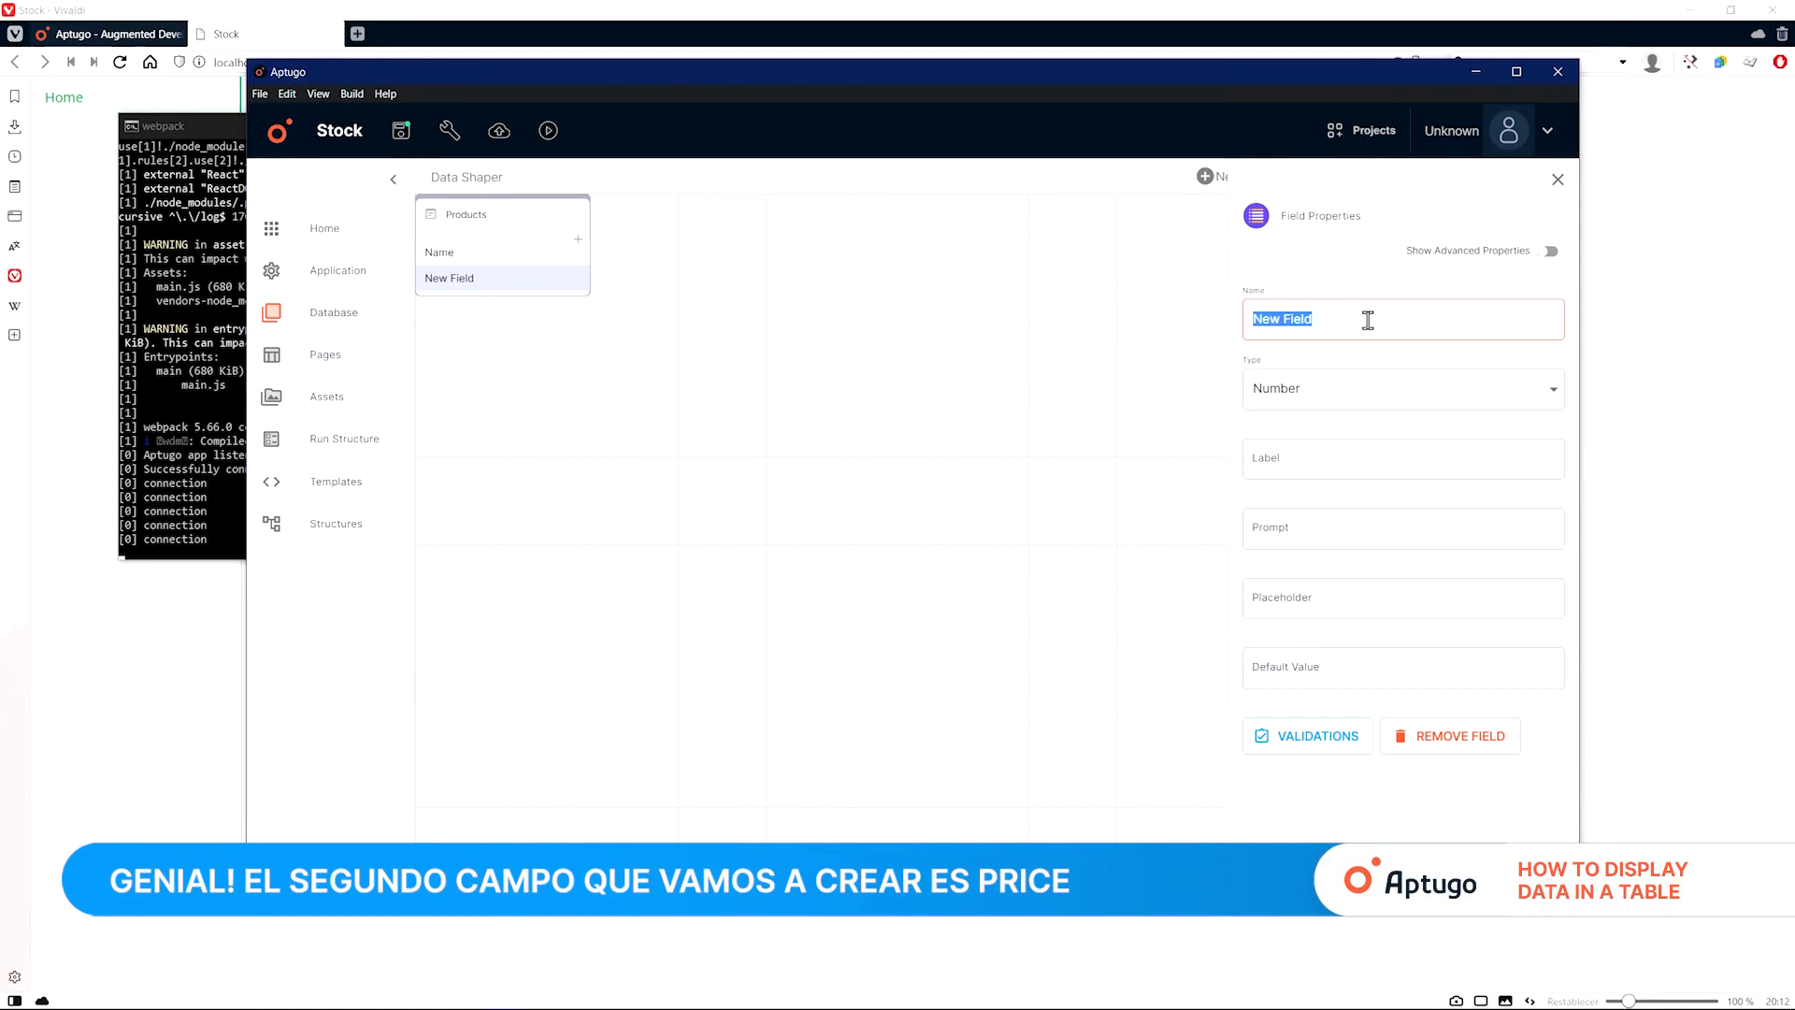
type("Price")
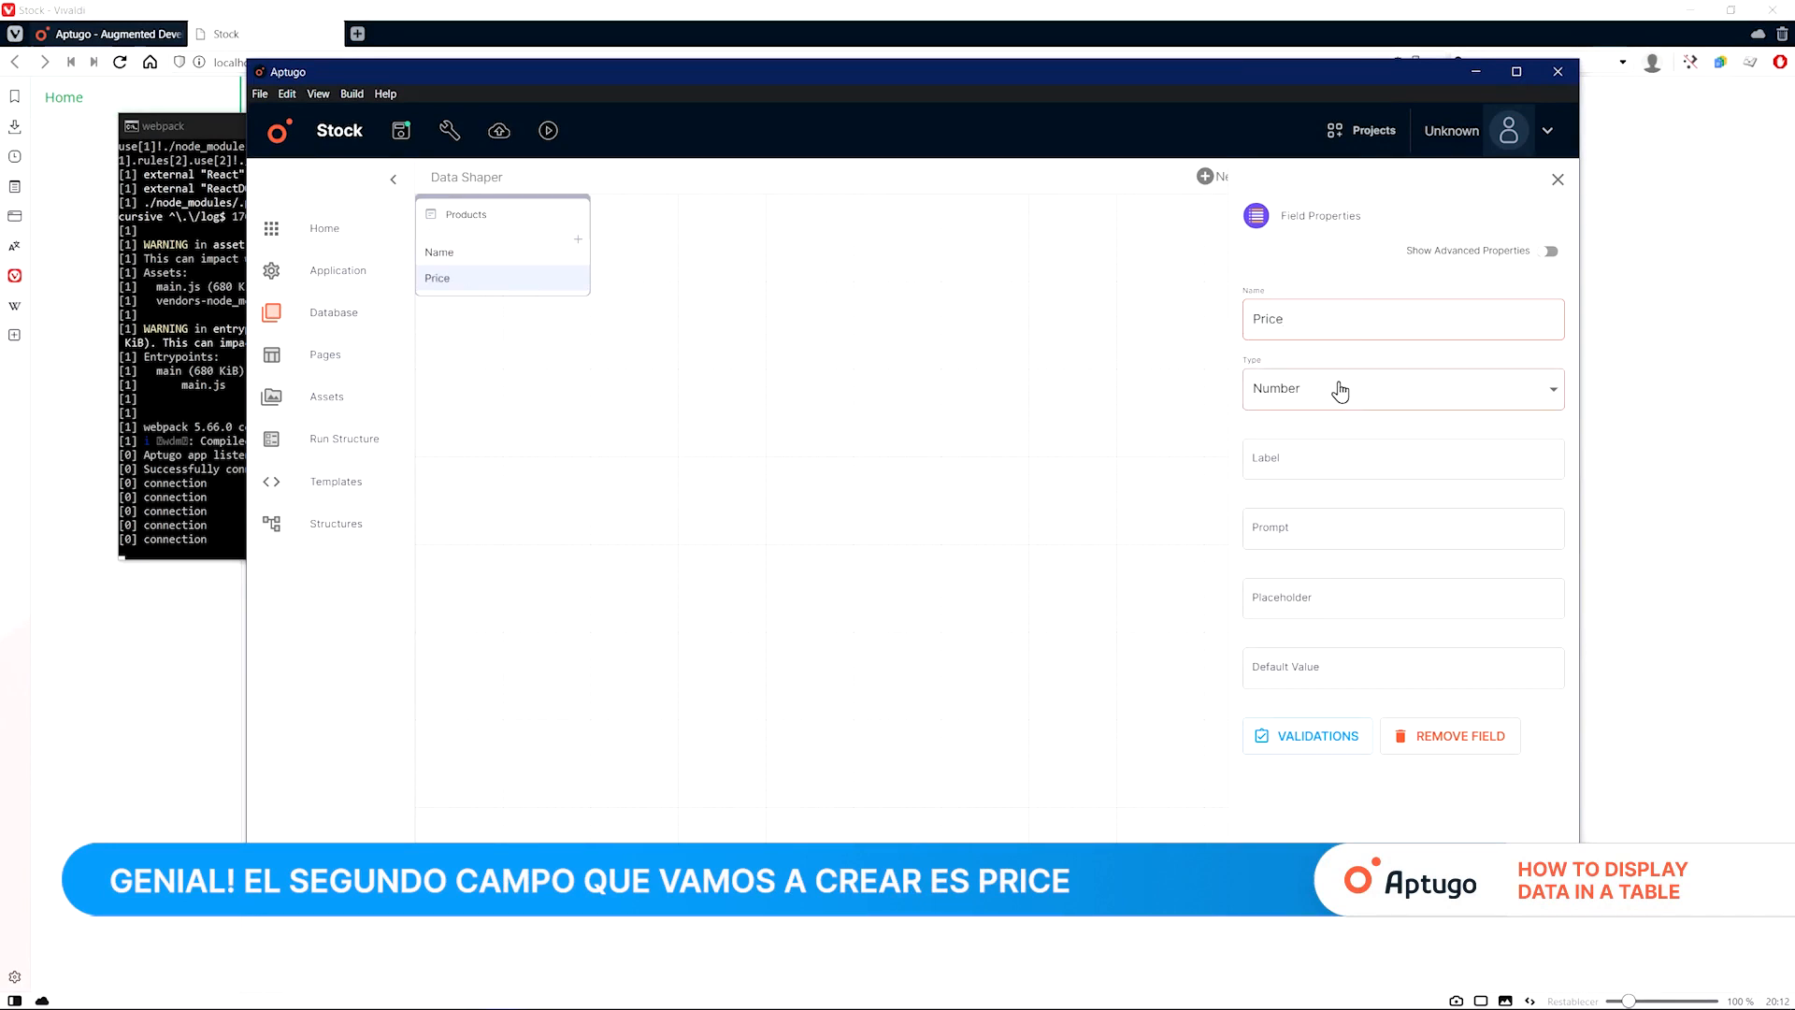
left_click(1400, 388)
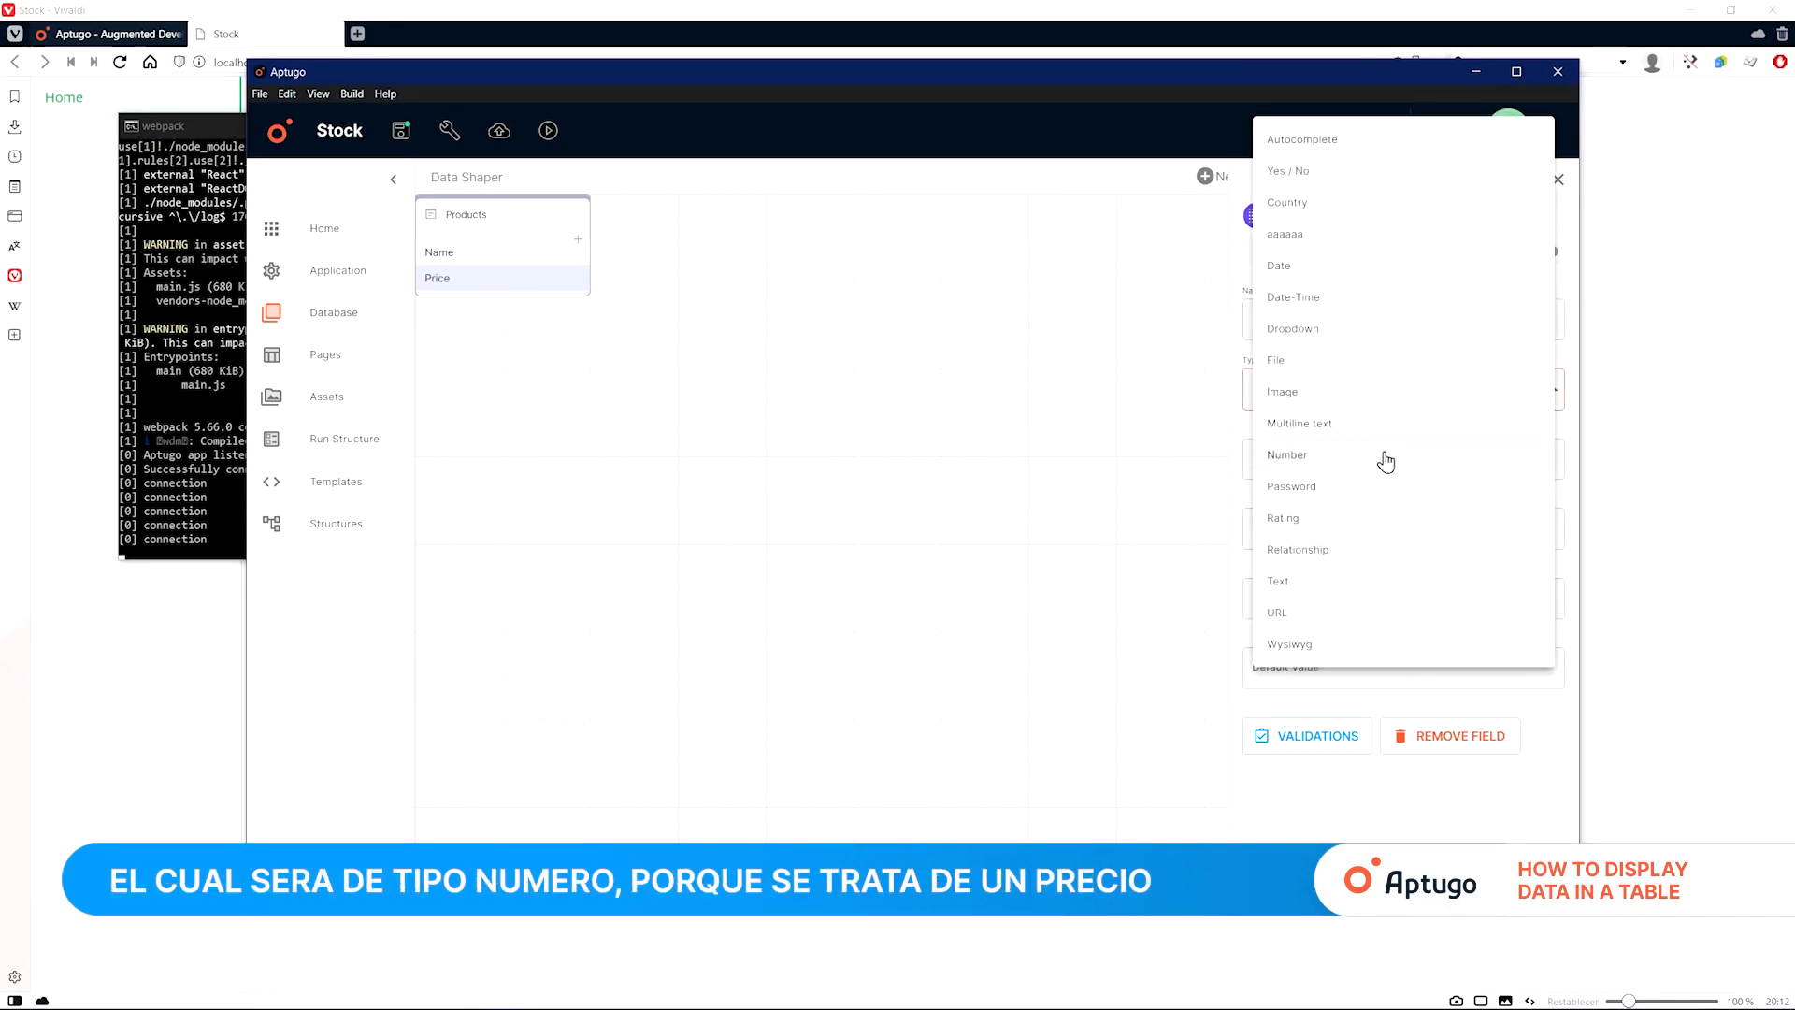
left_click(1287, 454)
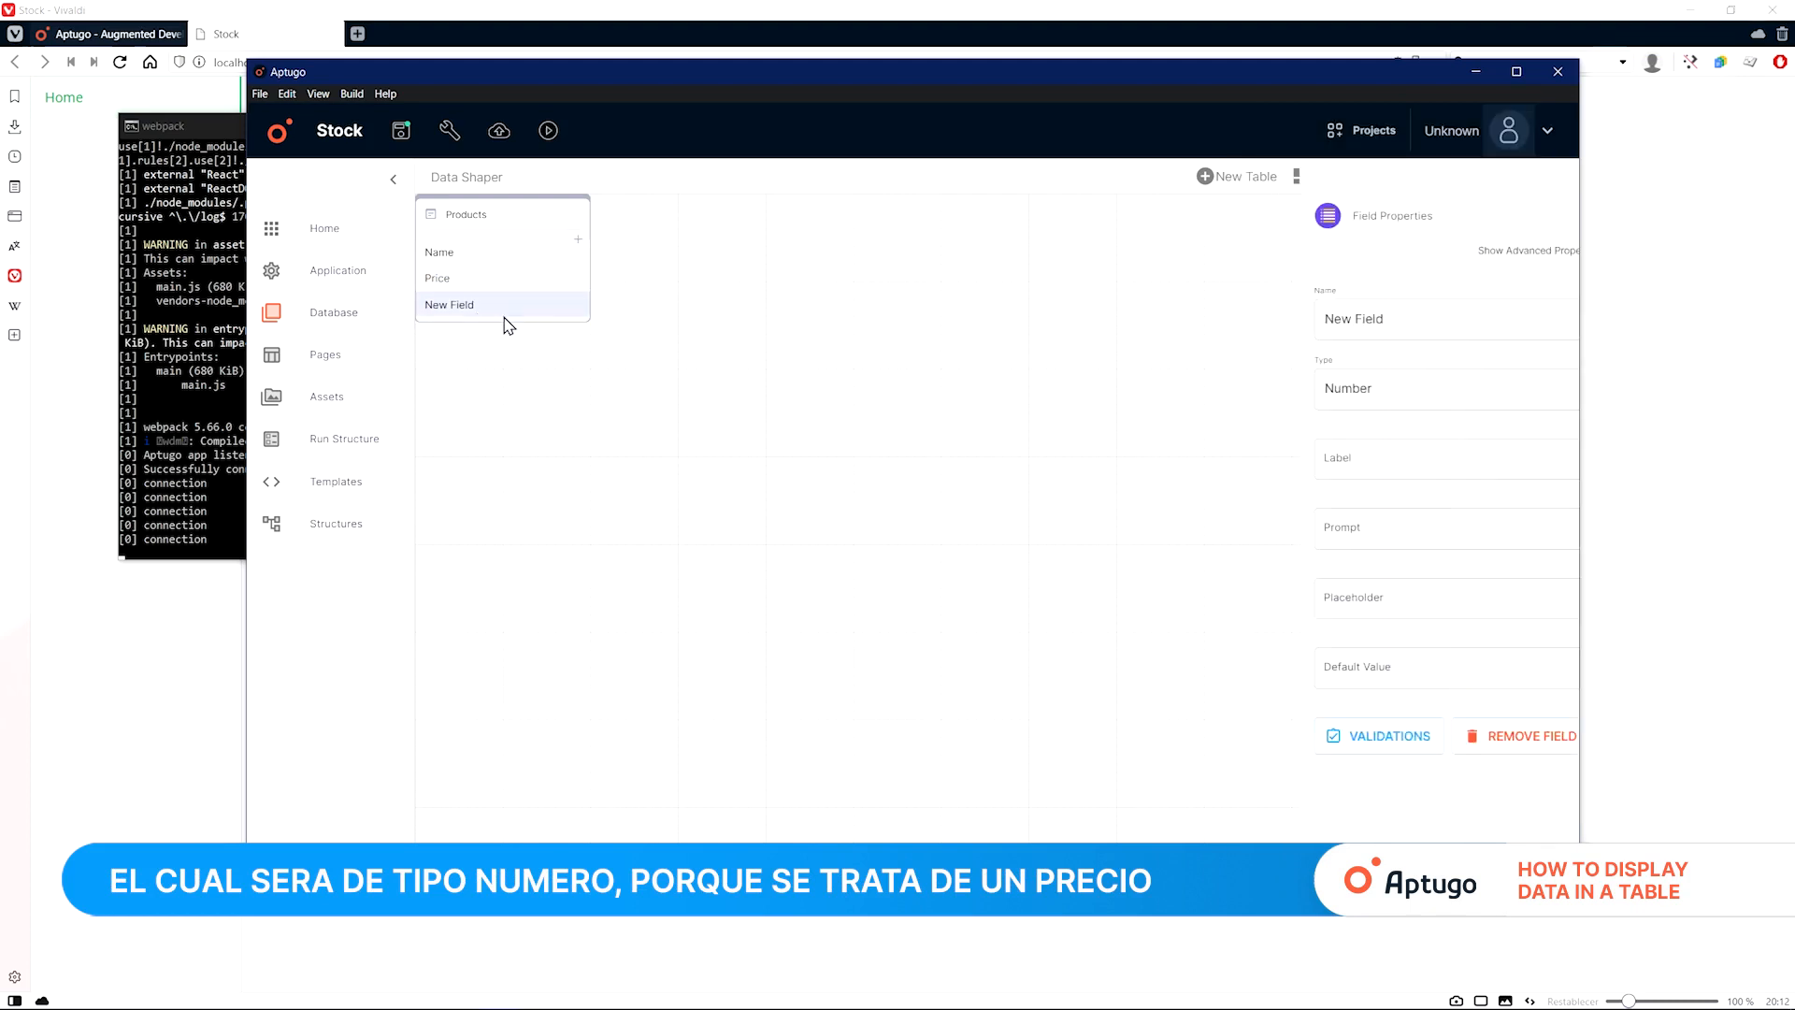
type("Stoc")
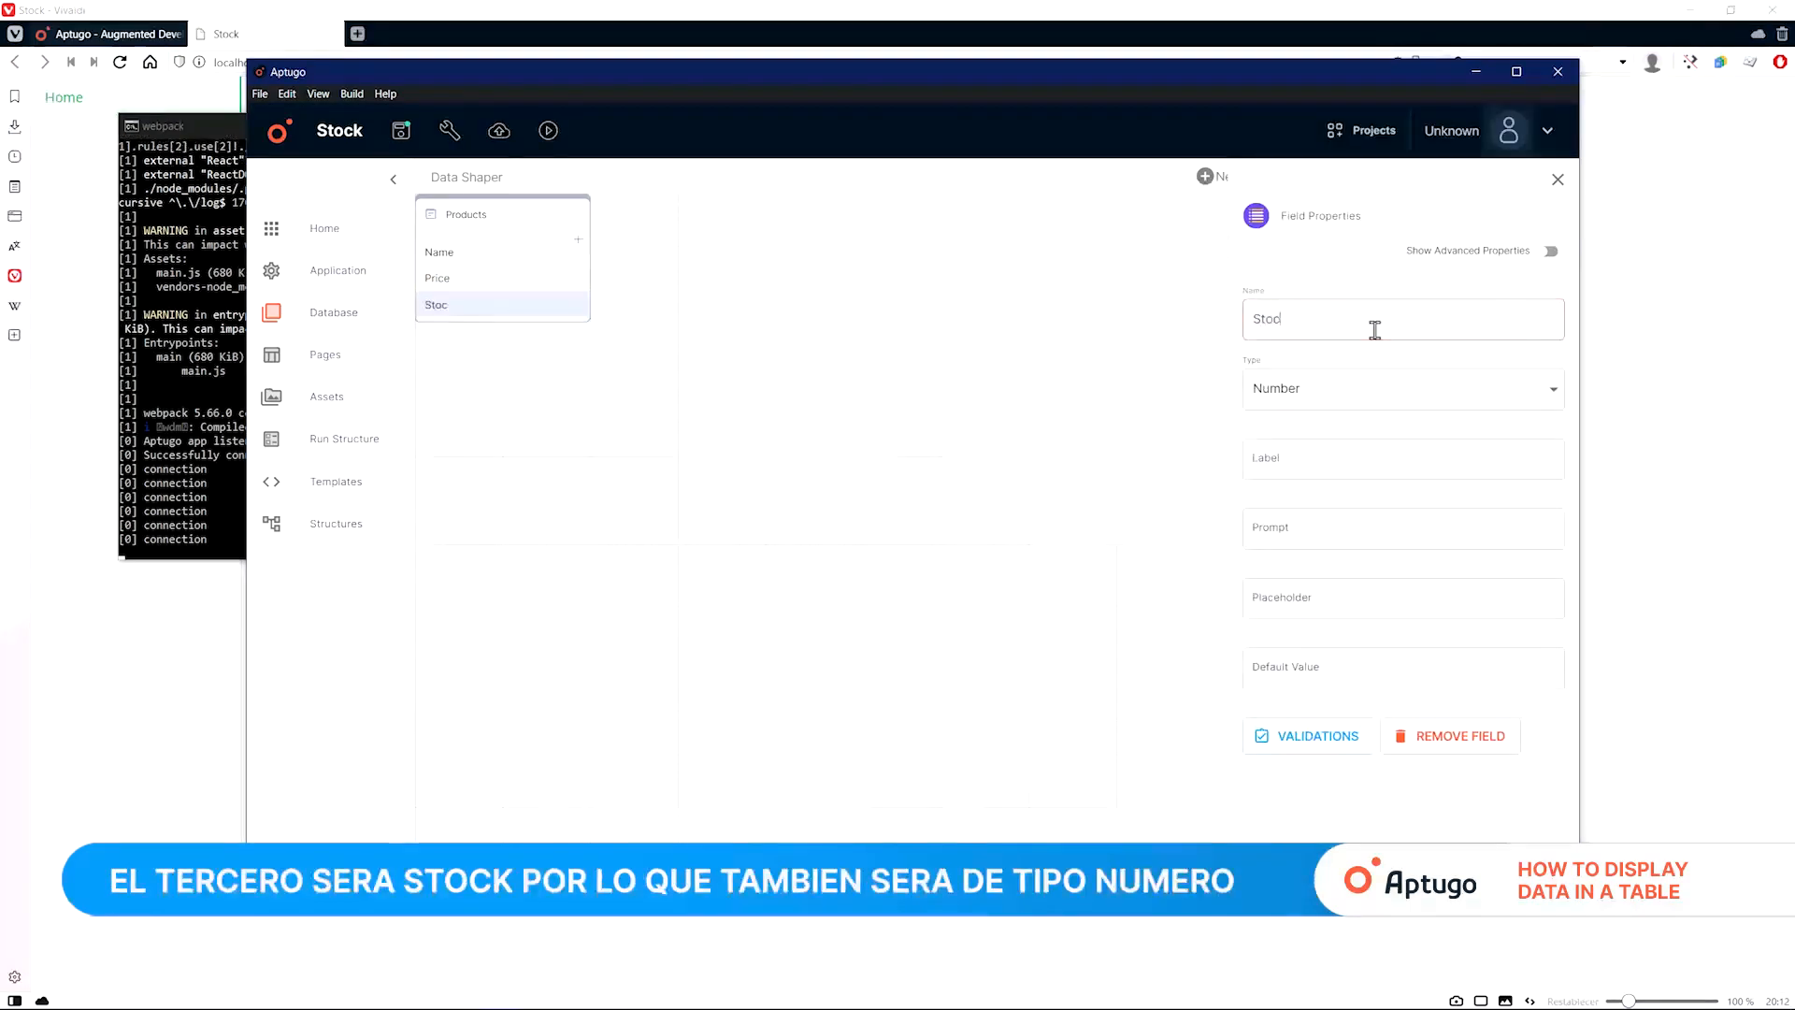
left_click(1402, 388)
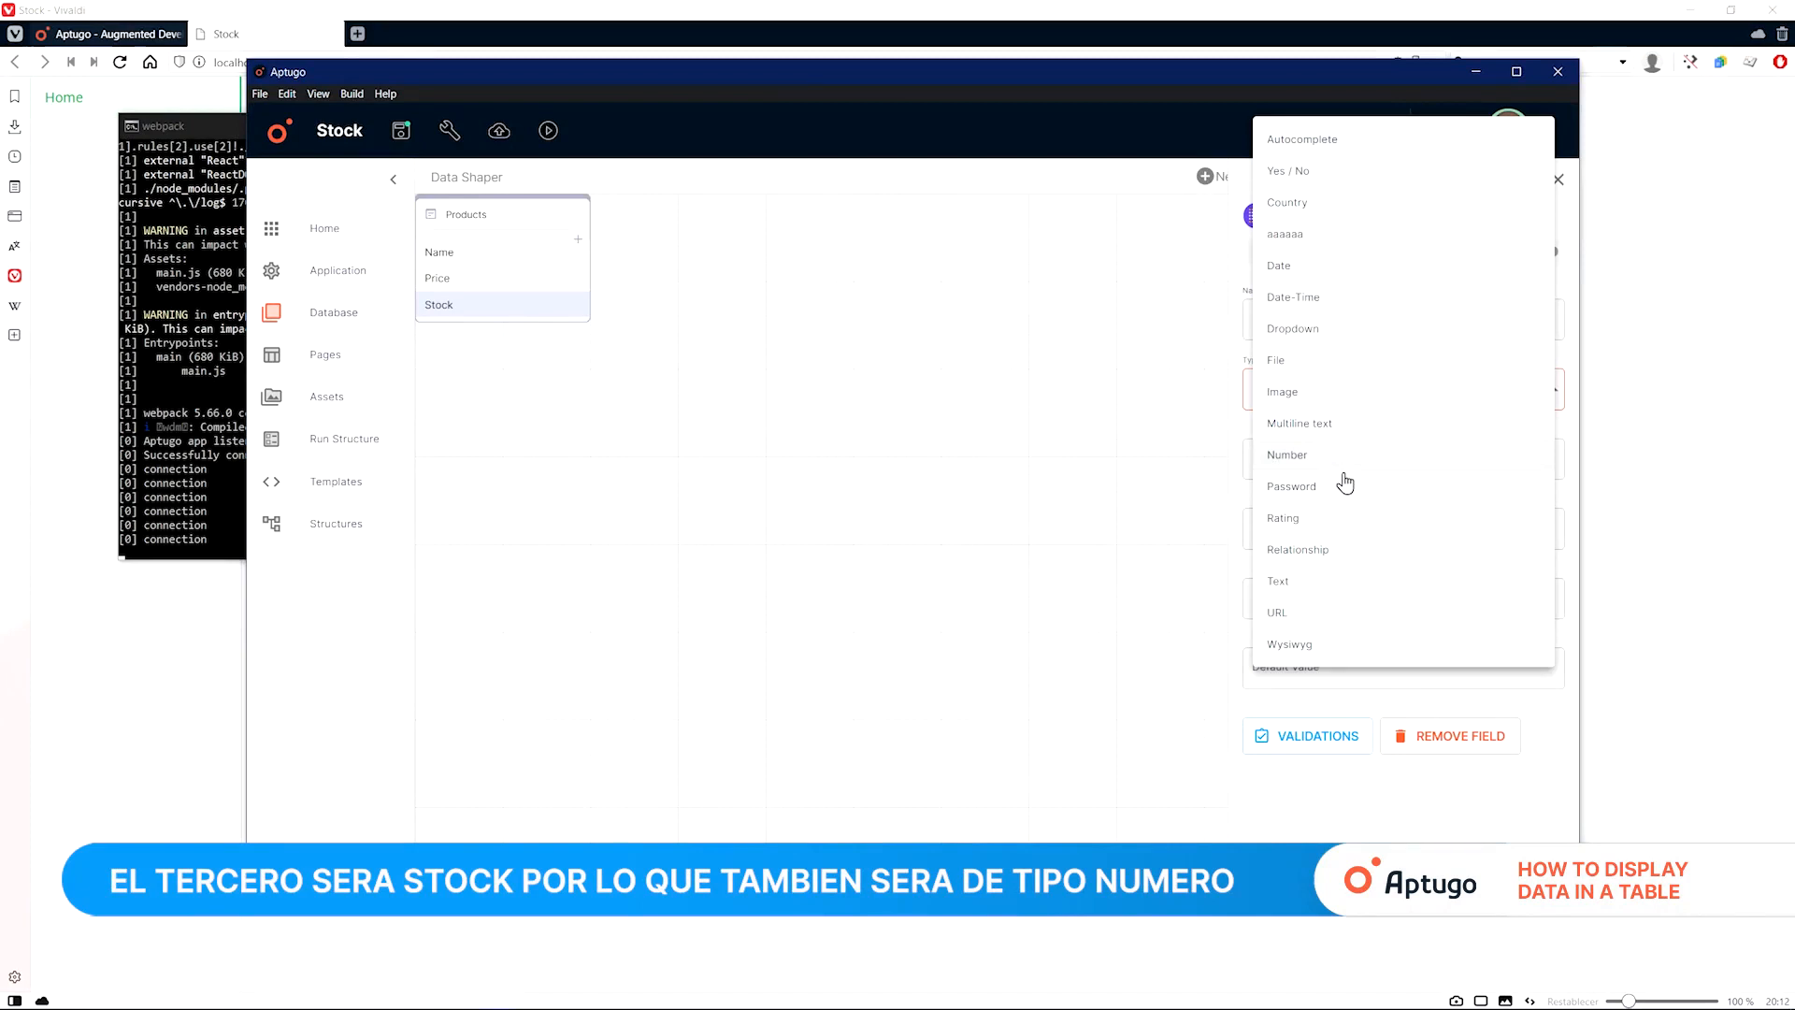
left_click(1285, 455)
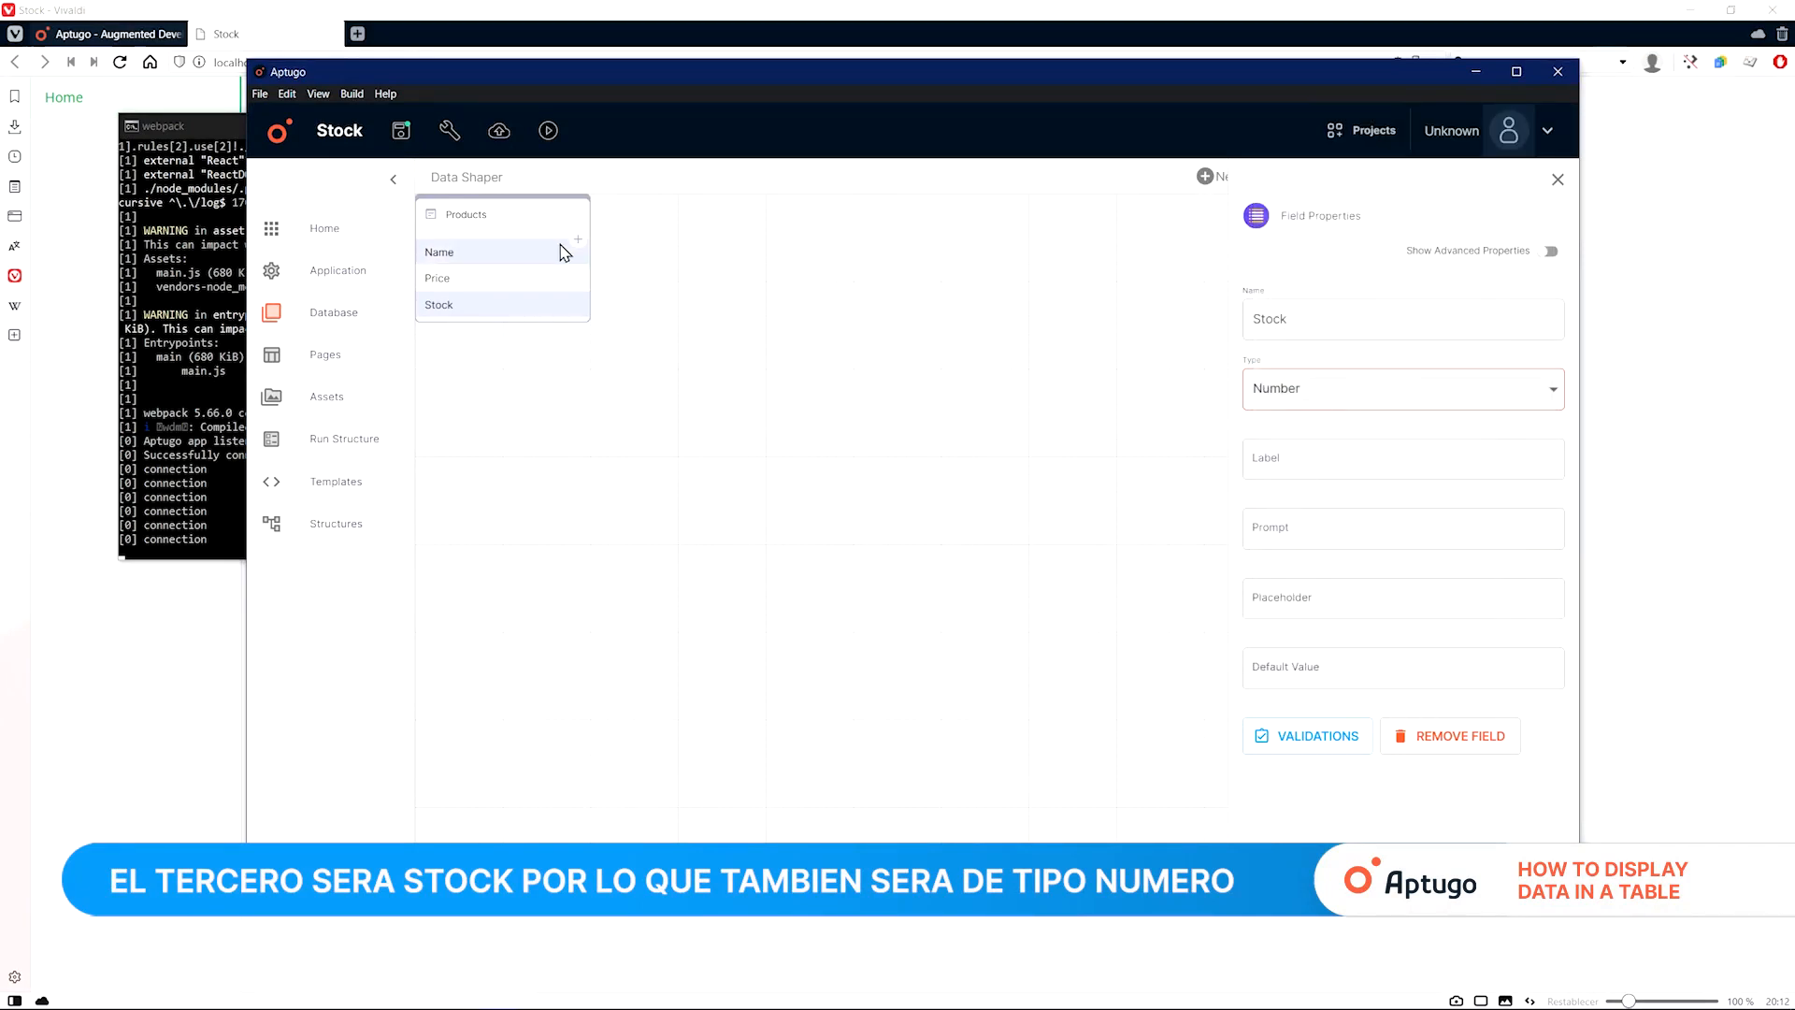
Step: Add a Description field of Multiline text type and save the project
left_click(577, 239)
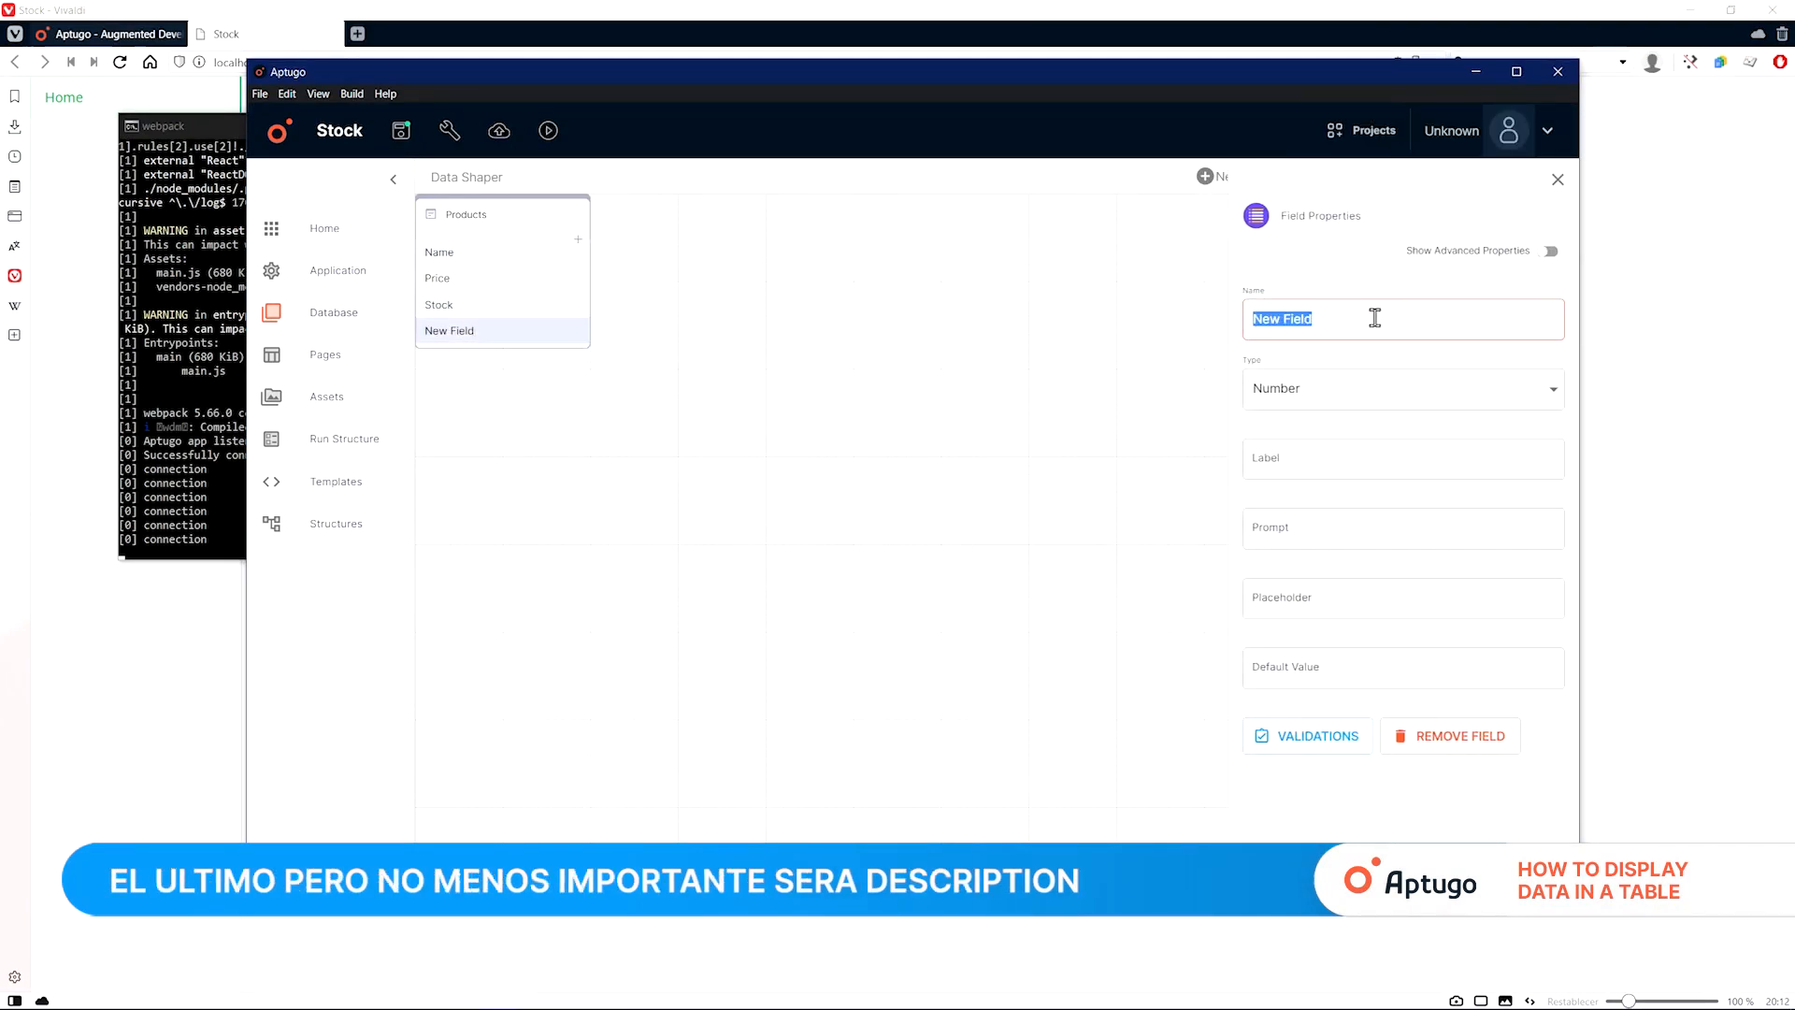
type("Descripti")
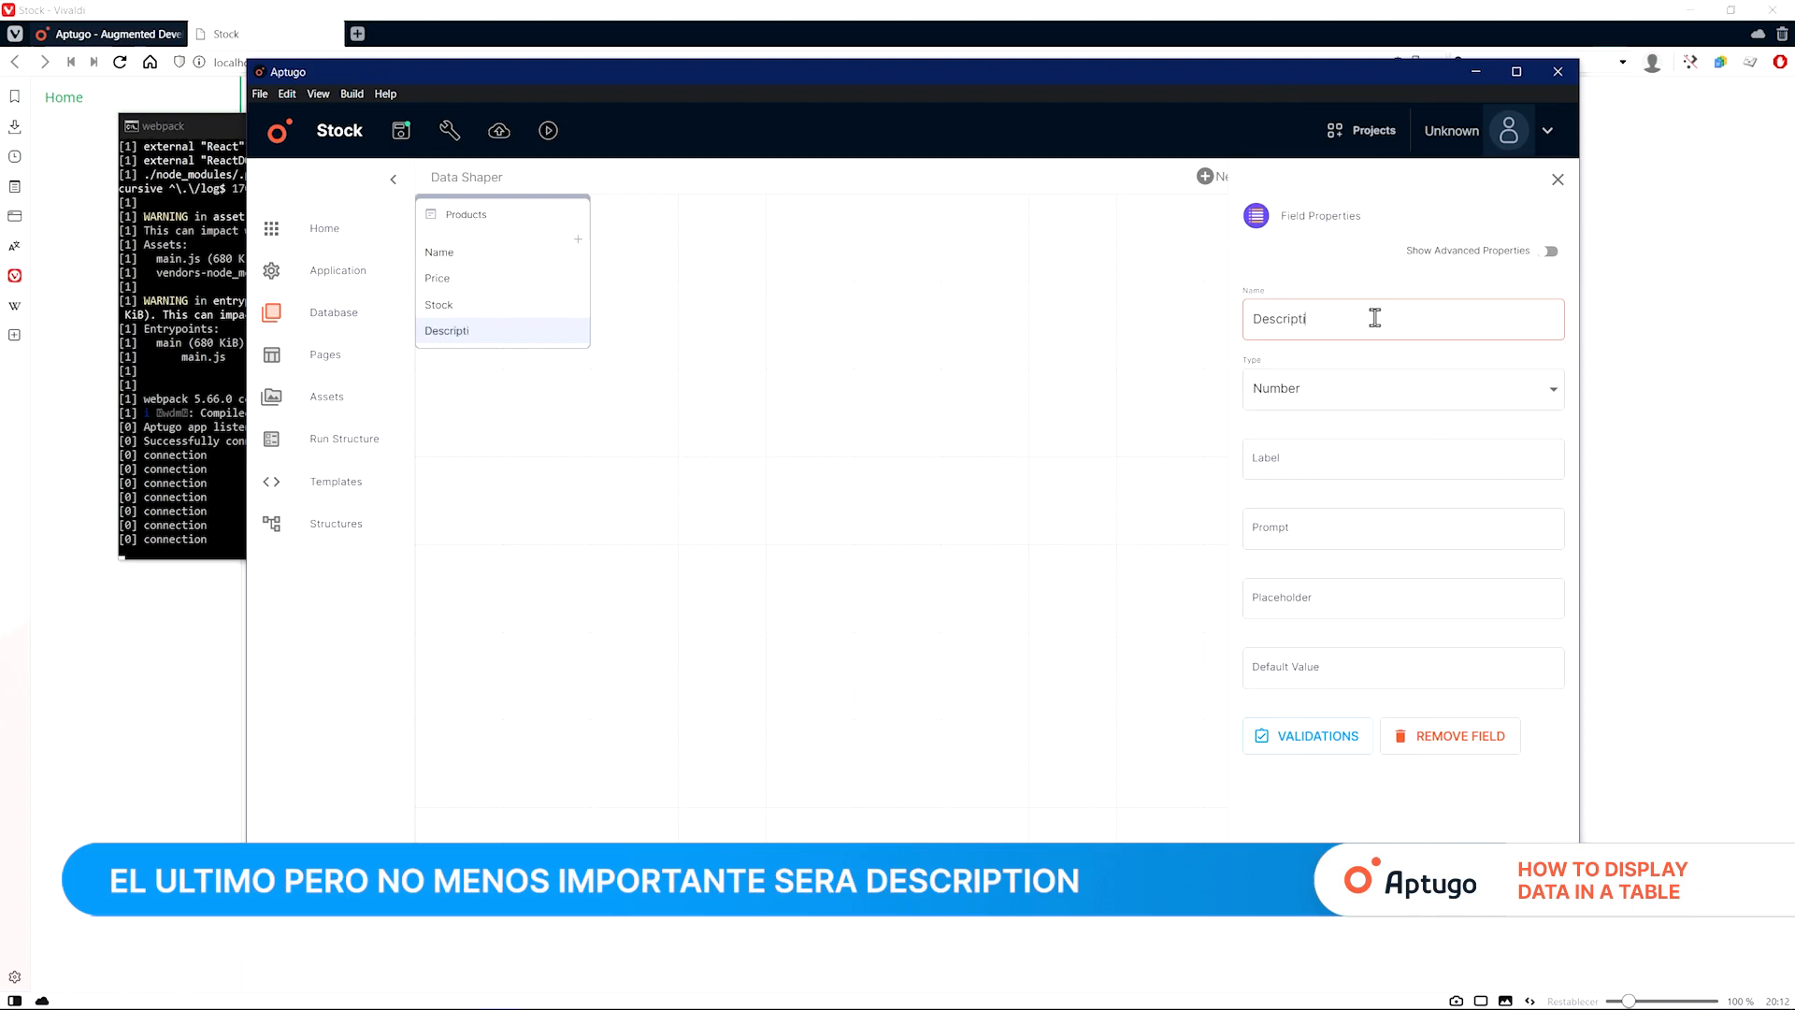
left_click(1401, 388)
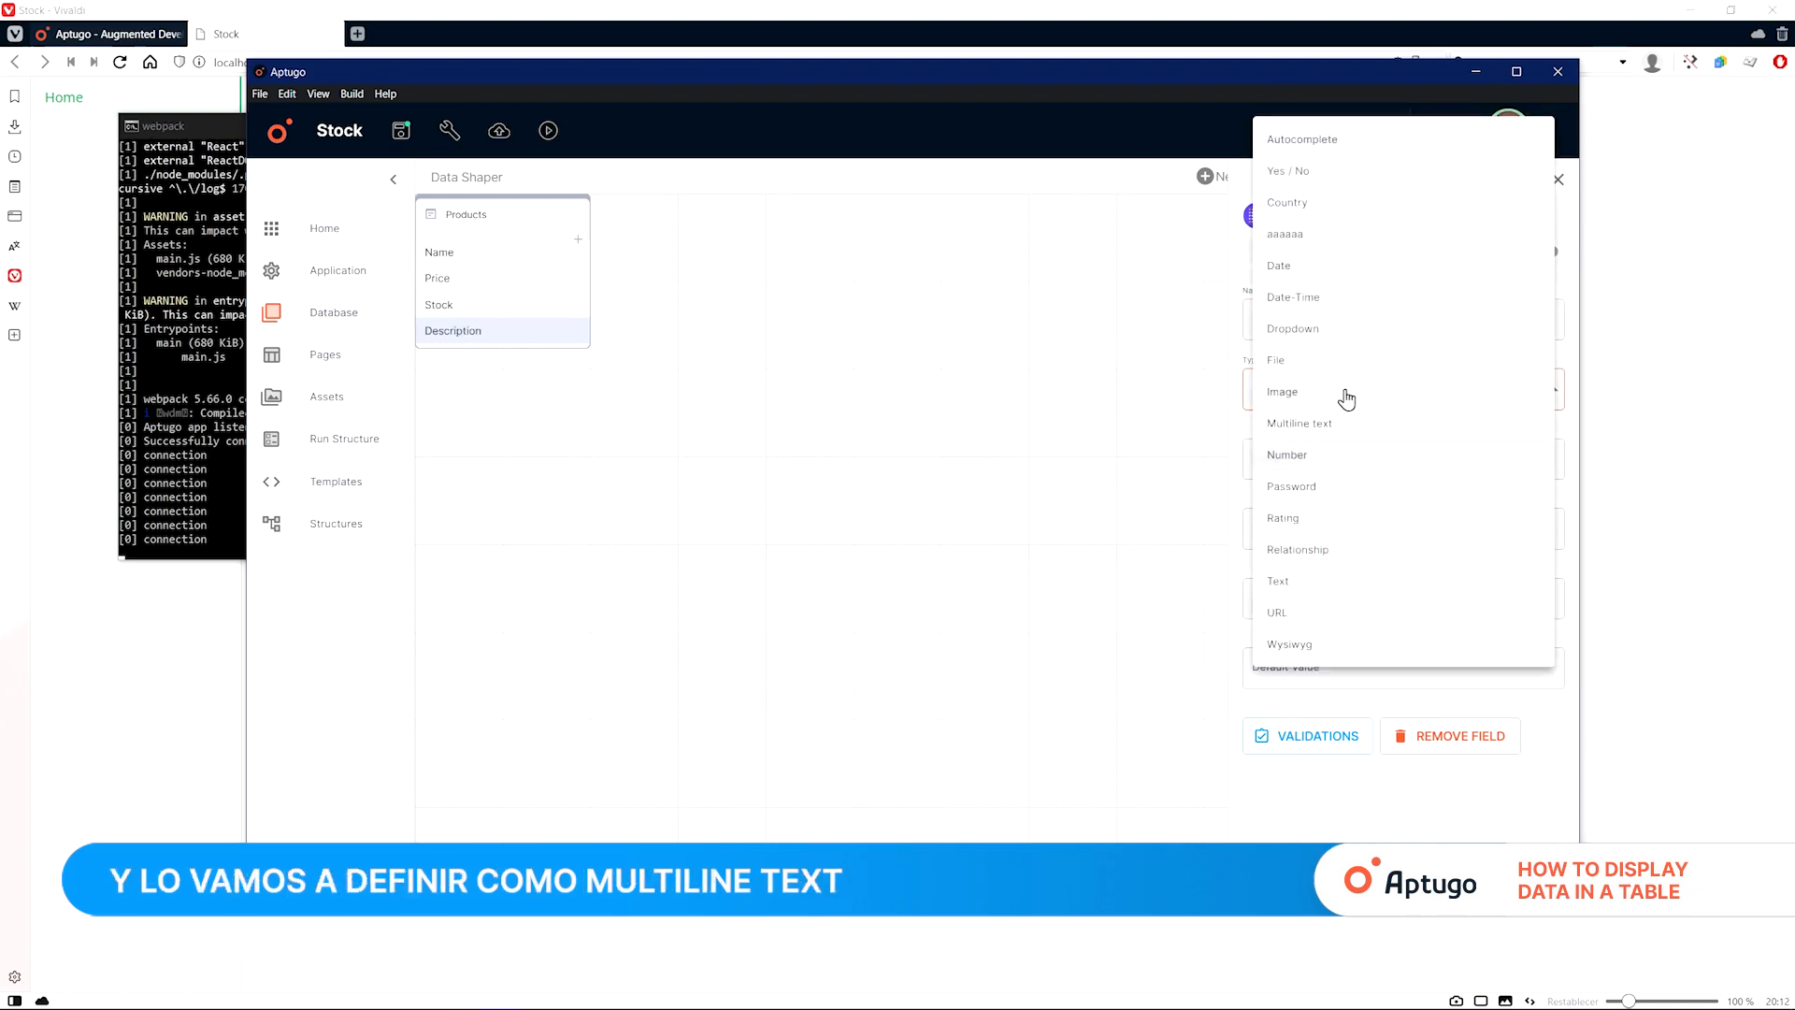
left_click(1299, 423)
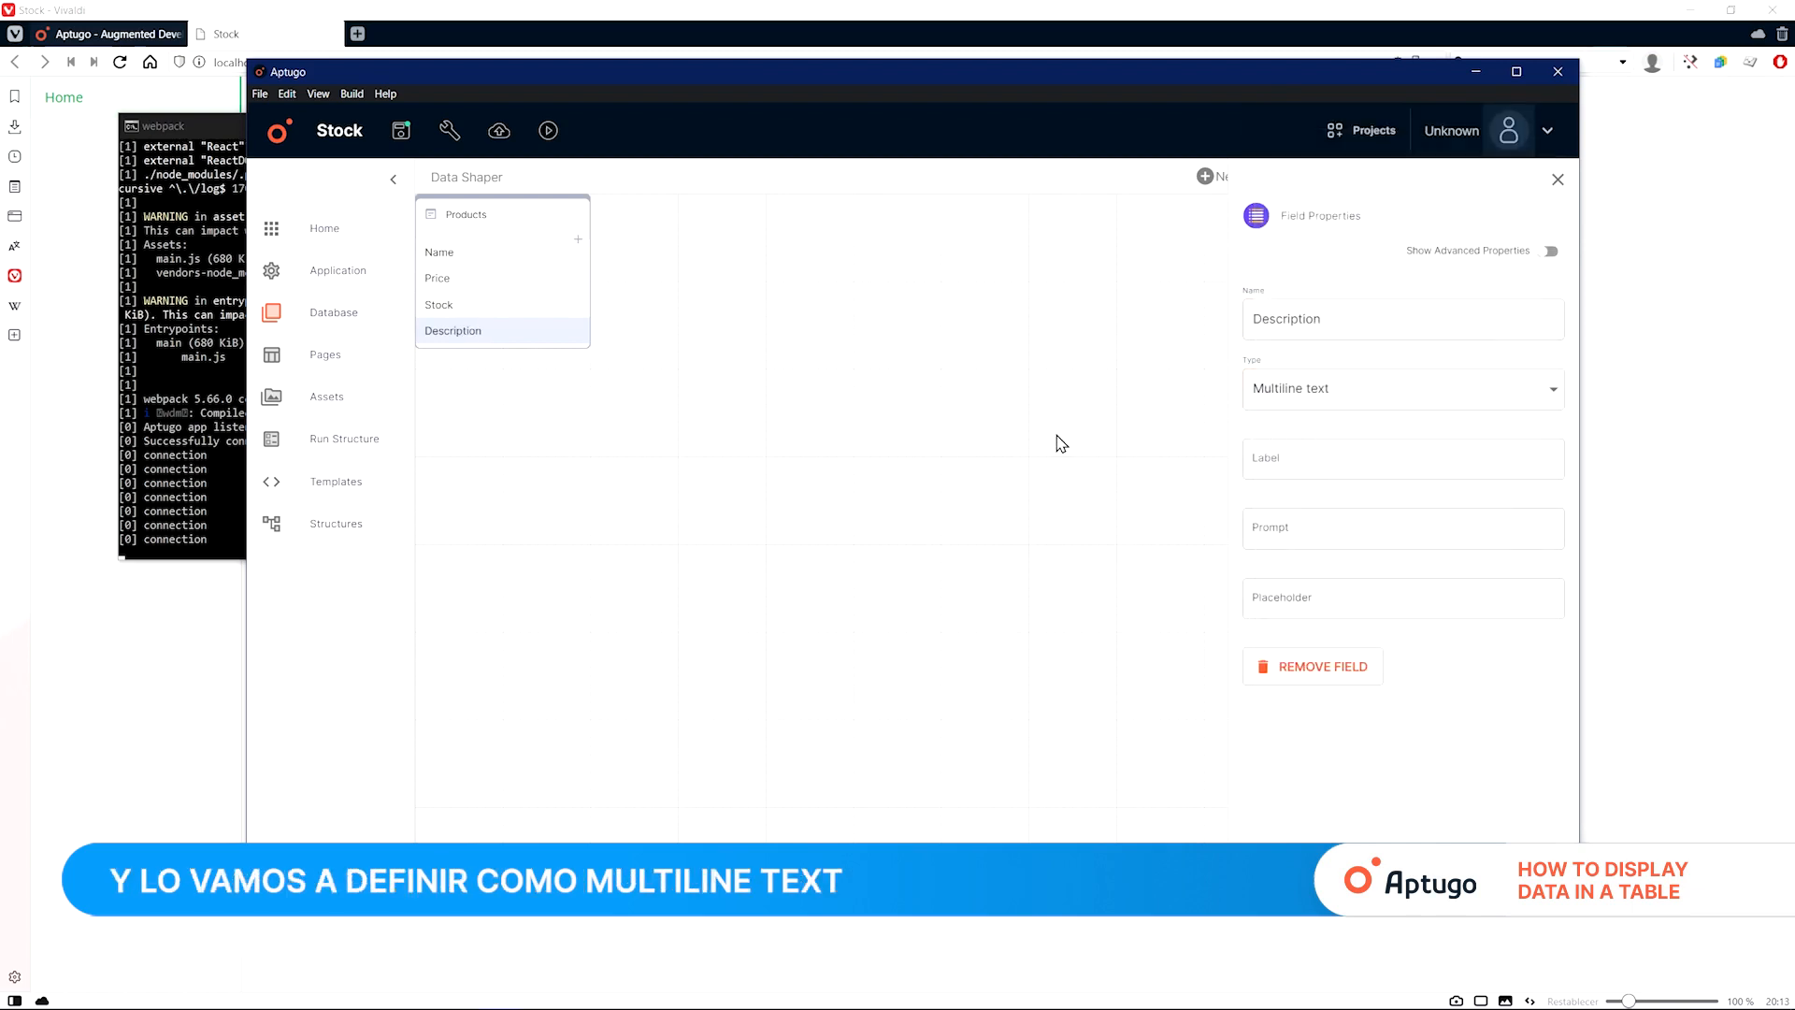
left_click(401, 129)
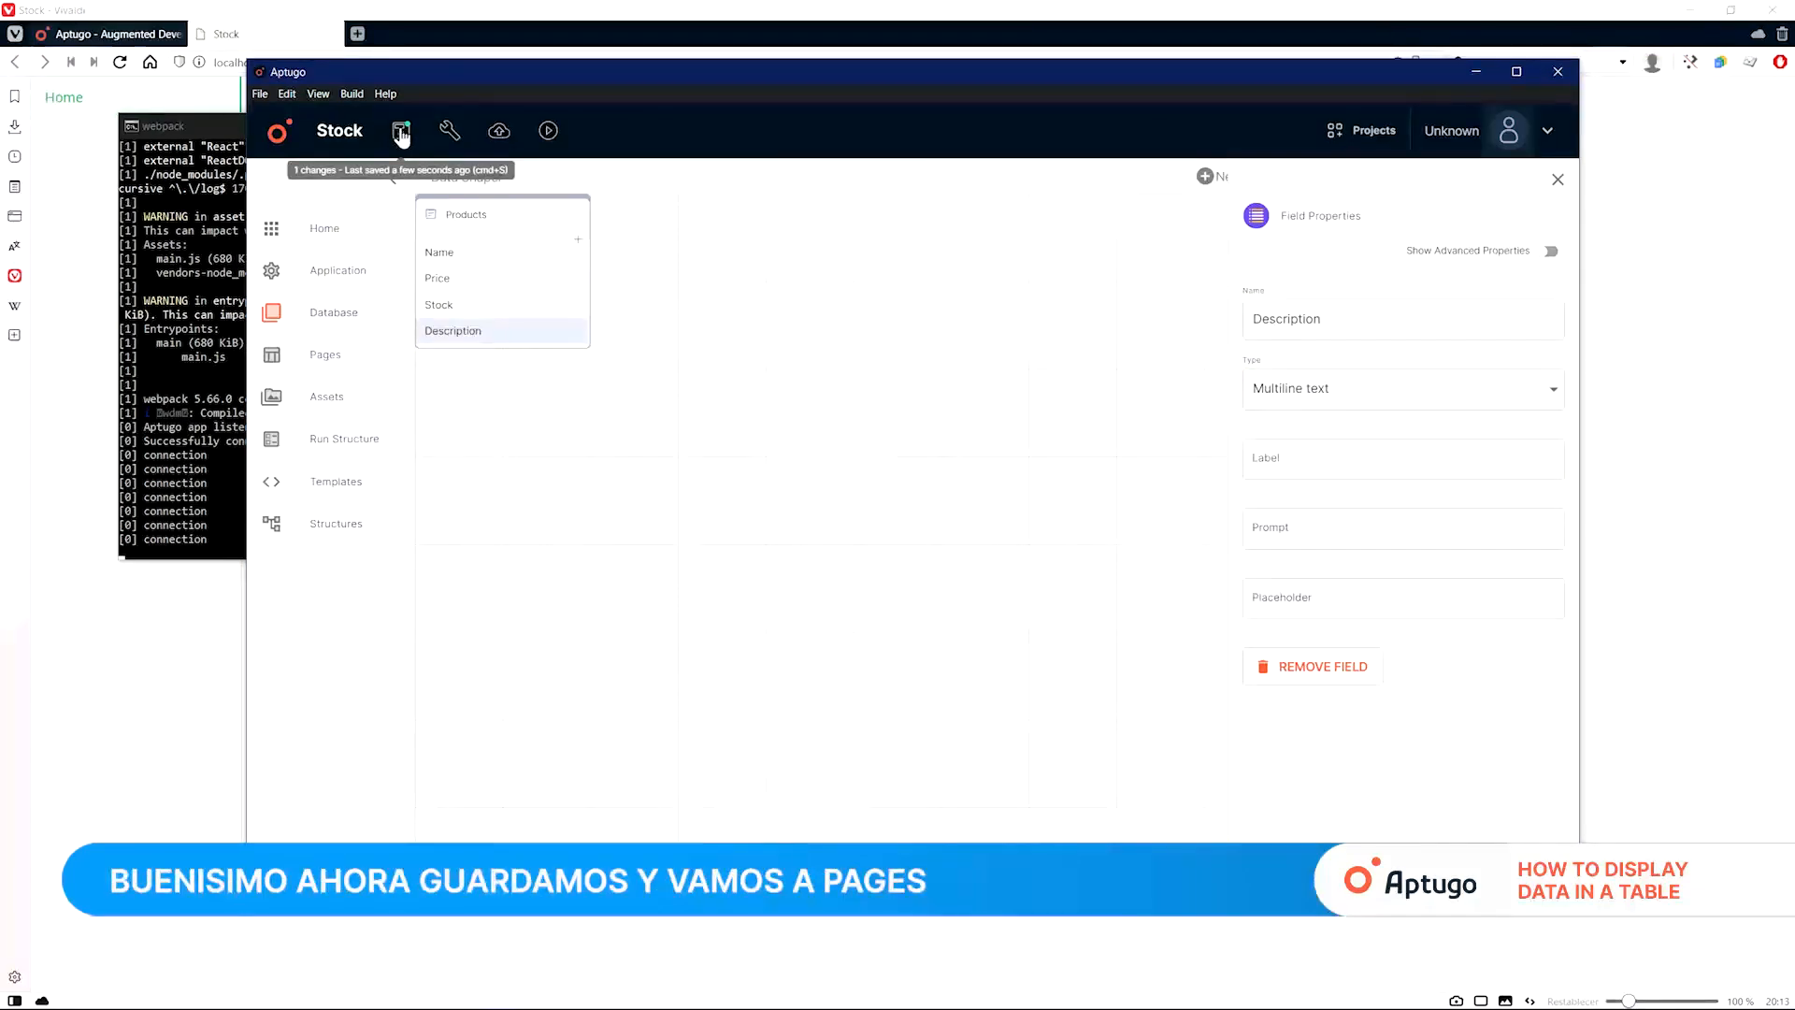
Step: Inspect the Products page's properties, then open its design and scroll through its elements
left_click(326, 354)
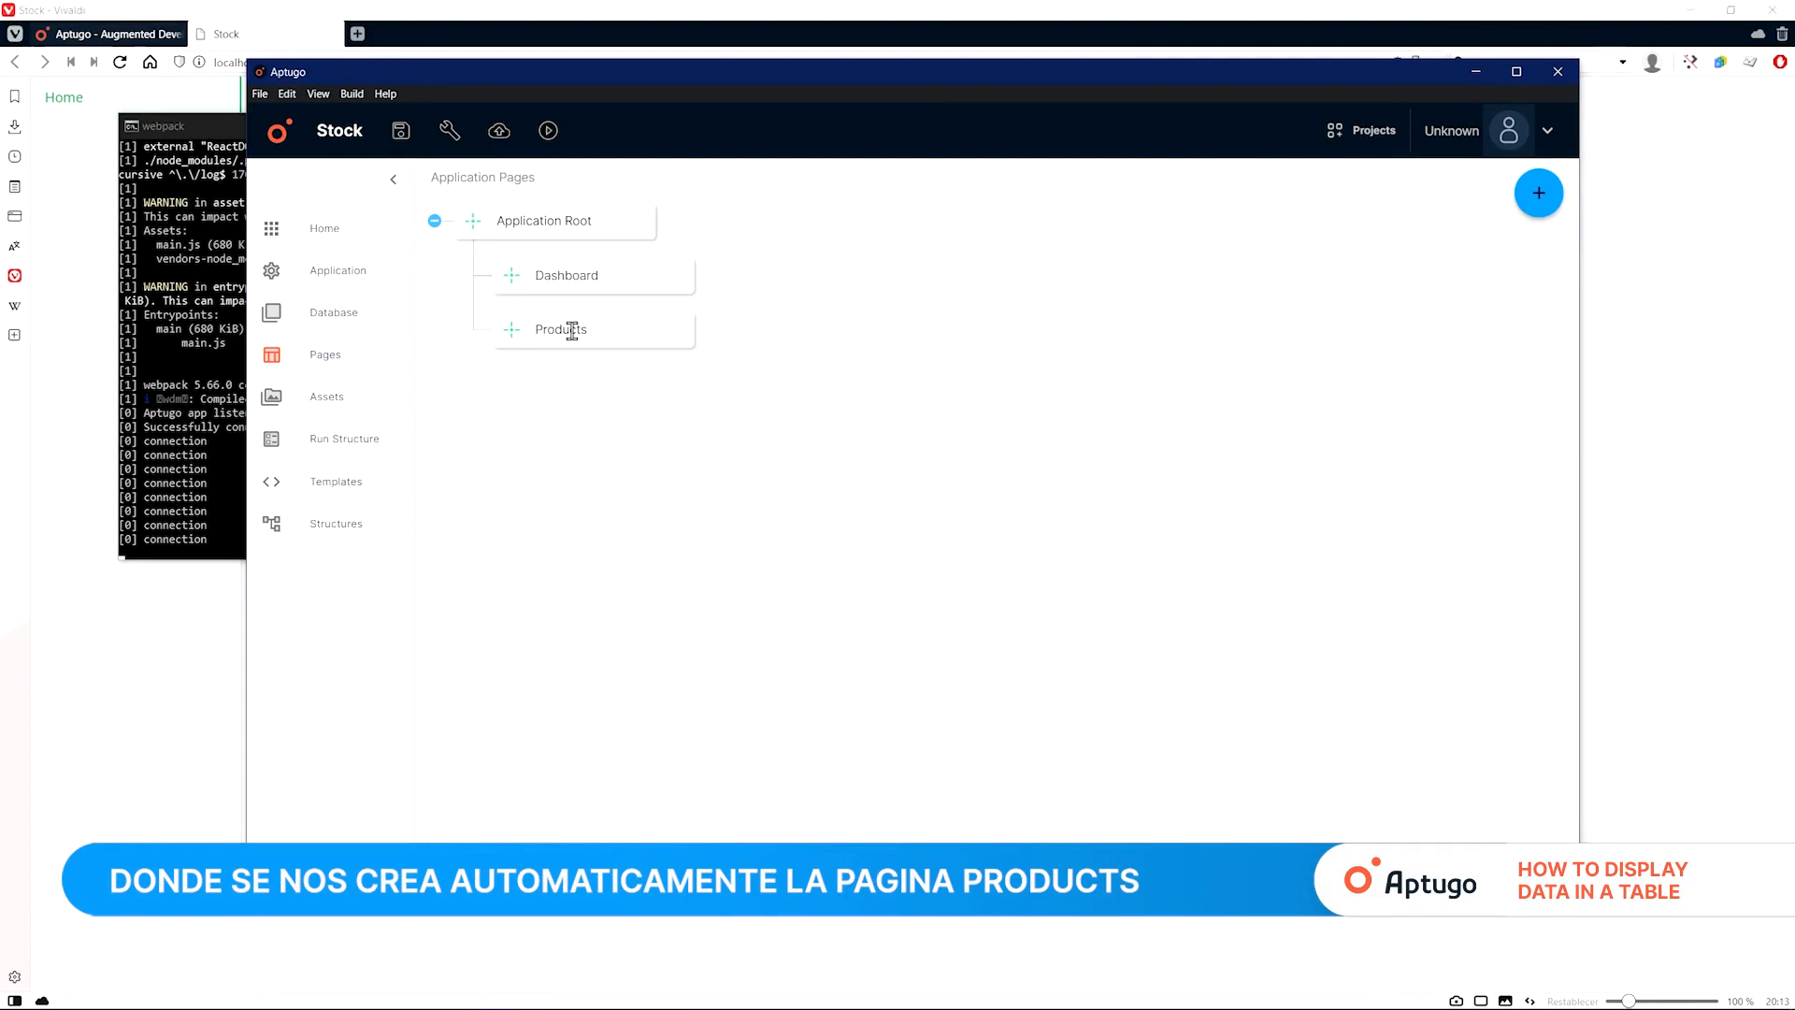
left_click(560, 330)
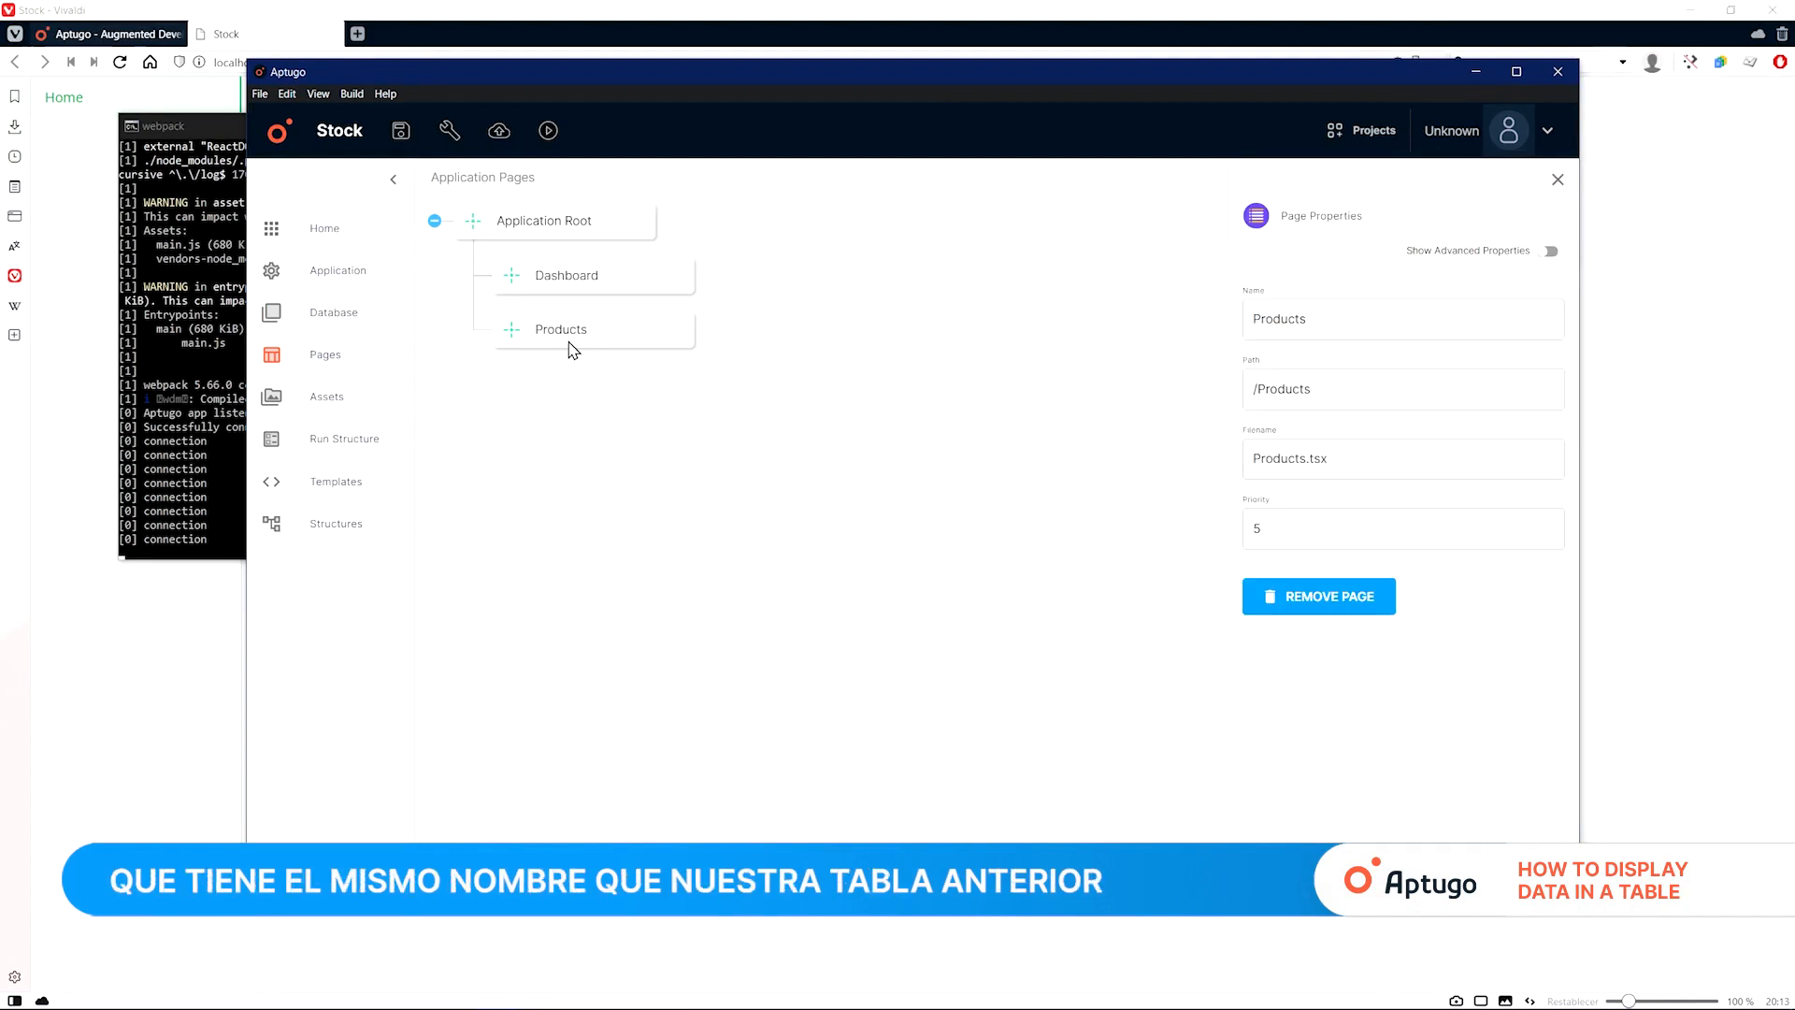
left_click(333, 311)
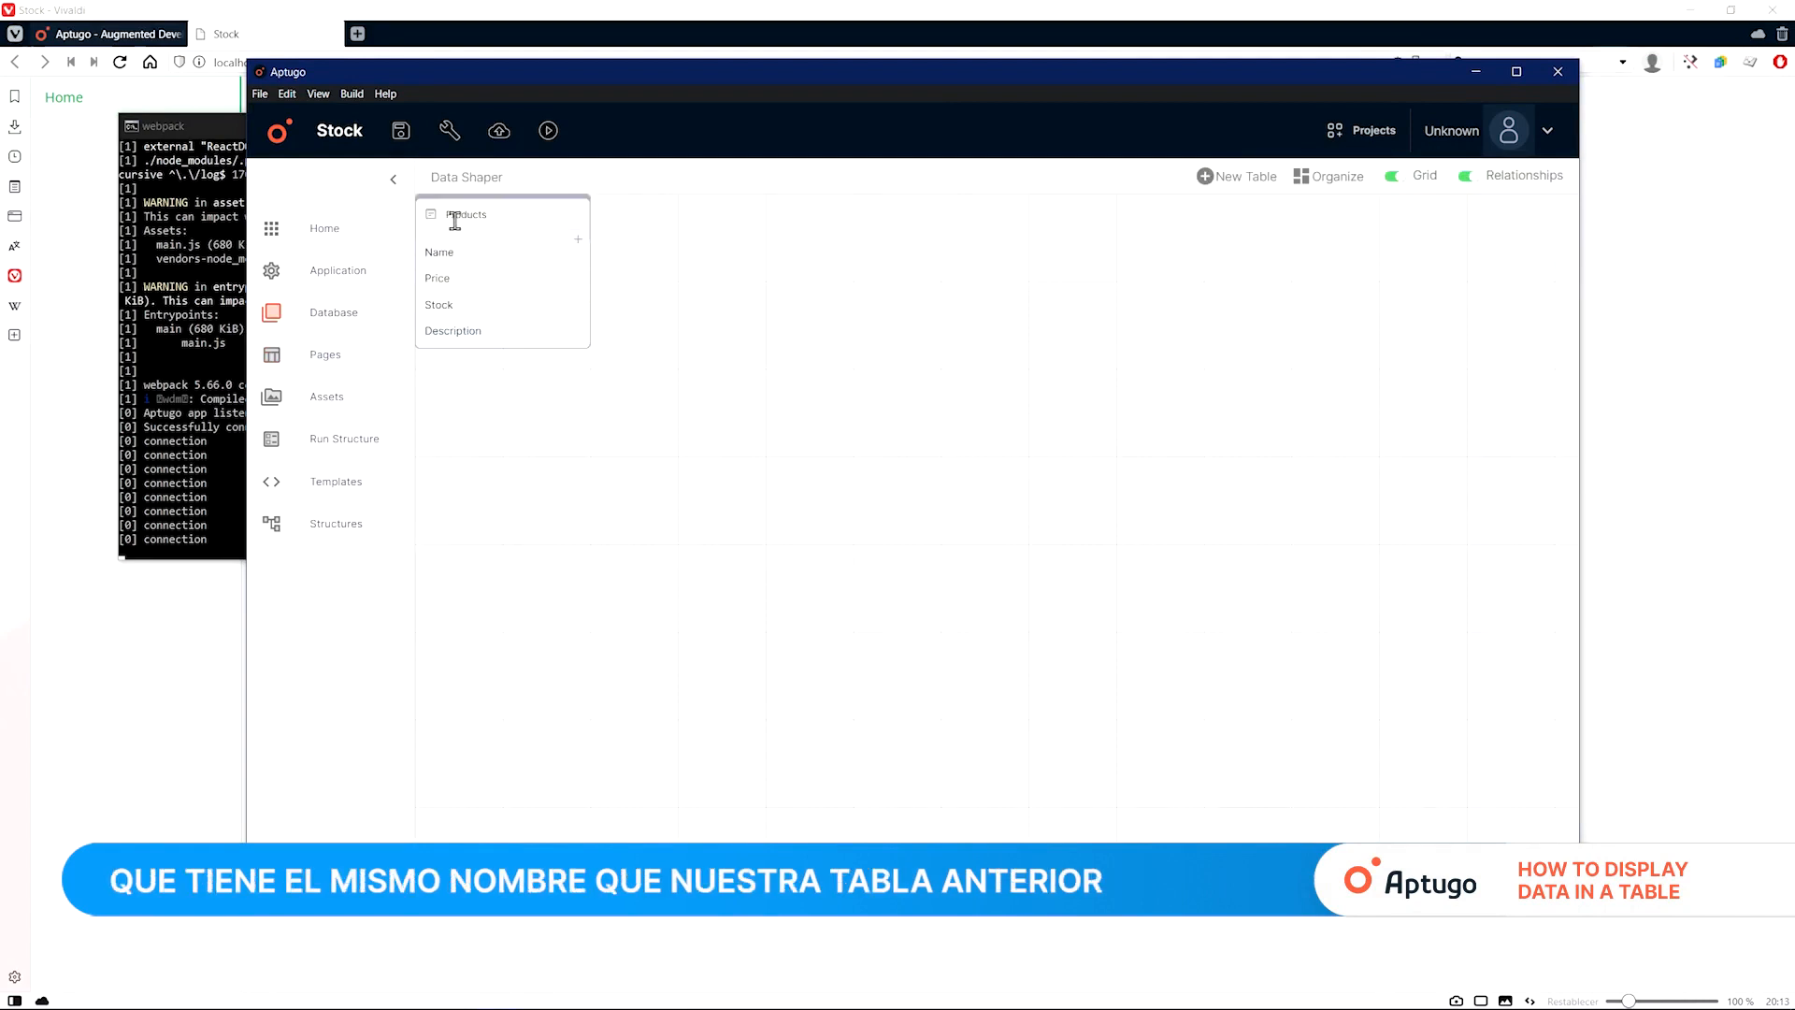
left_click(326, 353)
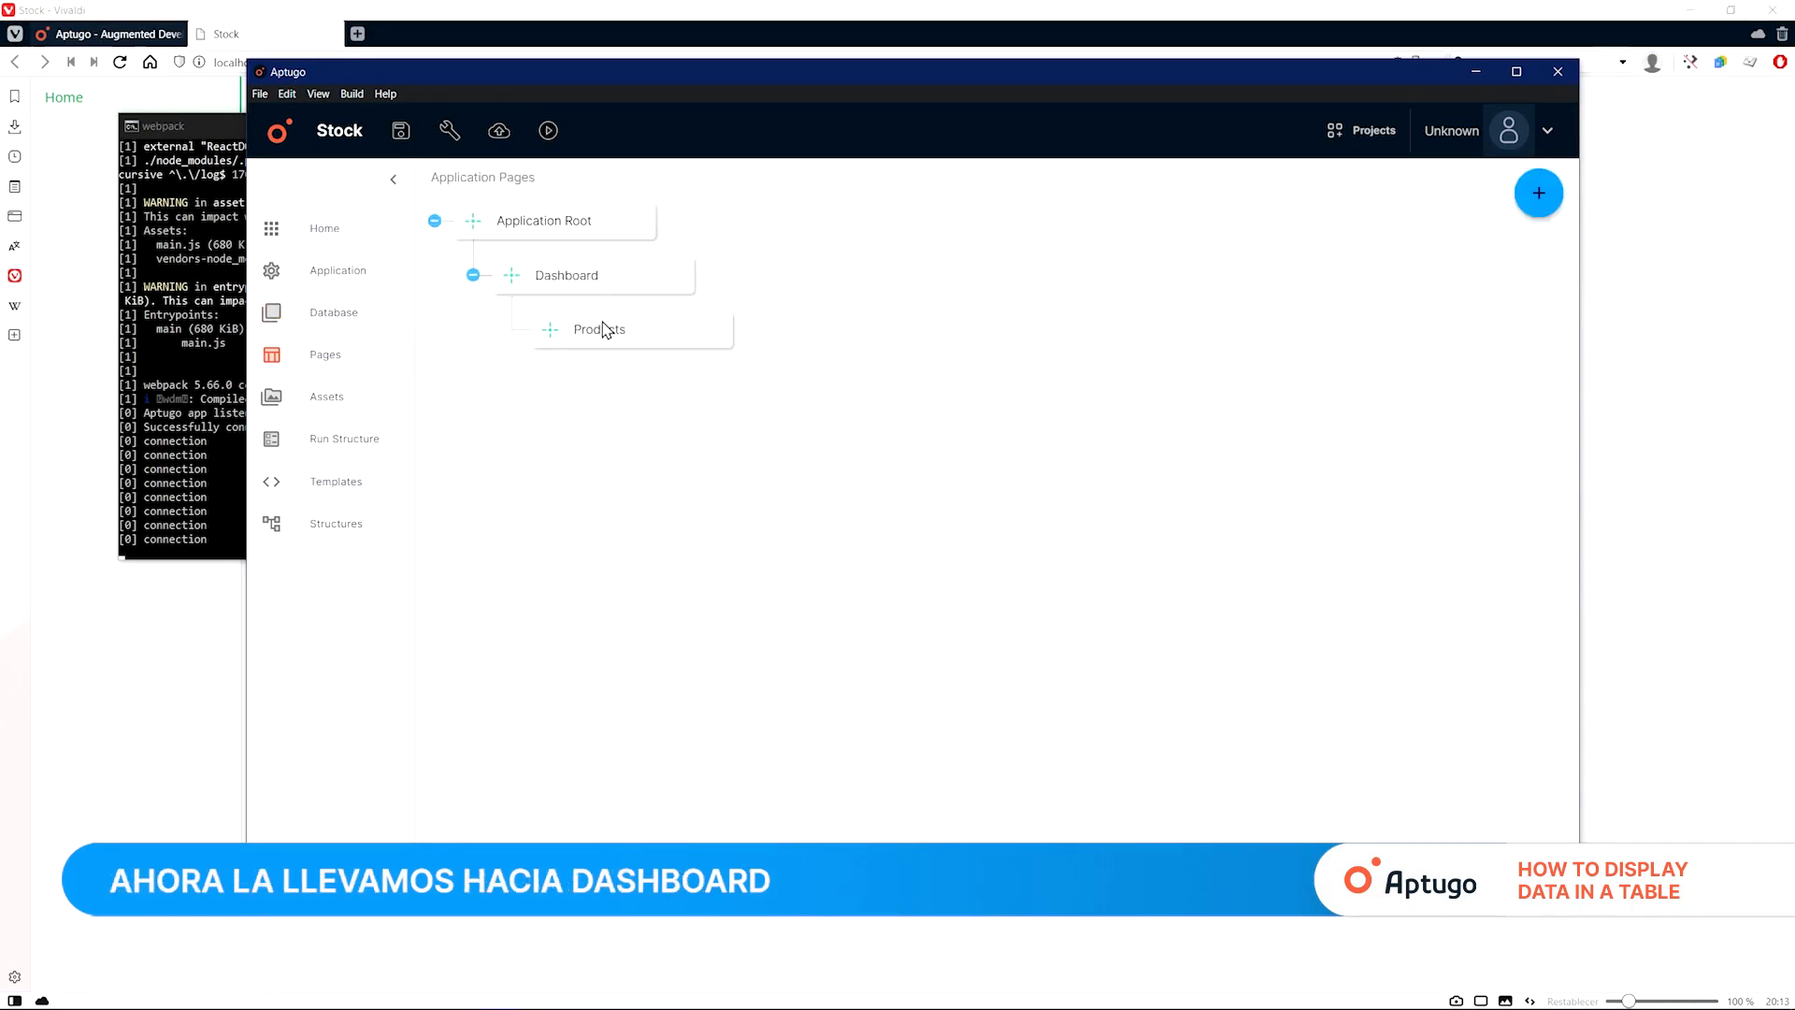
left_click(598, 330)
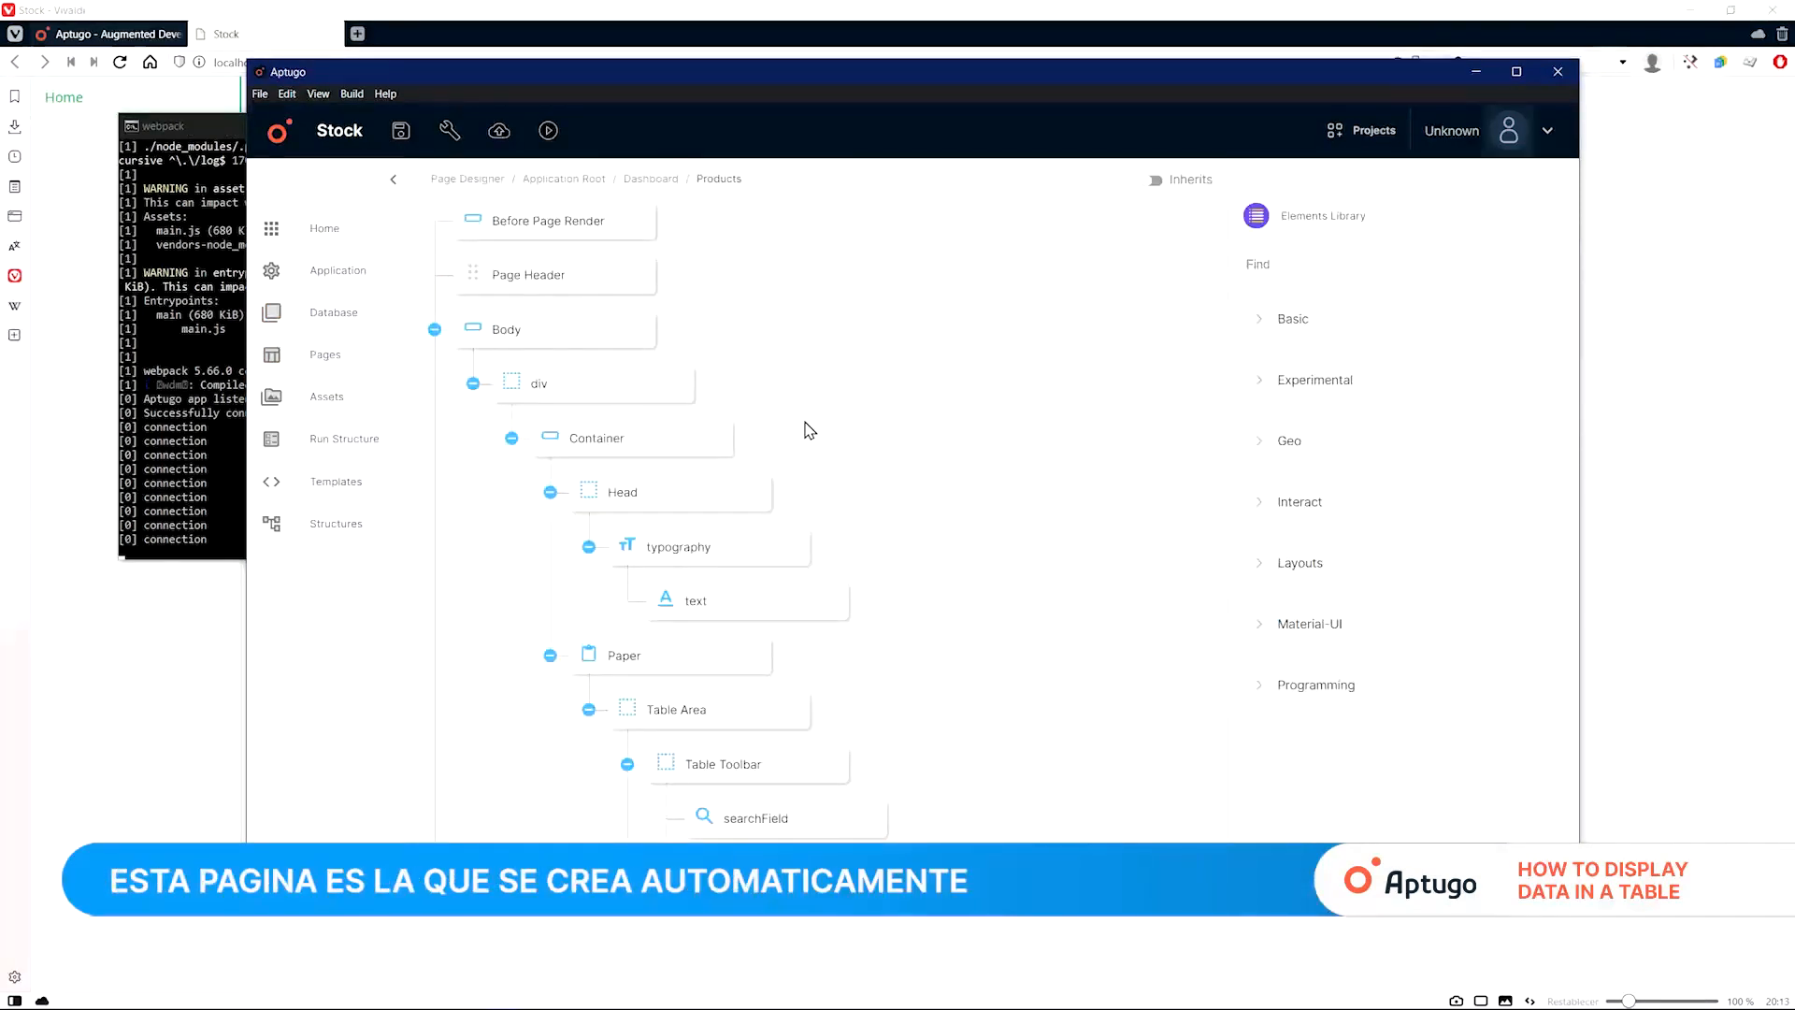
scroll("down", 3)
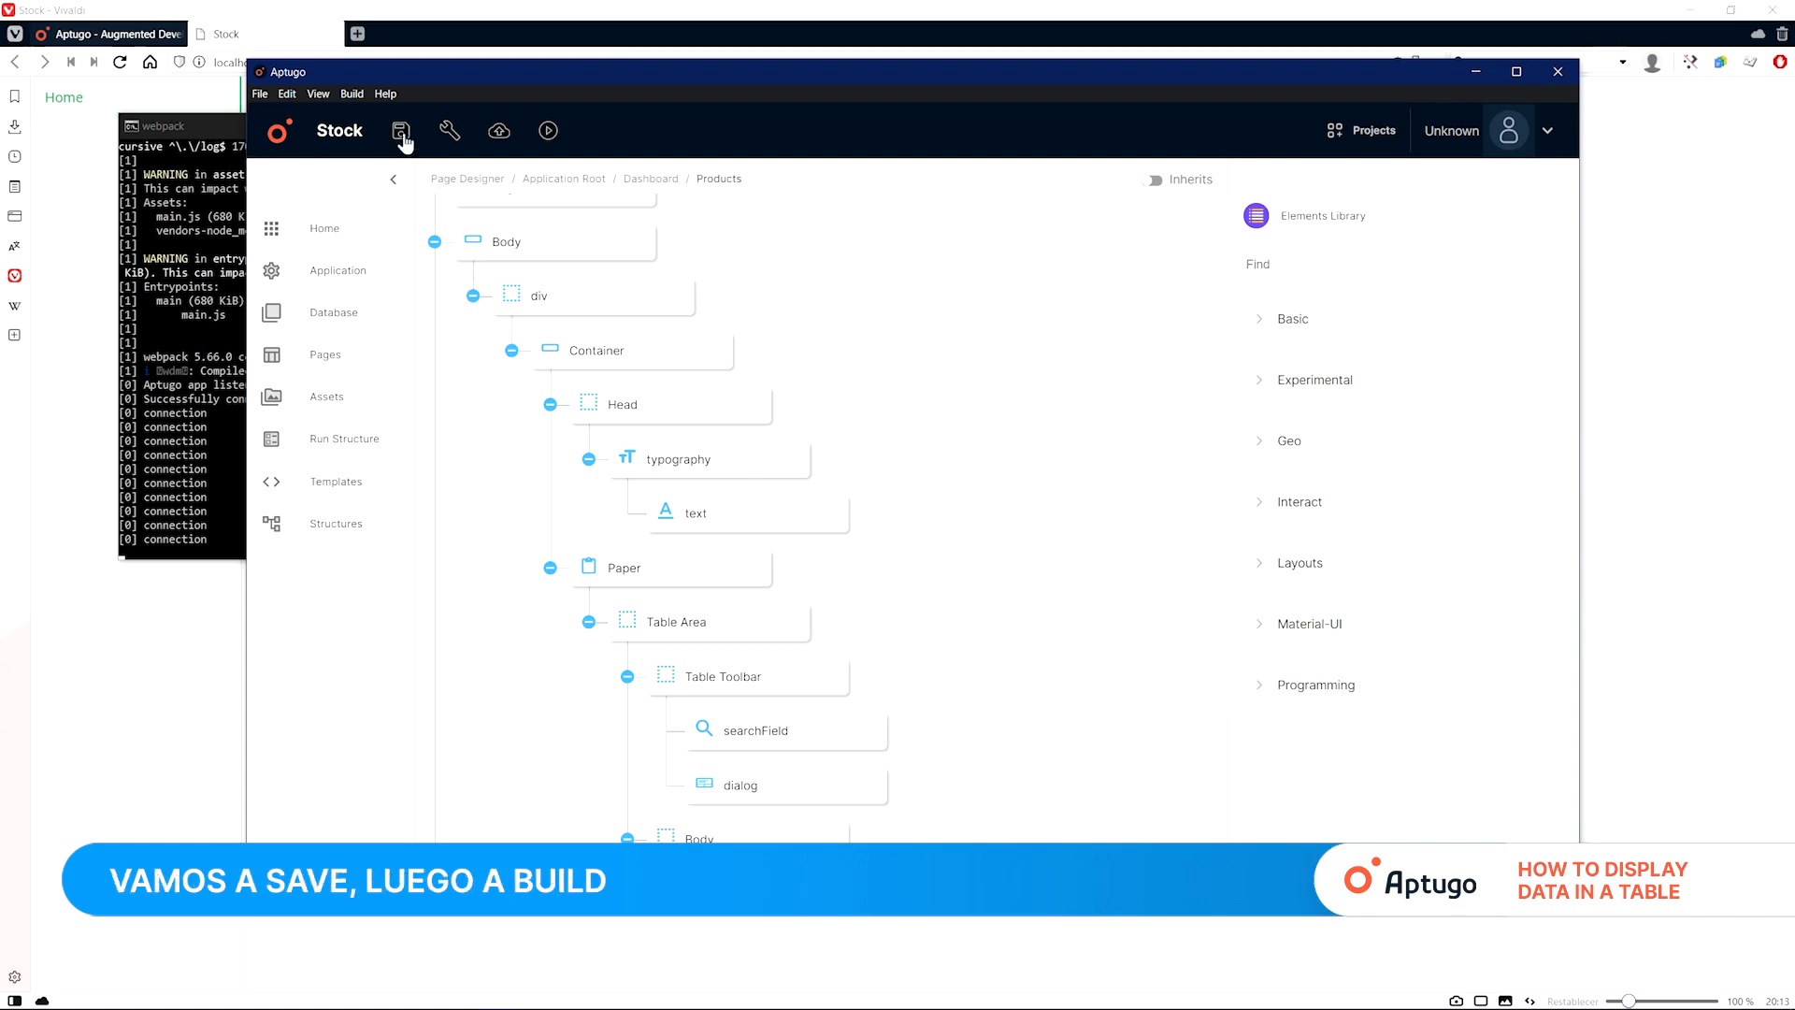
mouse_move(447, 131)
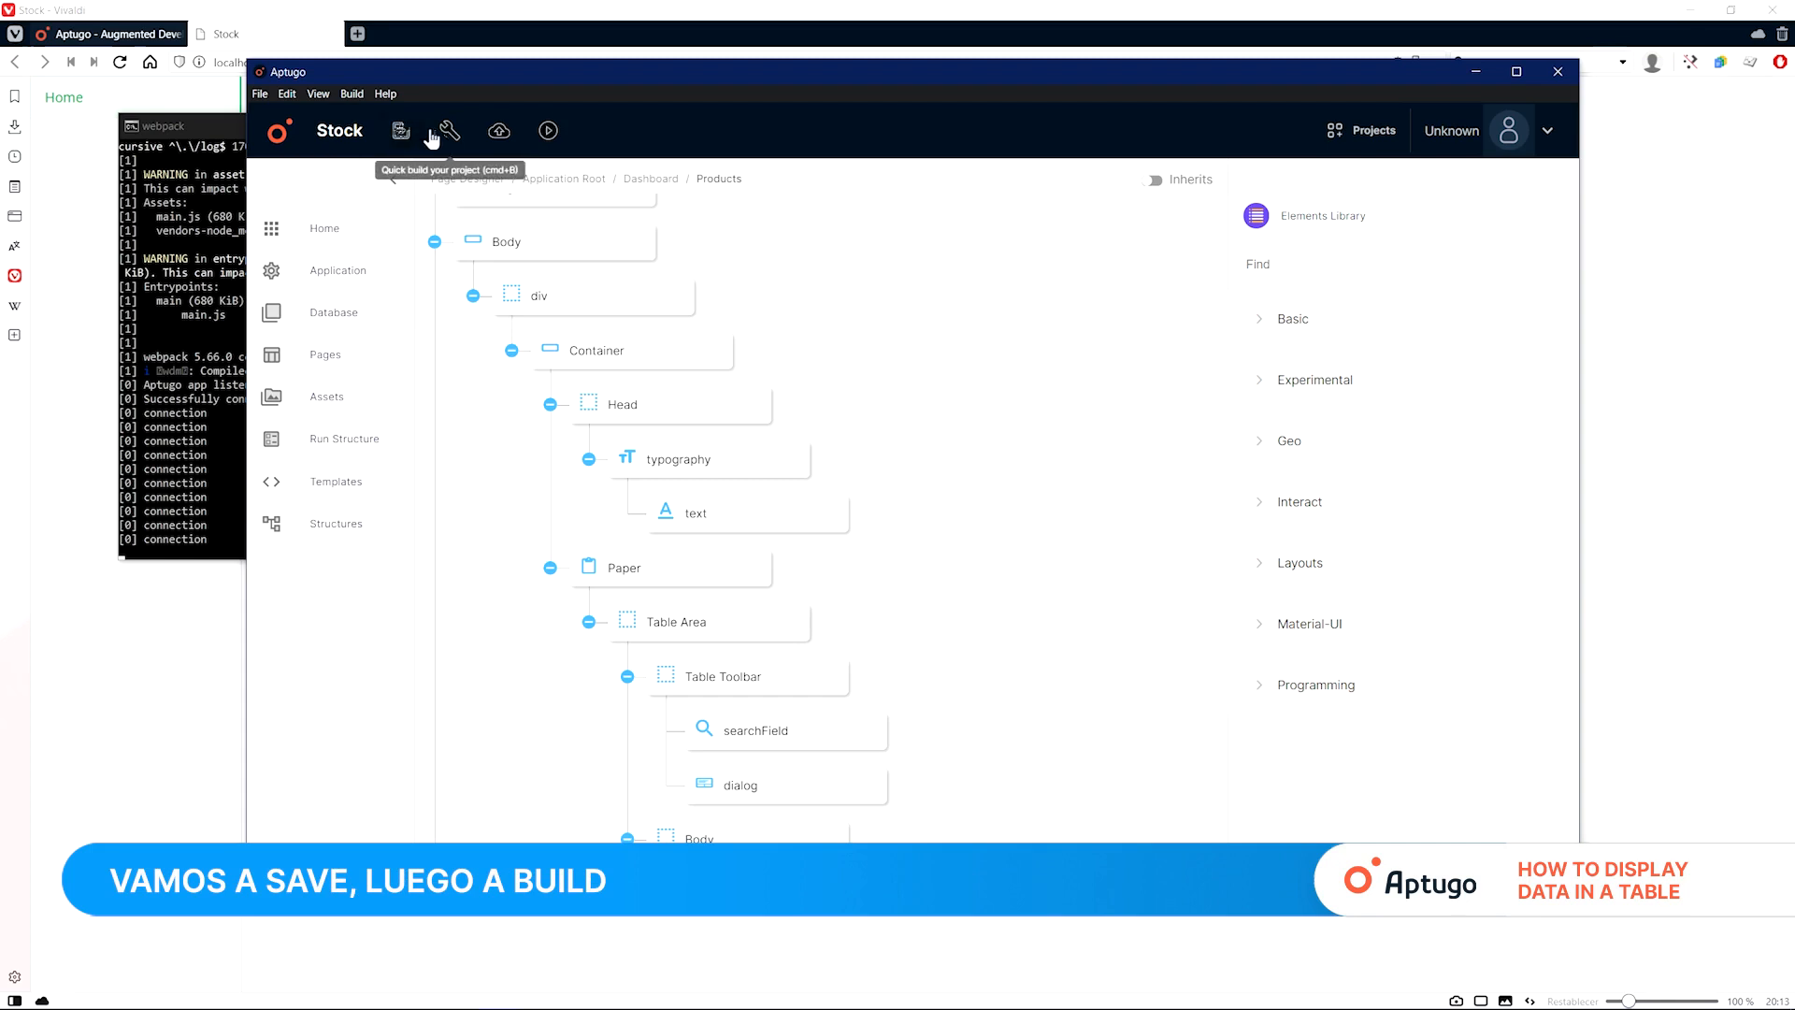
Step: Rebuild the project and view the Products page in the browser
left_click(448, 130)
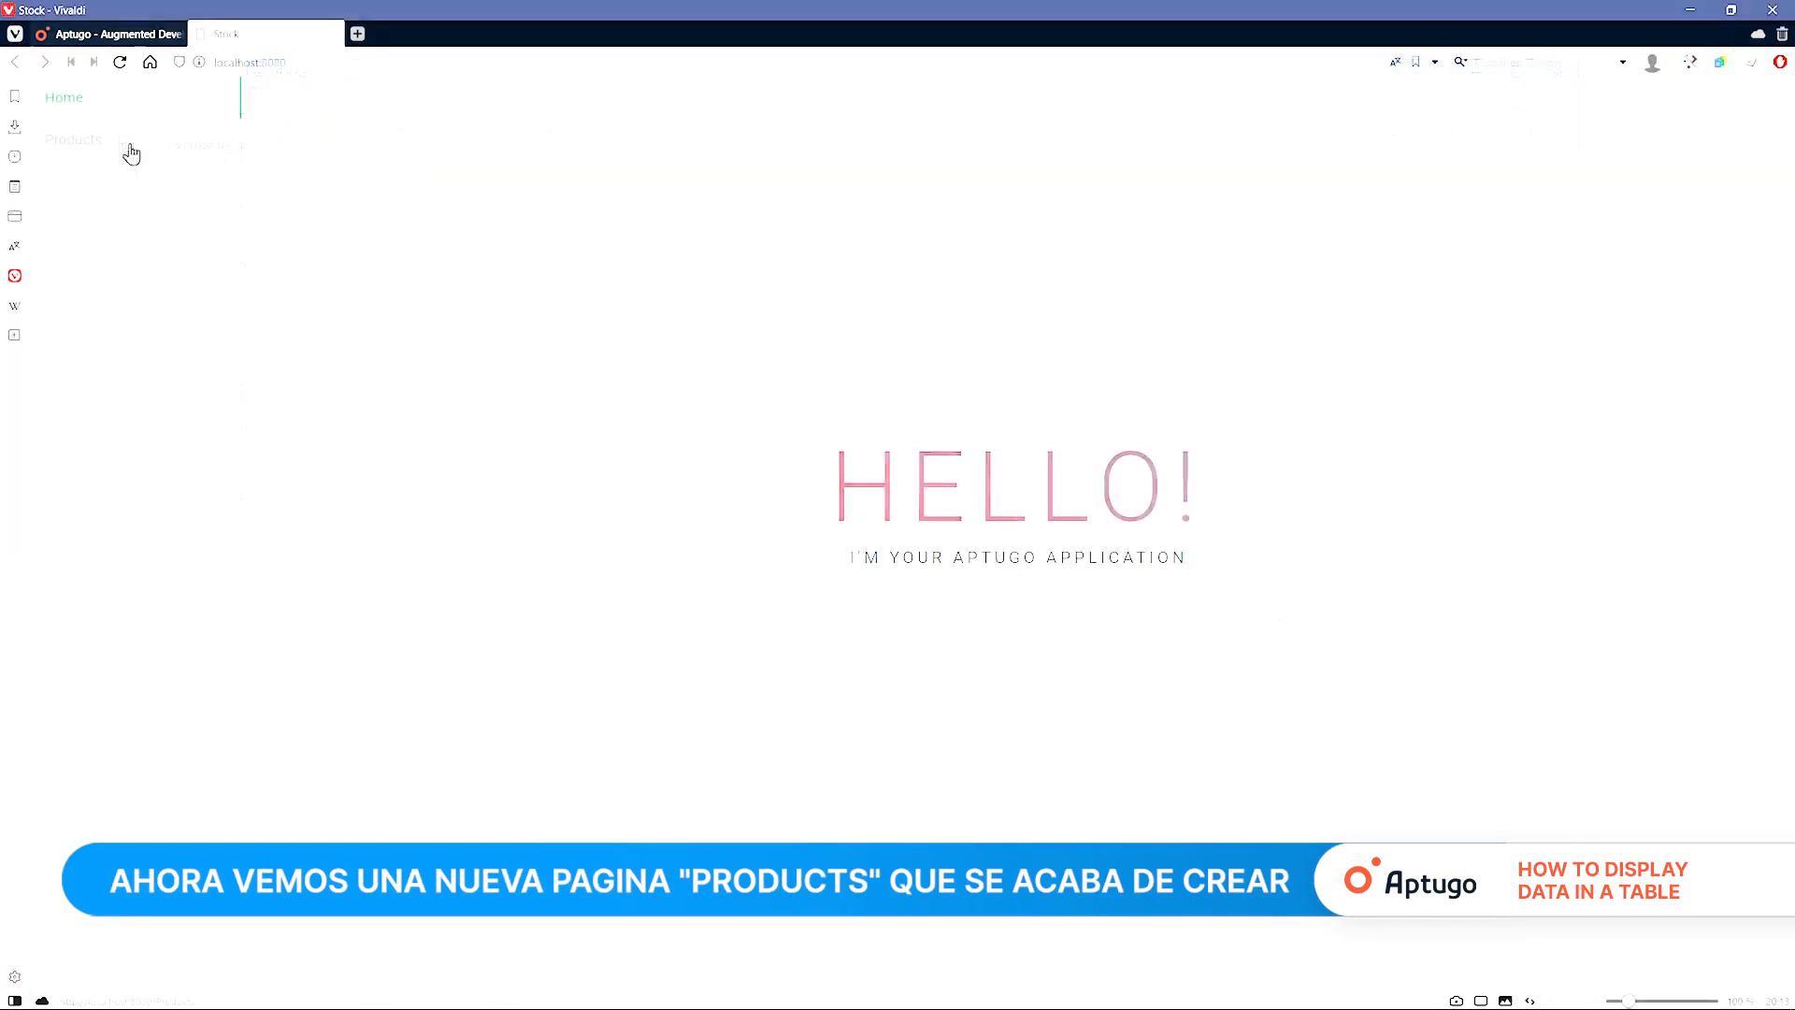
left_click(72, 139)
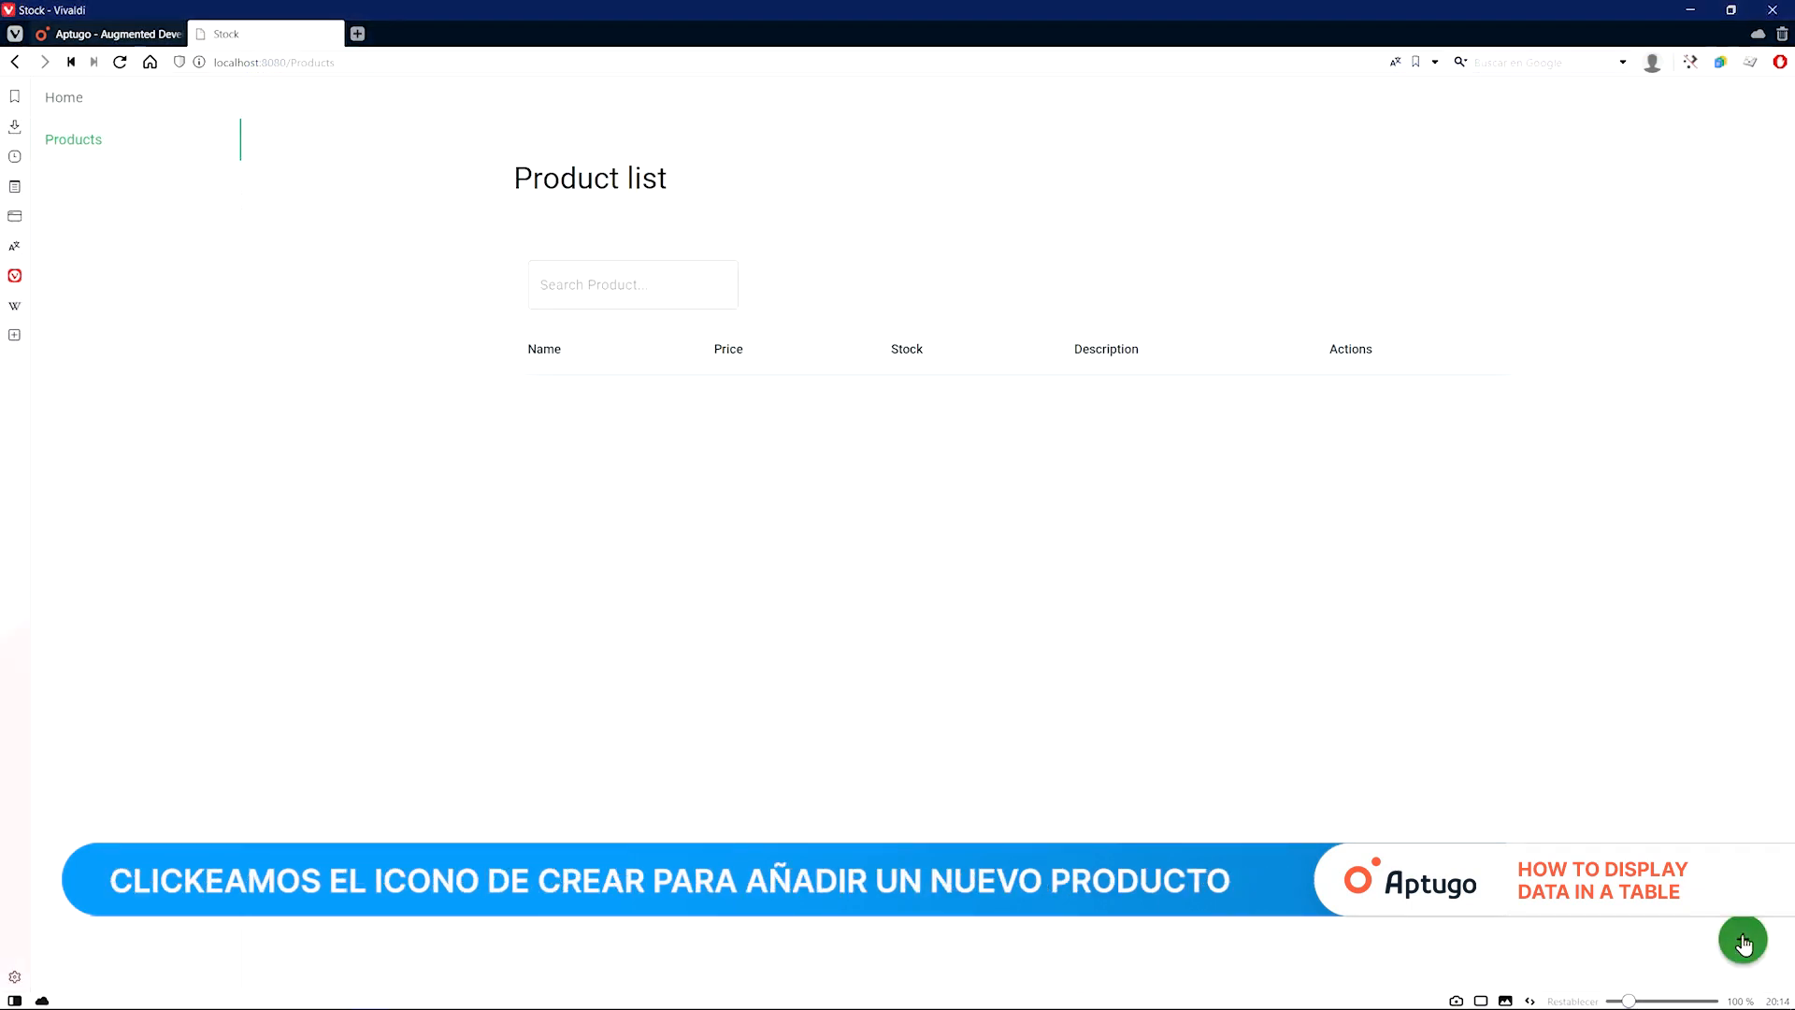
Step: Add product Test 1 (price 100, stock 10, 'this is a test') and reopen the form
left_click(1741, 938)
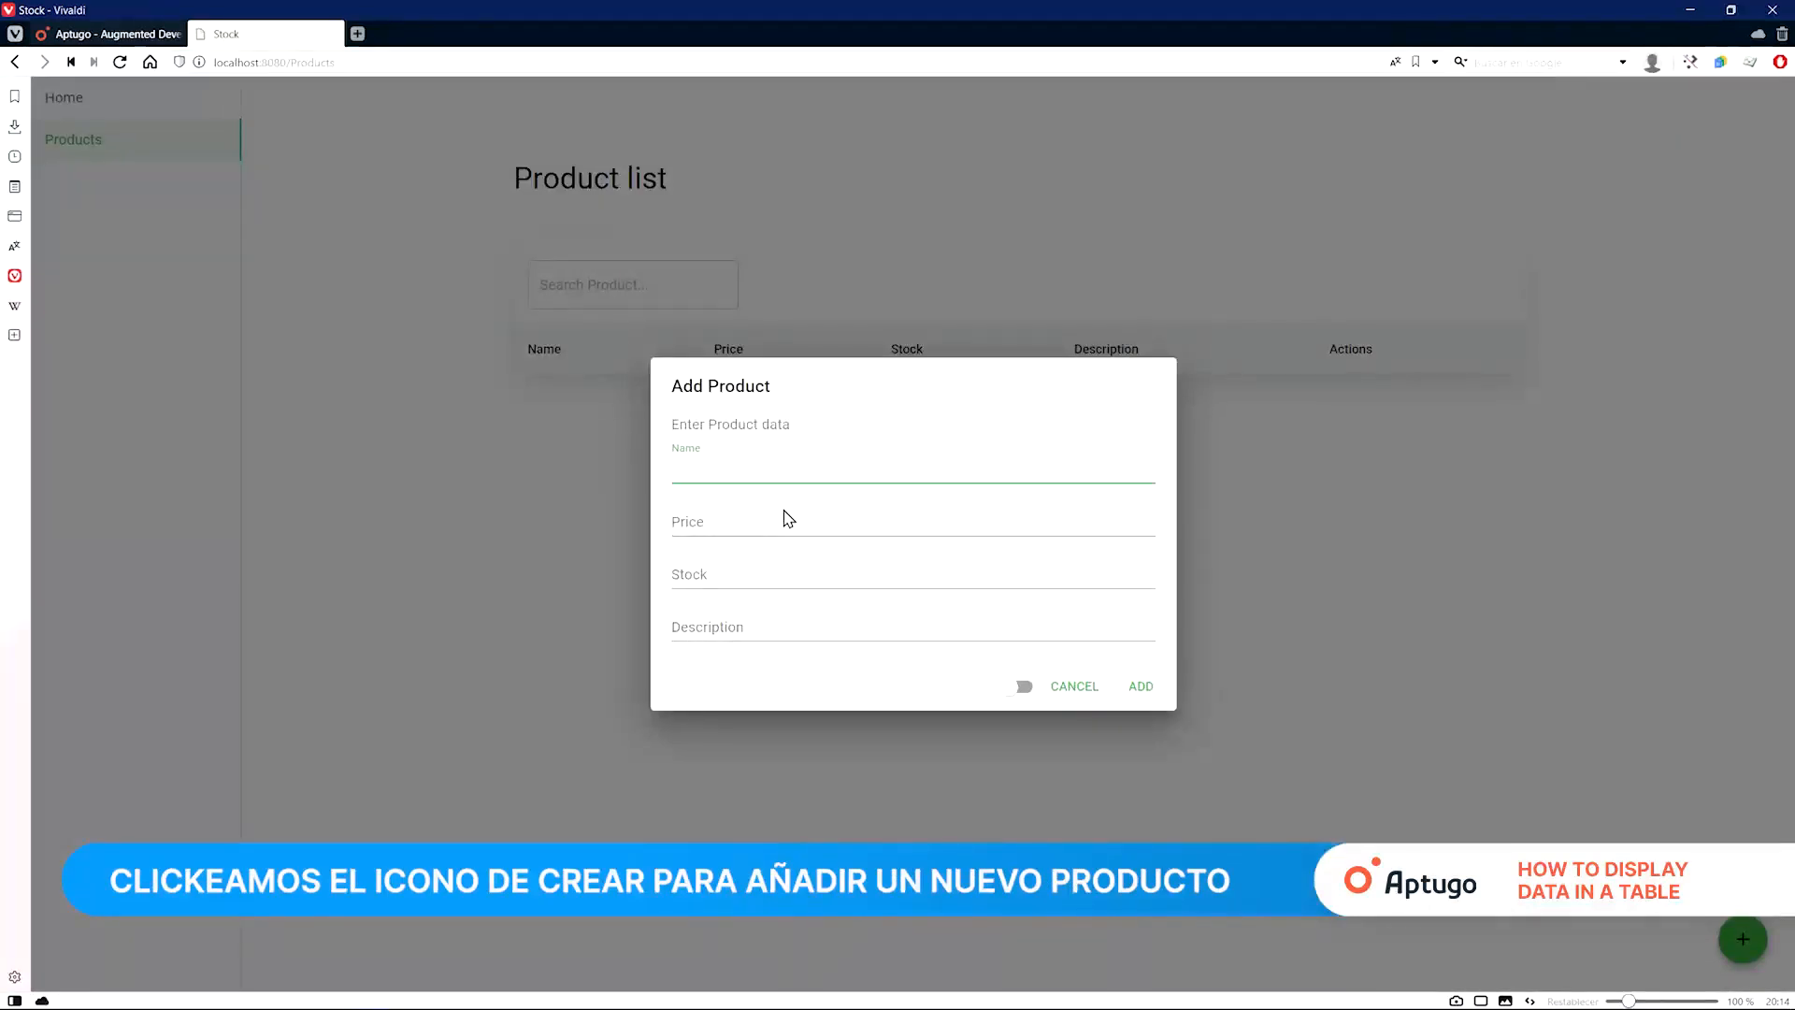
type("Test 1")
left_click(913, 521)
type("100")
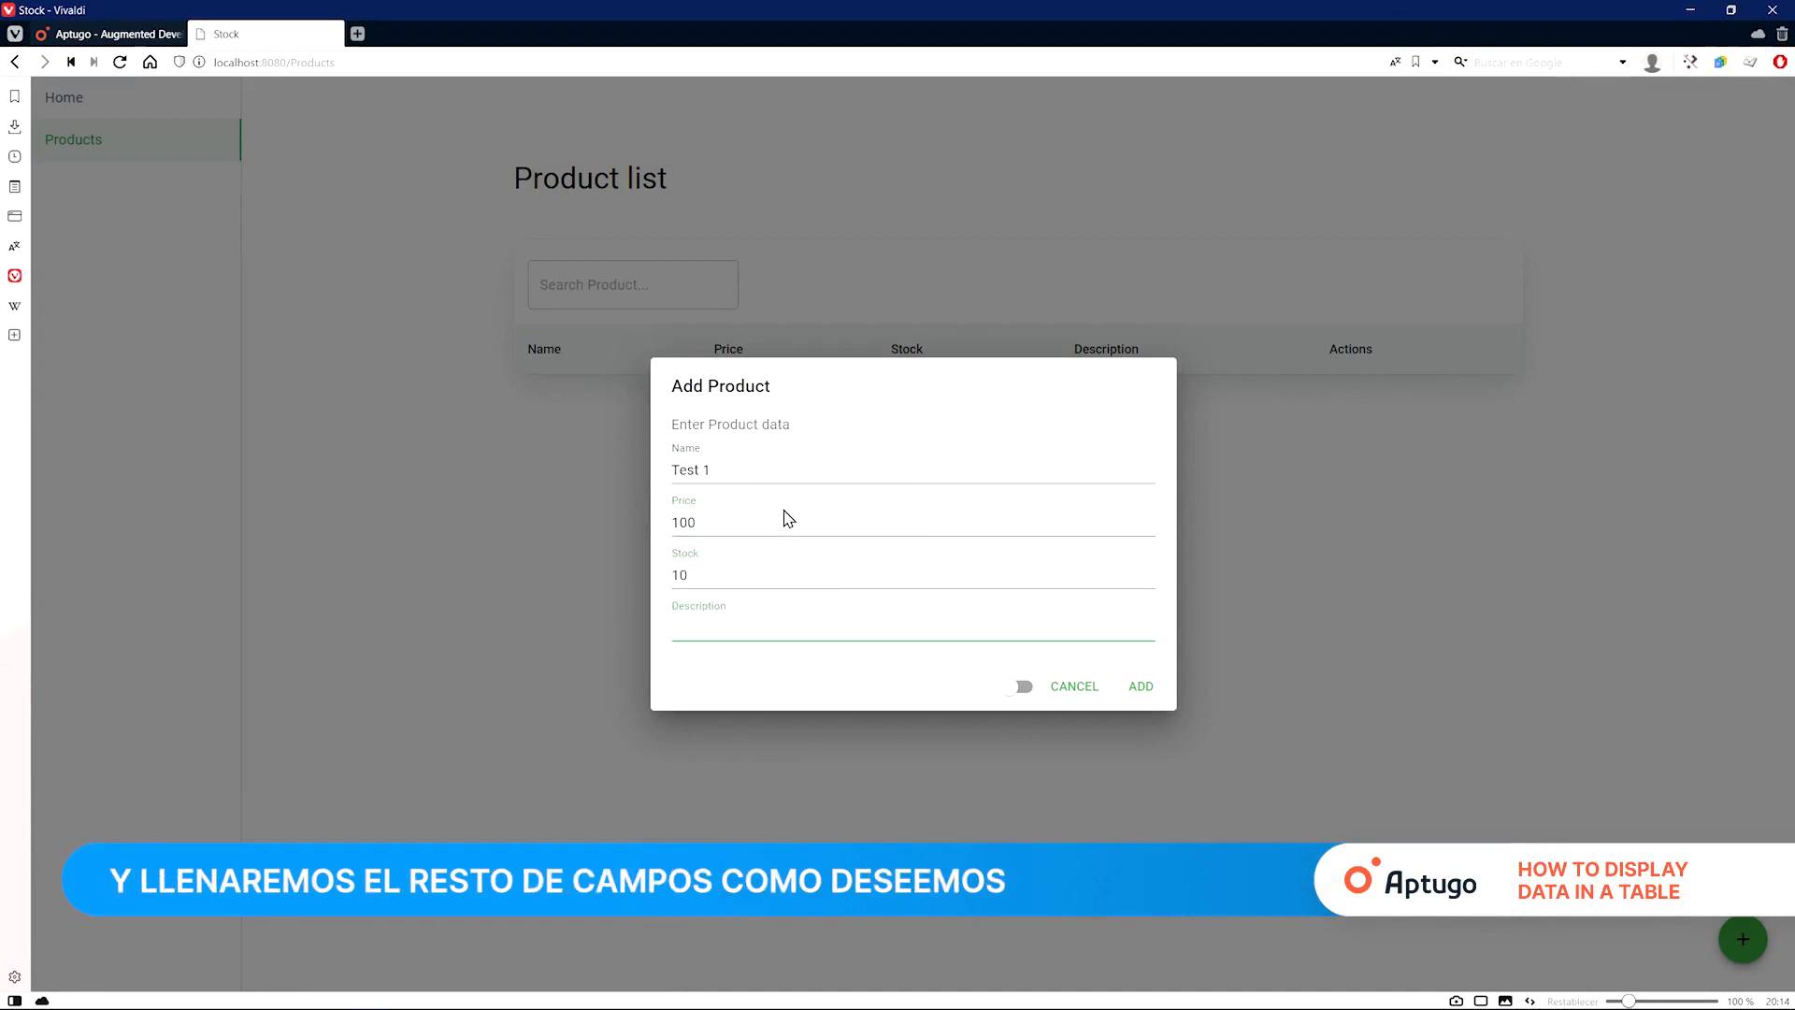
type("this is a test")
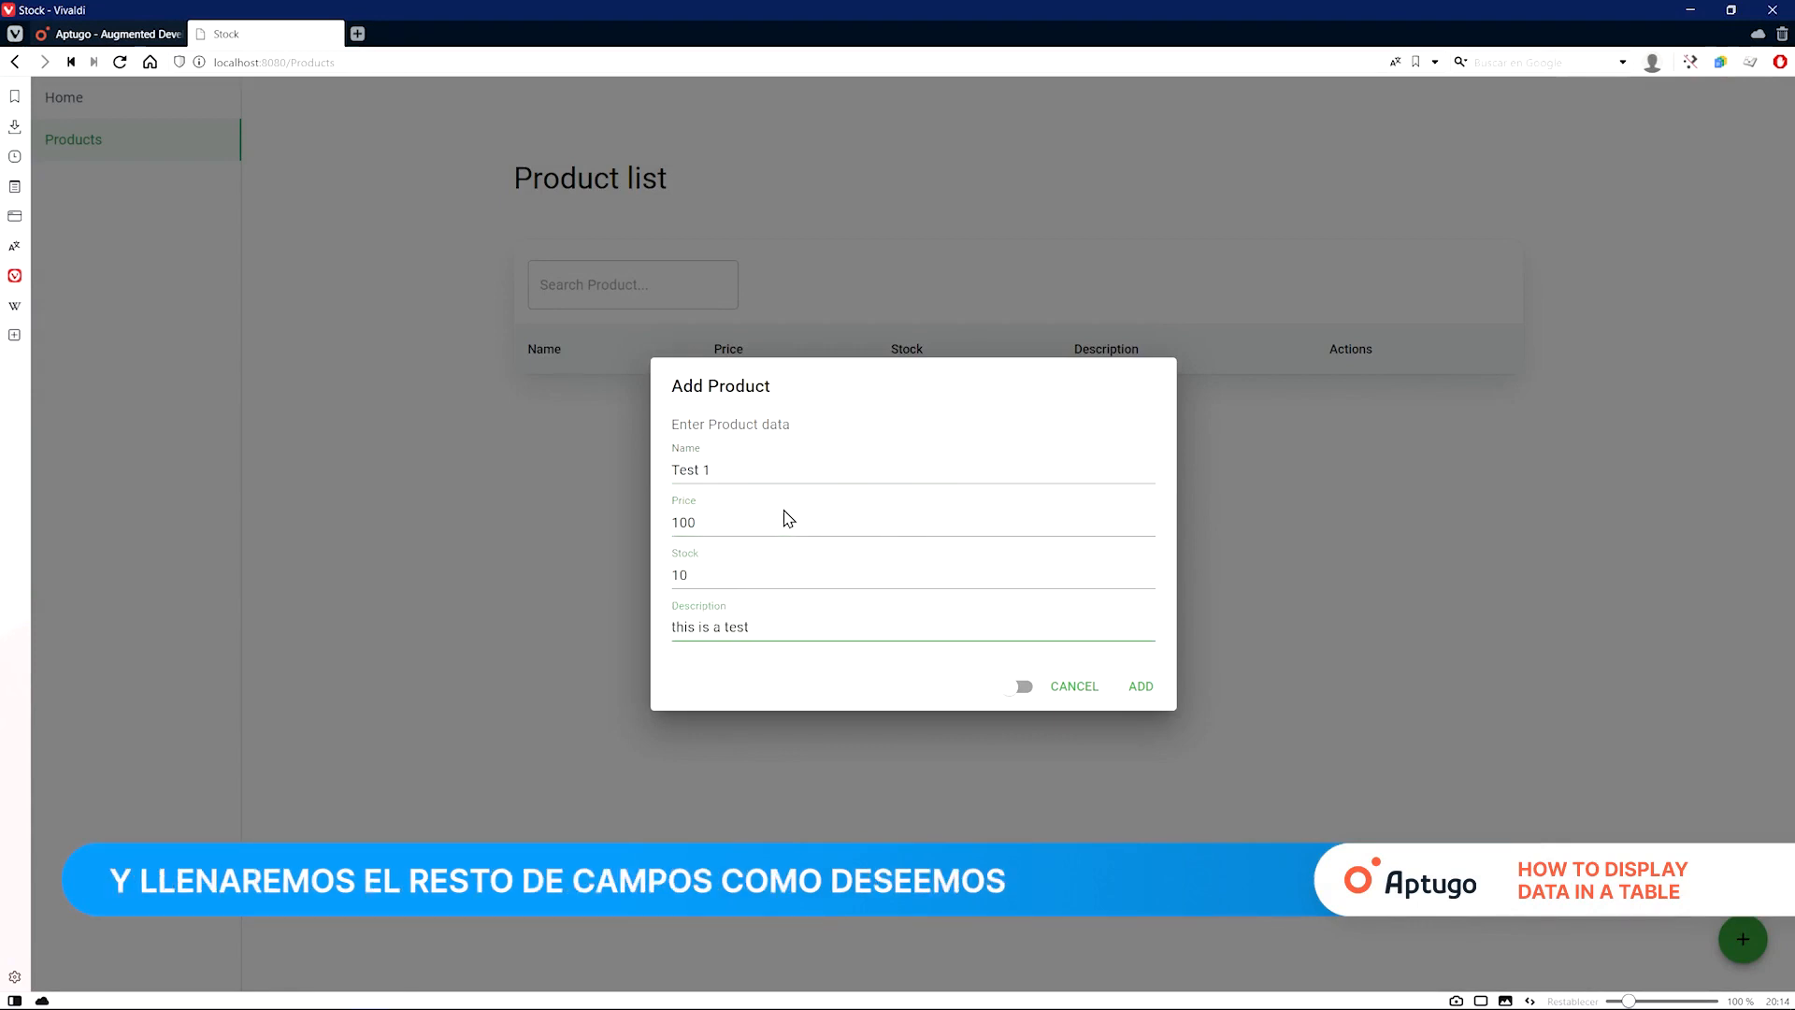
left_click(1139, 685)
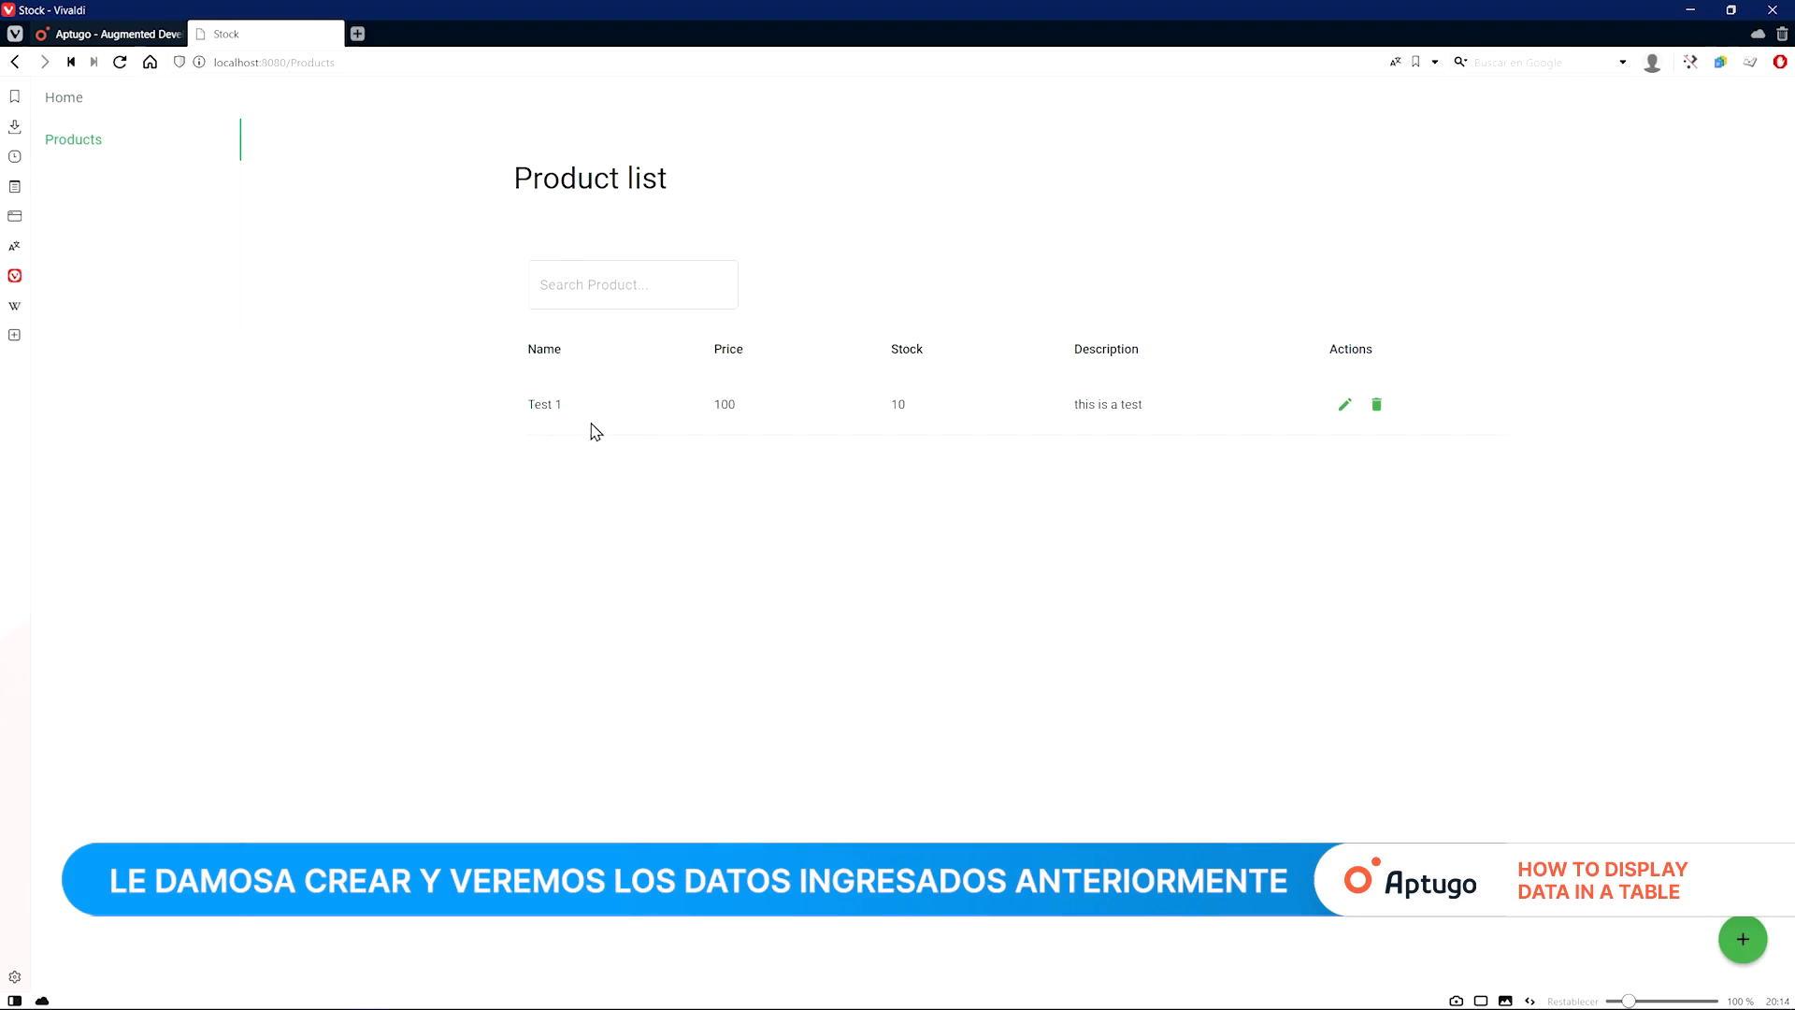
mouse_move(1450, 693)
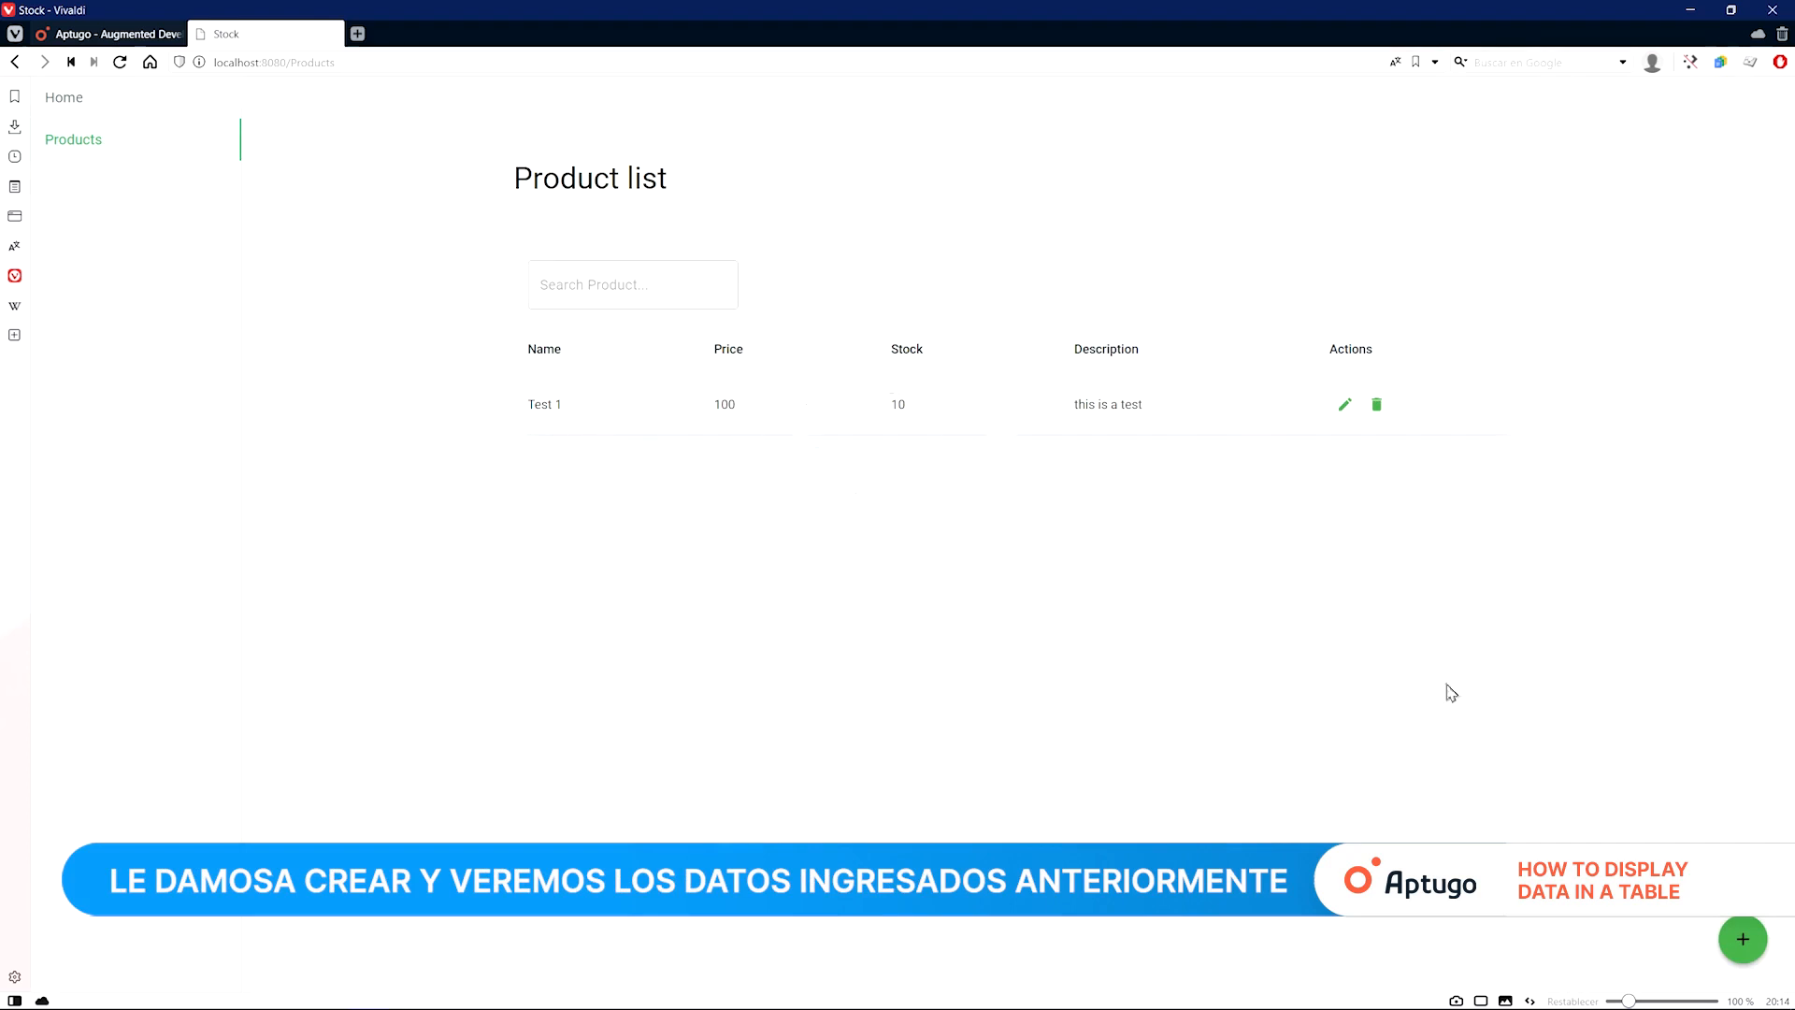
left_click(1741, 939)
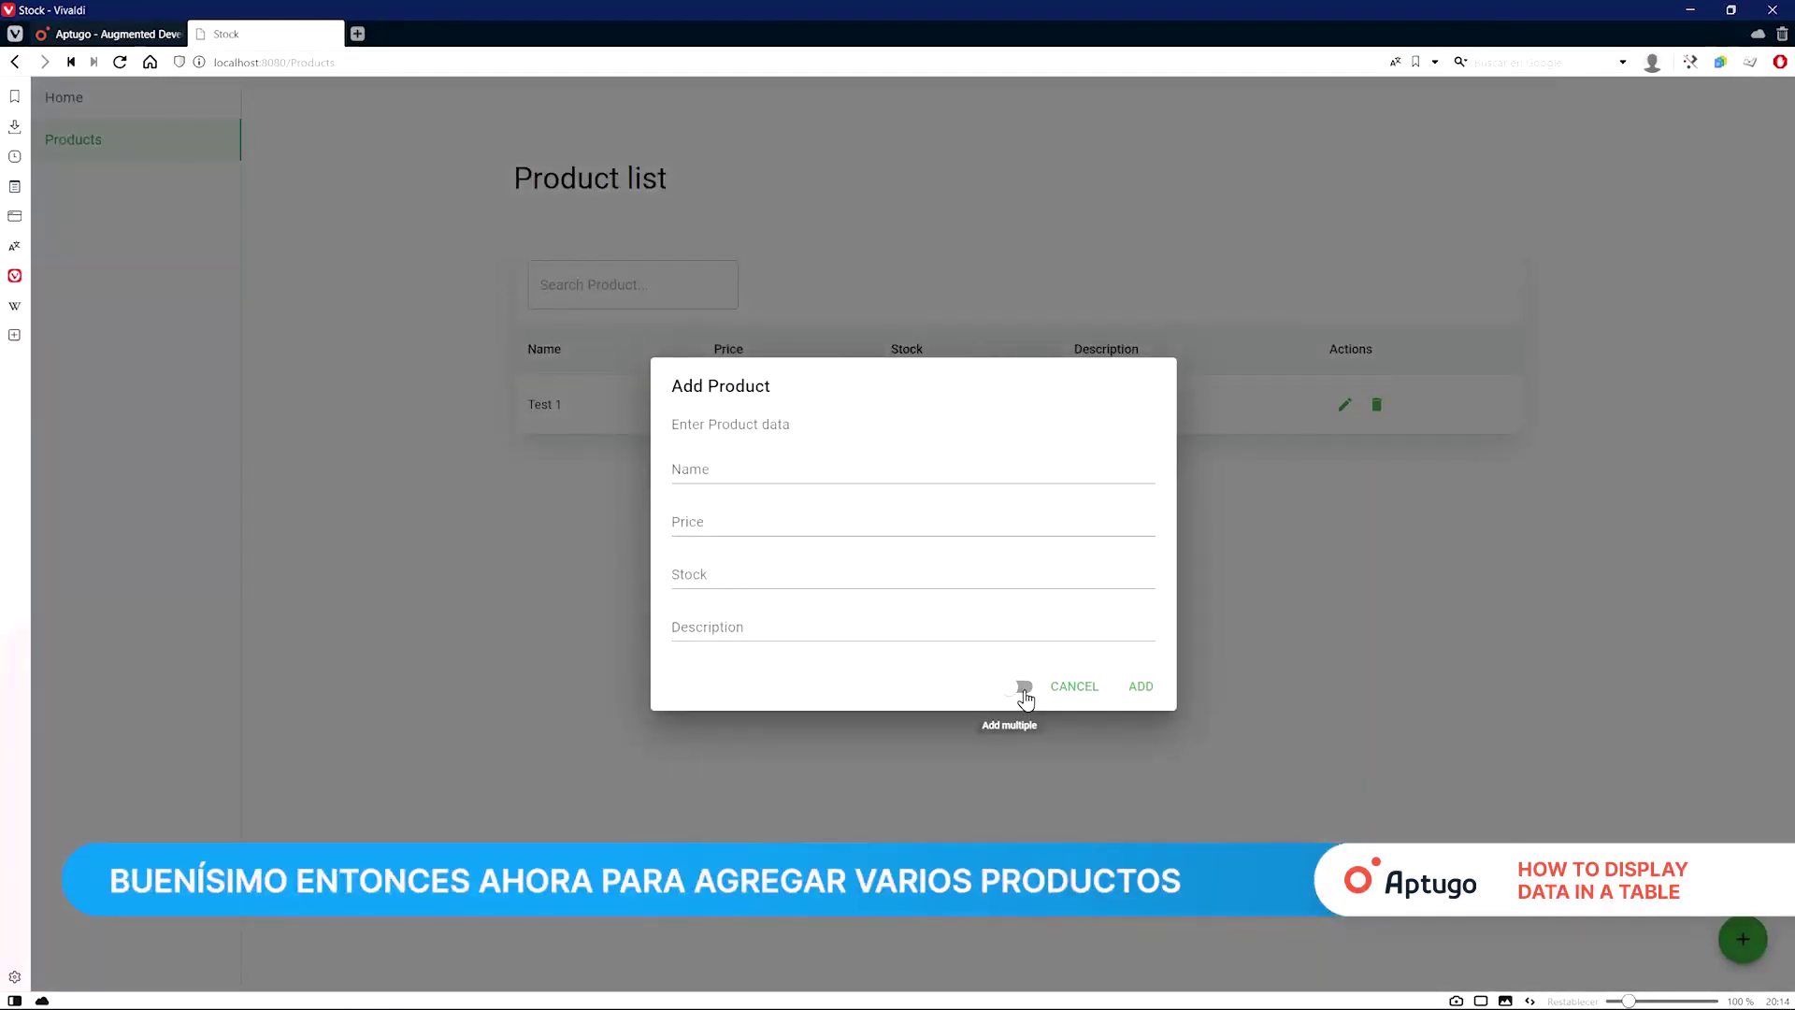
Step: Add product Test 2 (price 200, stock 20, 'this is the second test')
left_click(1020, 686)
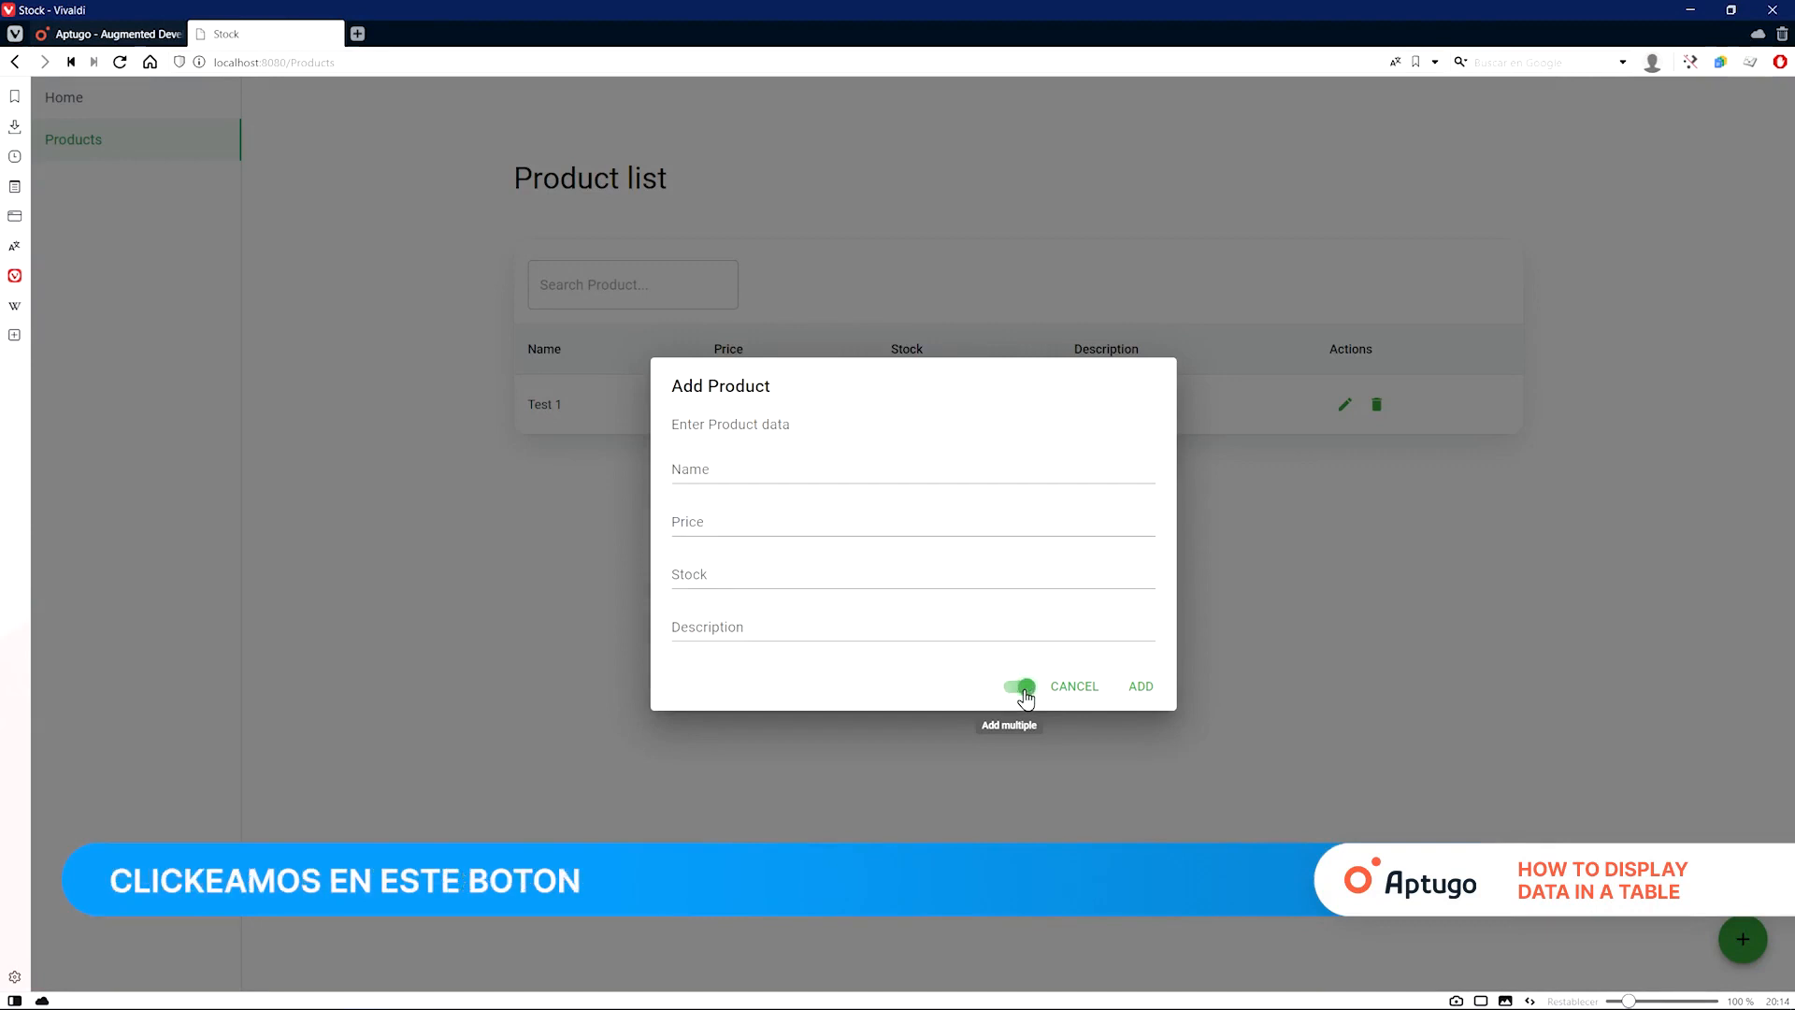
left_click(913, 468)
type("Test 2")
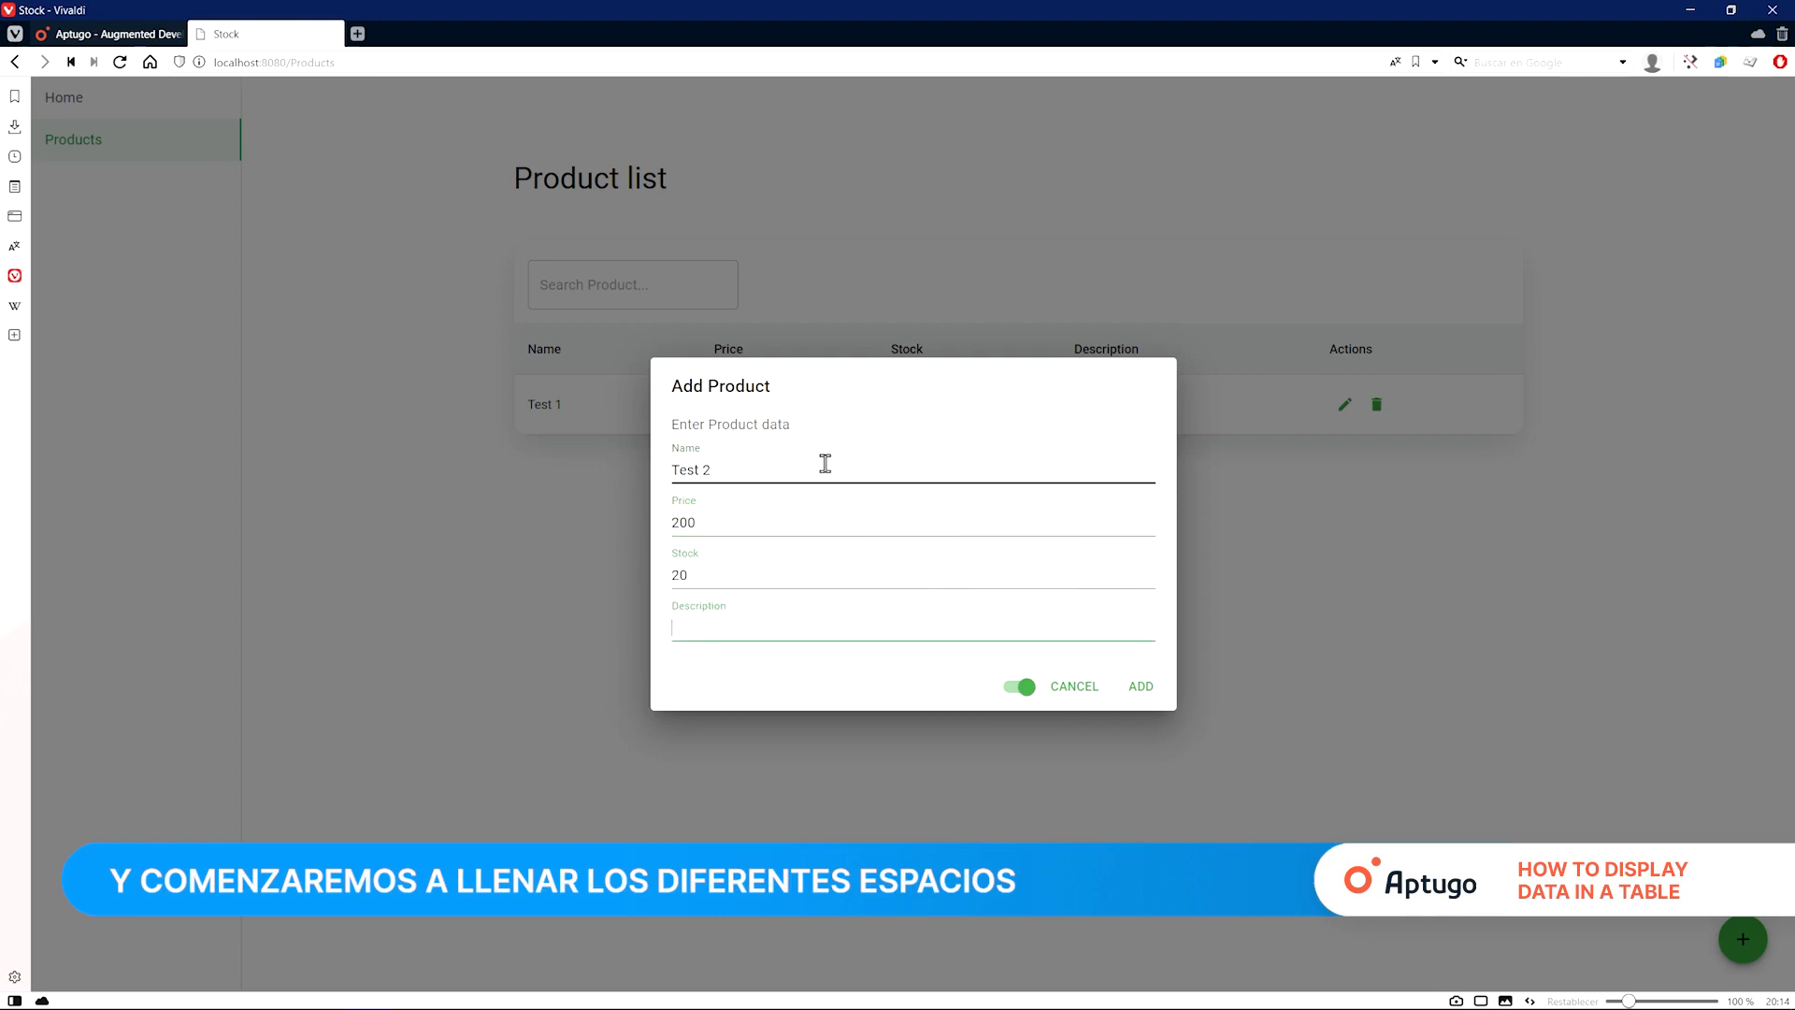
type("this is")
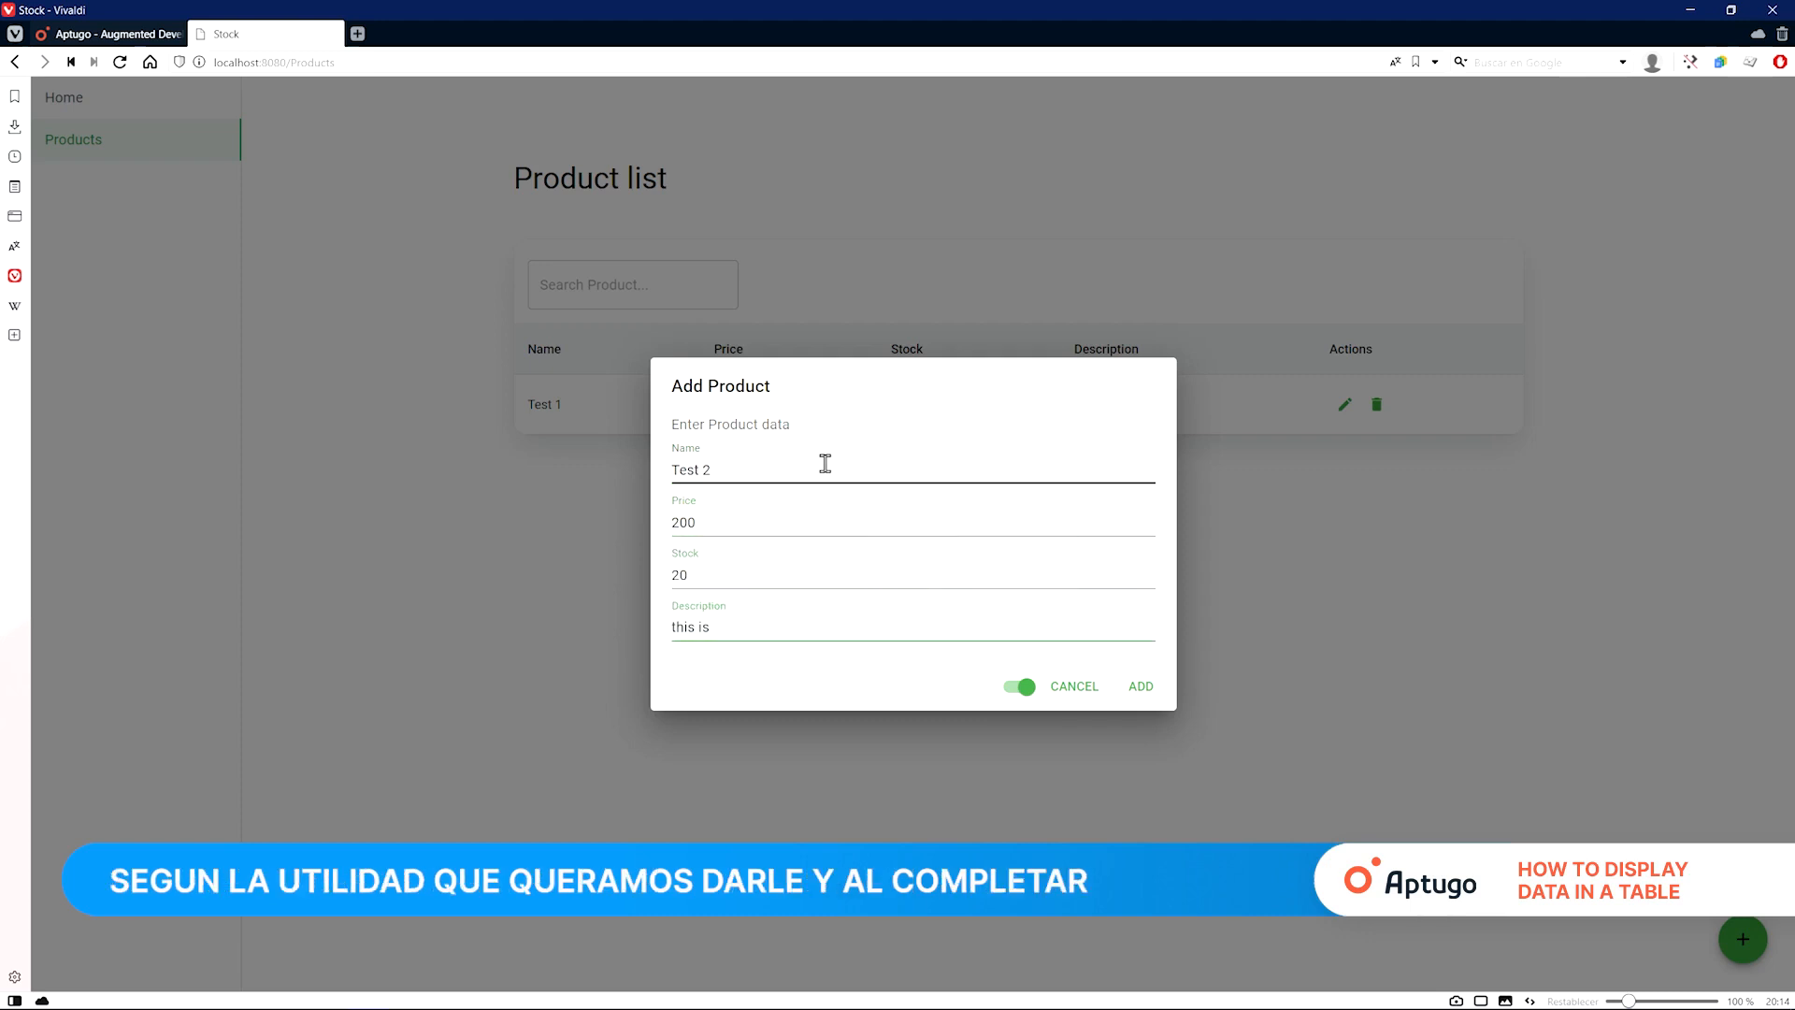
type("the second test")
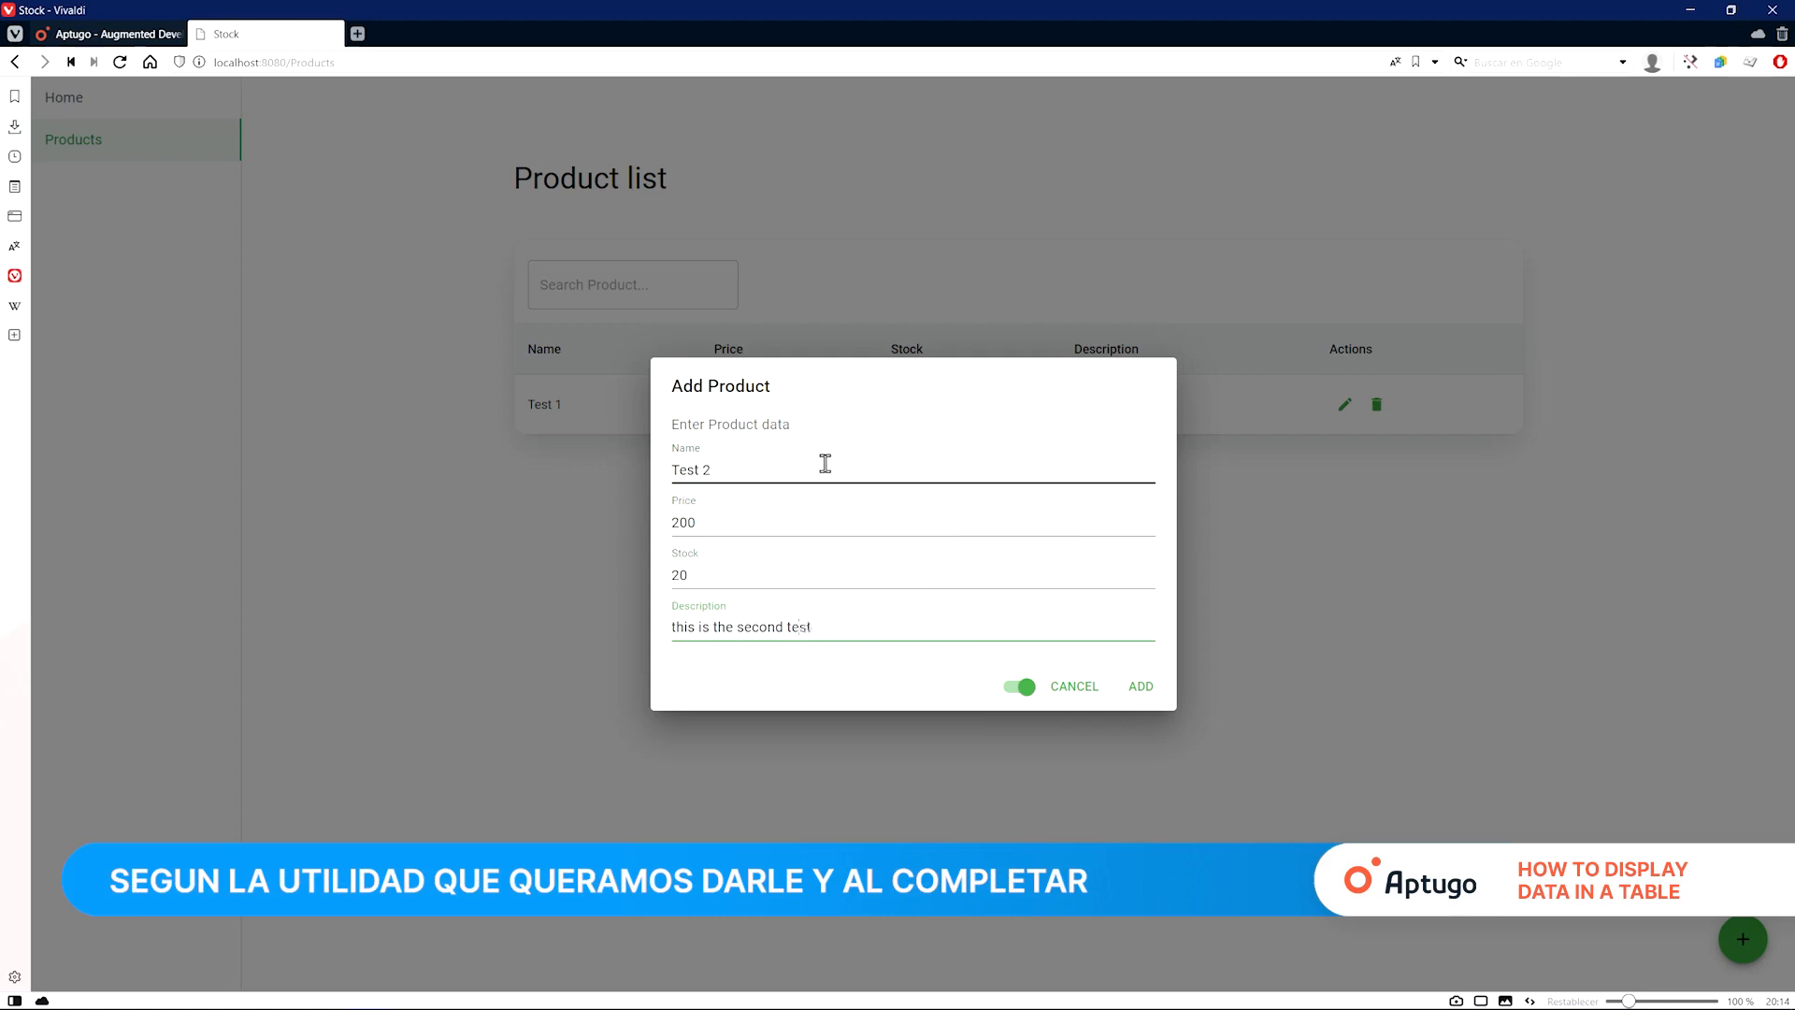
left_click(1139, 686)
type("1")
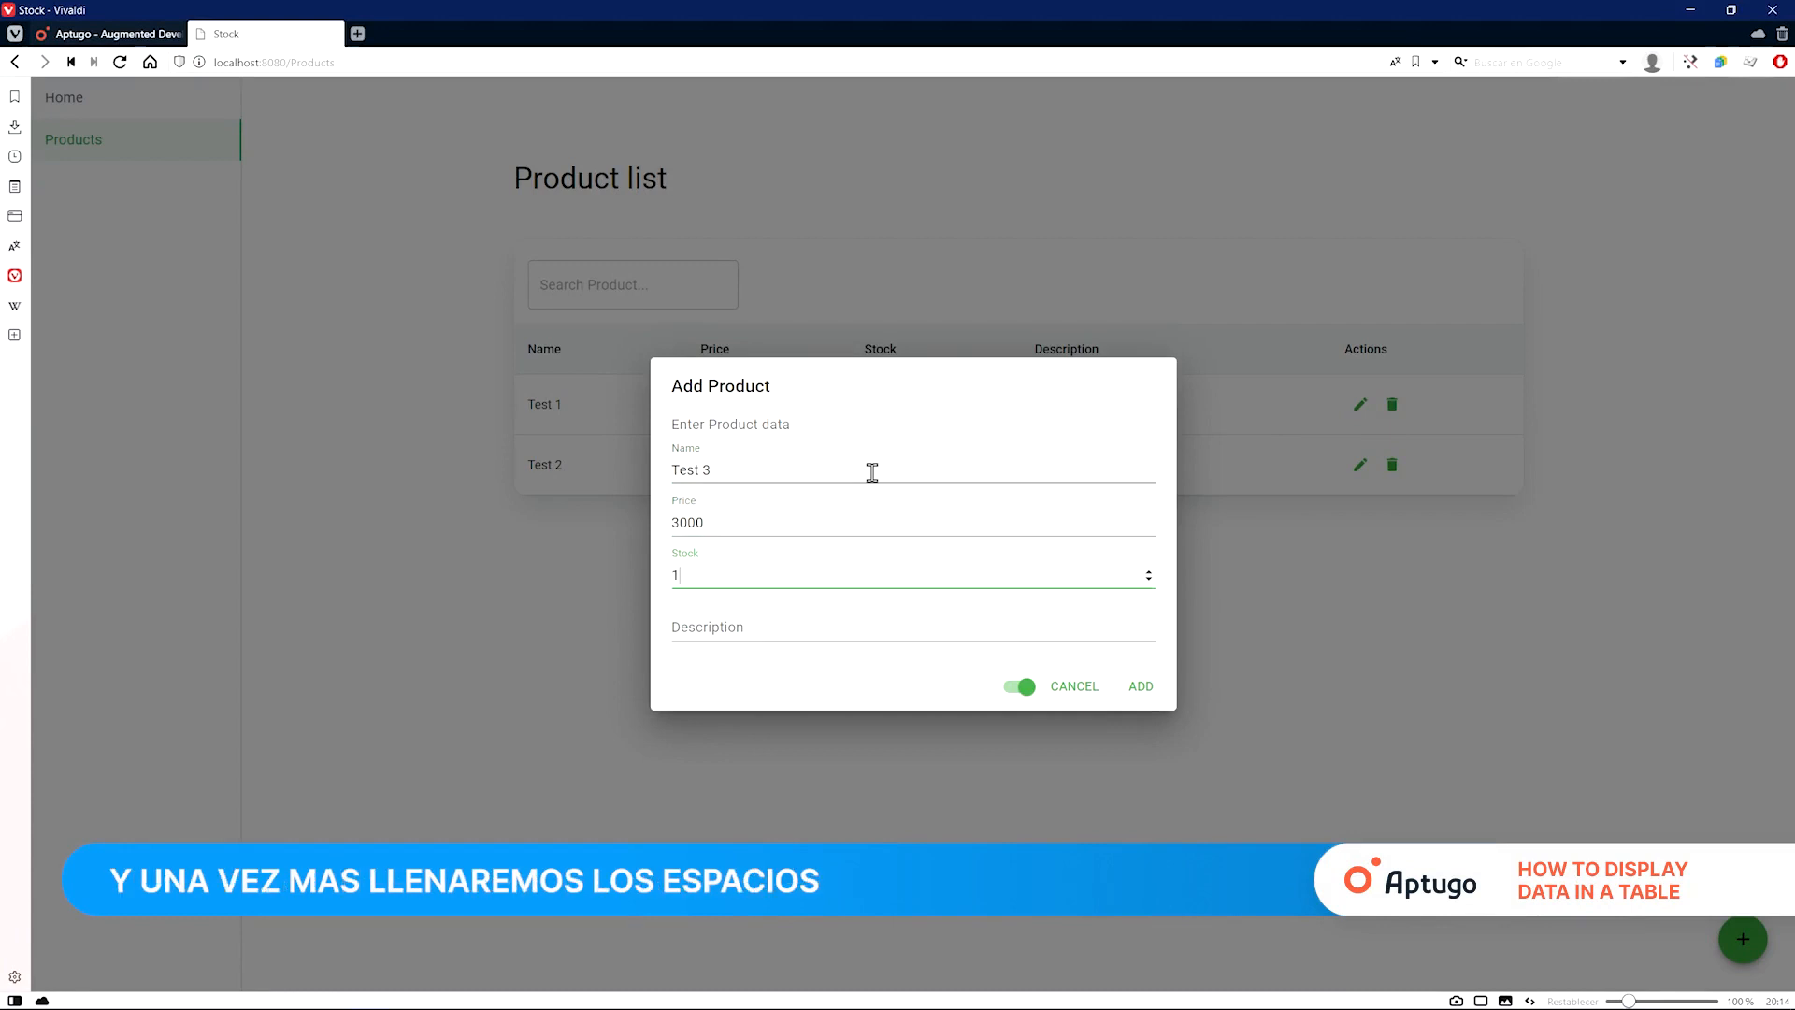
Step: Add product Test 3 (price 3000, stock 1, 'this is my last test')
type("this is")
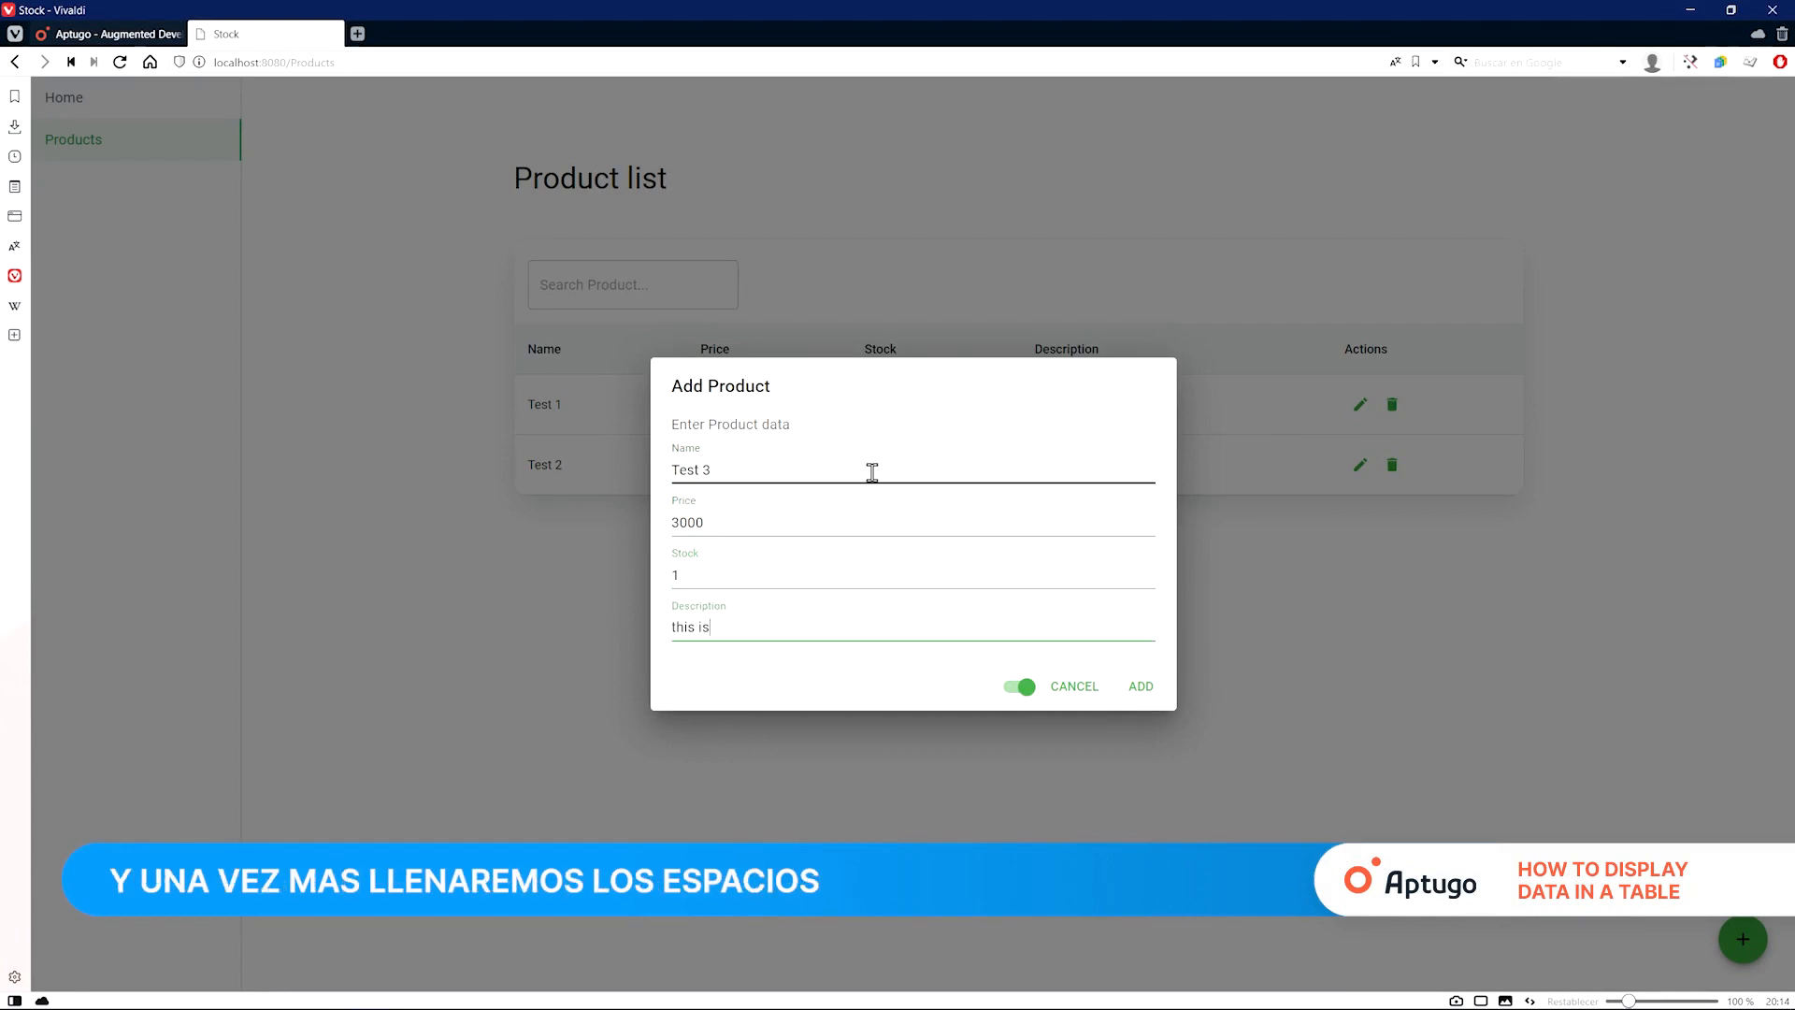
type("my last test")
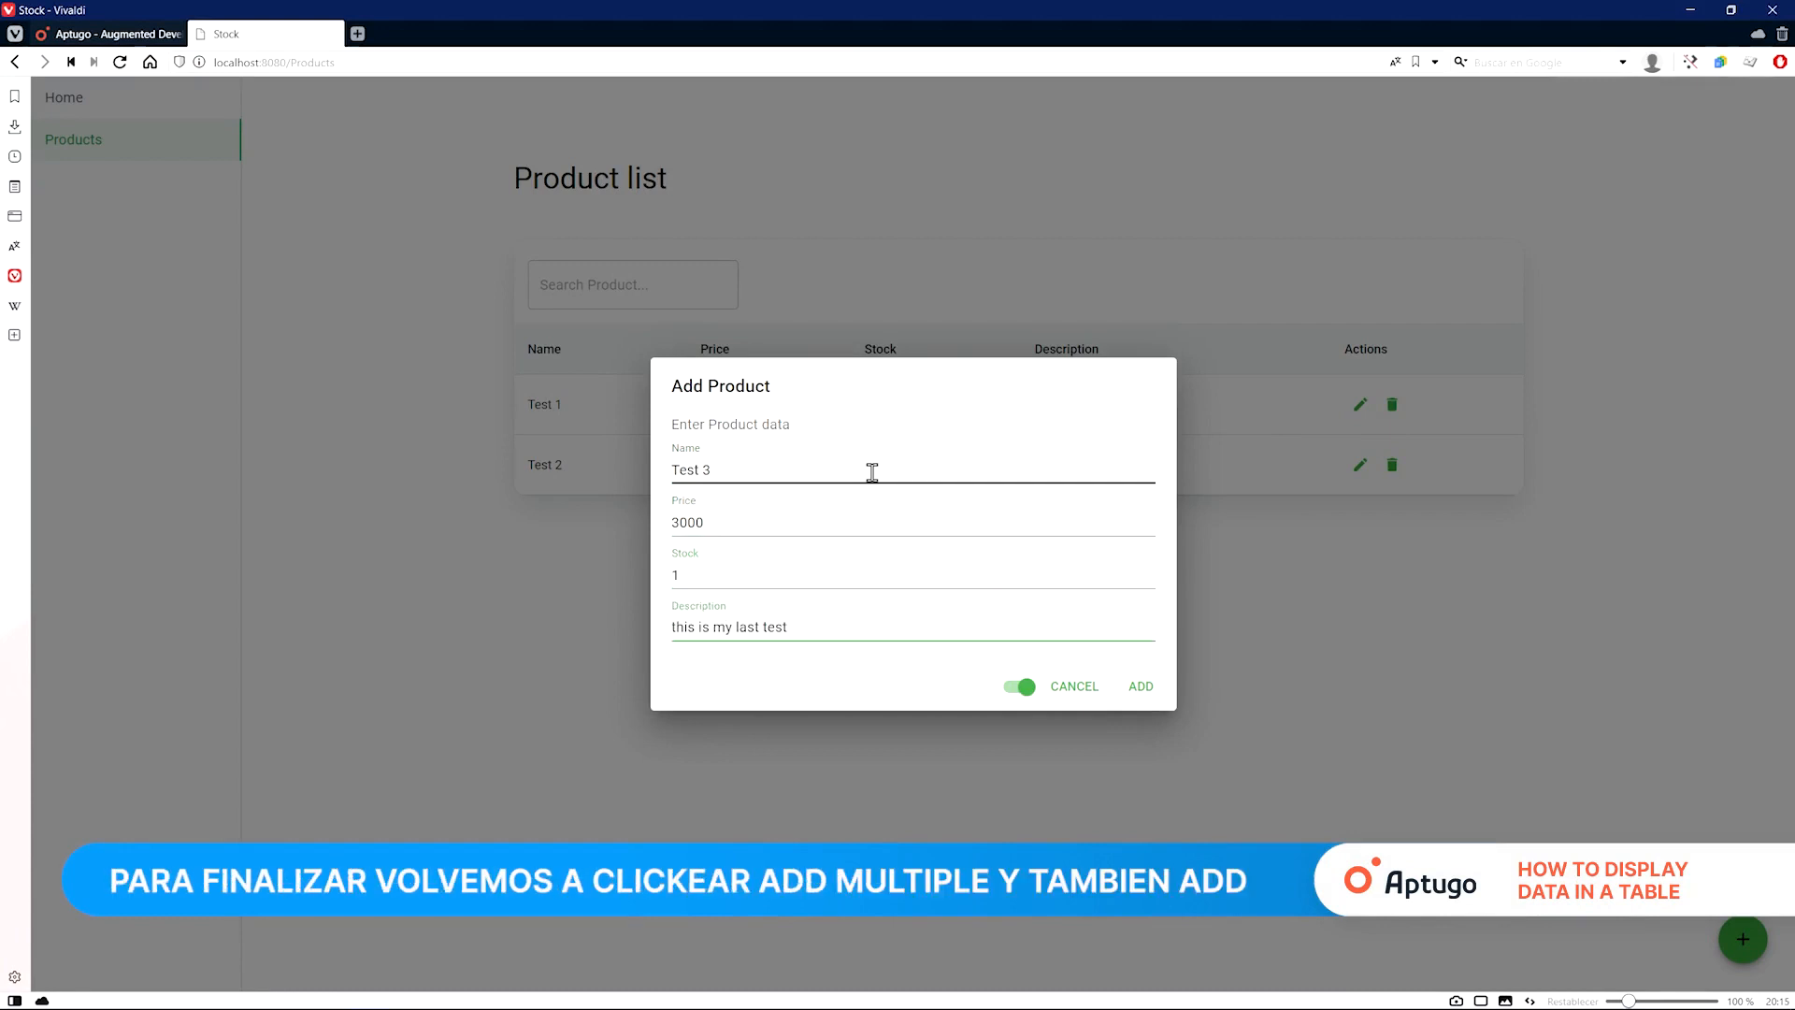
left_click(1138, 685)
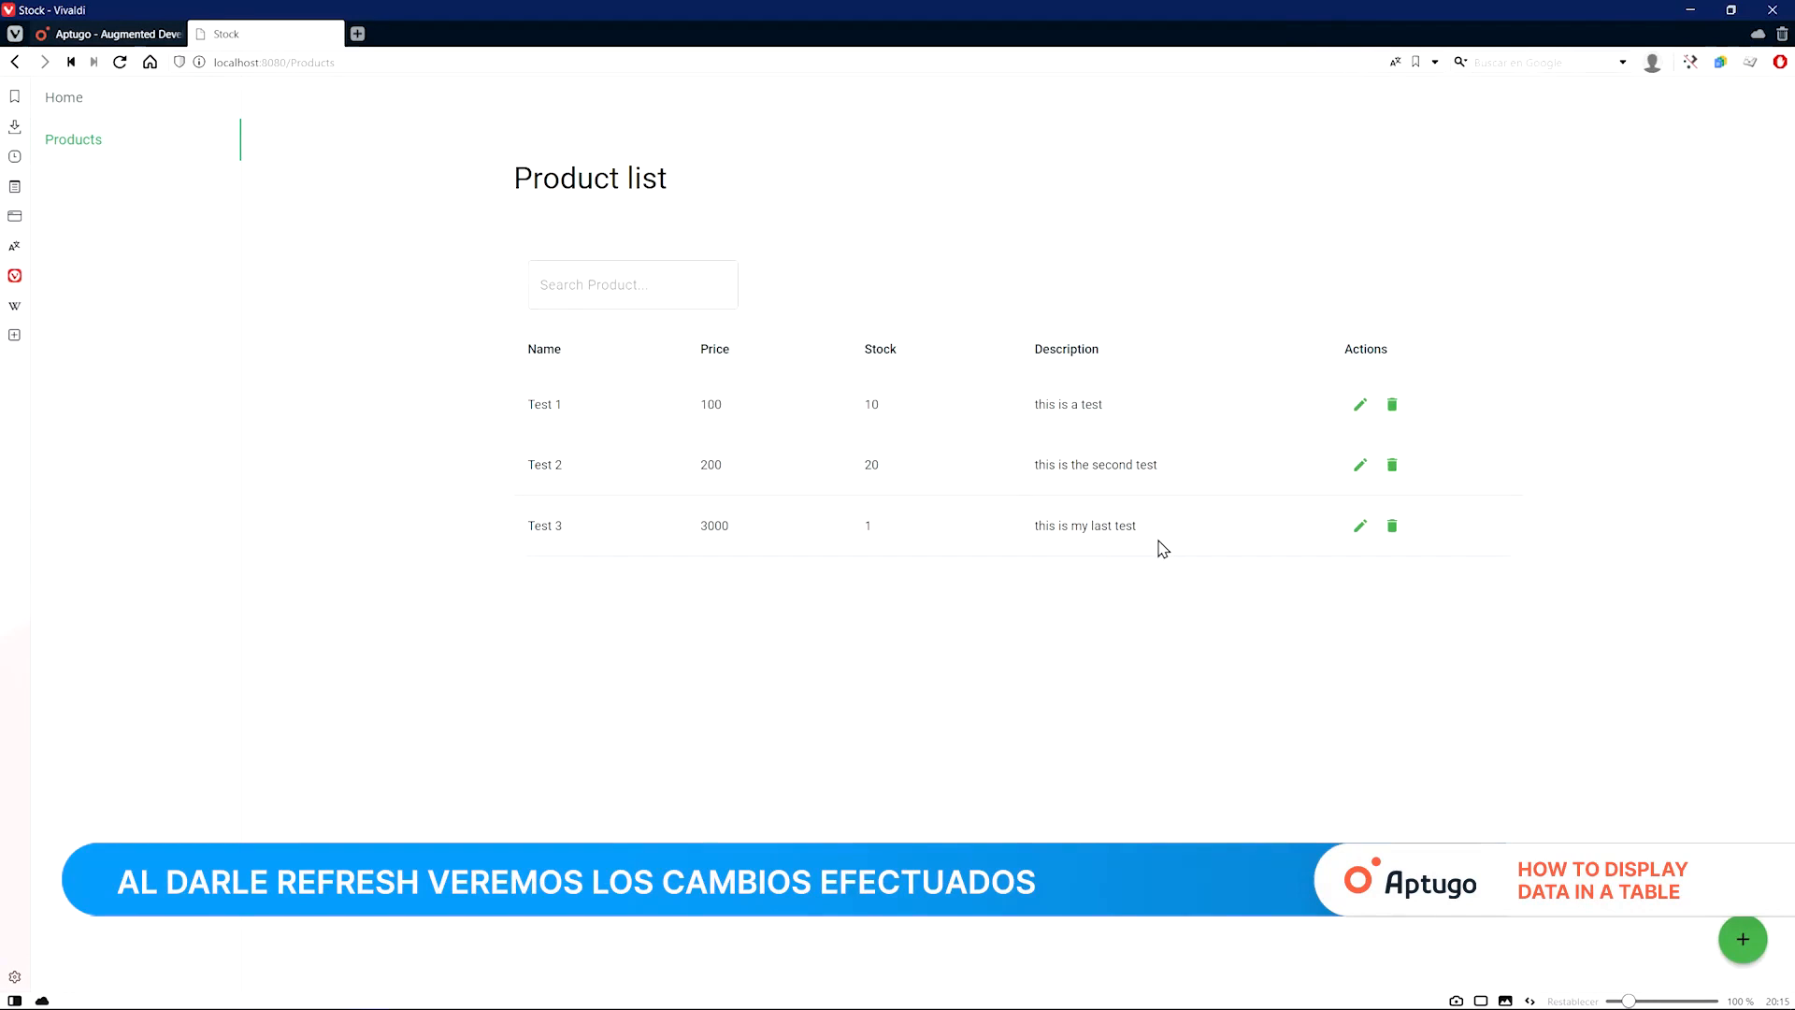
mouse_move(1139, 668)
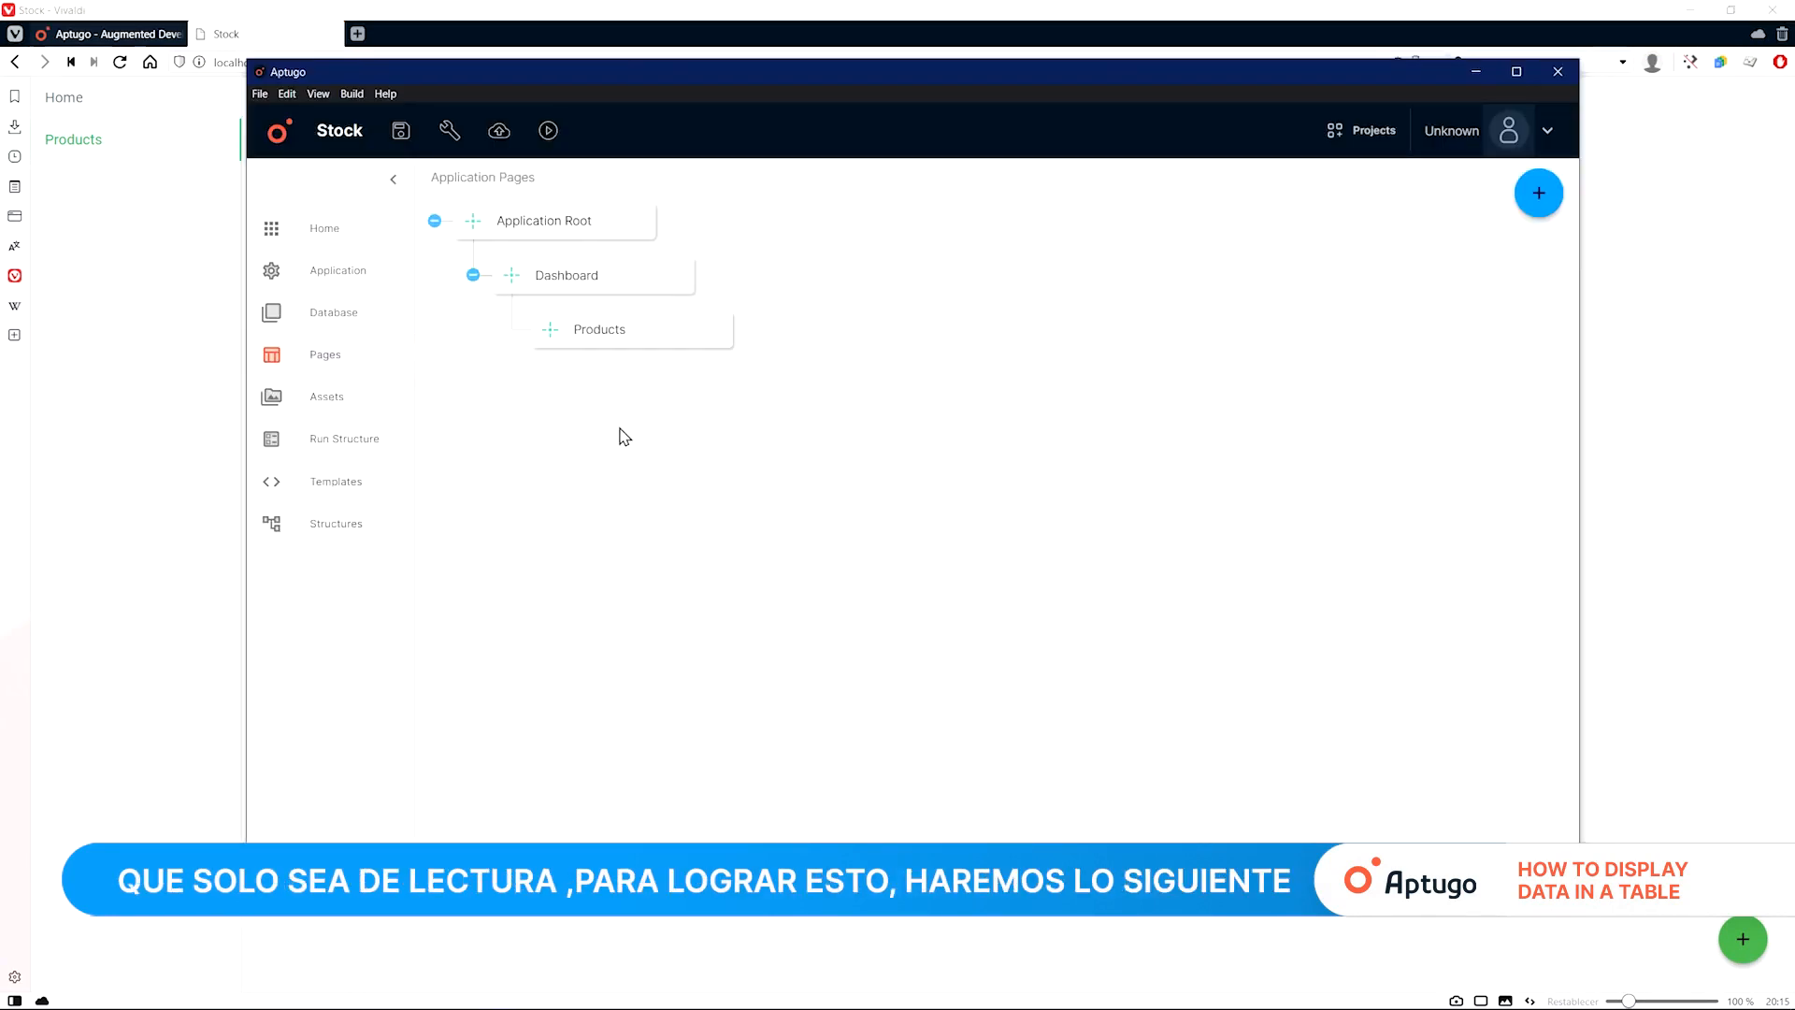
Step: Add a page named Products list with path /list and filename products_list.tsx
left_click(1537, 193)
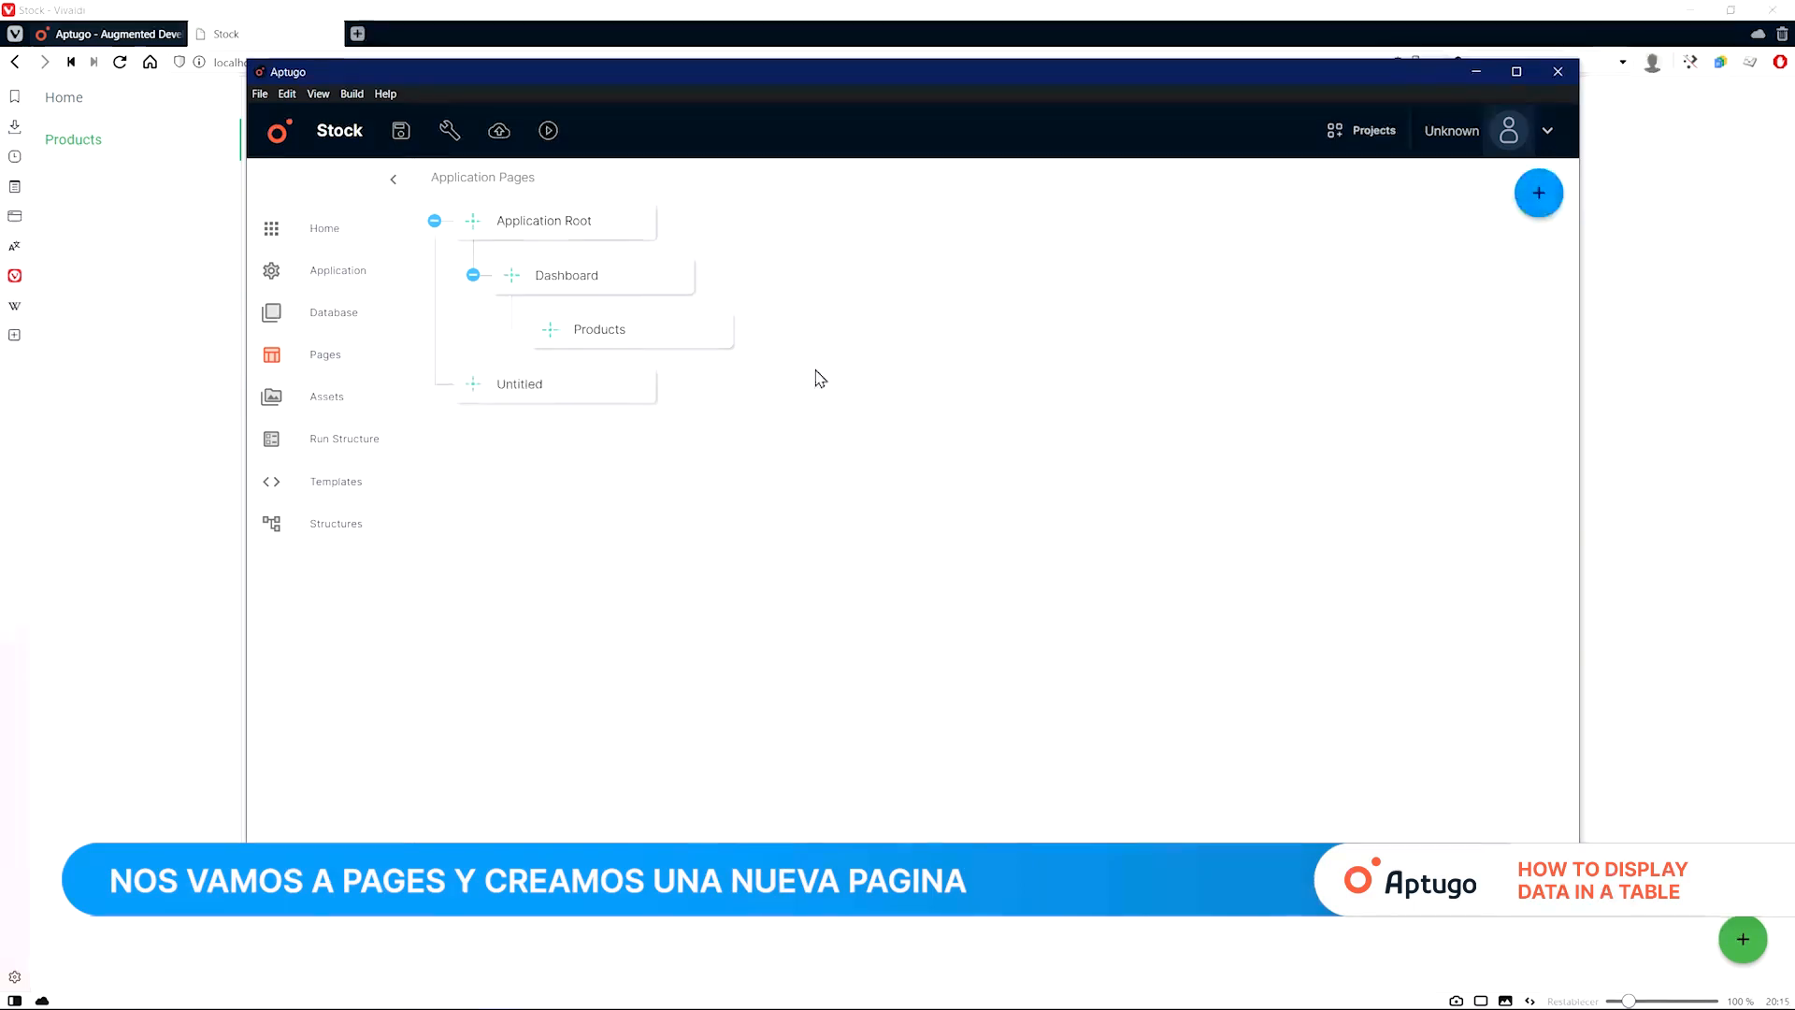
left_click(519, 383)
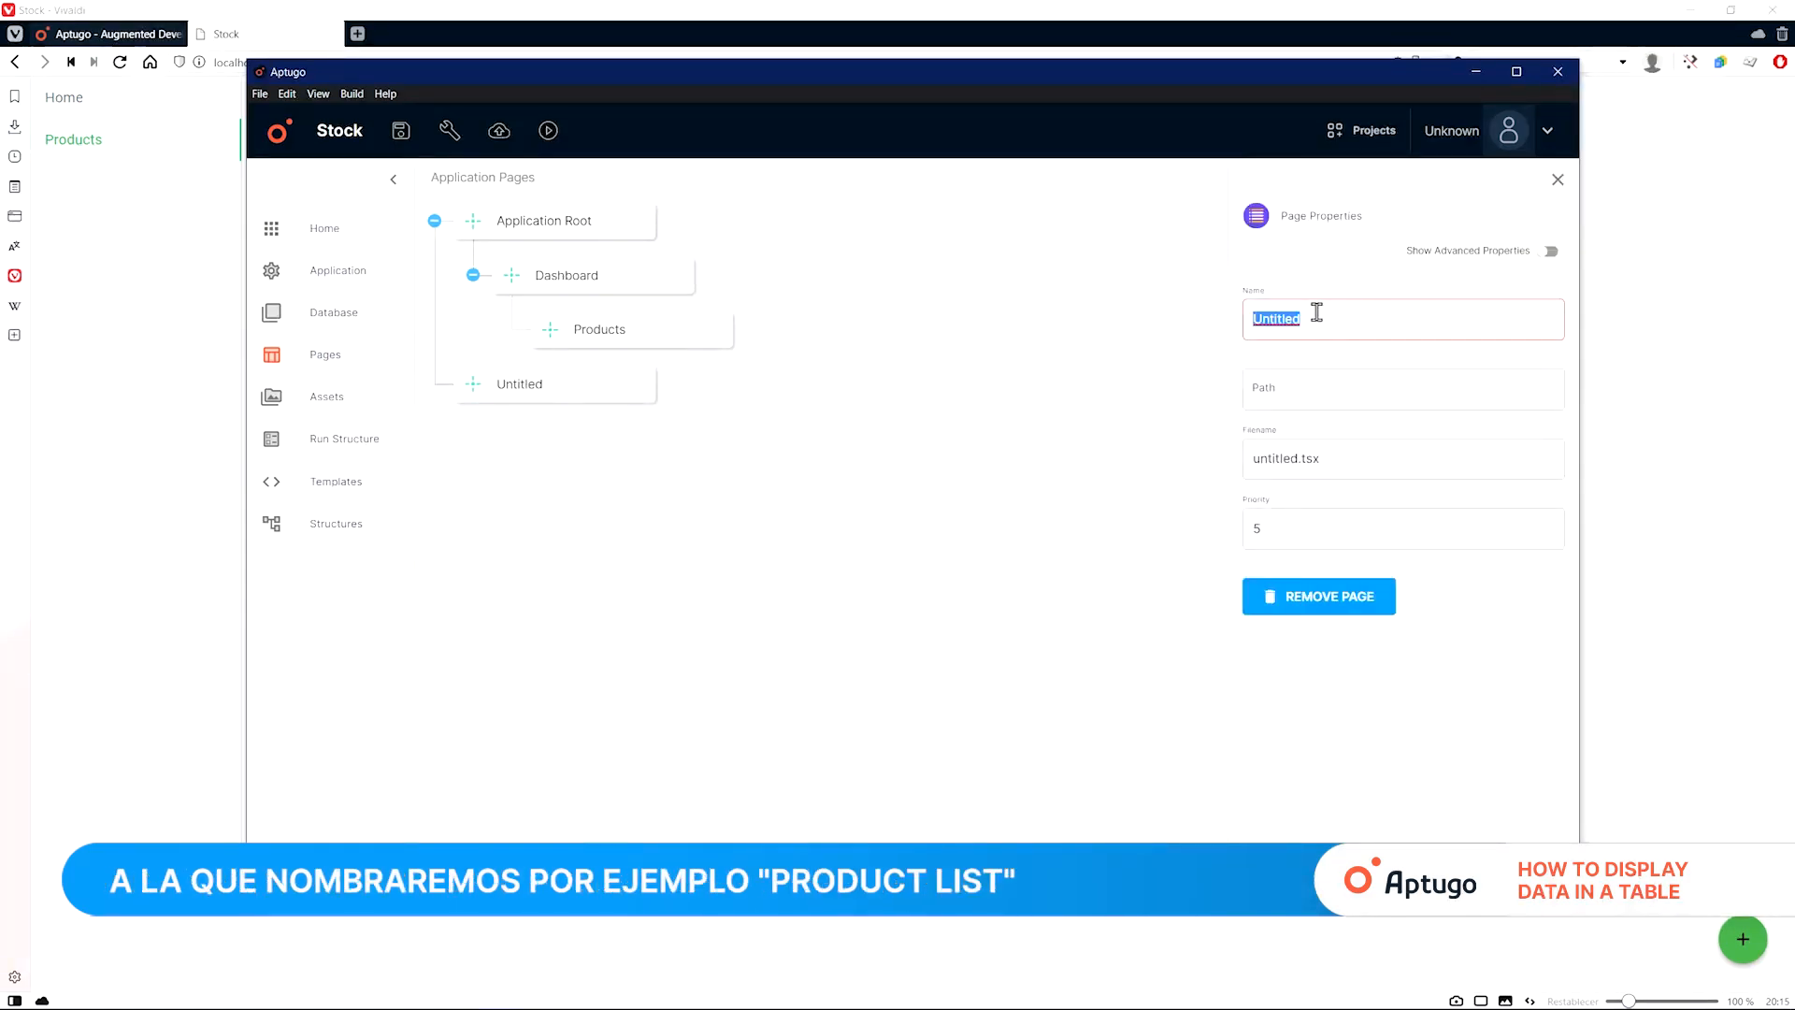
type("Produ")
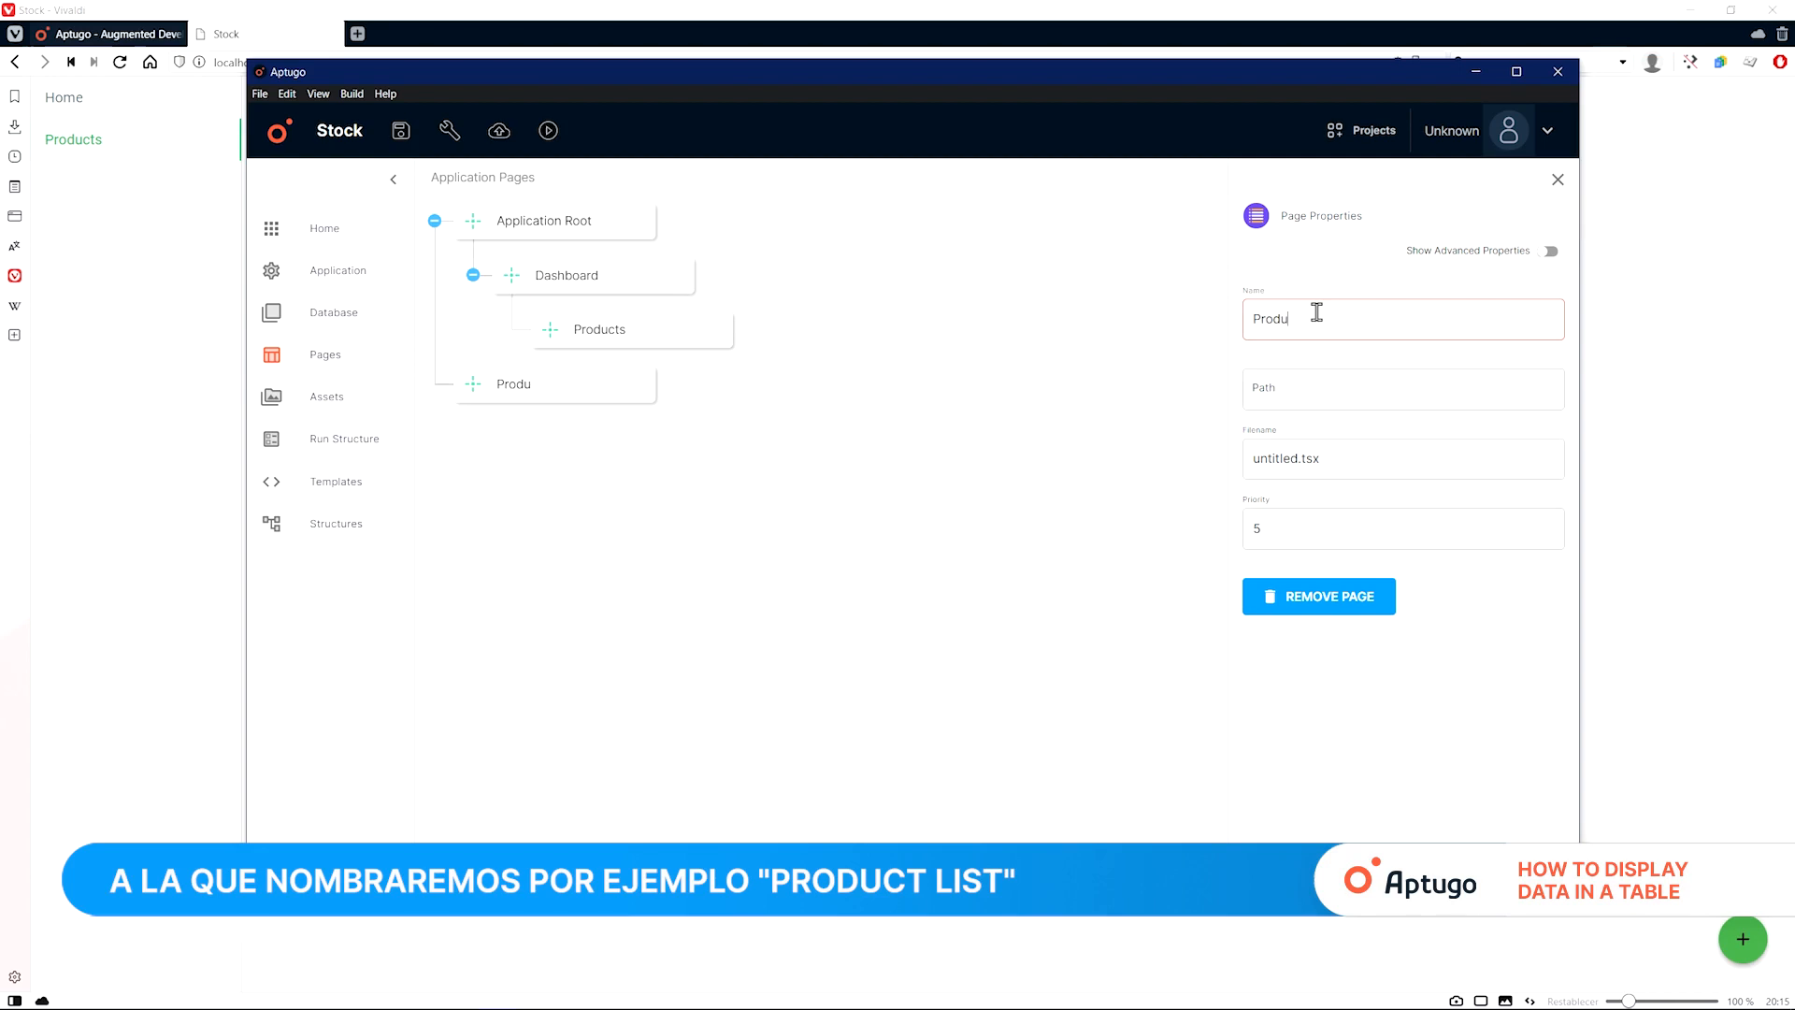
type("cts ls")
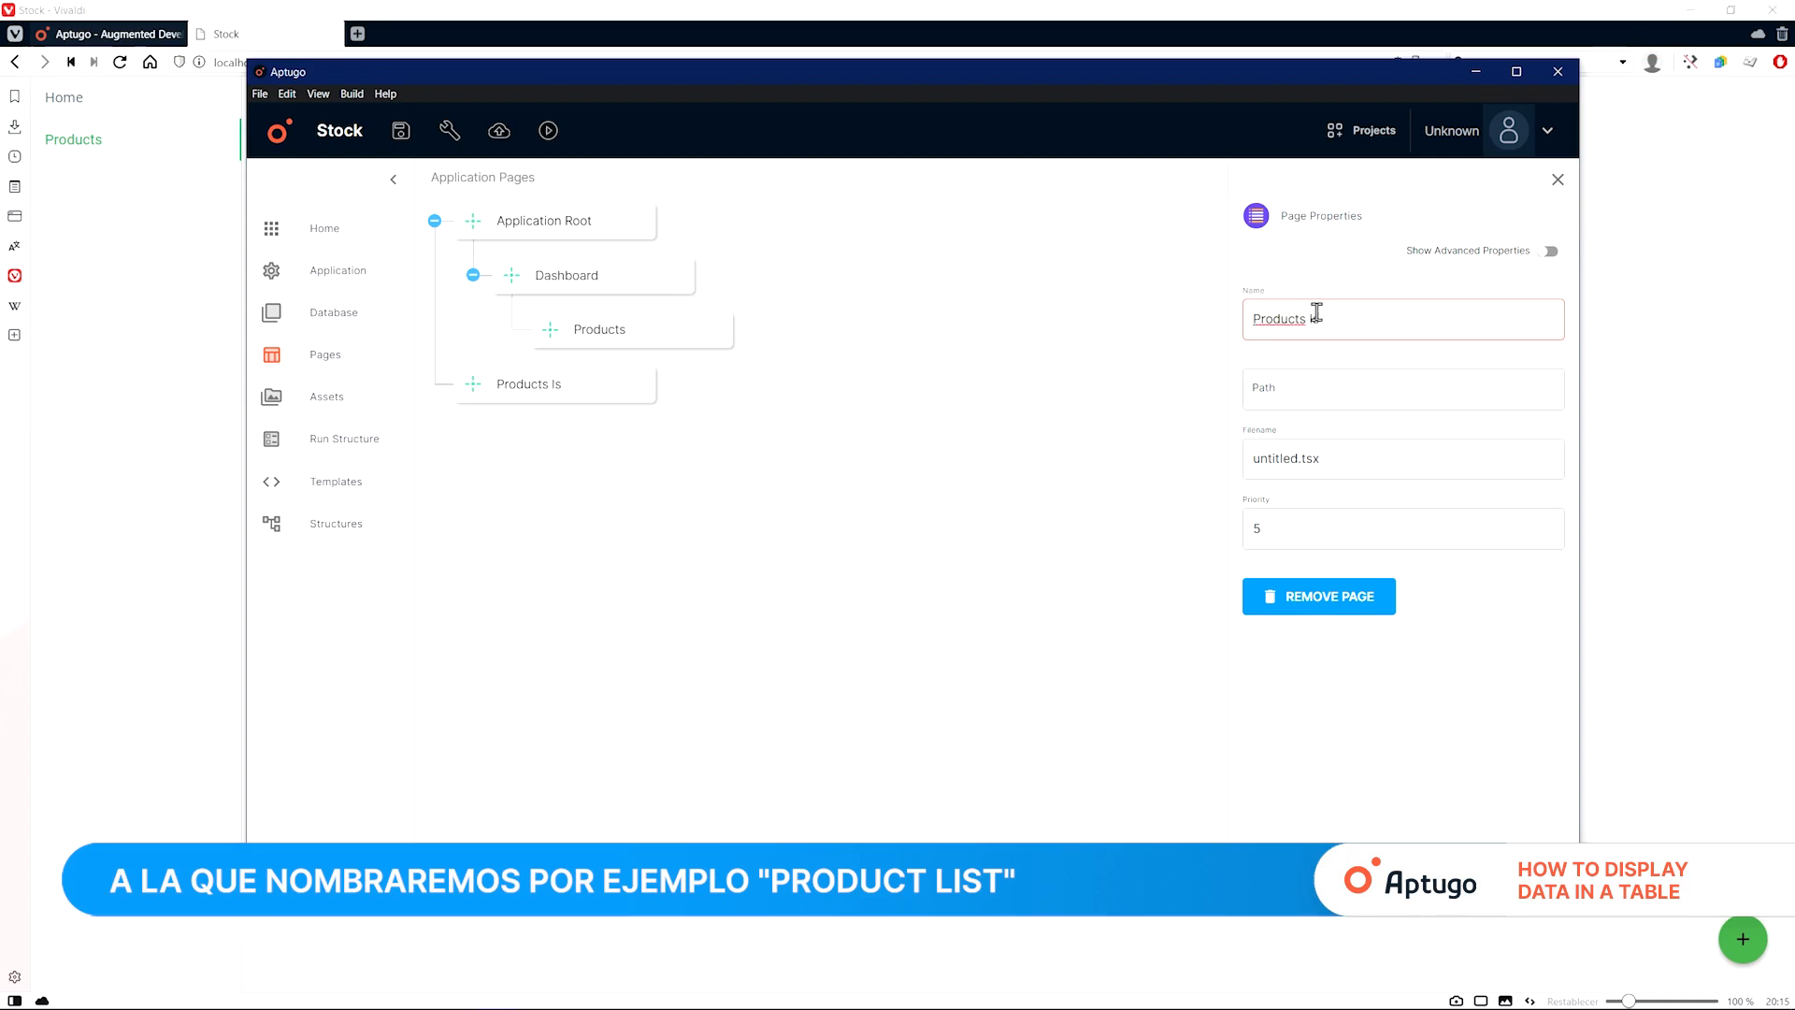
type("list")
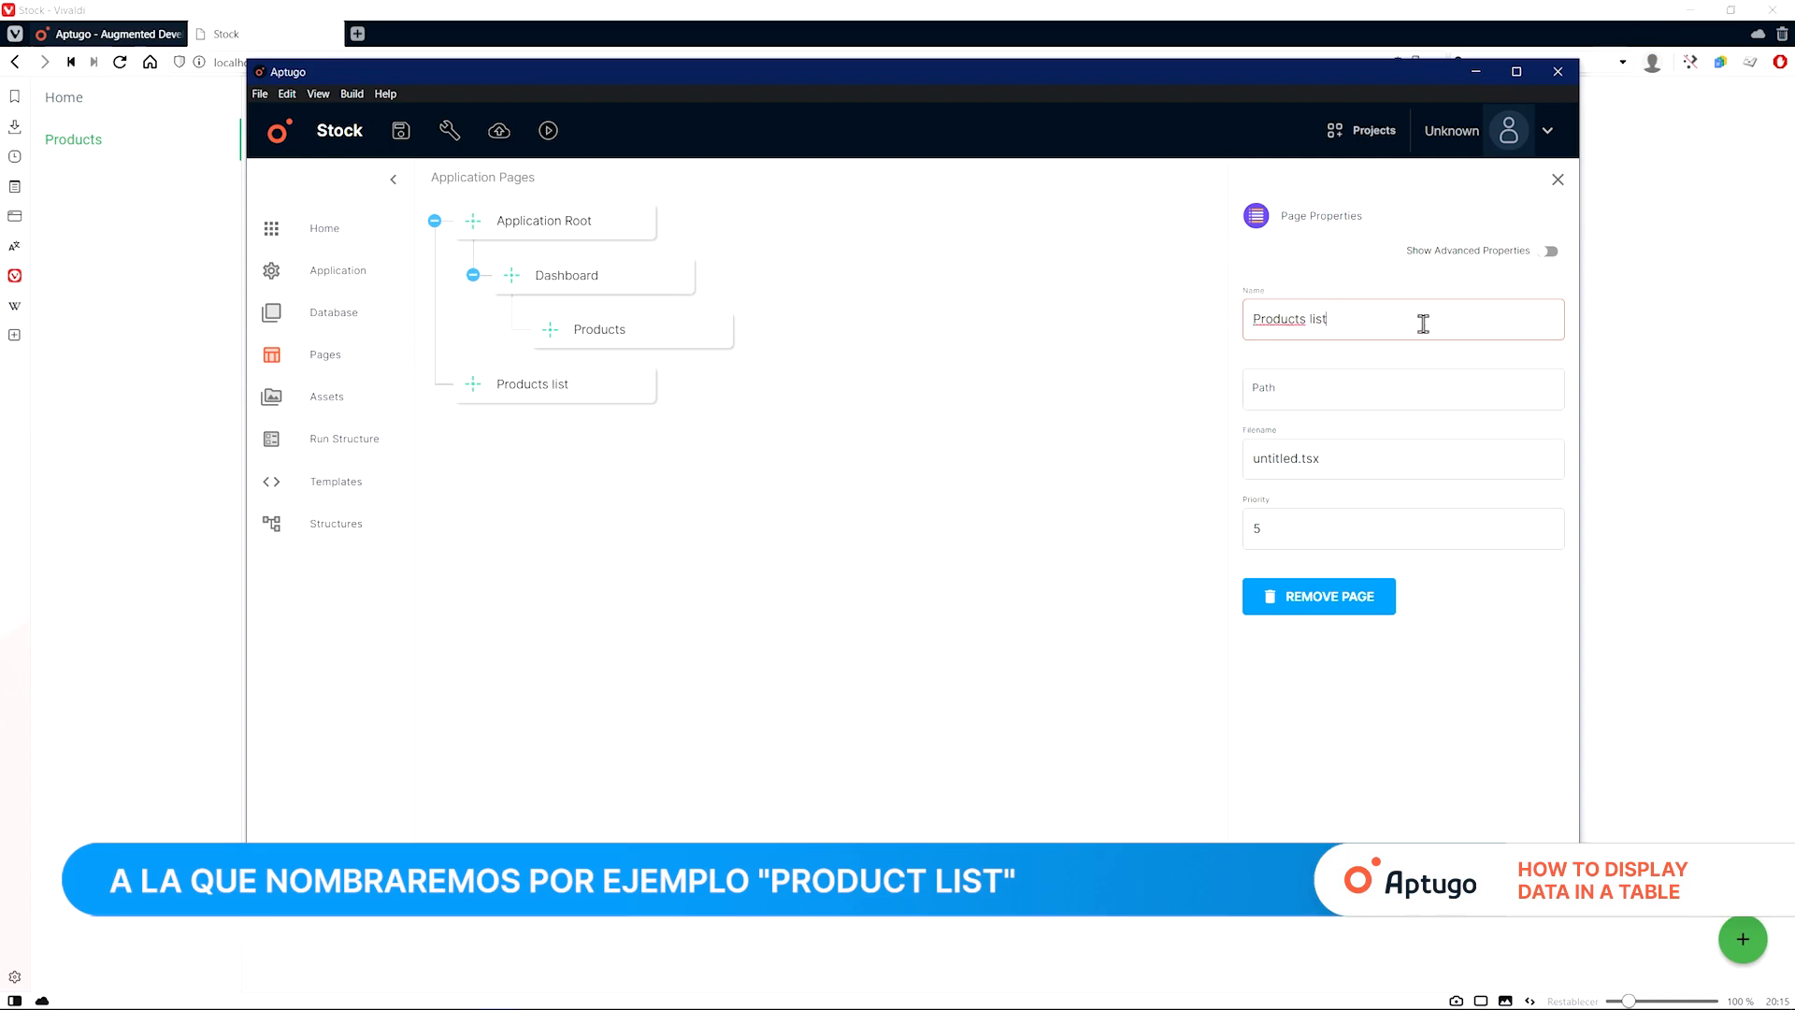
left_click(1402, 388)
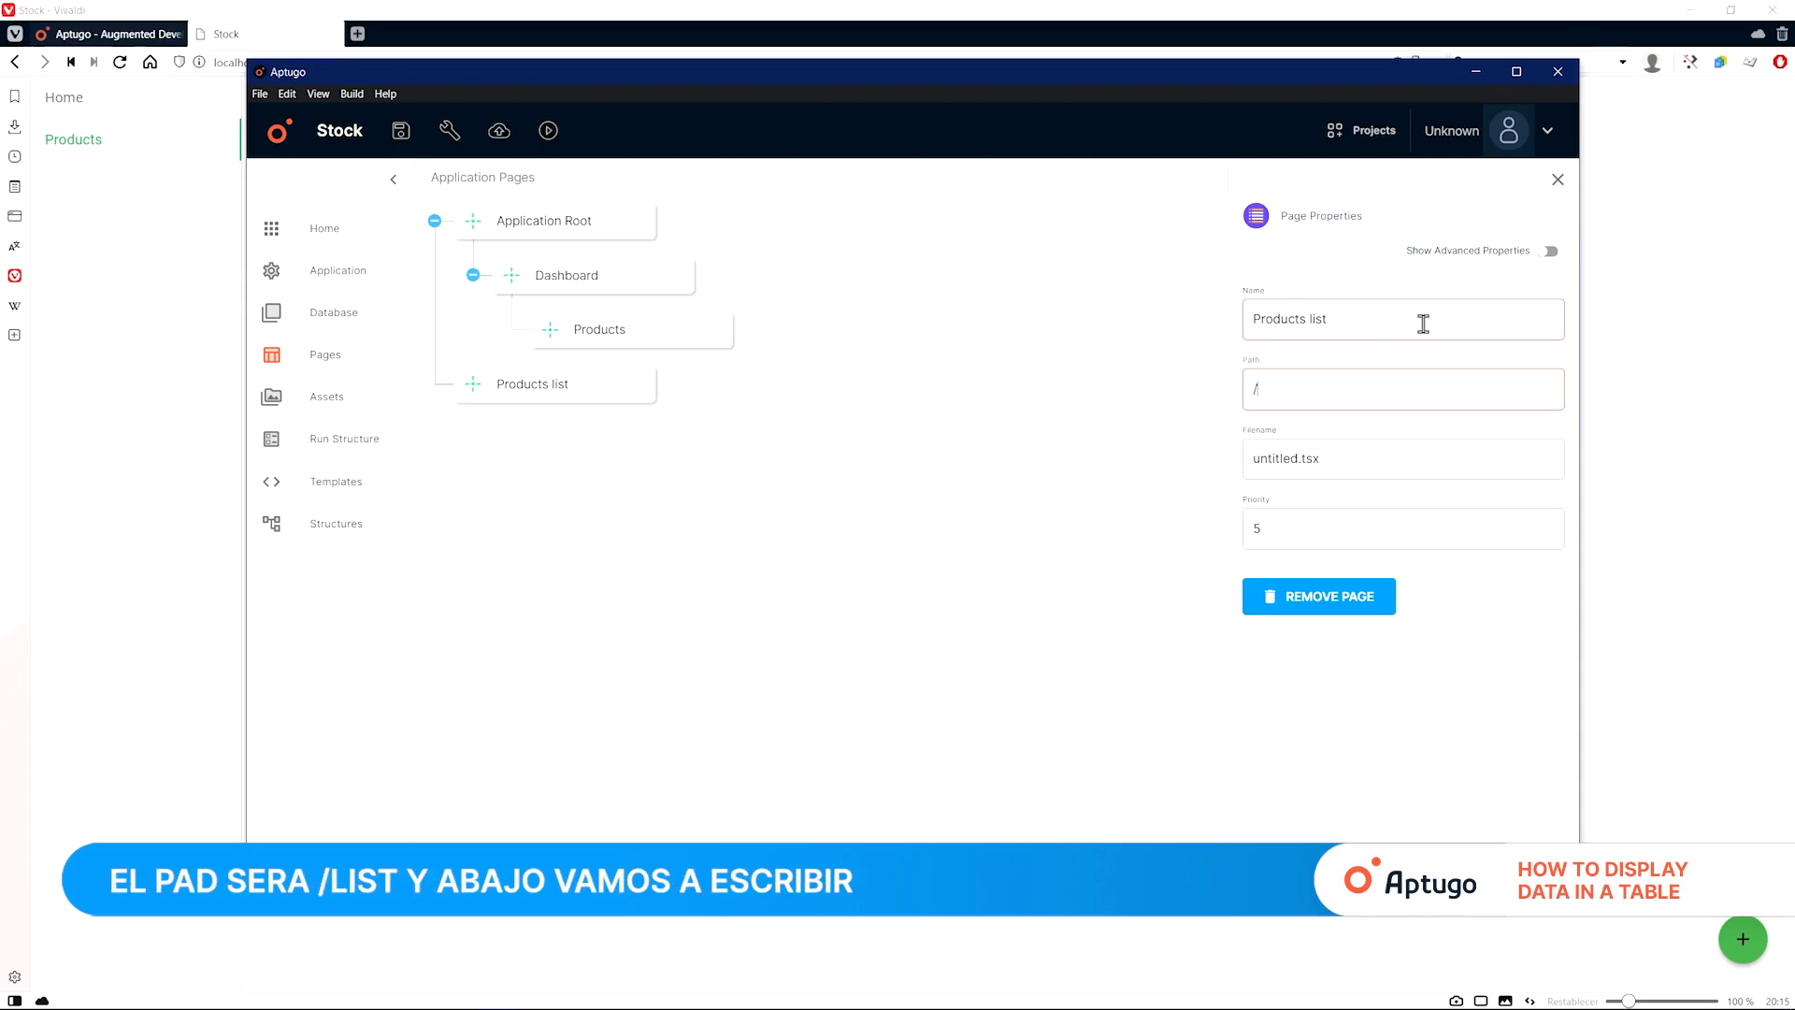
type("list")
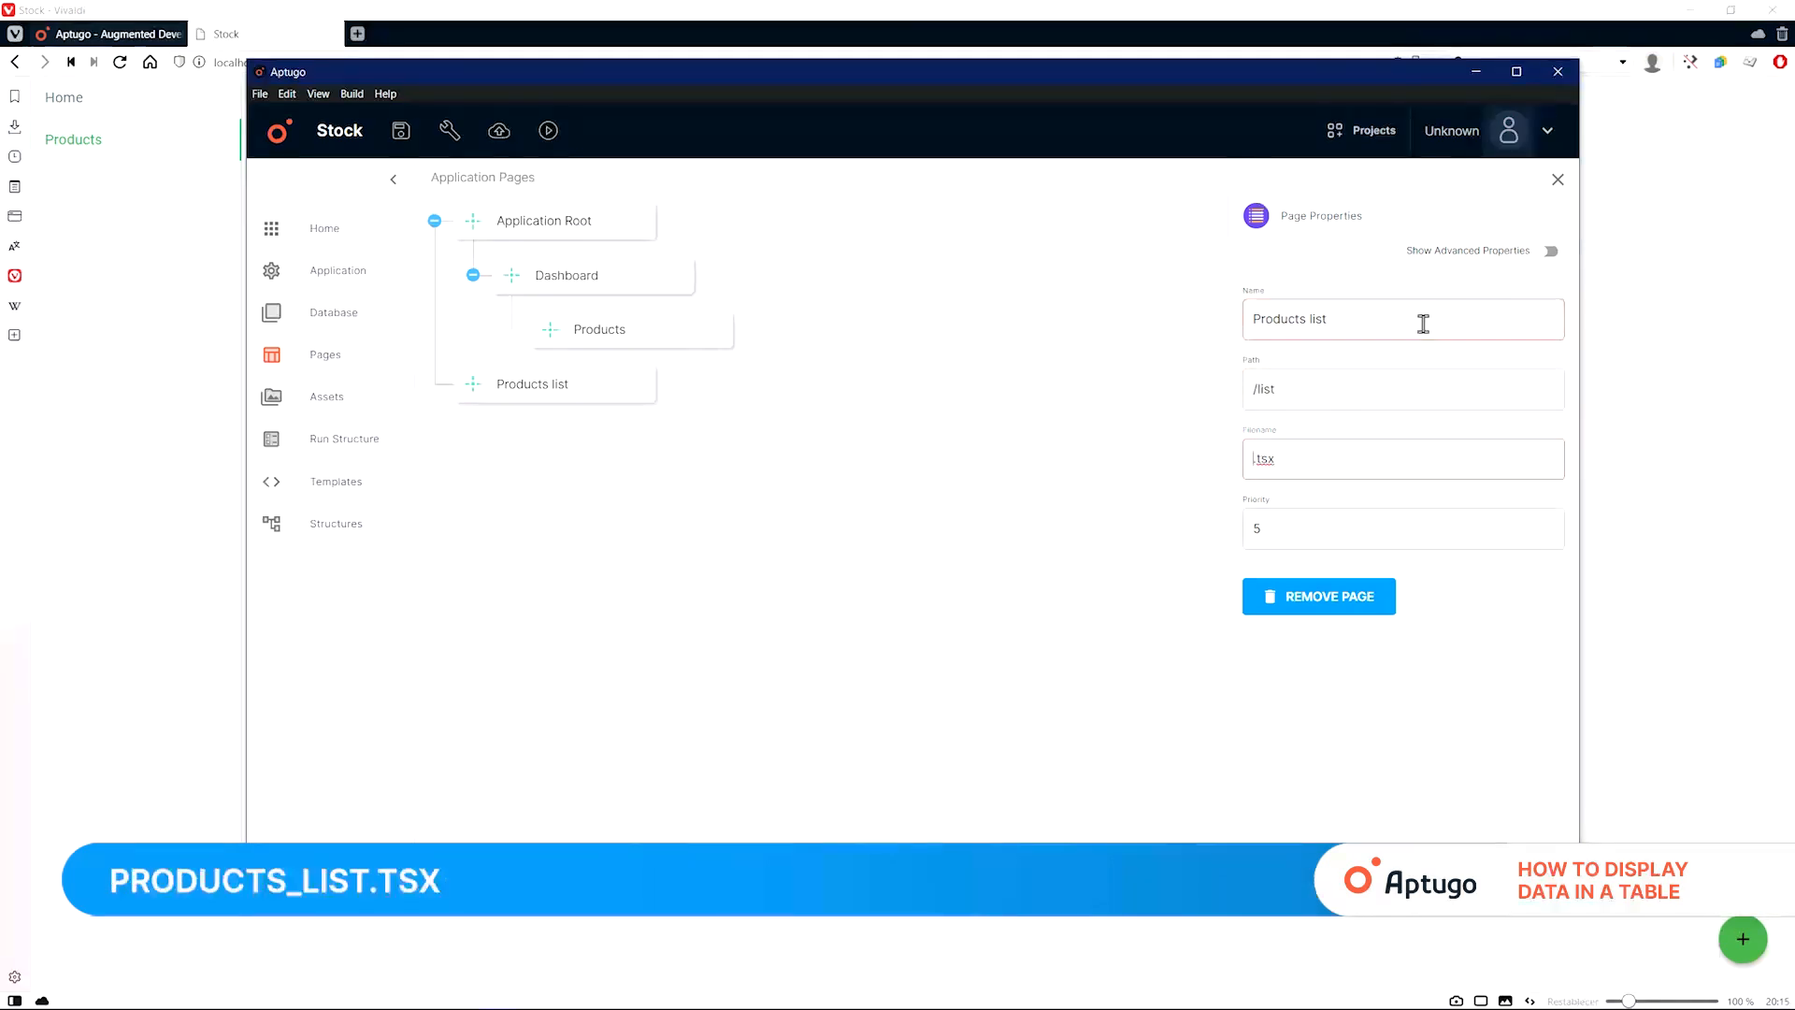
type("products-")
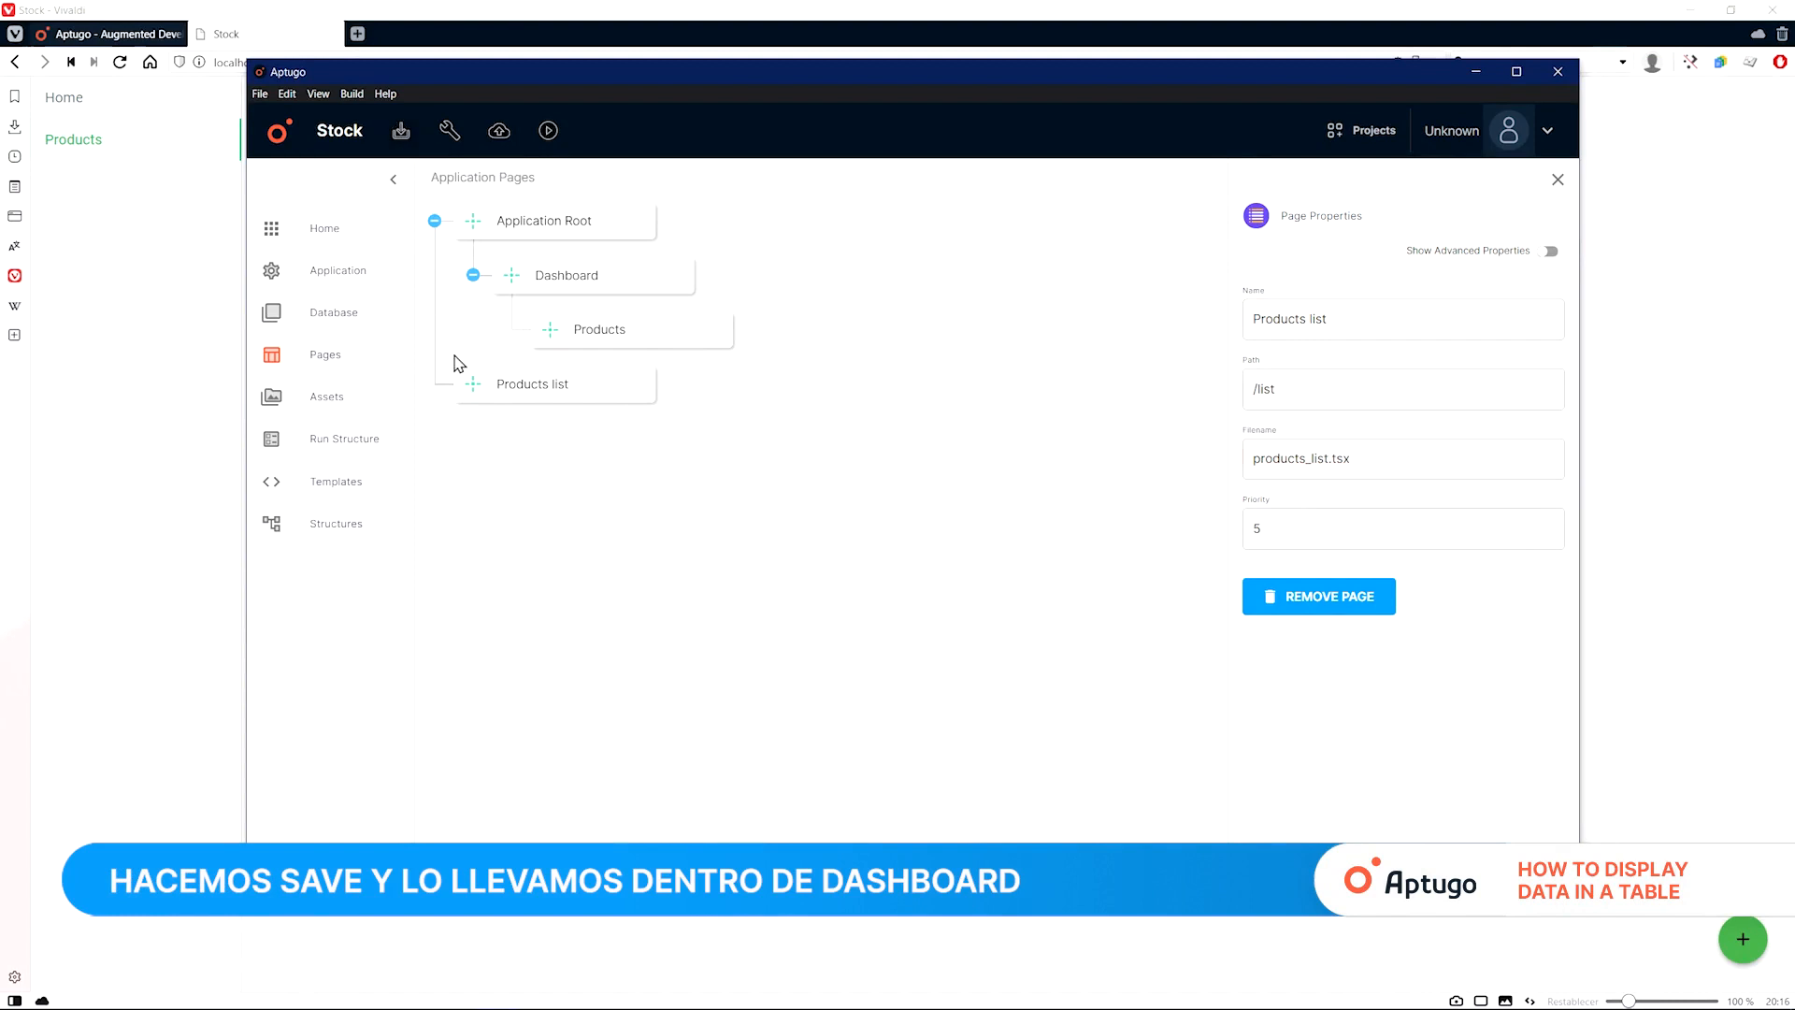
Step: Drag the Products list page under Dashboard
left_click_drag(531, 383, 608, 383)
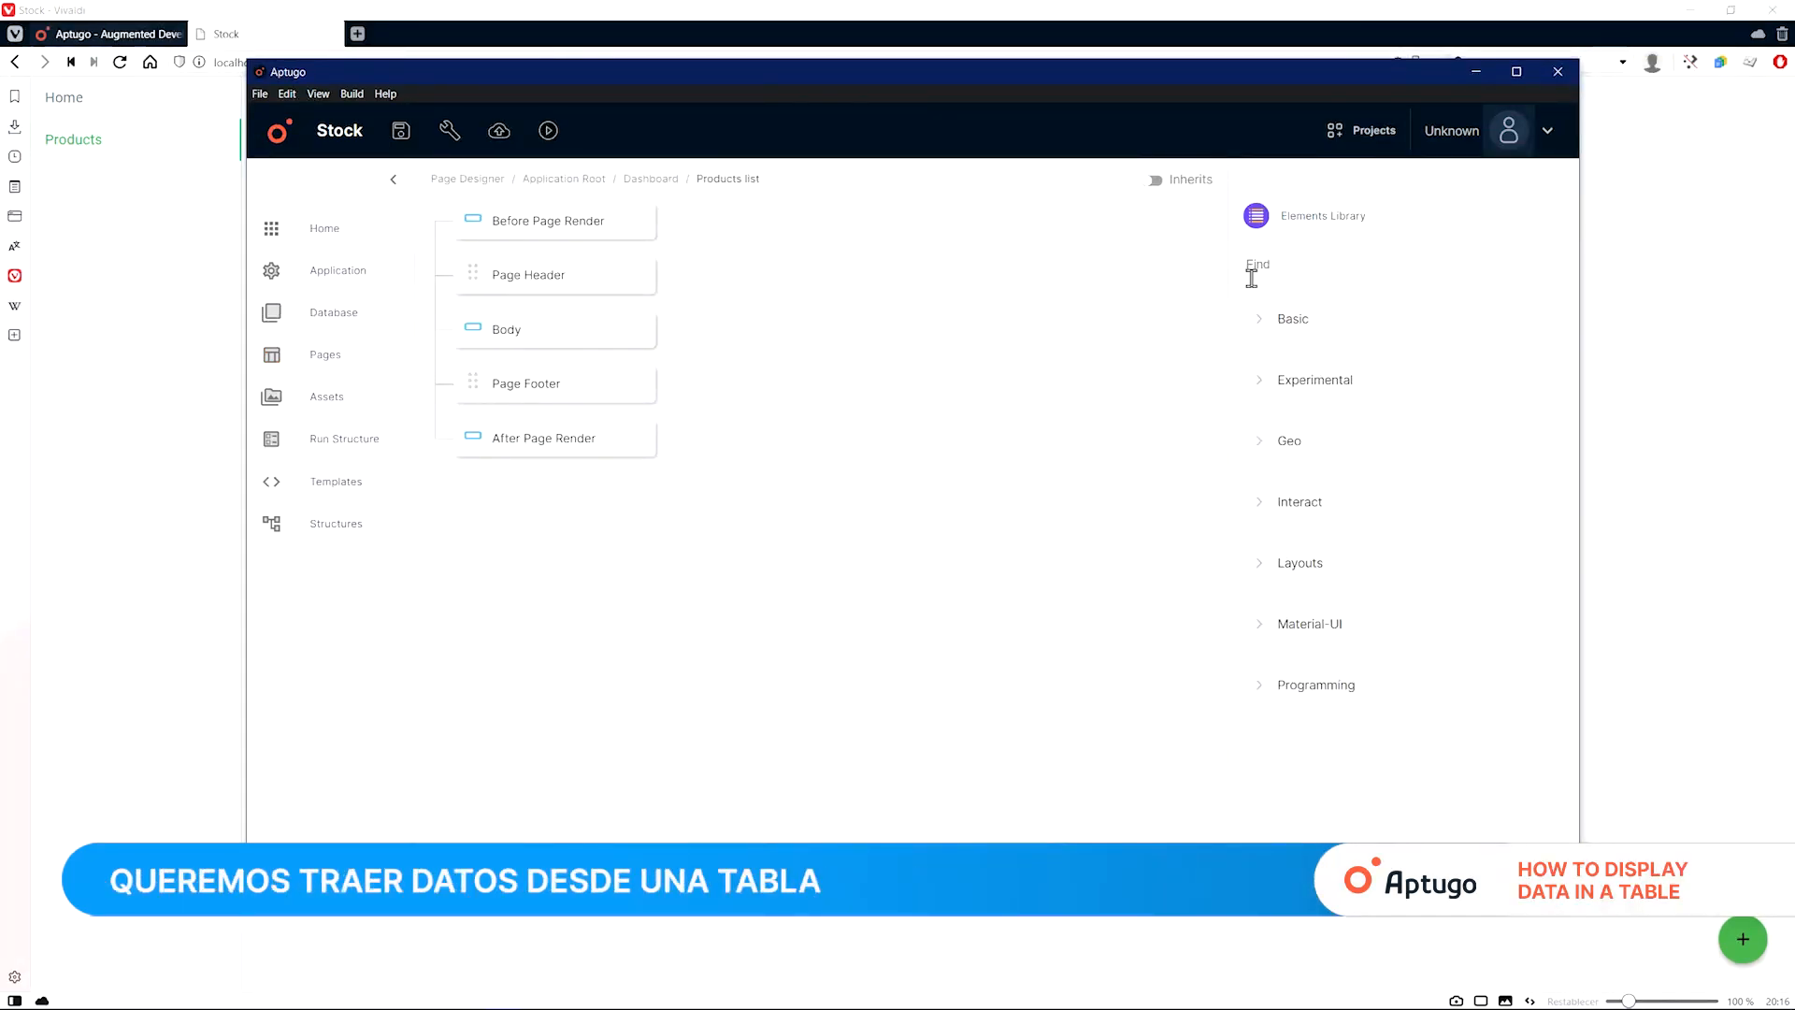
Step: Drop a Load from Database element into Body, loading Products into variable allProducts
type("load")
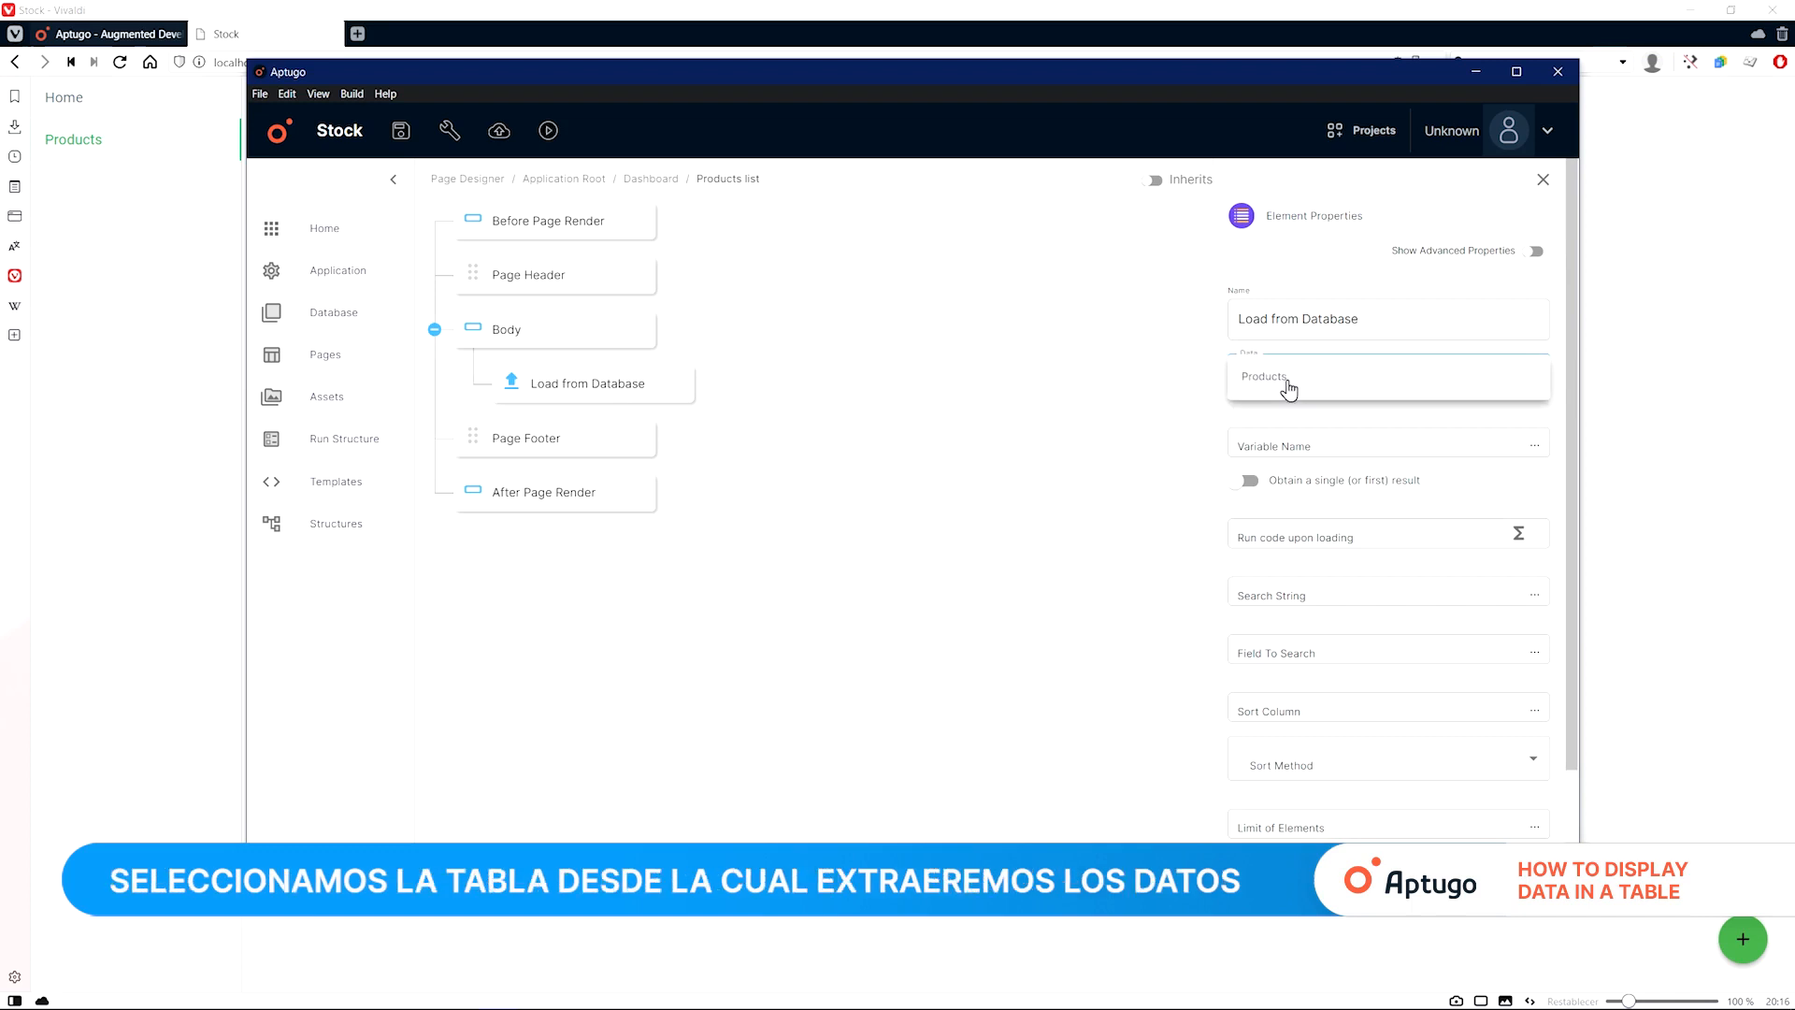
left_click(1374, 376)
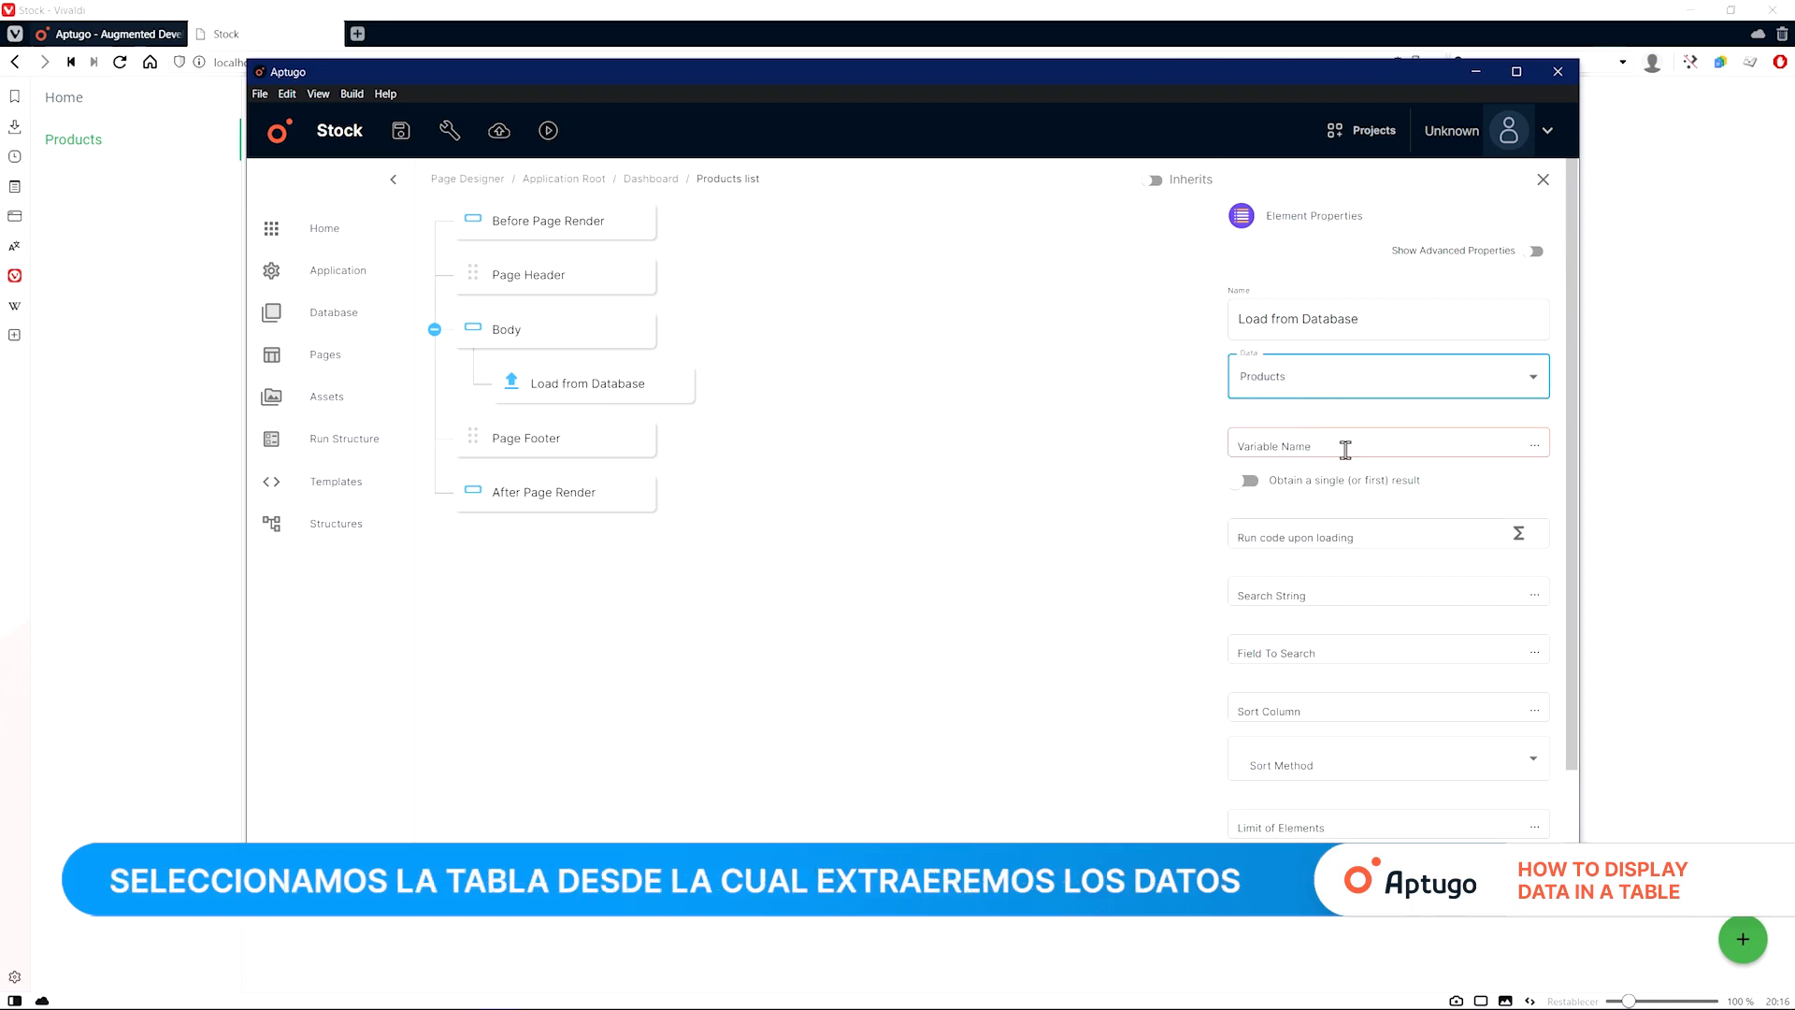
left_click(1346, 445)
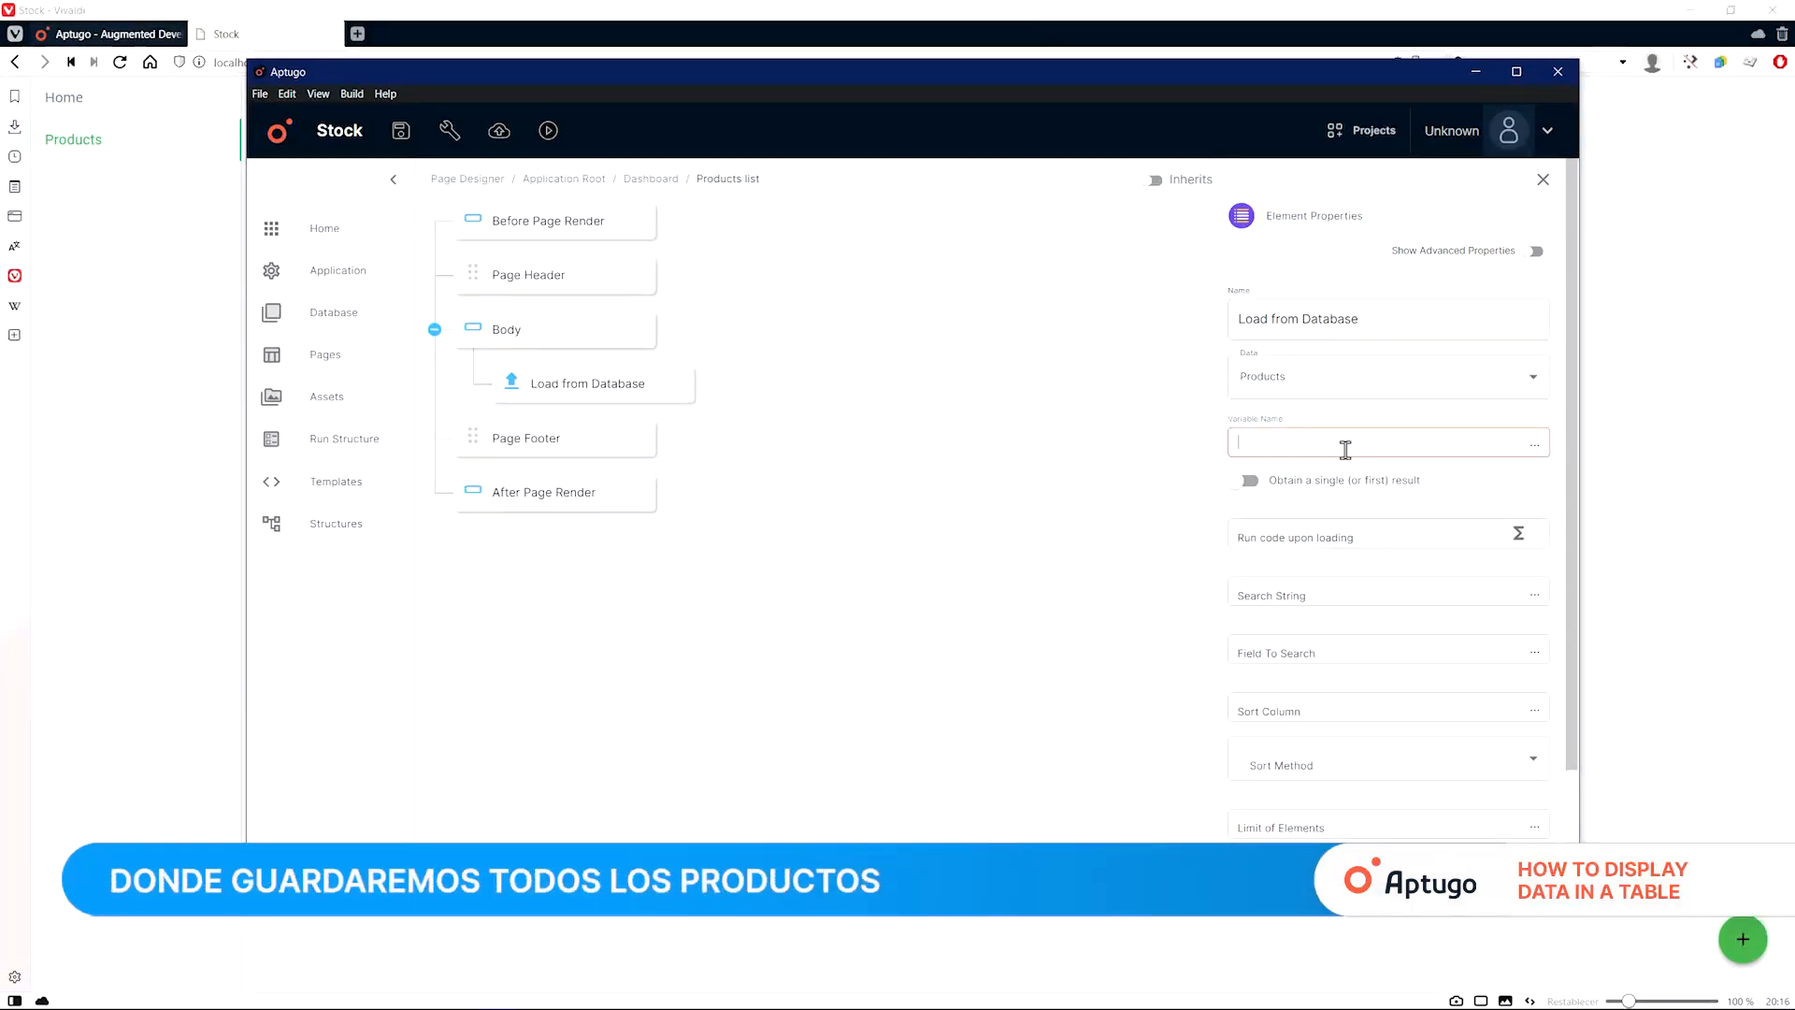
type("allProduc")
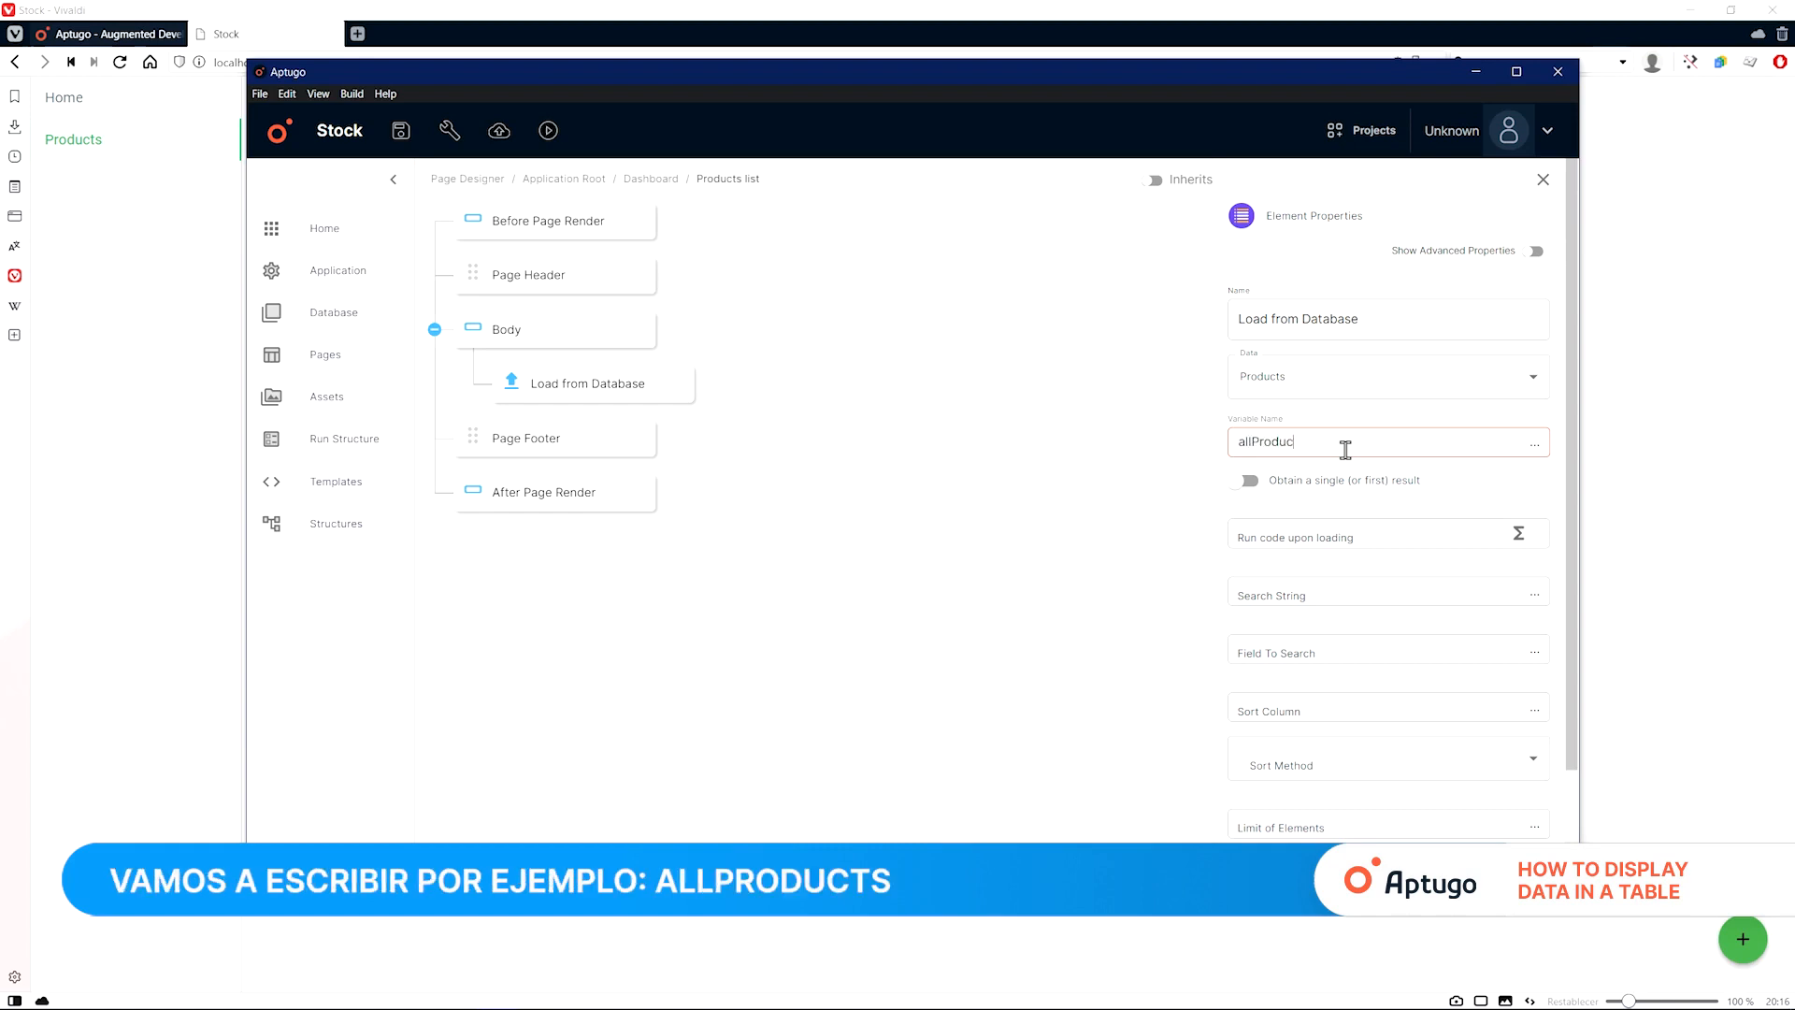
type("ts")
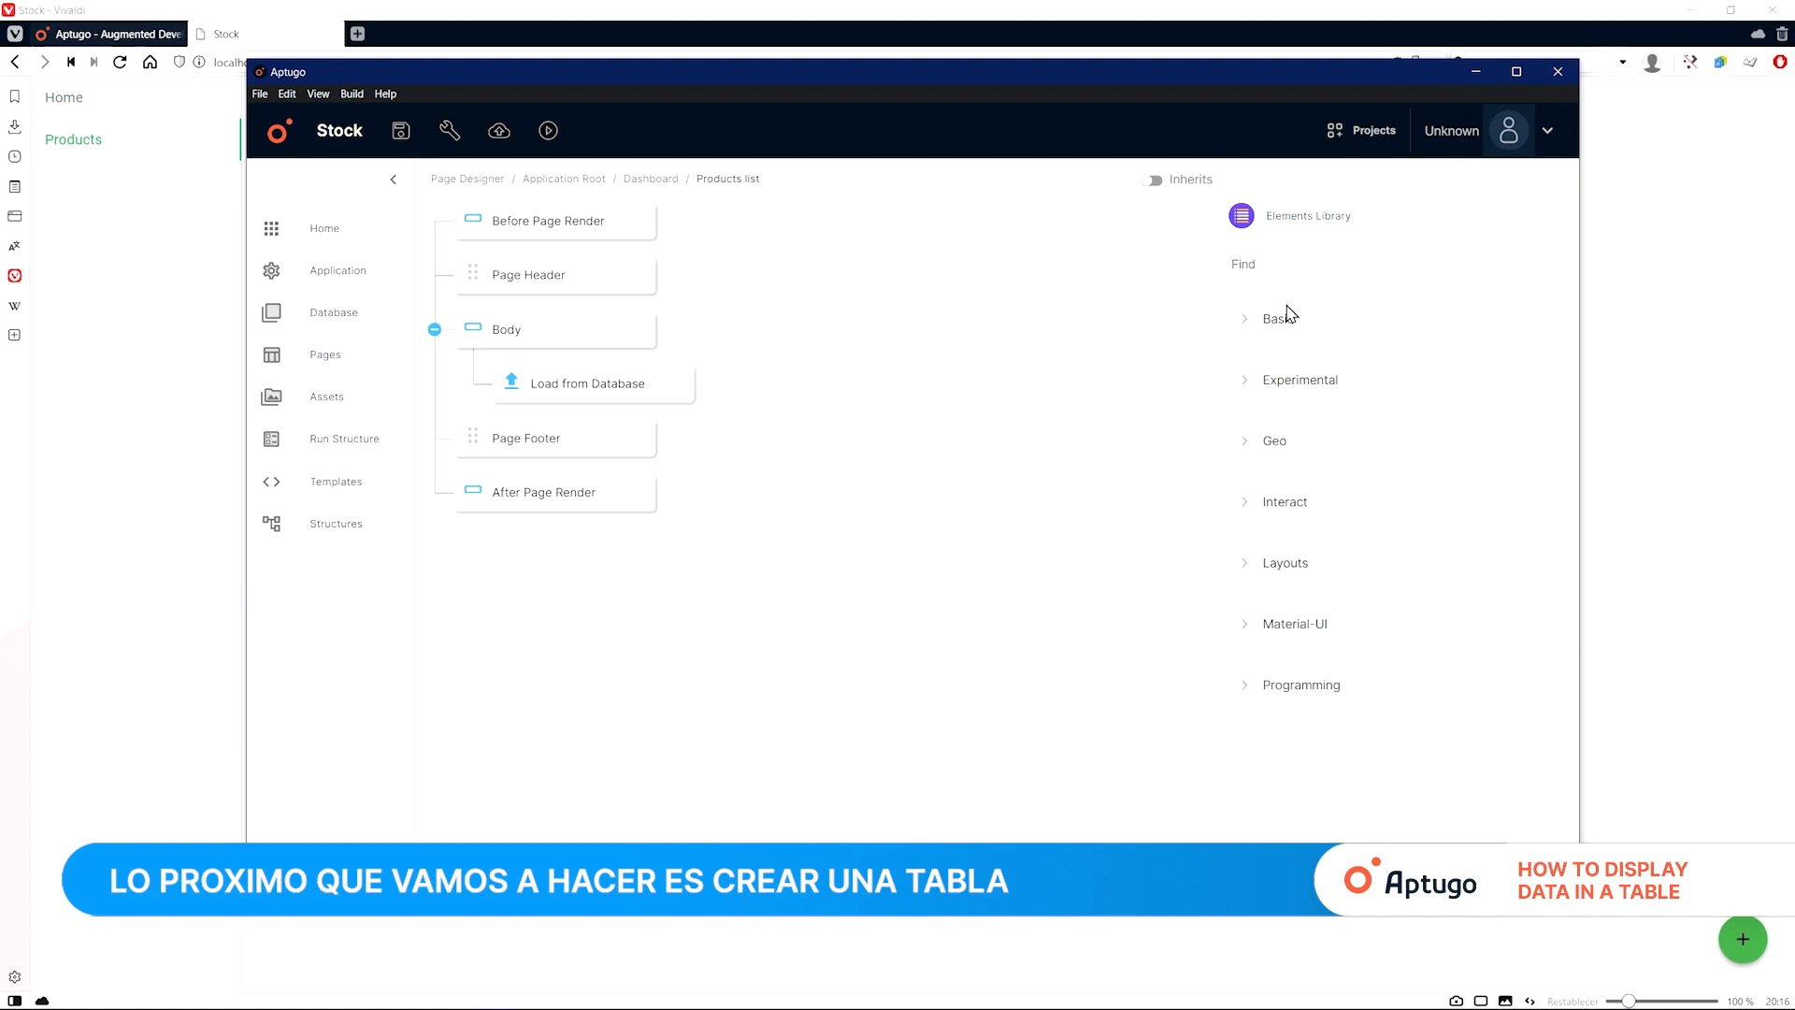
Step: Add a table using the allProducts variable, then save and quick-build the Stock project
type("table")
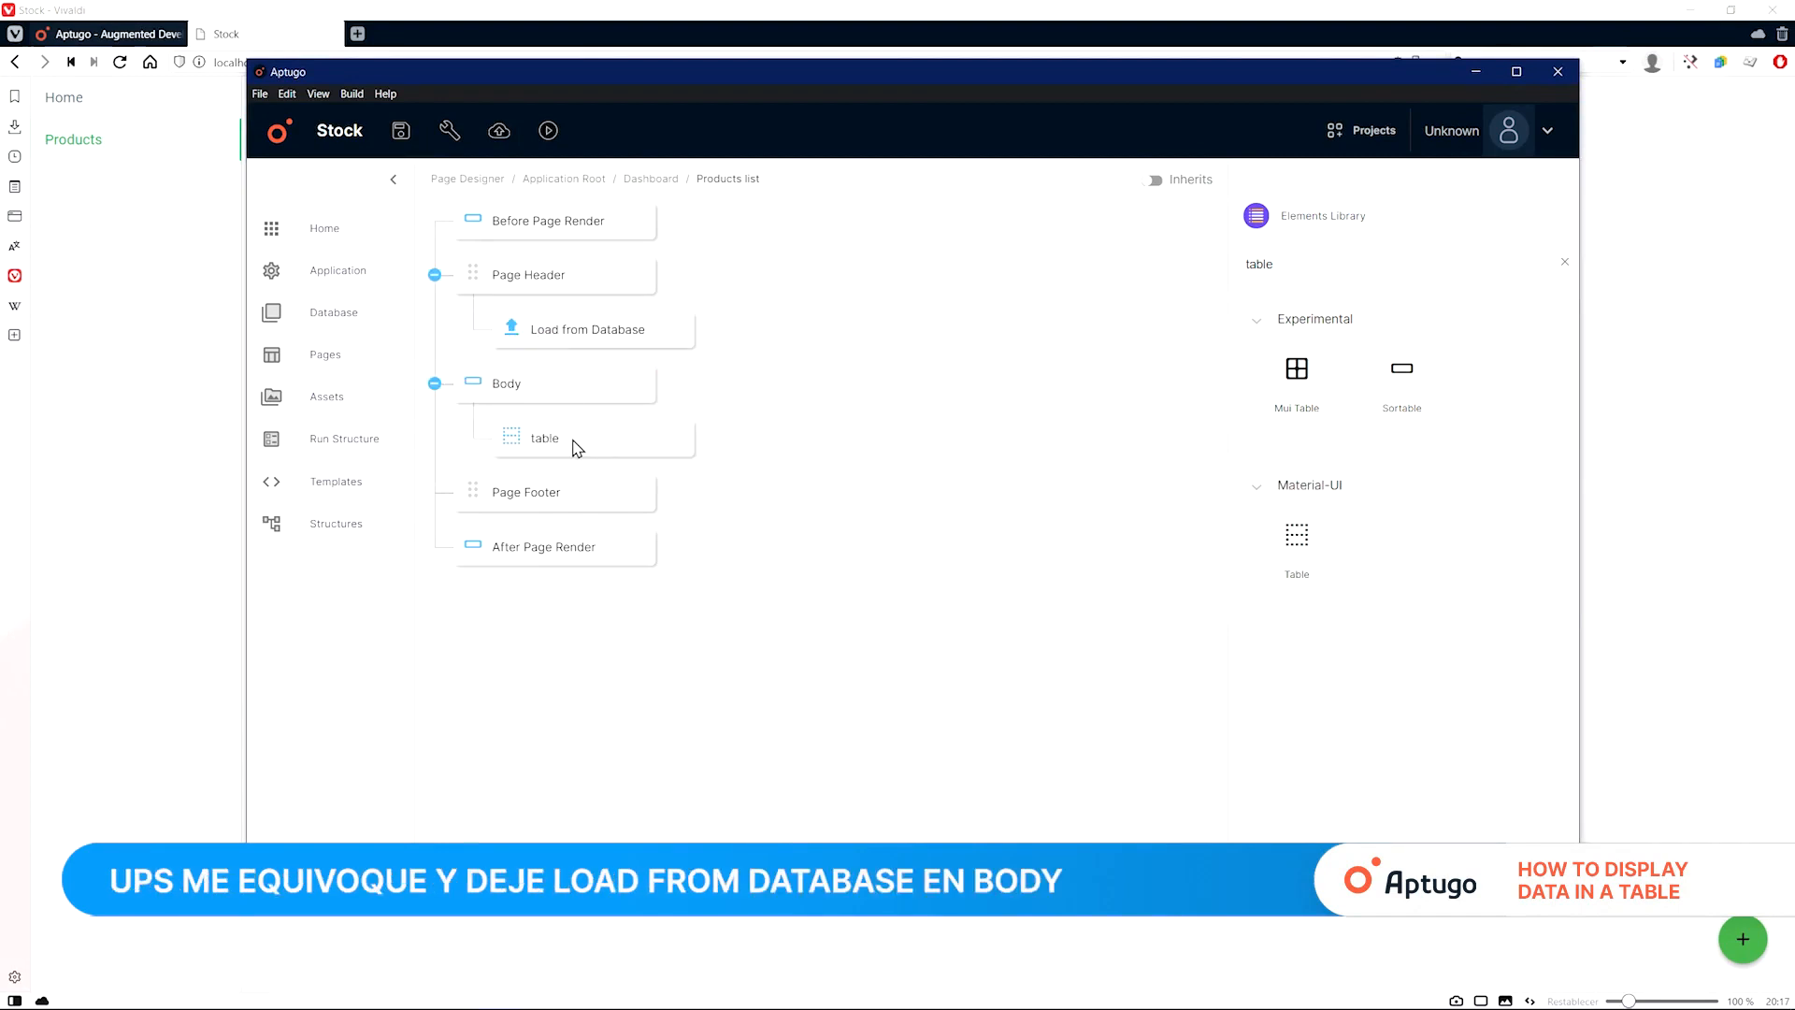
left_click(544, 438)
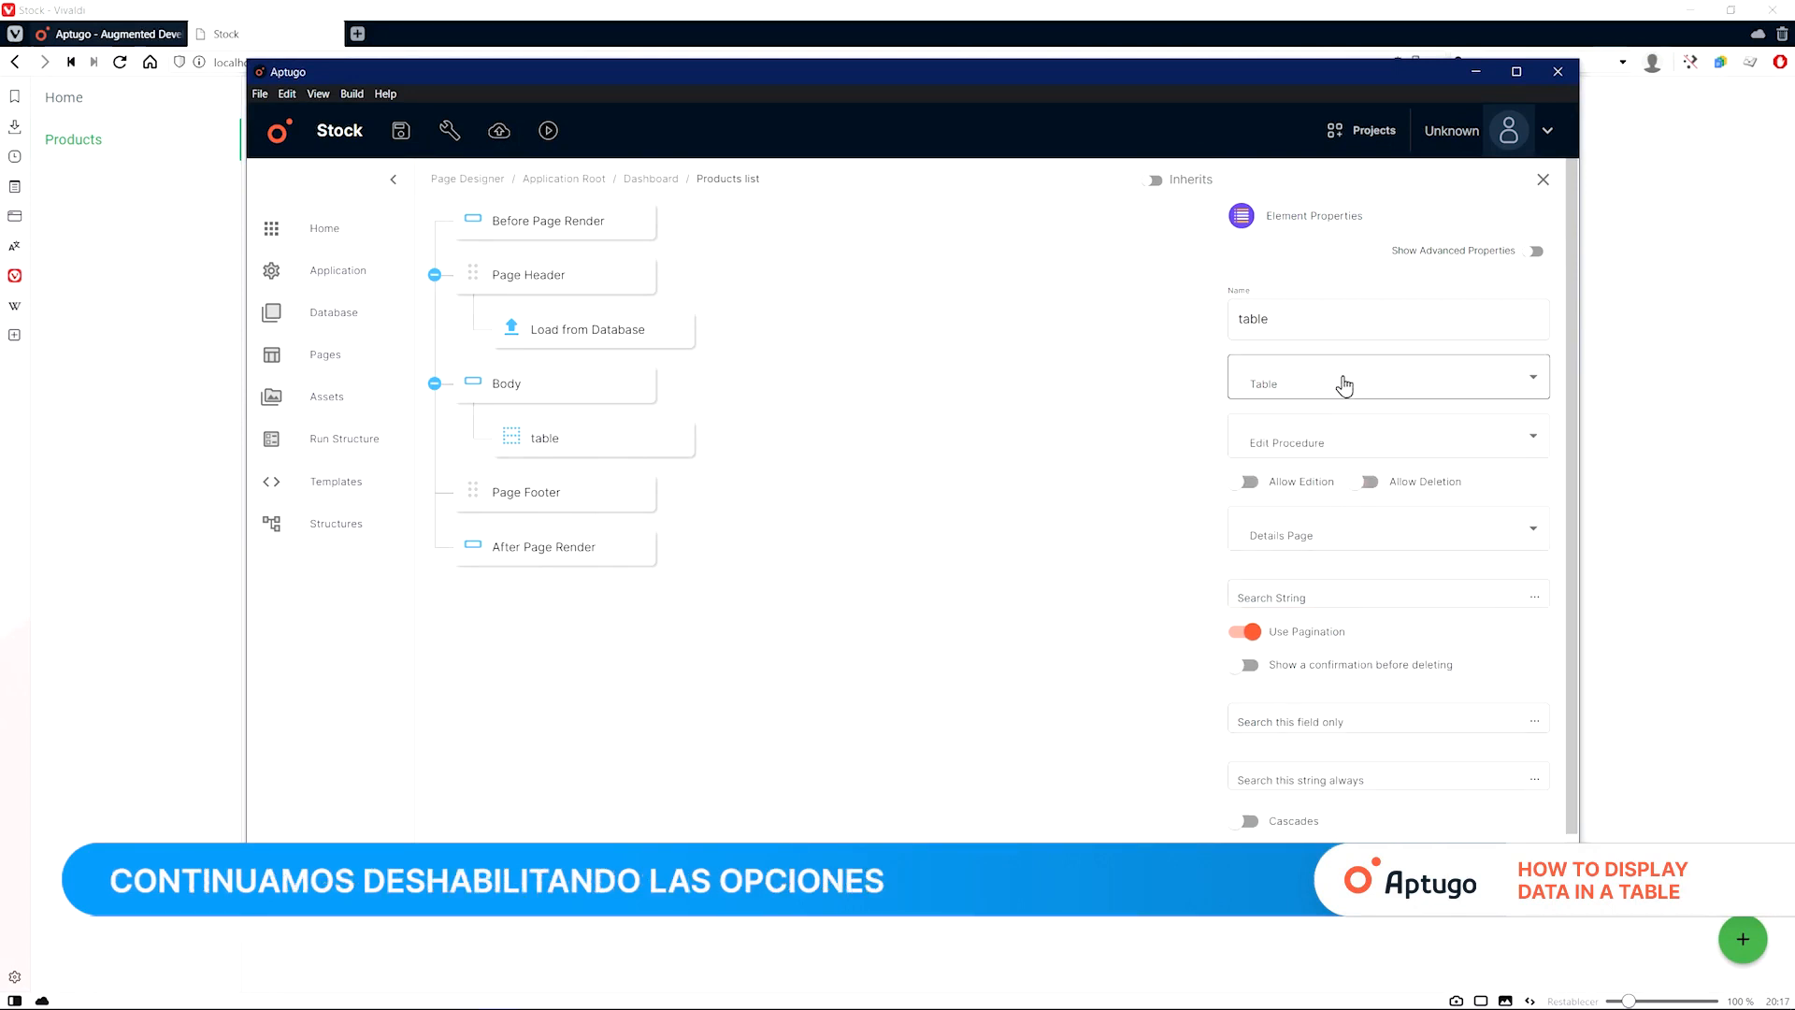
left_click(1386, 376)
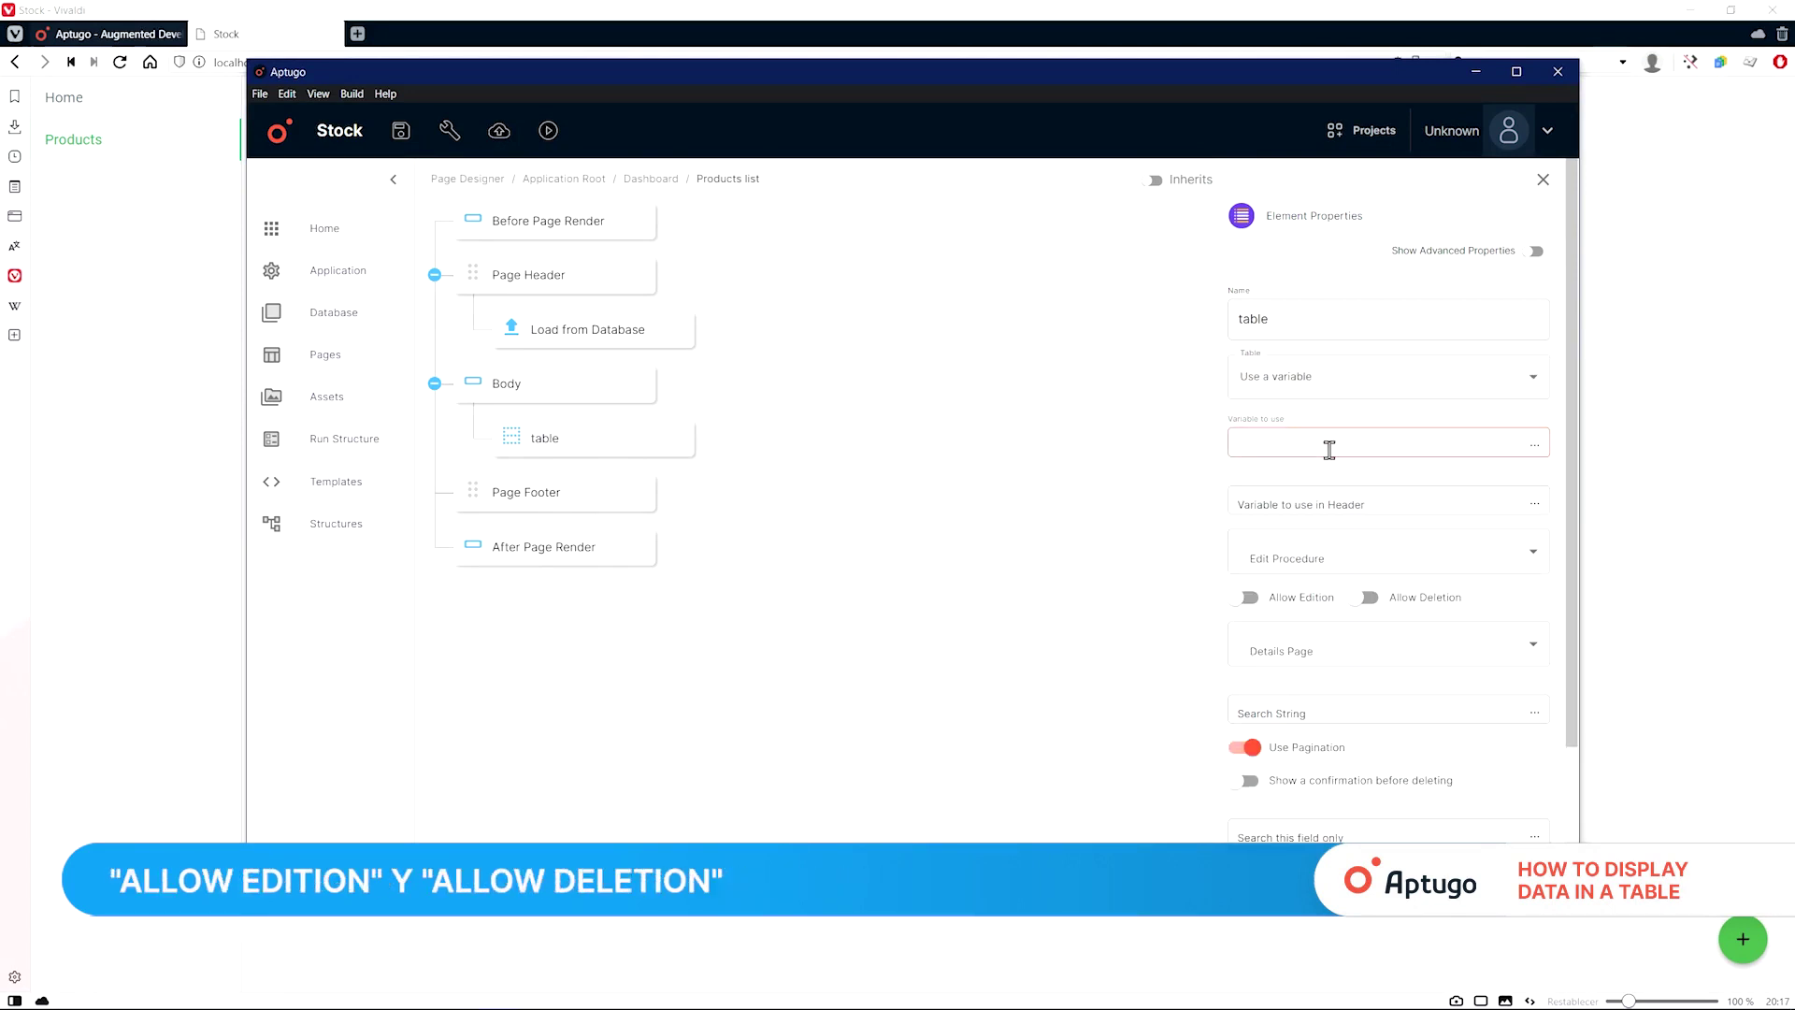
type("allPro")
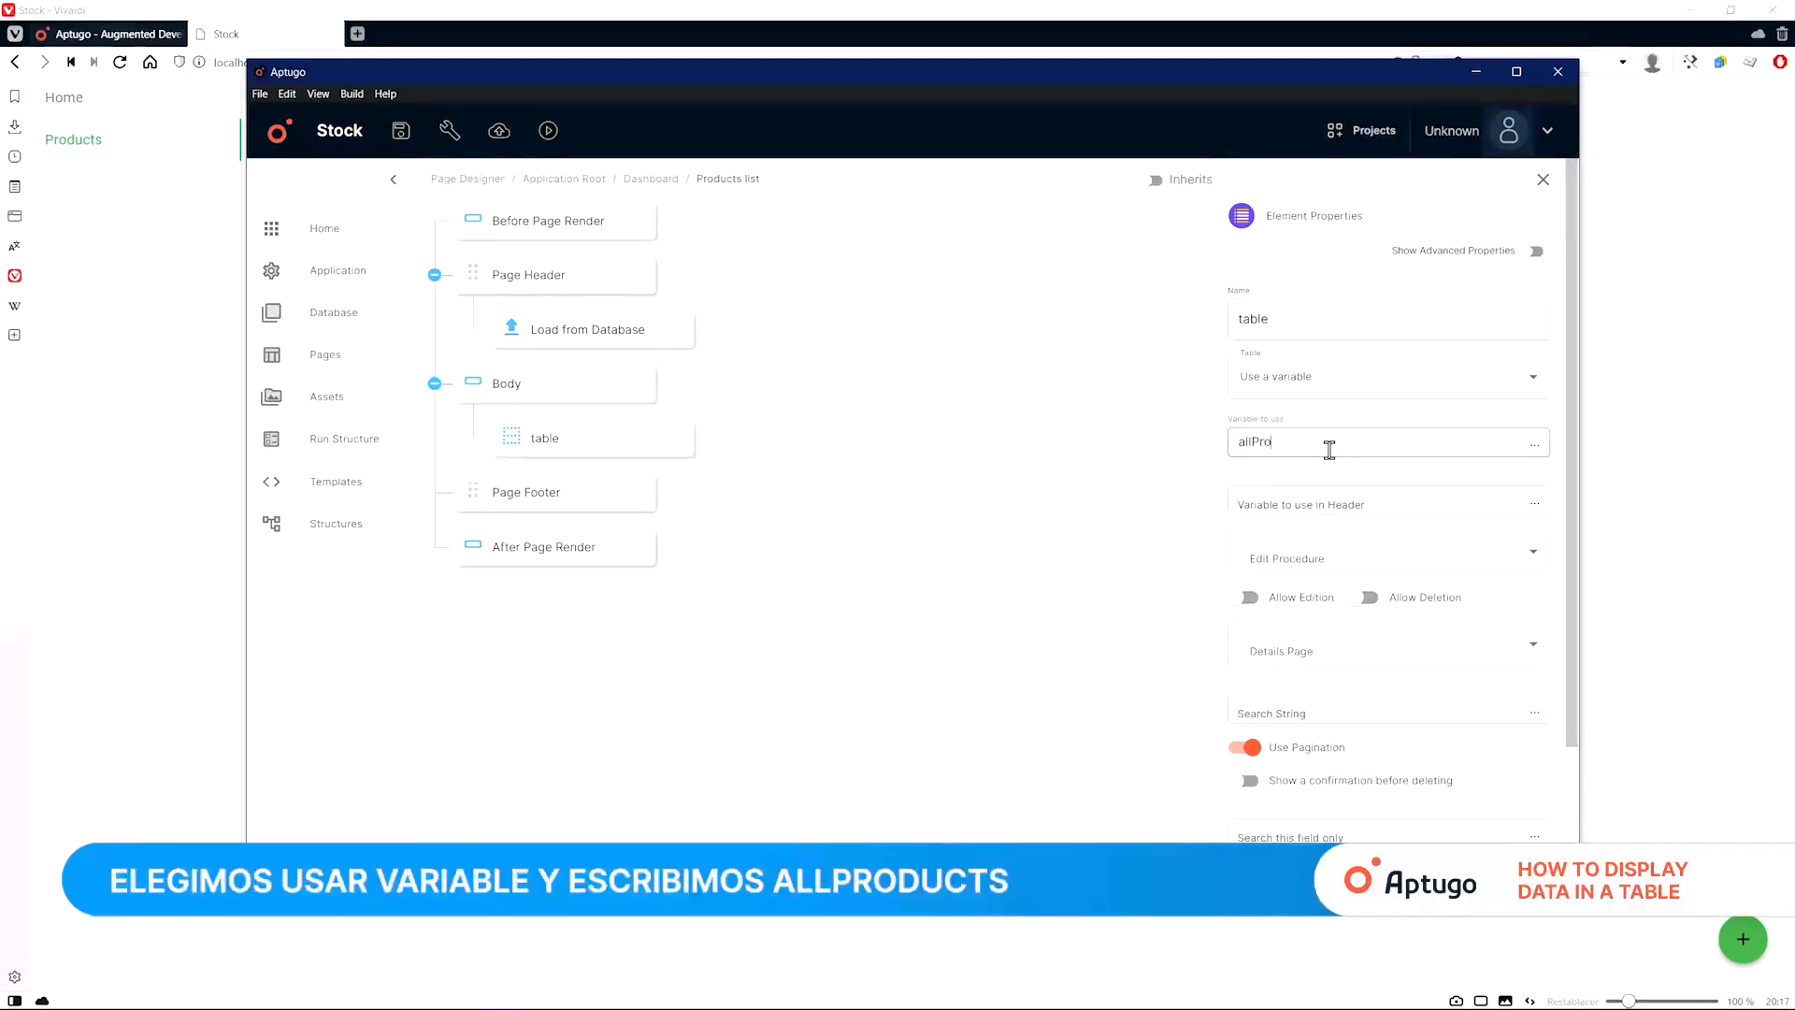
type("ducts")
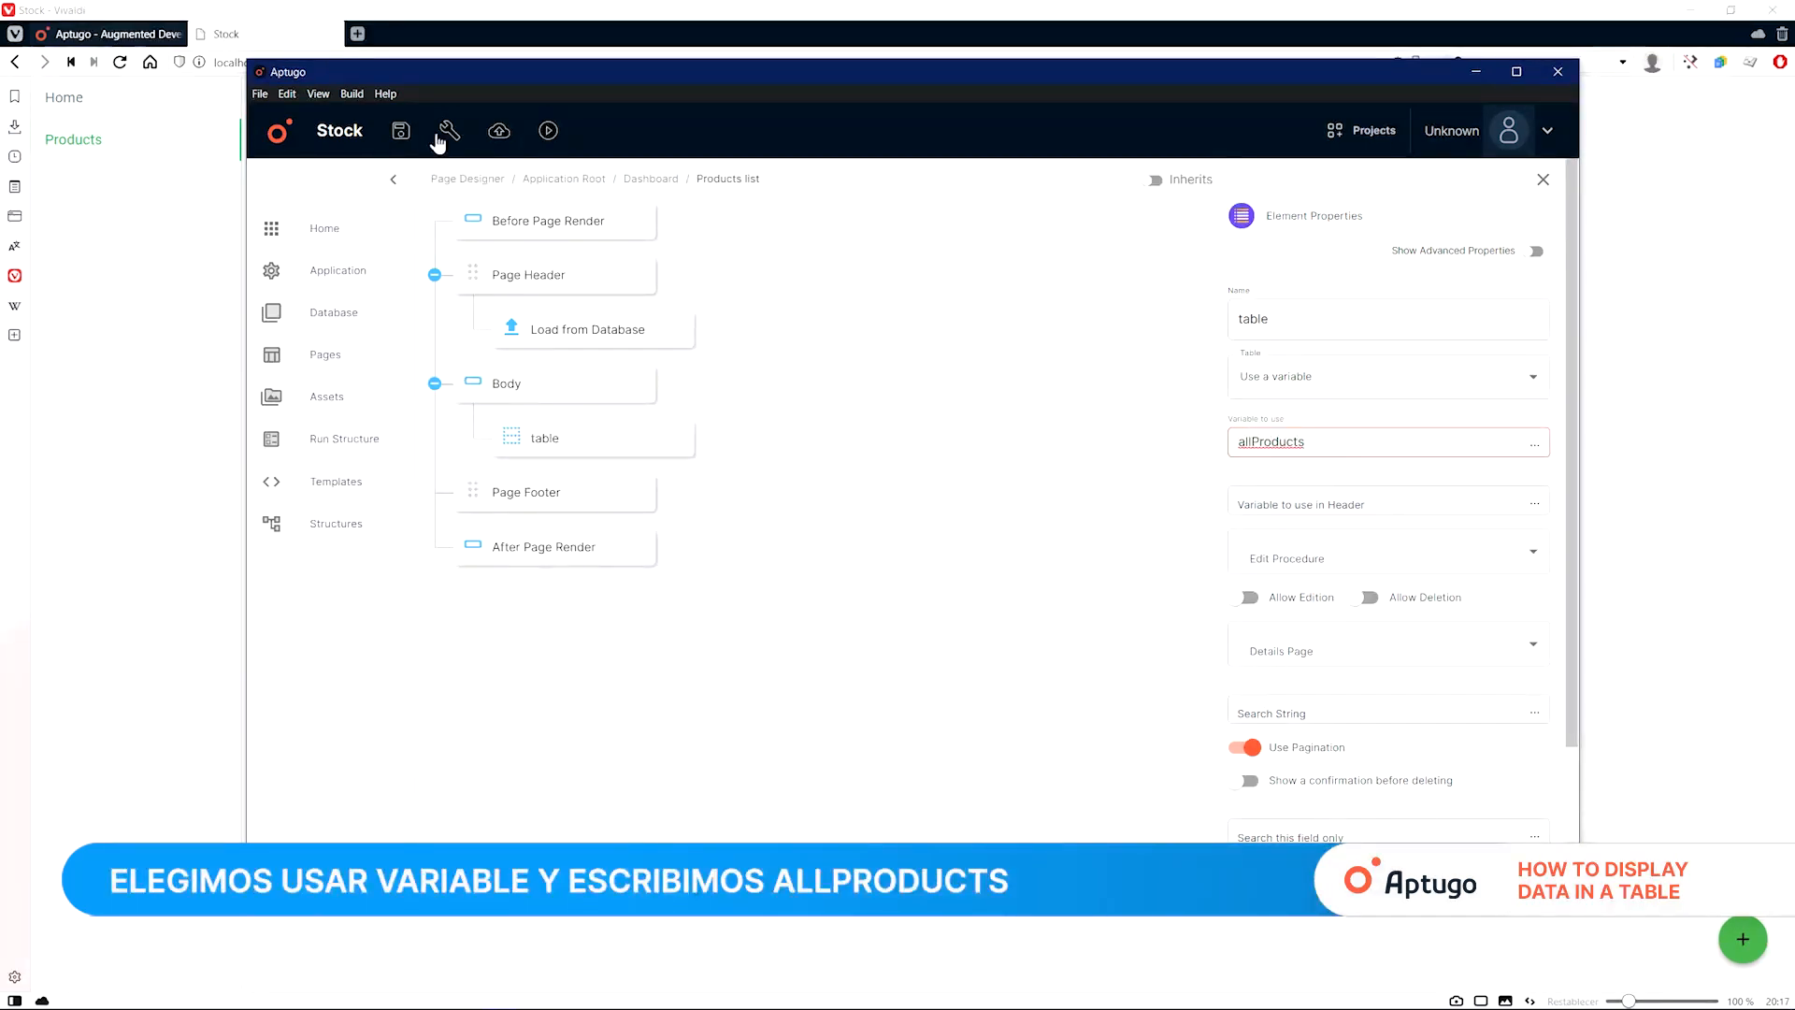
mouse_move(448, 131)
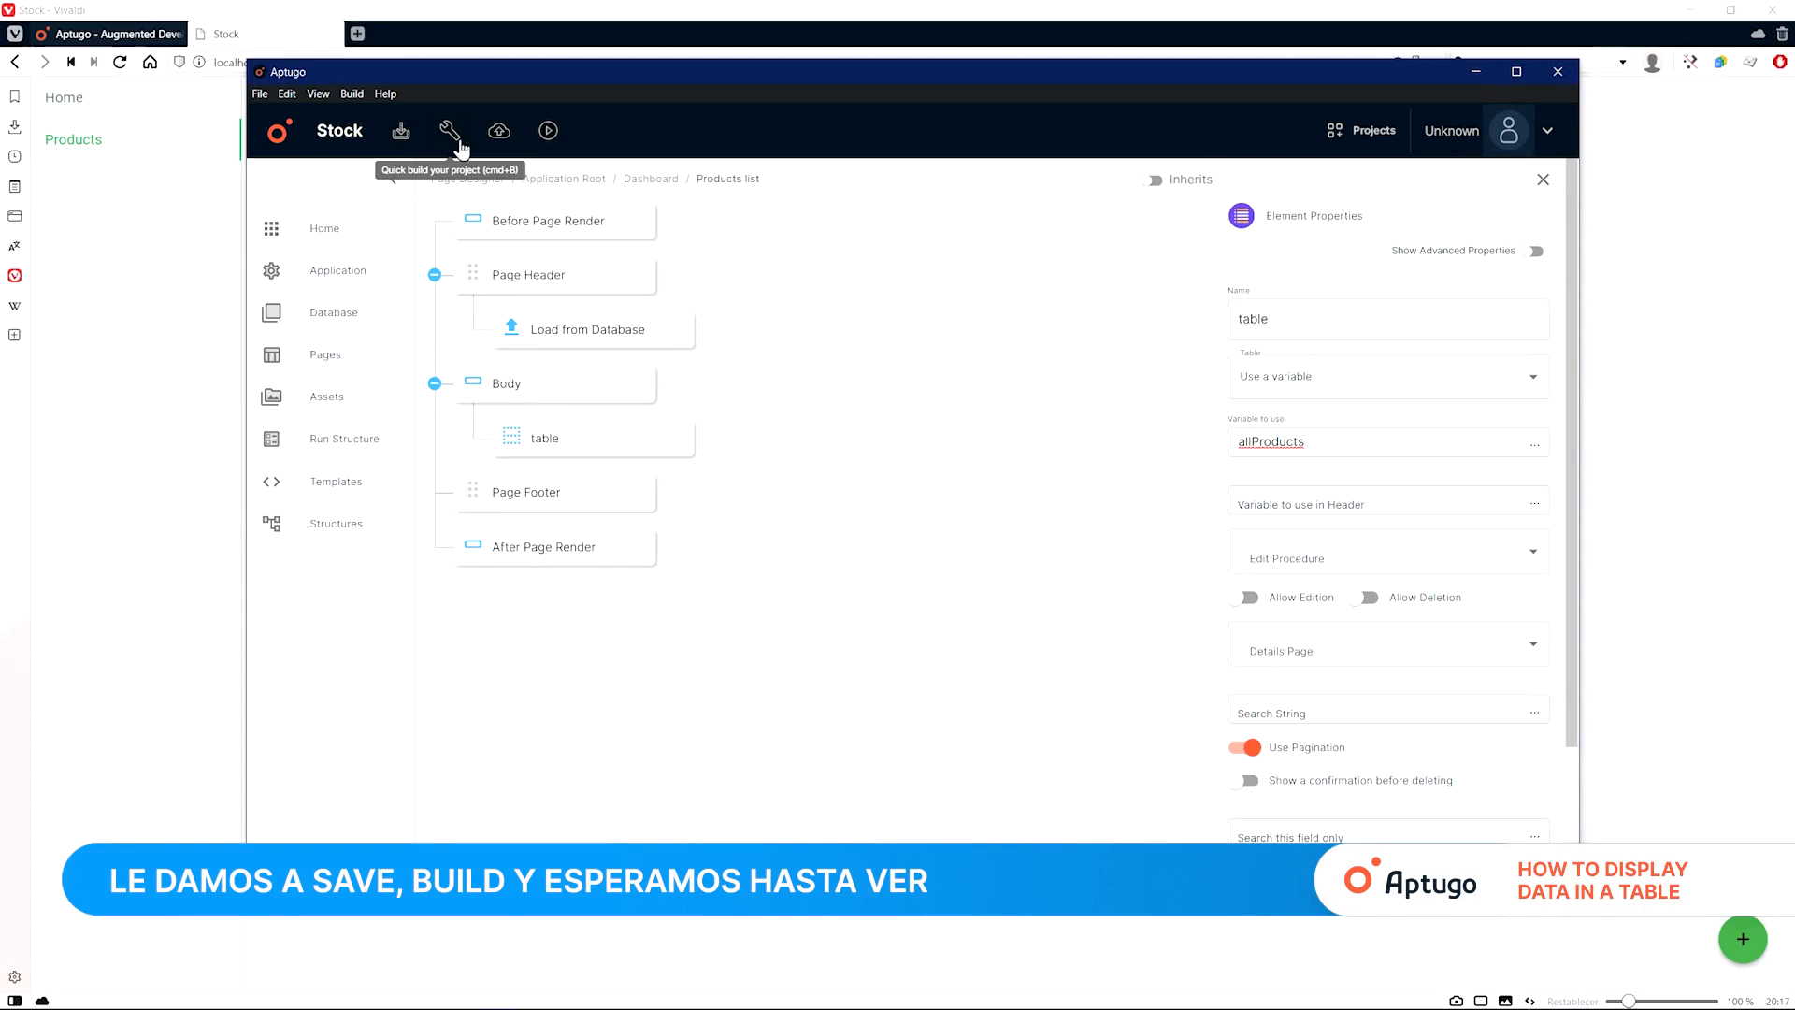
left_click(449, 129)
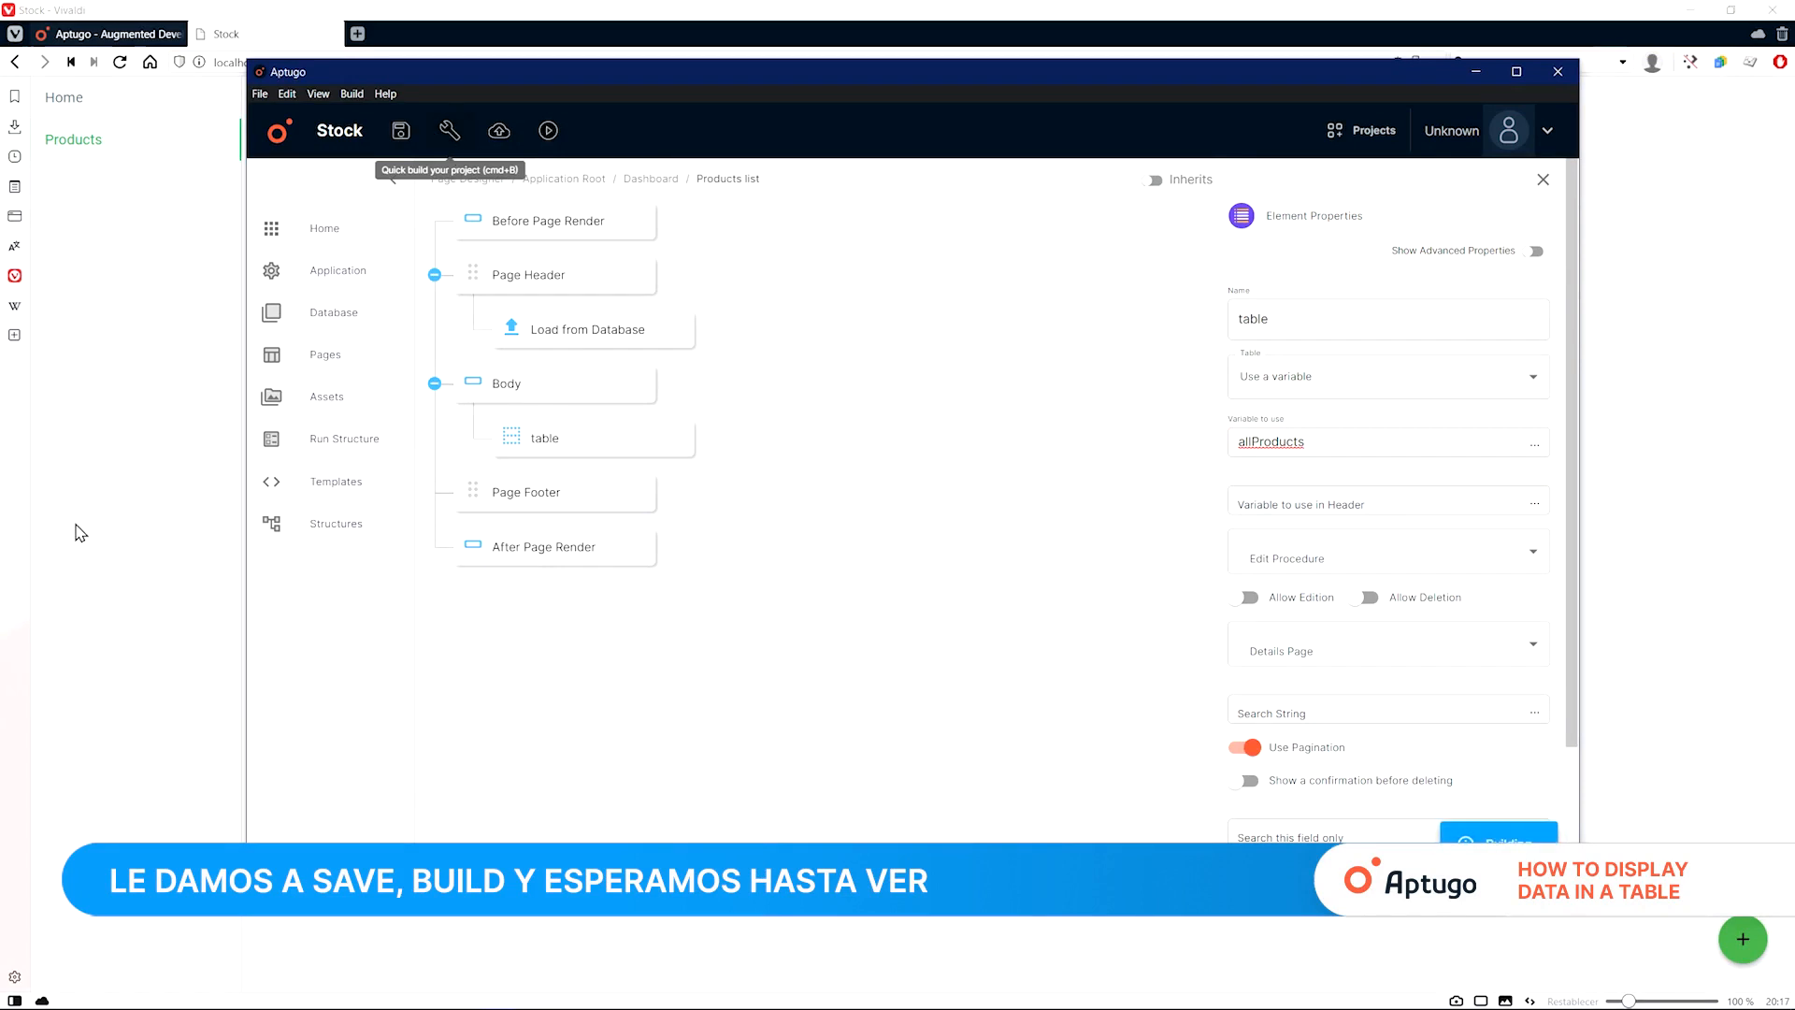
left_click(448, 129)
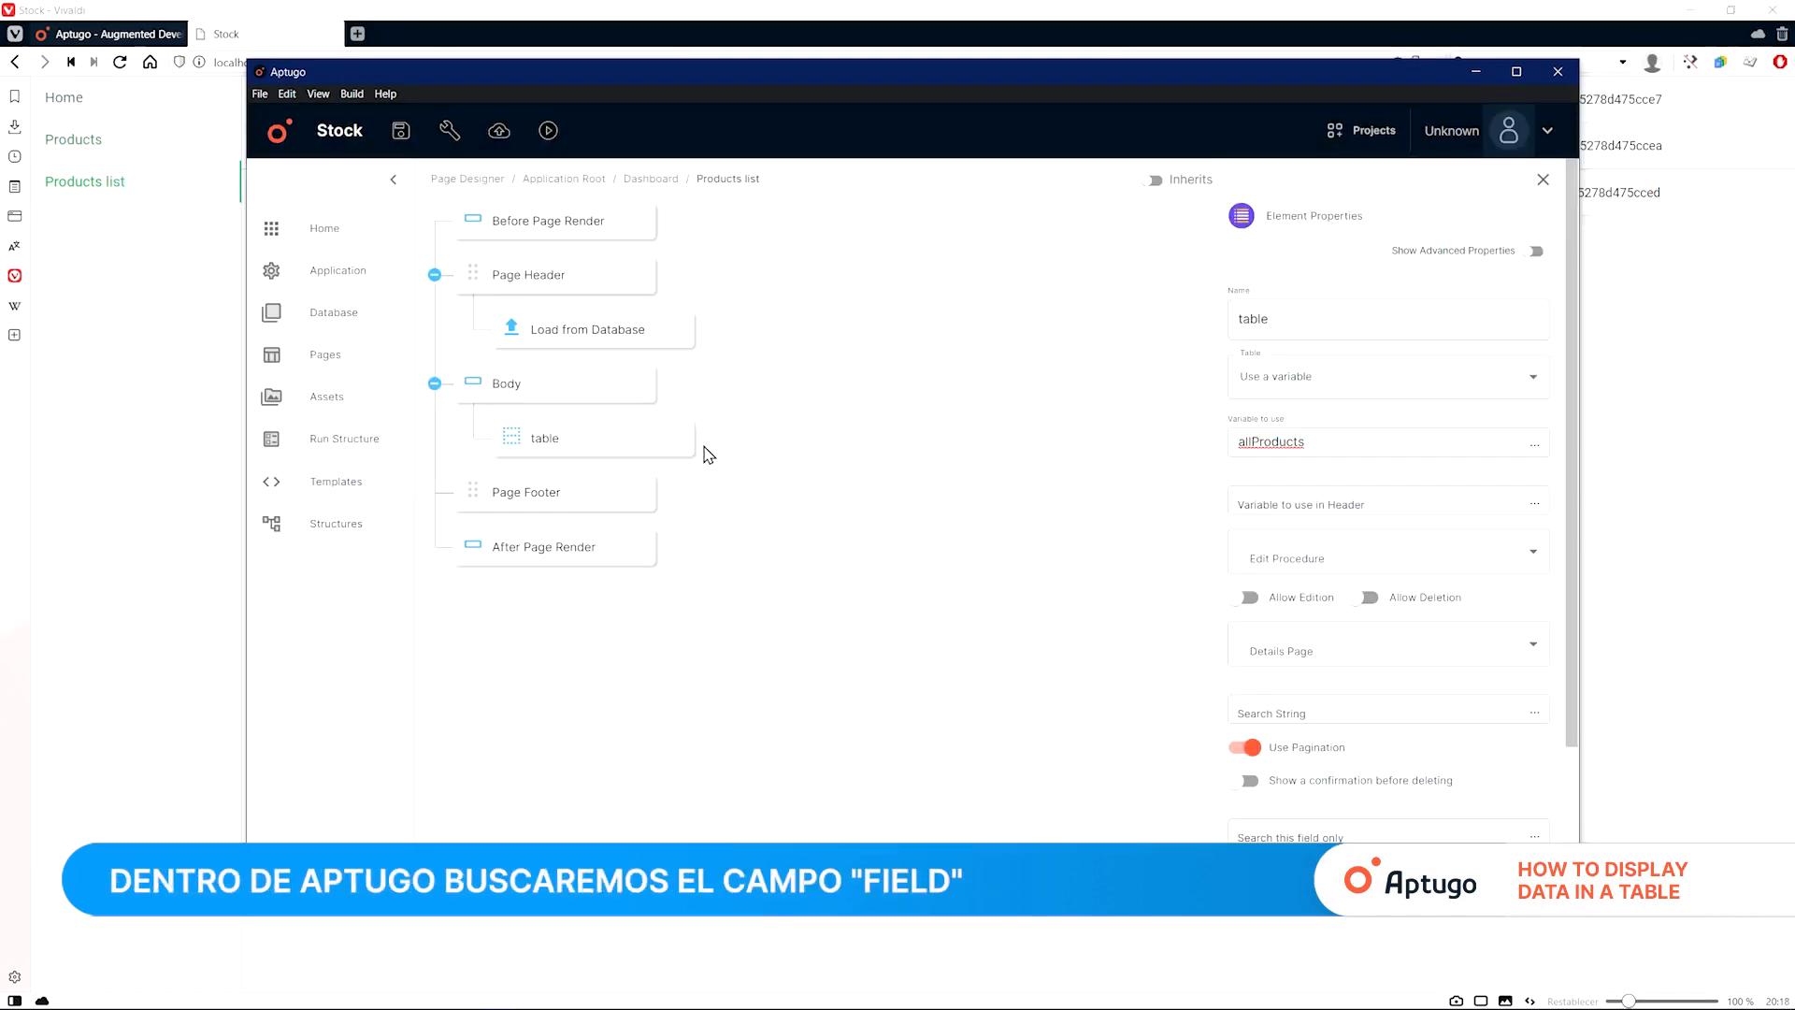
Step: Add Name, Price, Stock and Description fields to the table, binding Stock to fieldData.Stock
type("field")
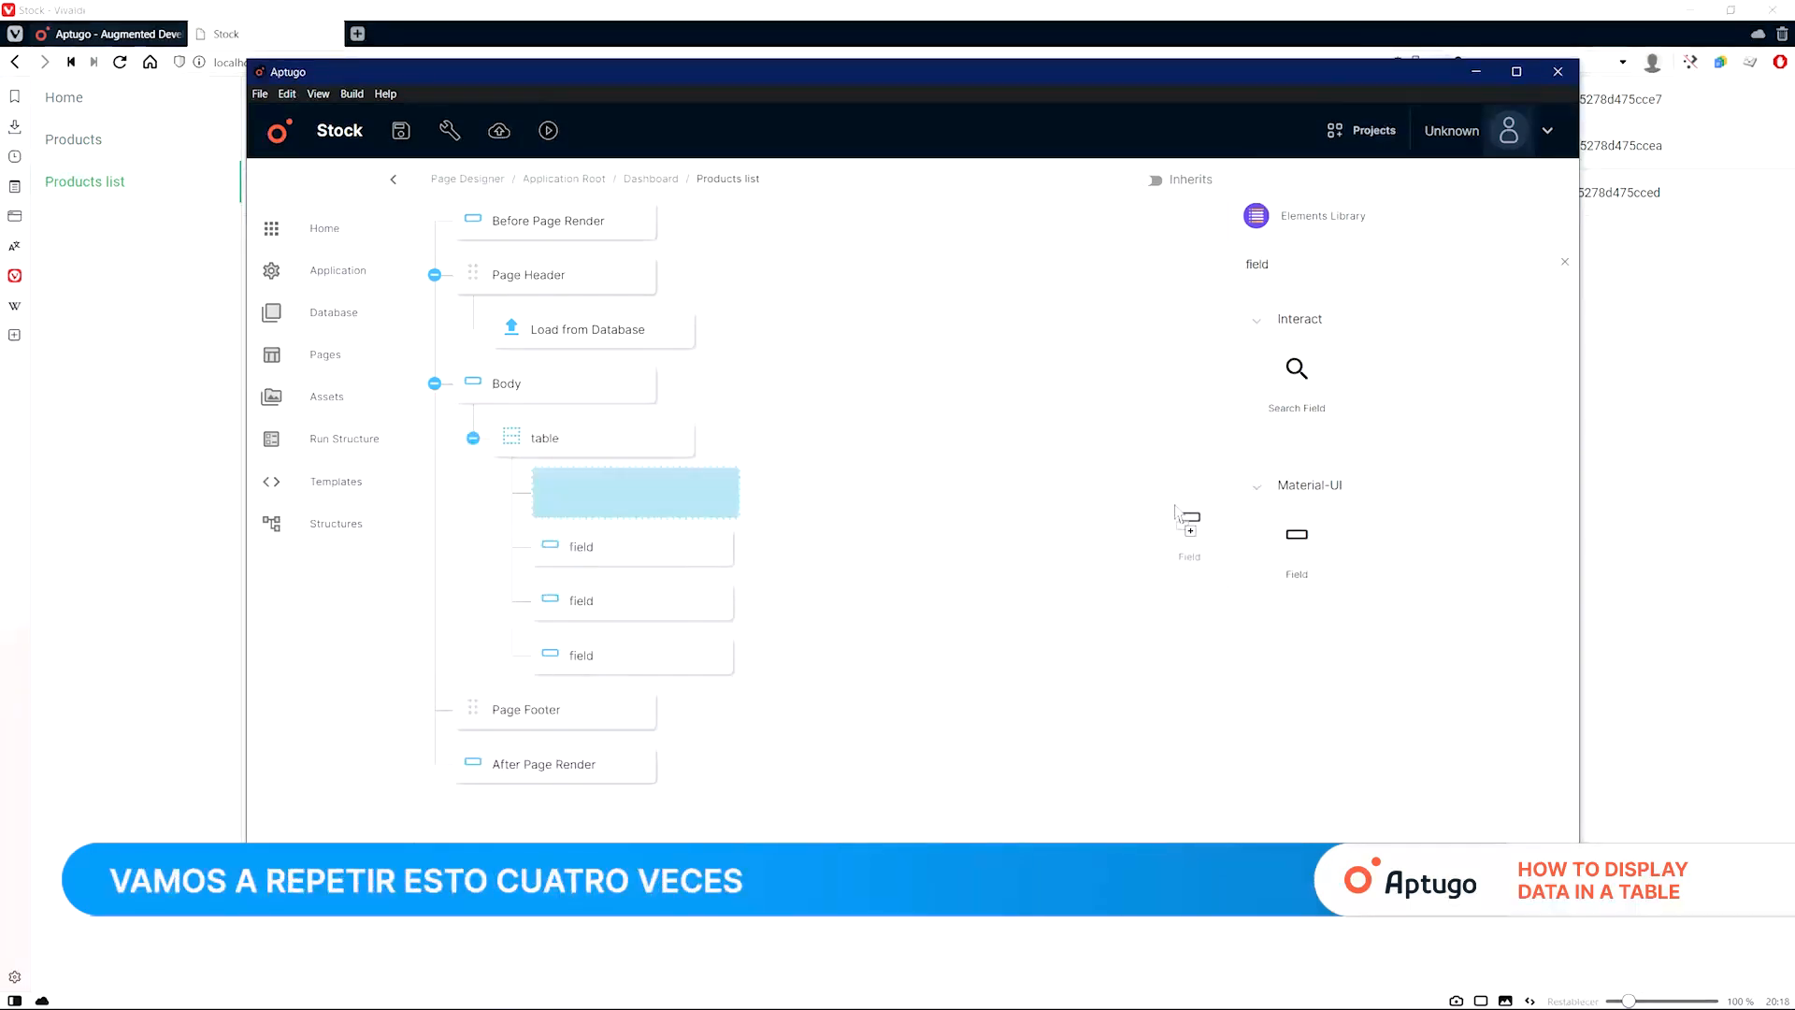
left_click(633, 492)
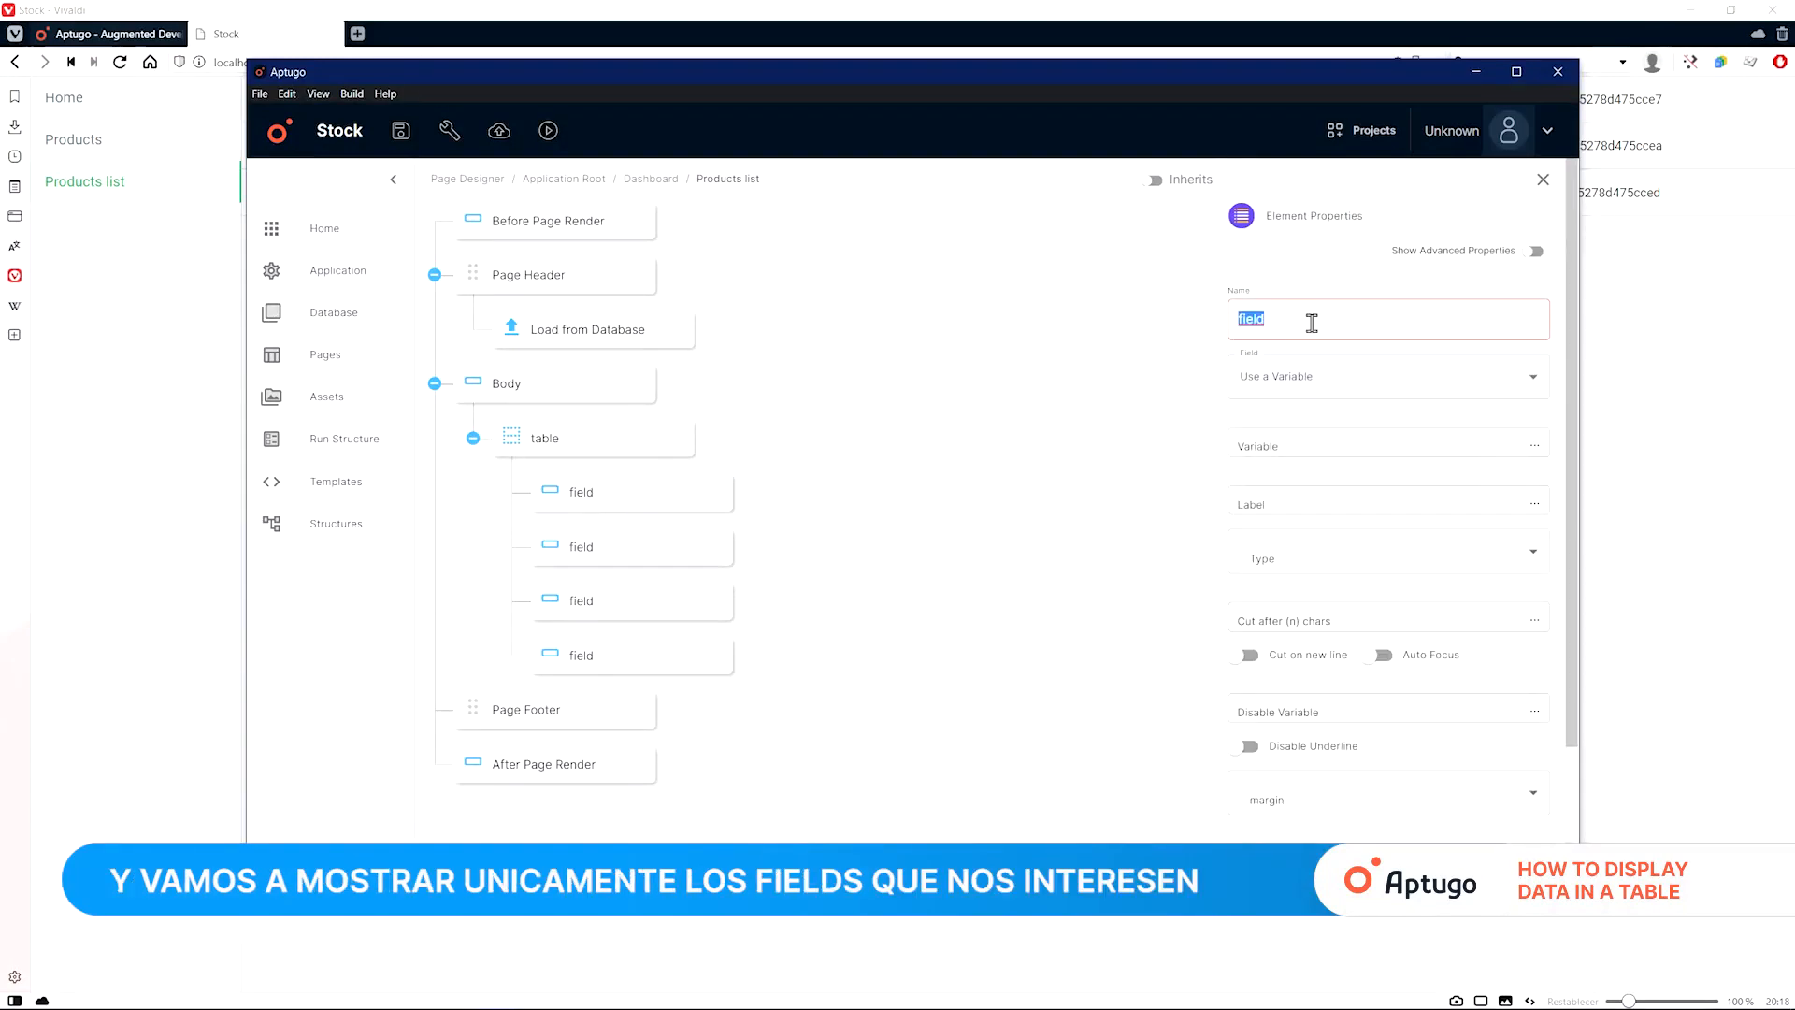
type("Name")
left_click(1389, 446)
type("fieldData.")
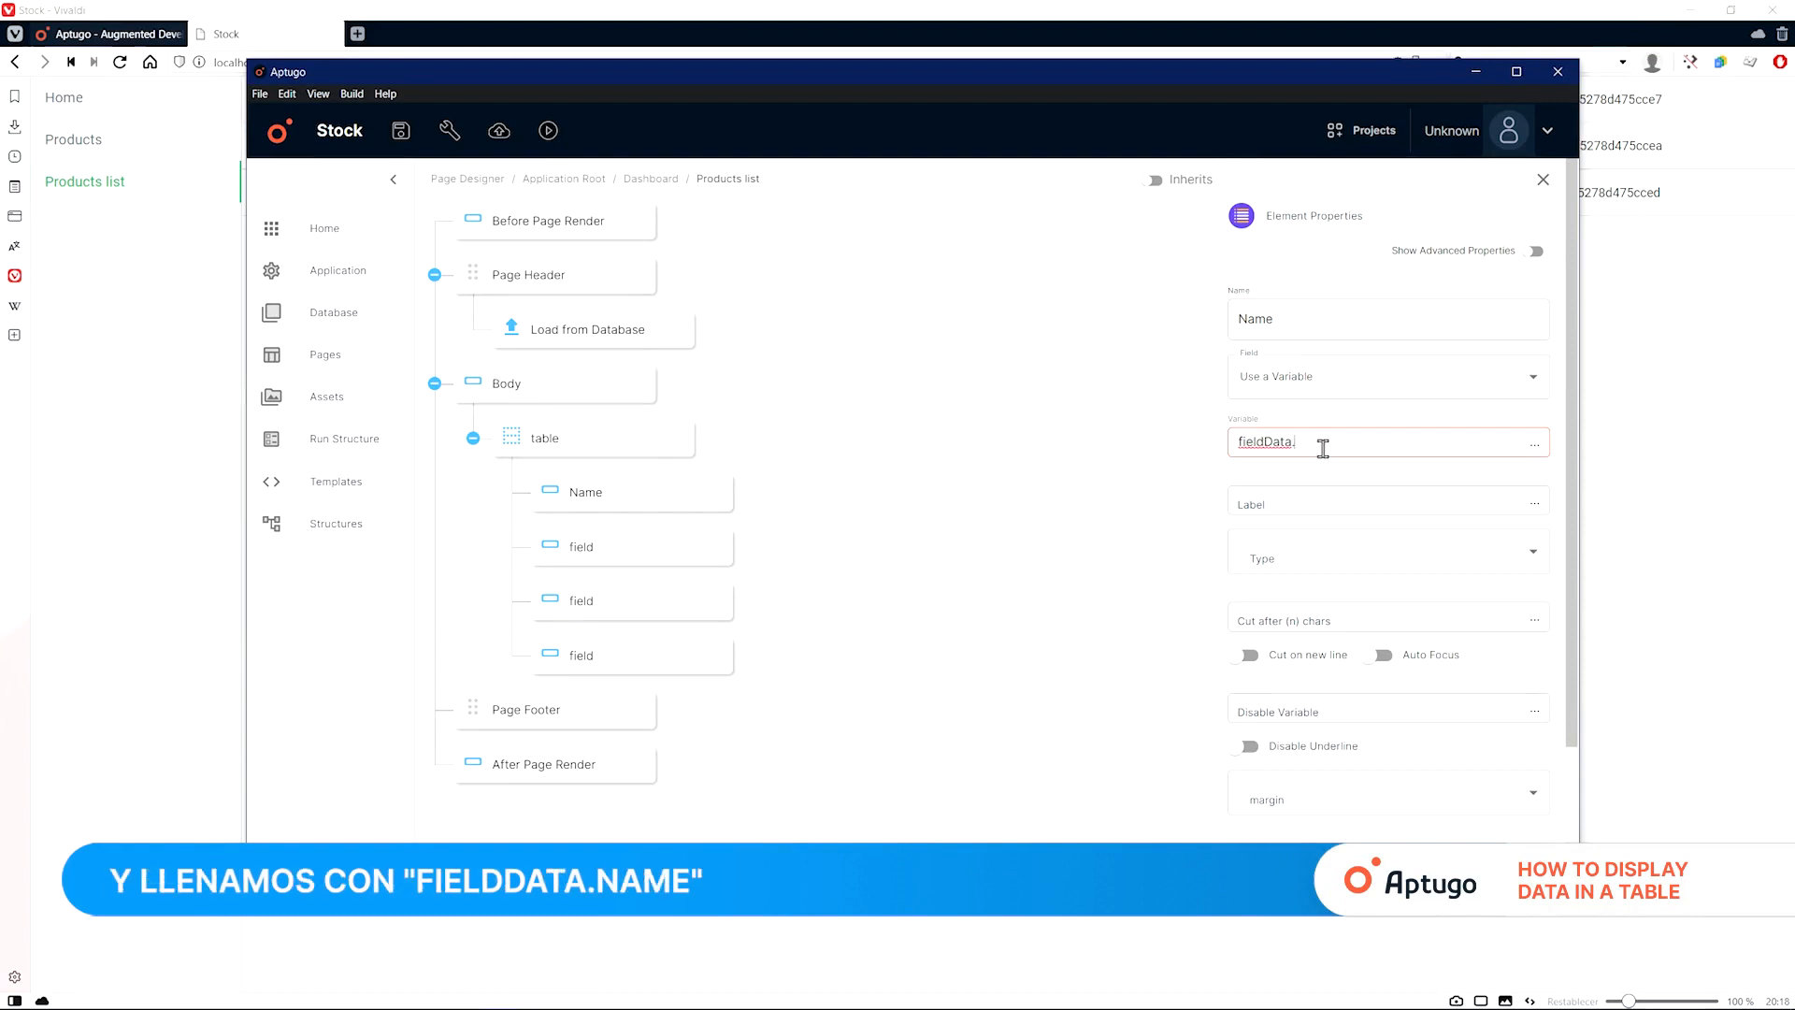
type("Name")
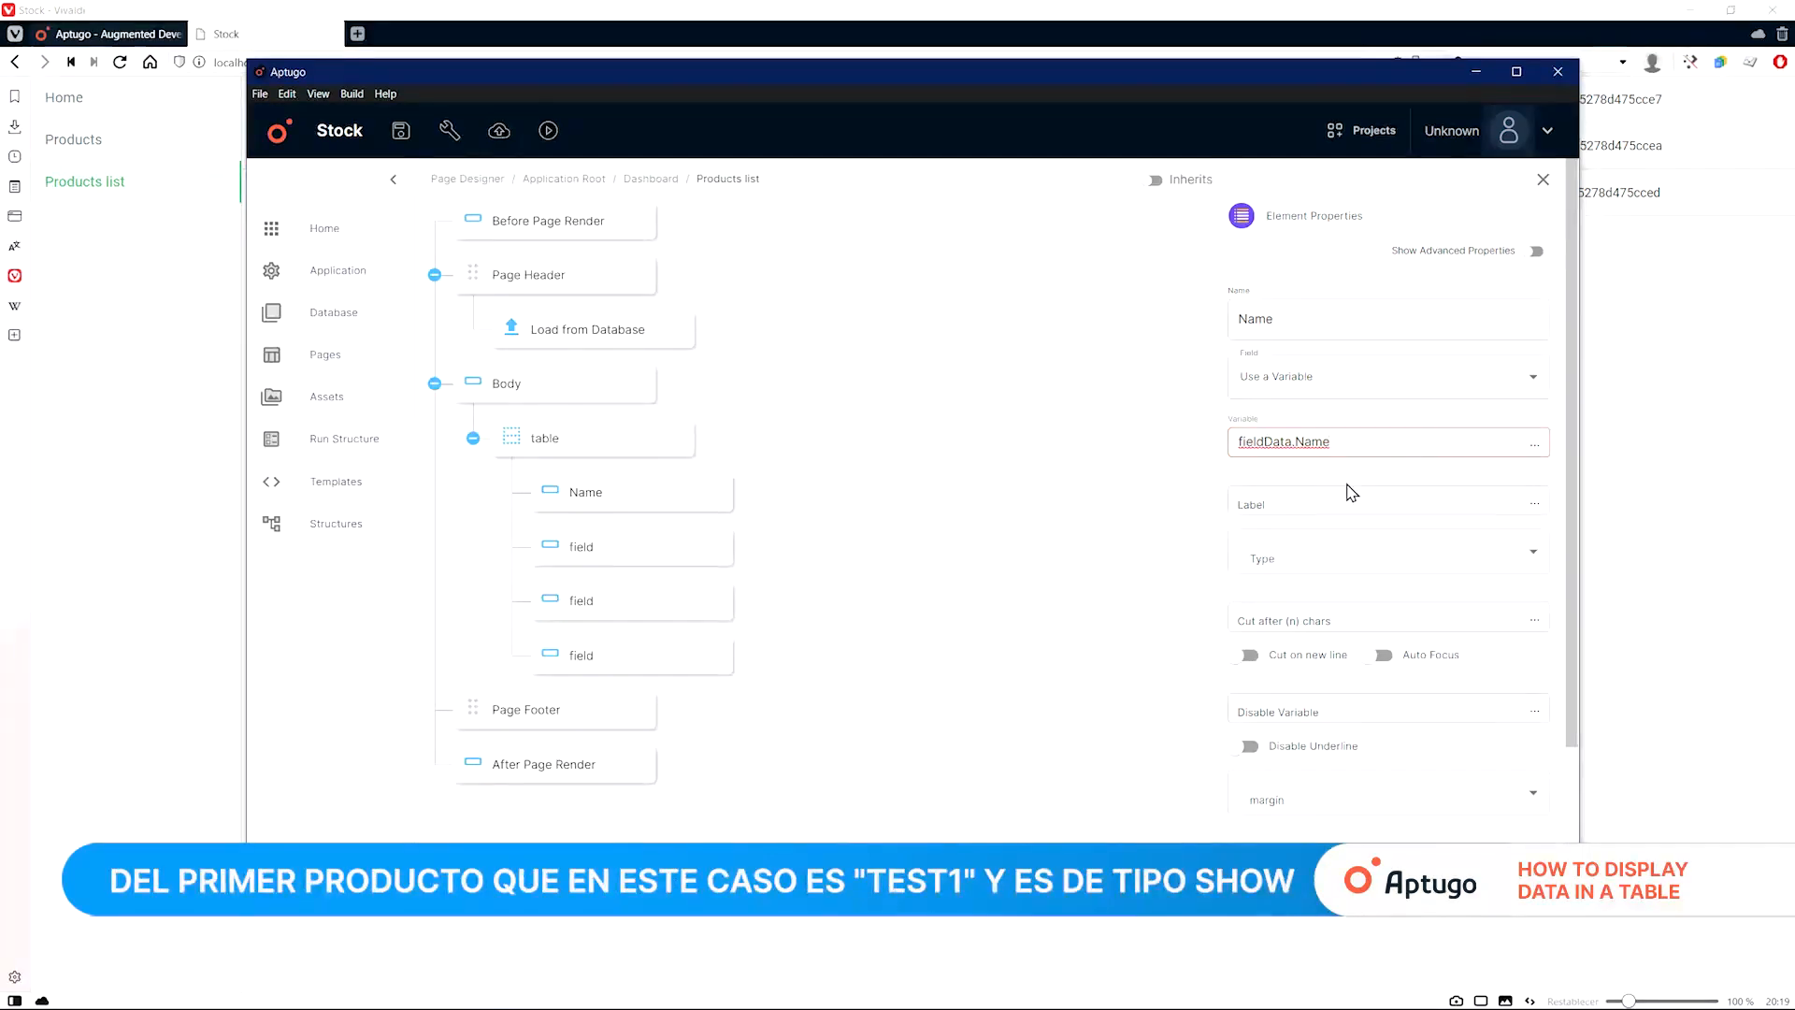
left_click(1386, 551)
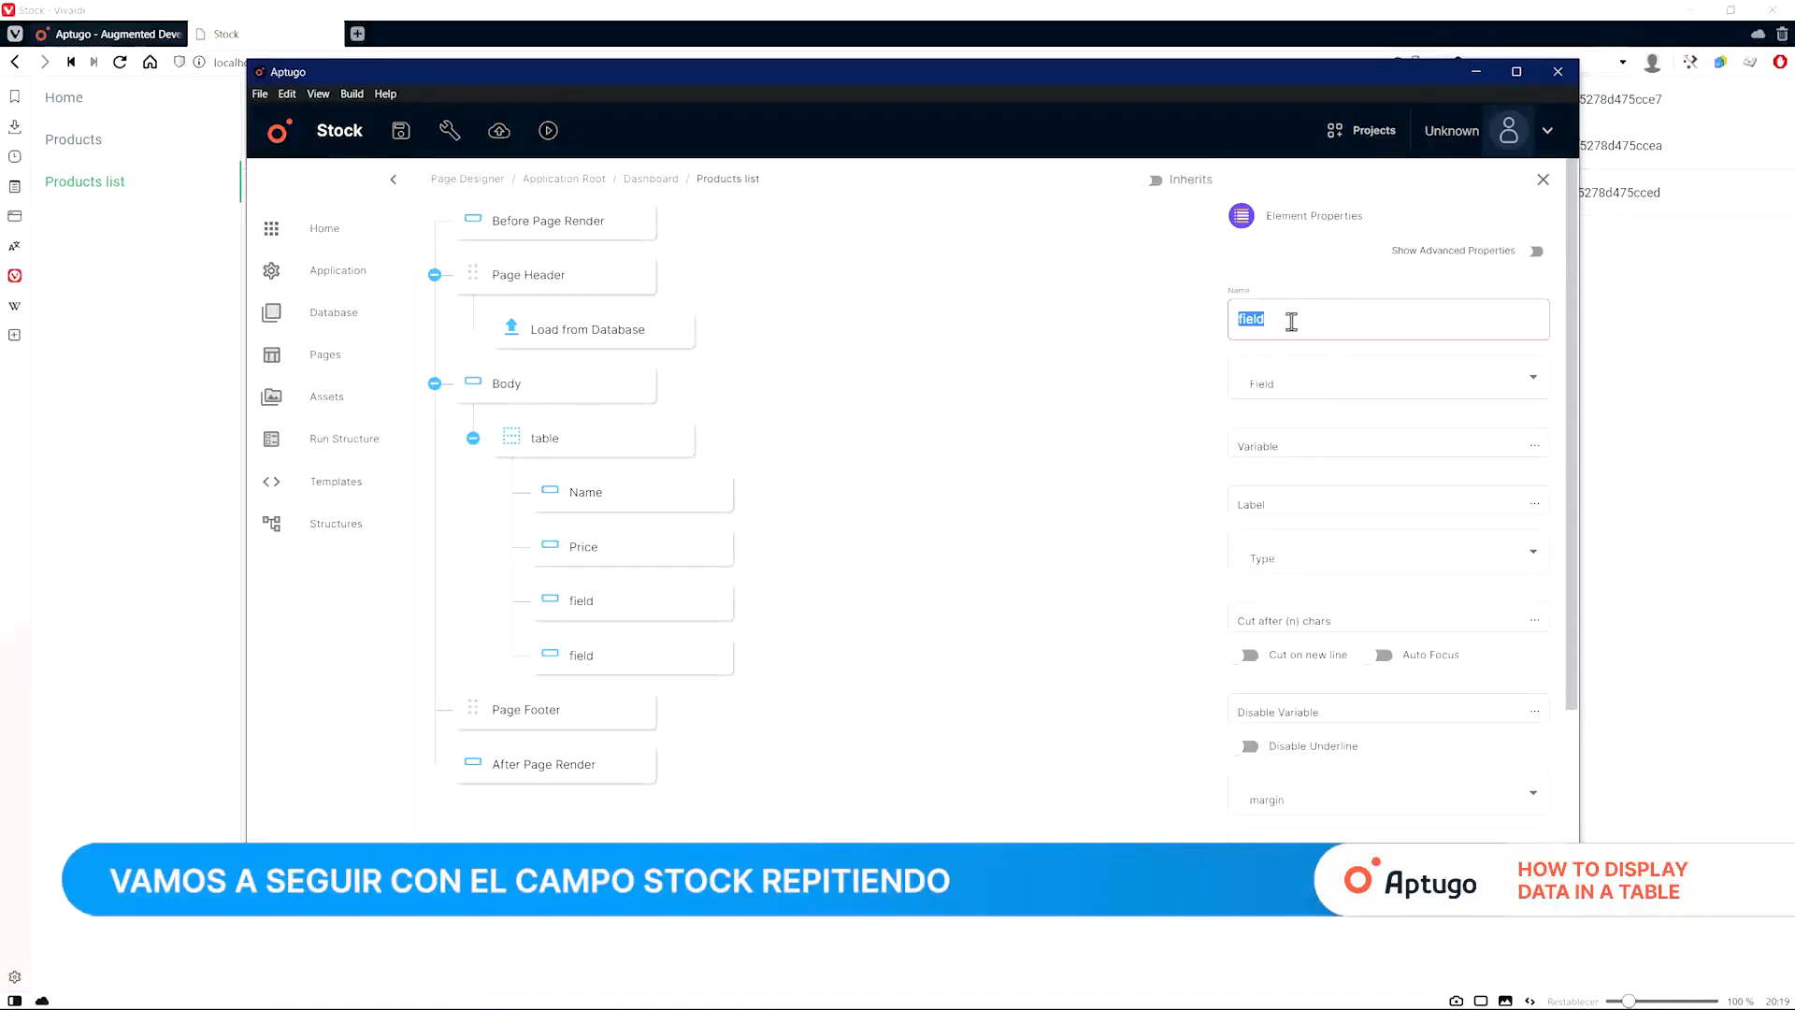
type("Sto")
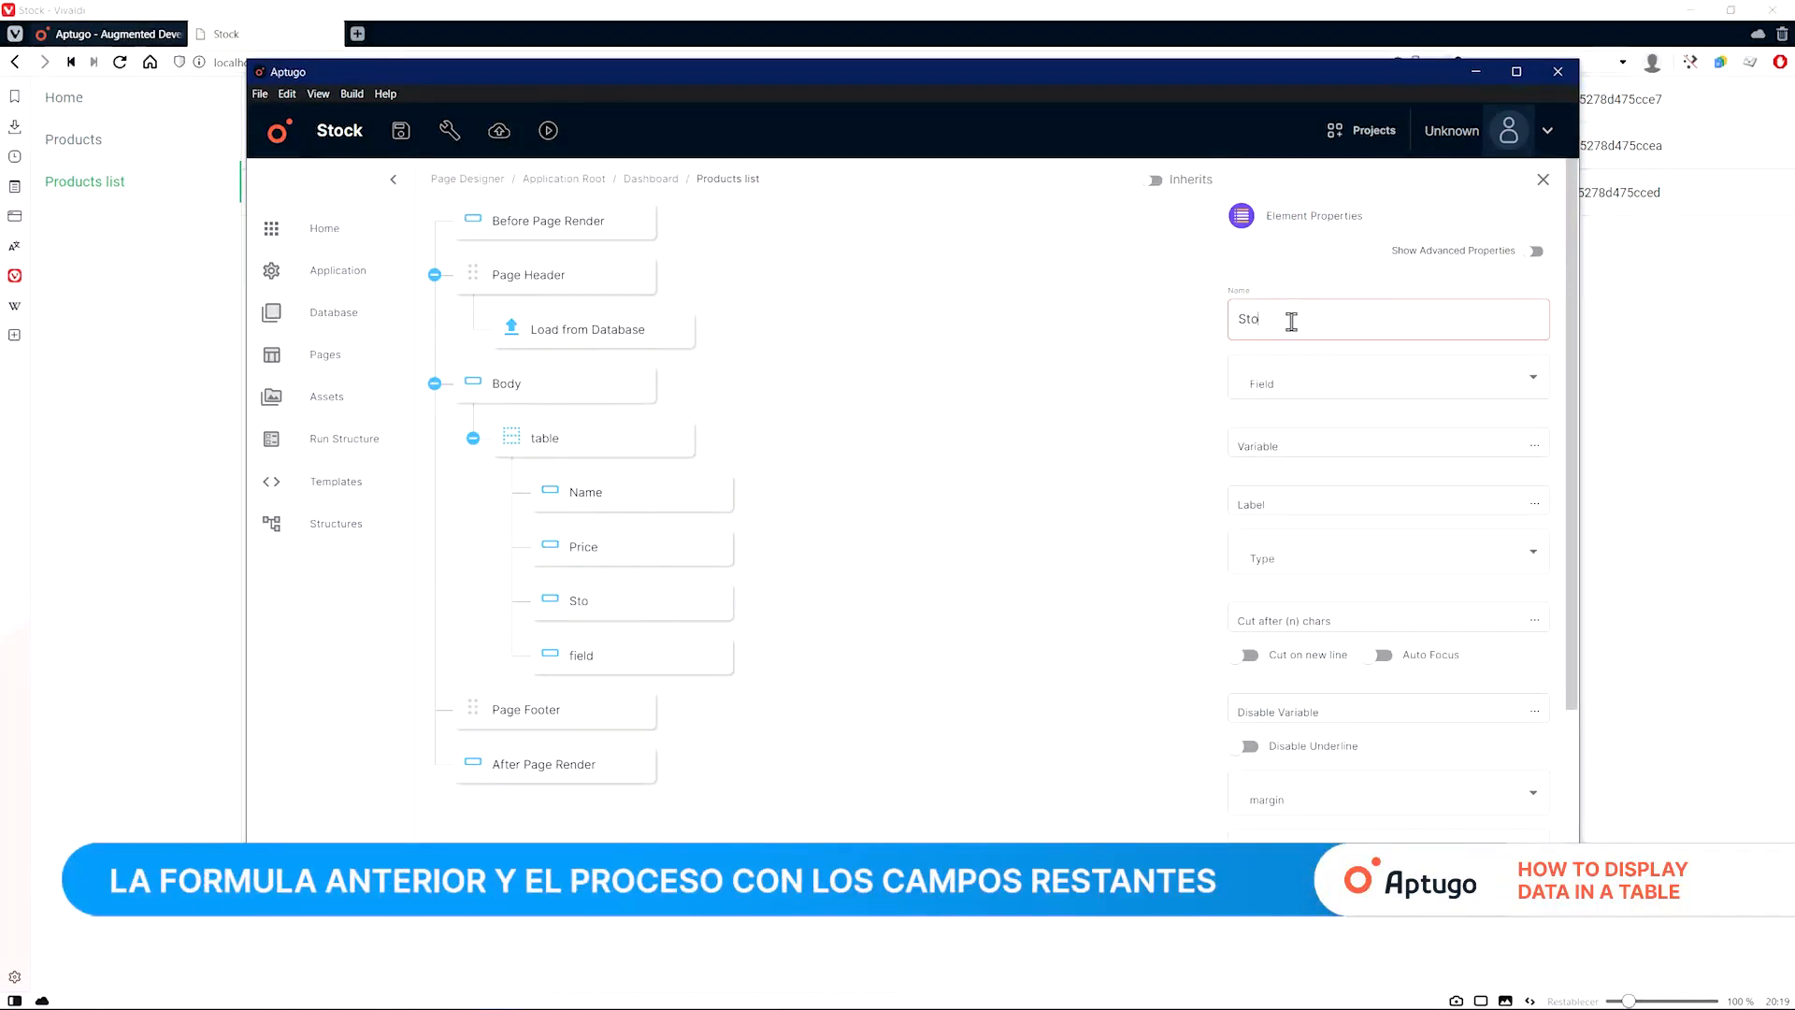
type("ck")
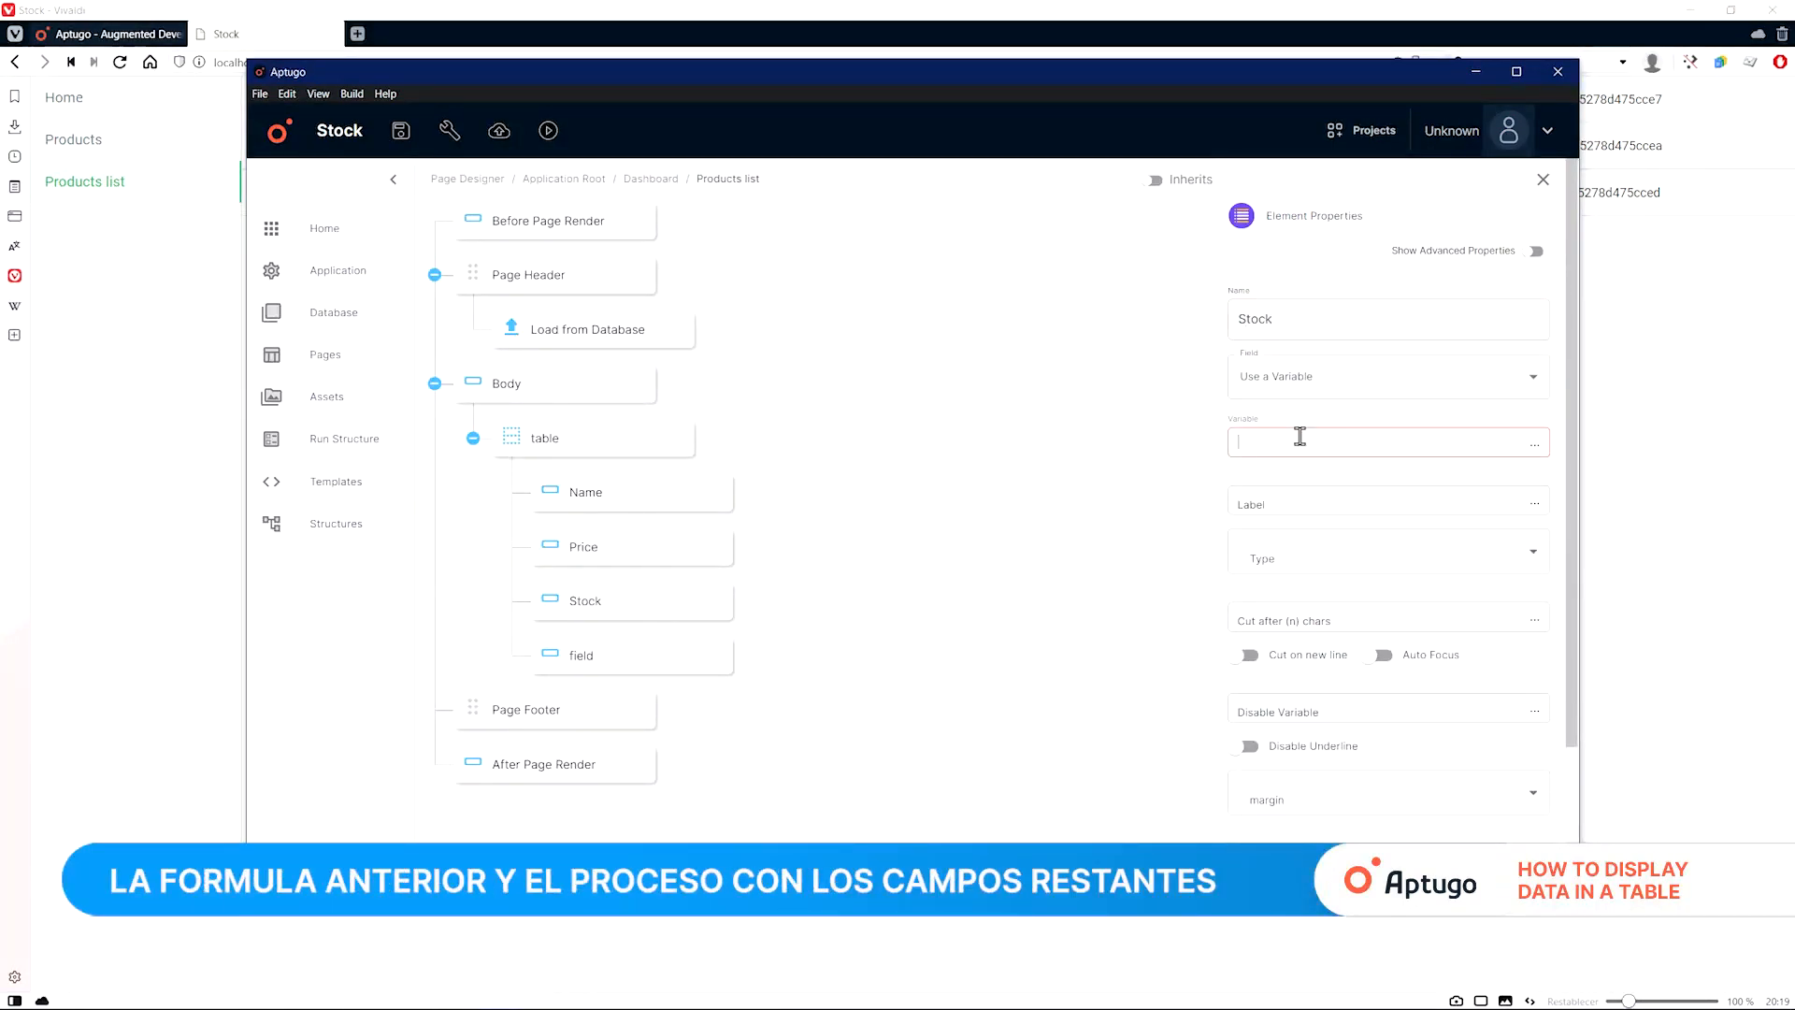
type("fieldData")
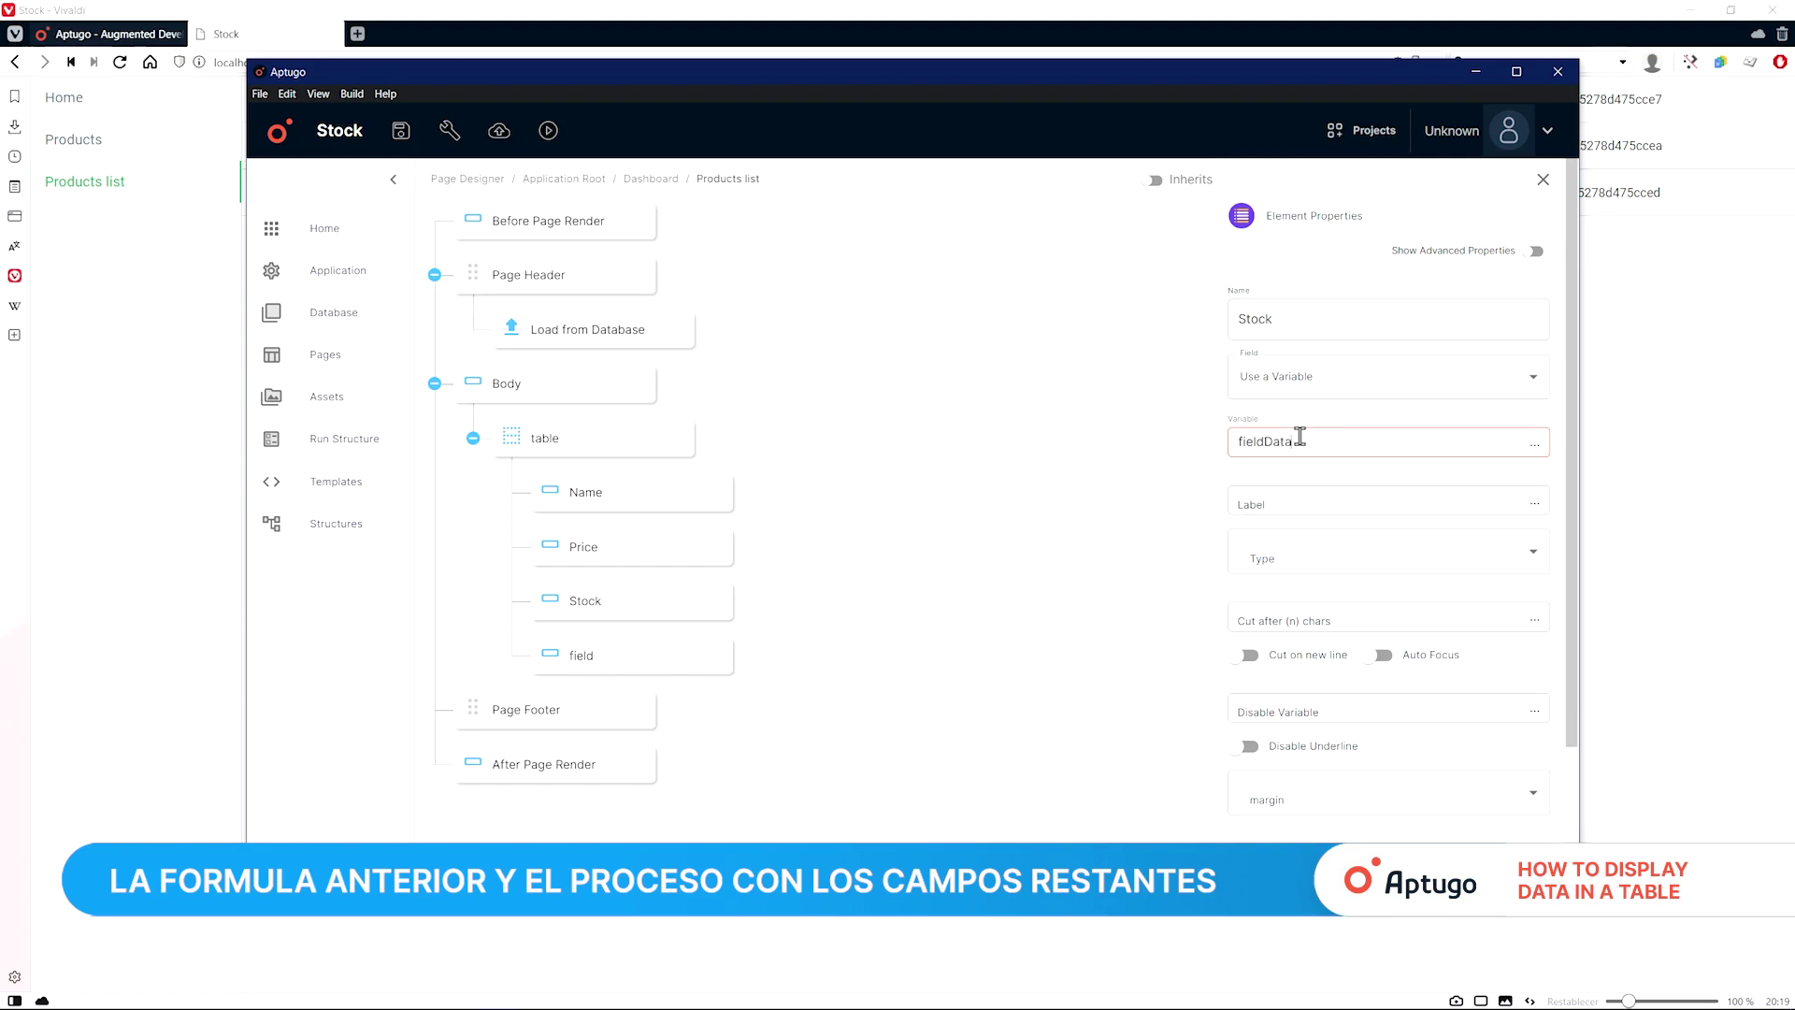
type(".Stock")
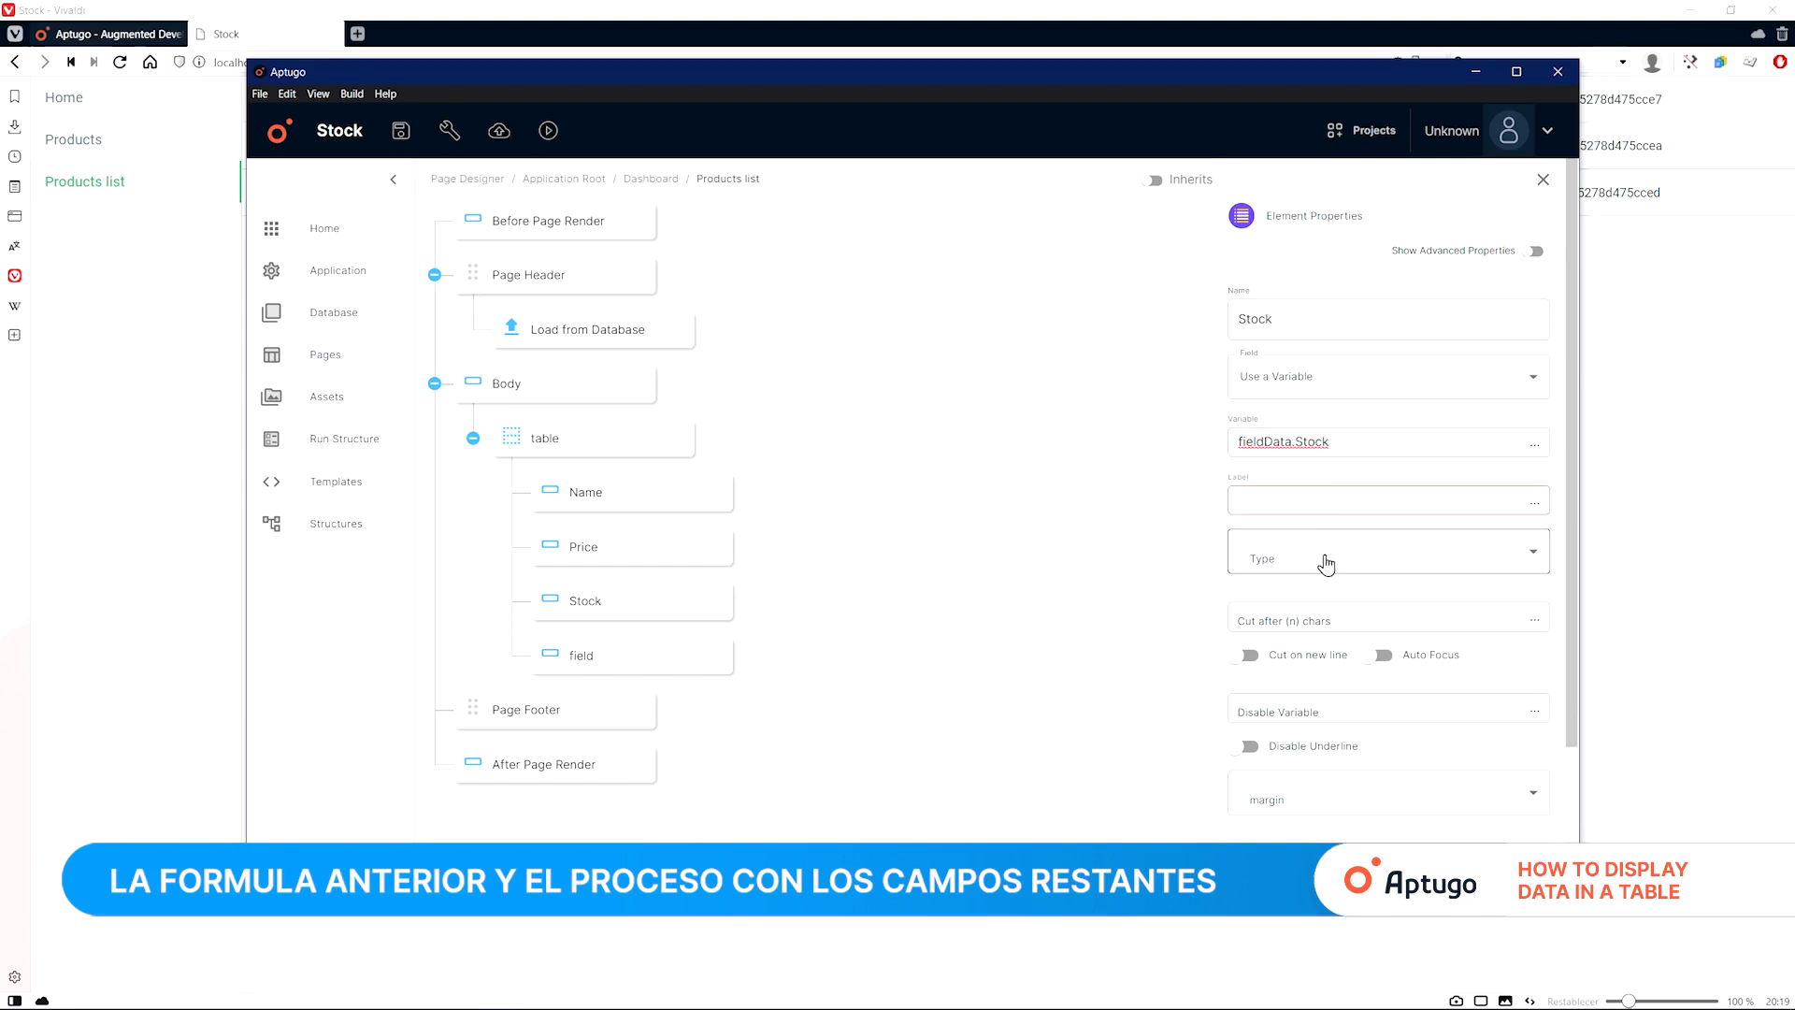
left_click(582, 653)
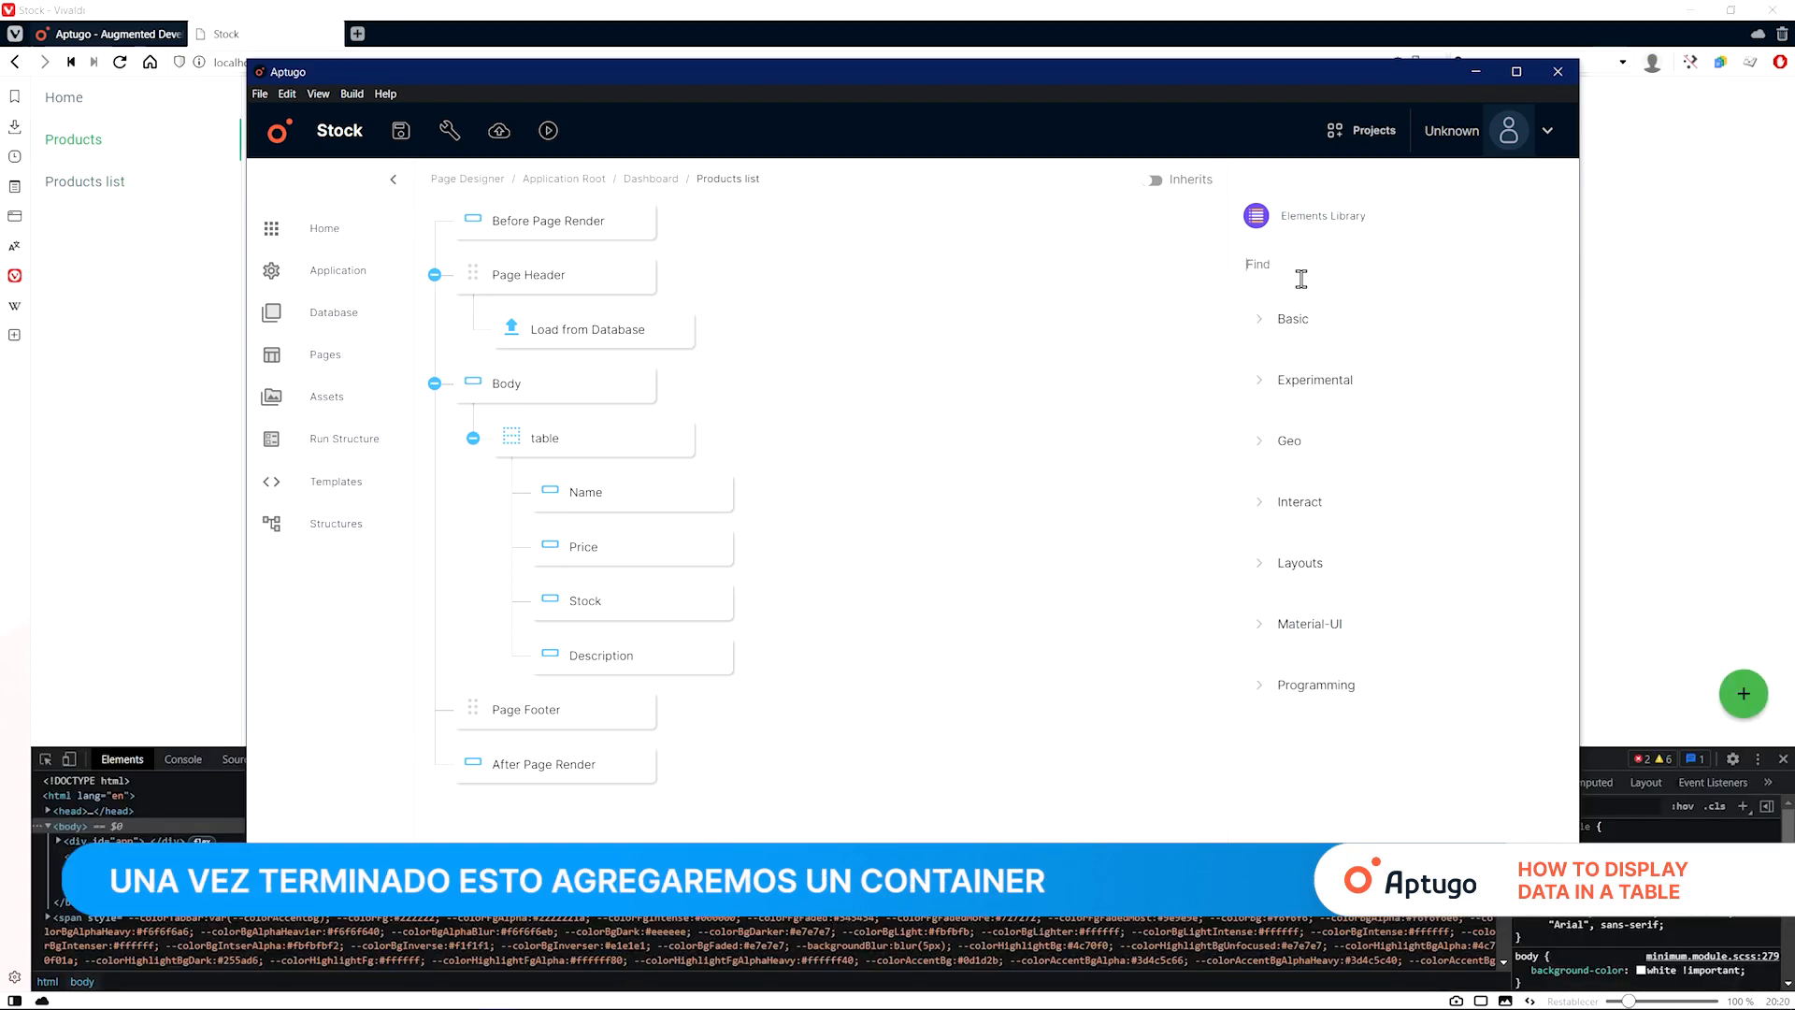
Step: Wrap the table in a Container and set its header variable to ["Name","Price","Stock","Description"]
type("conta")
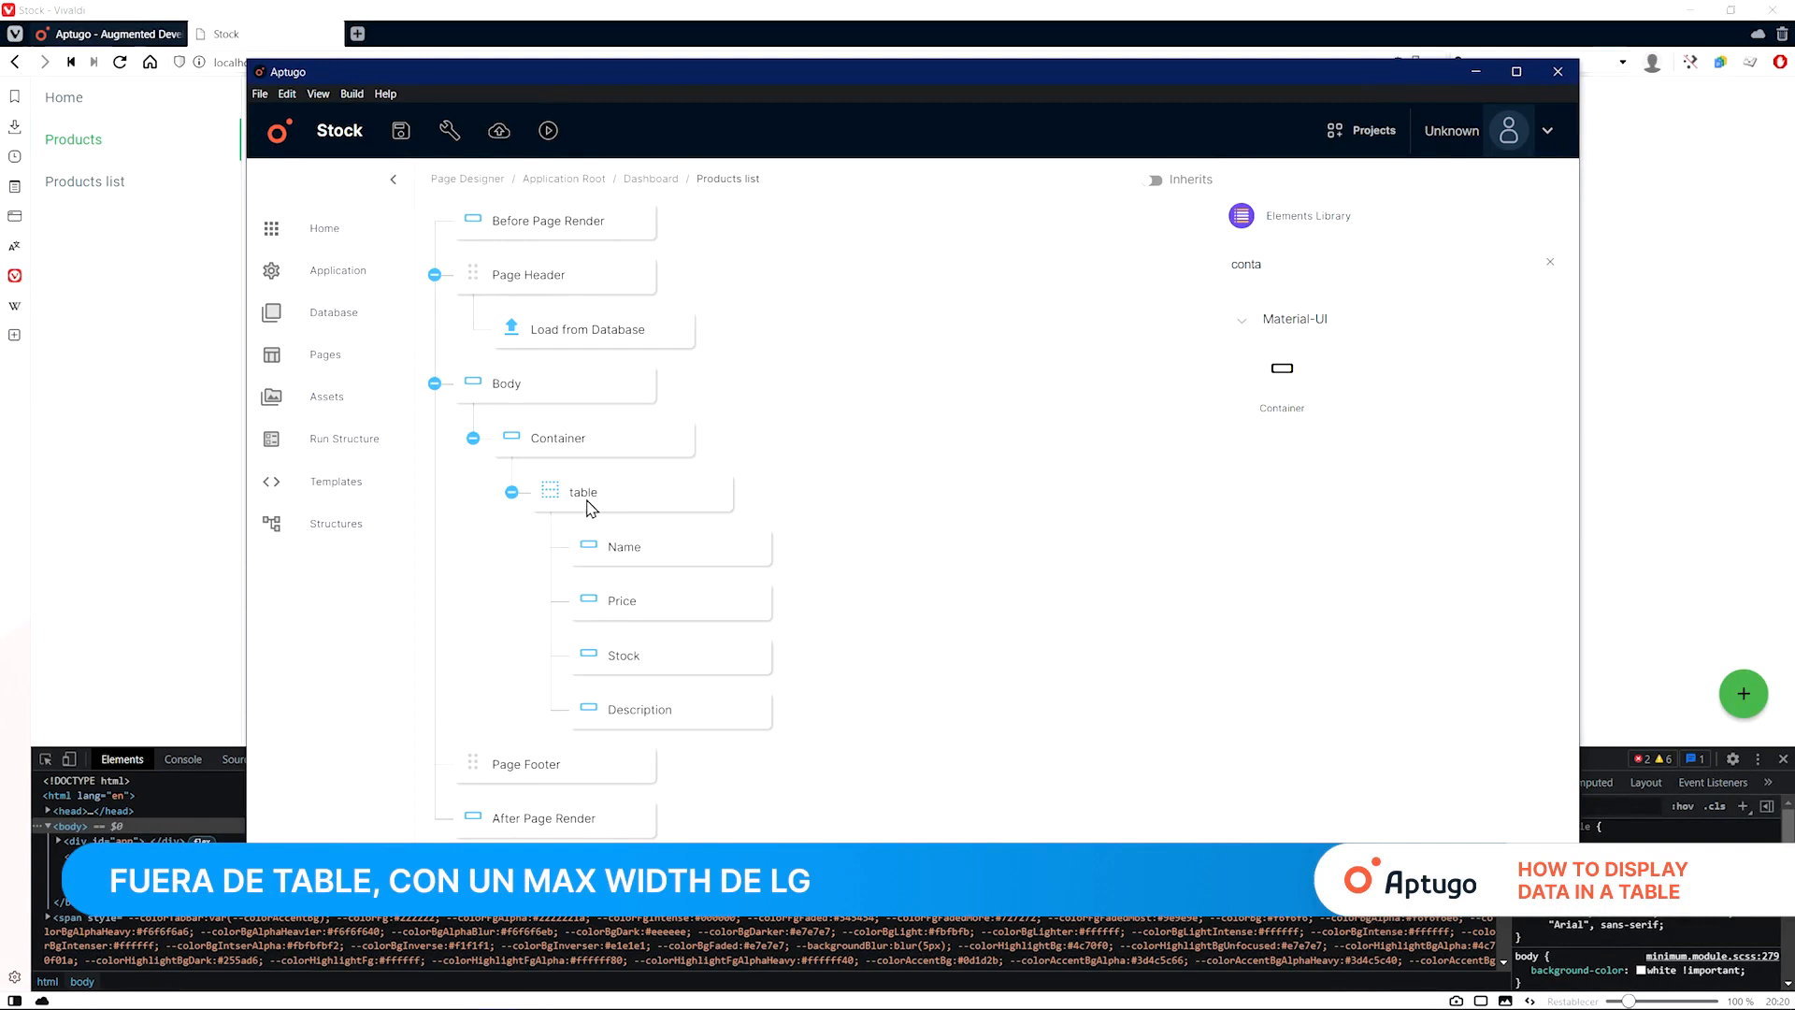
left_click(1551, 262)
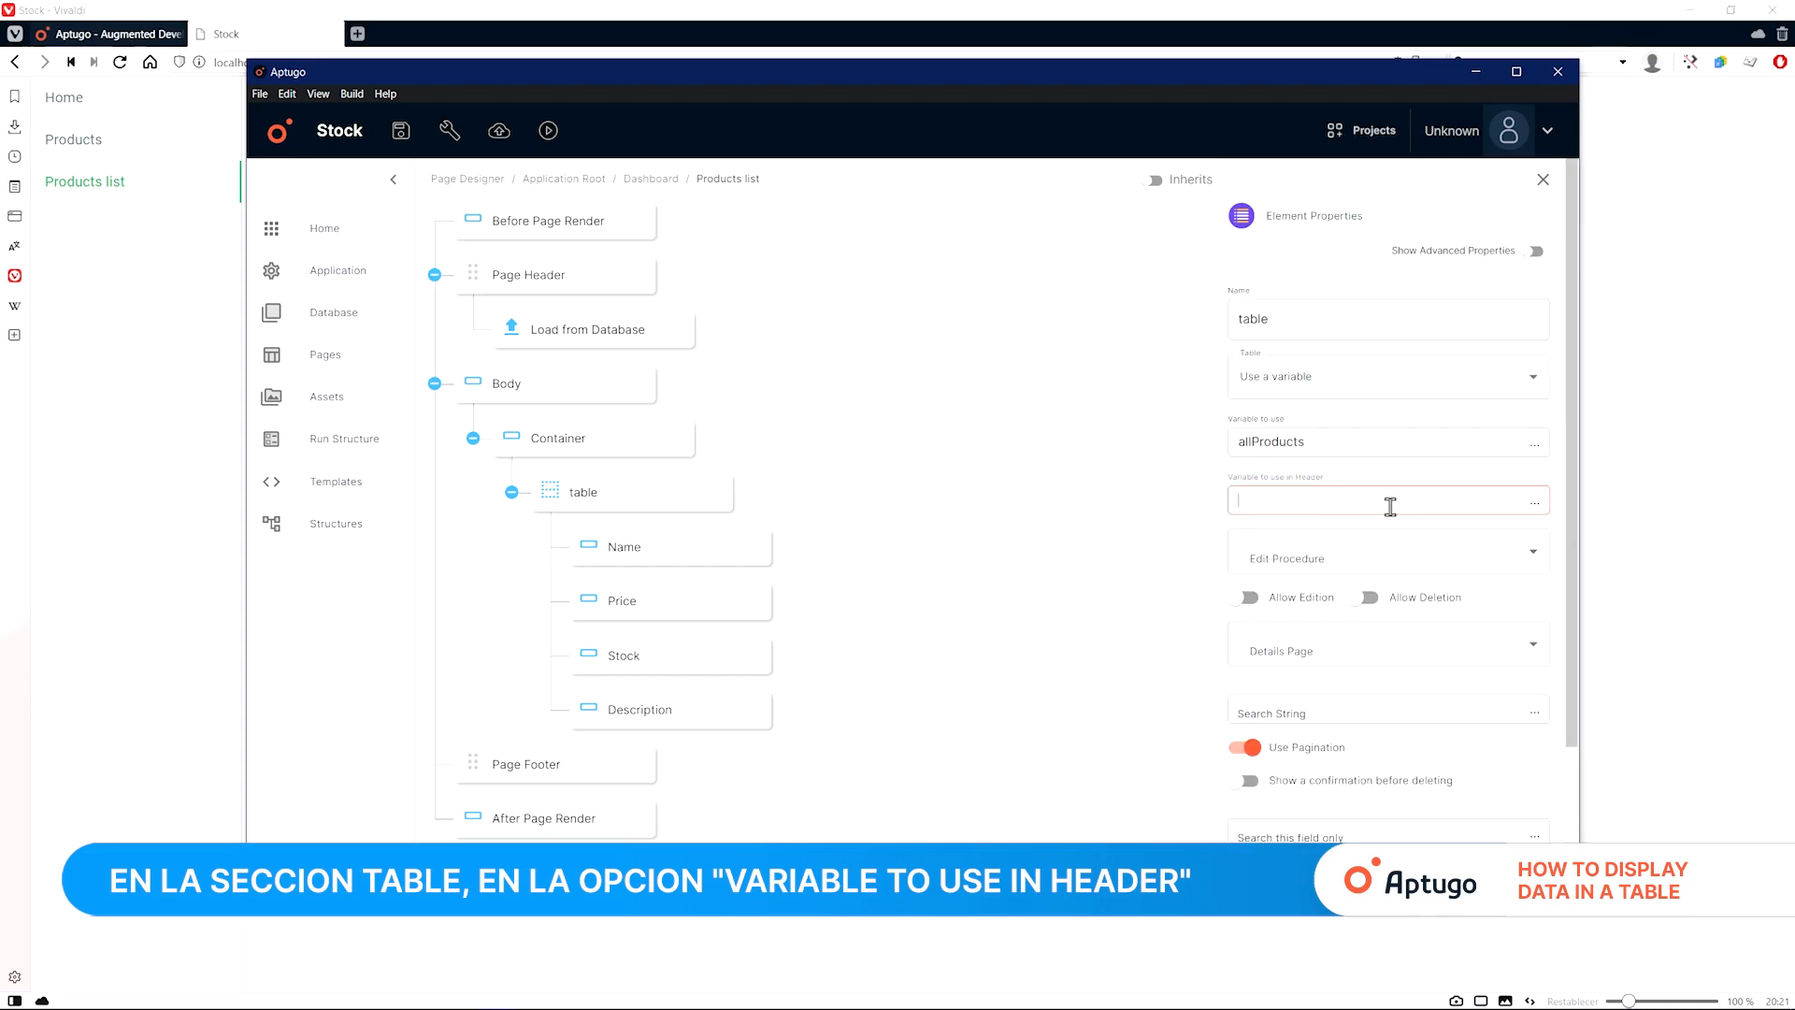
type("header")
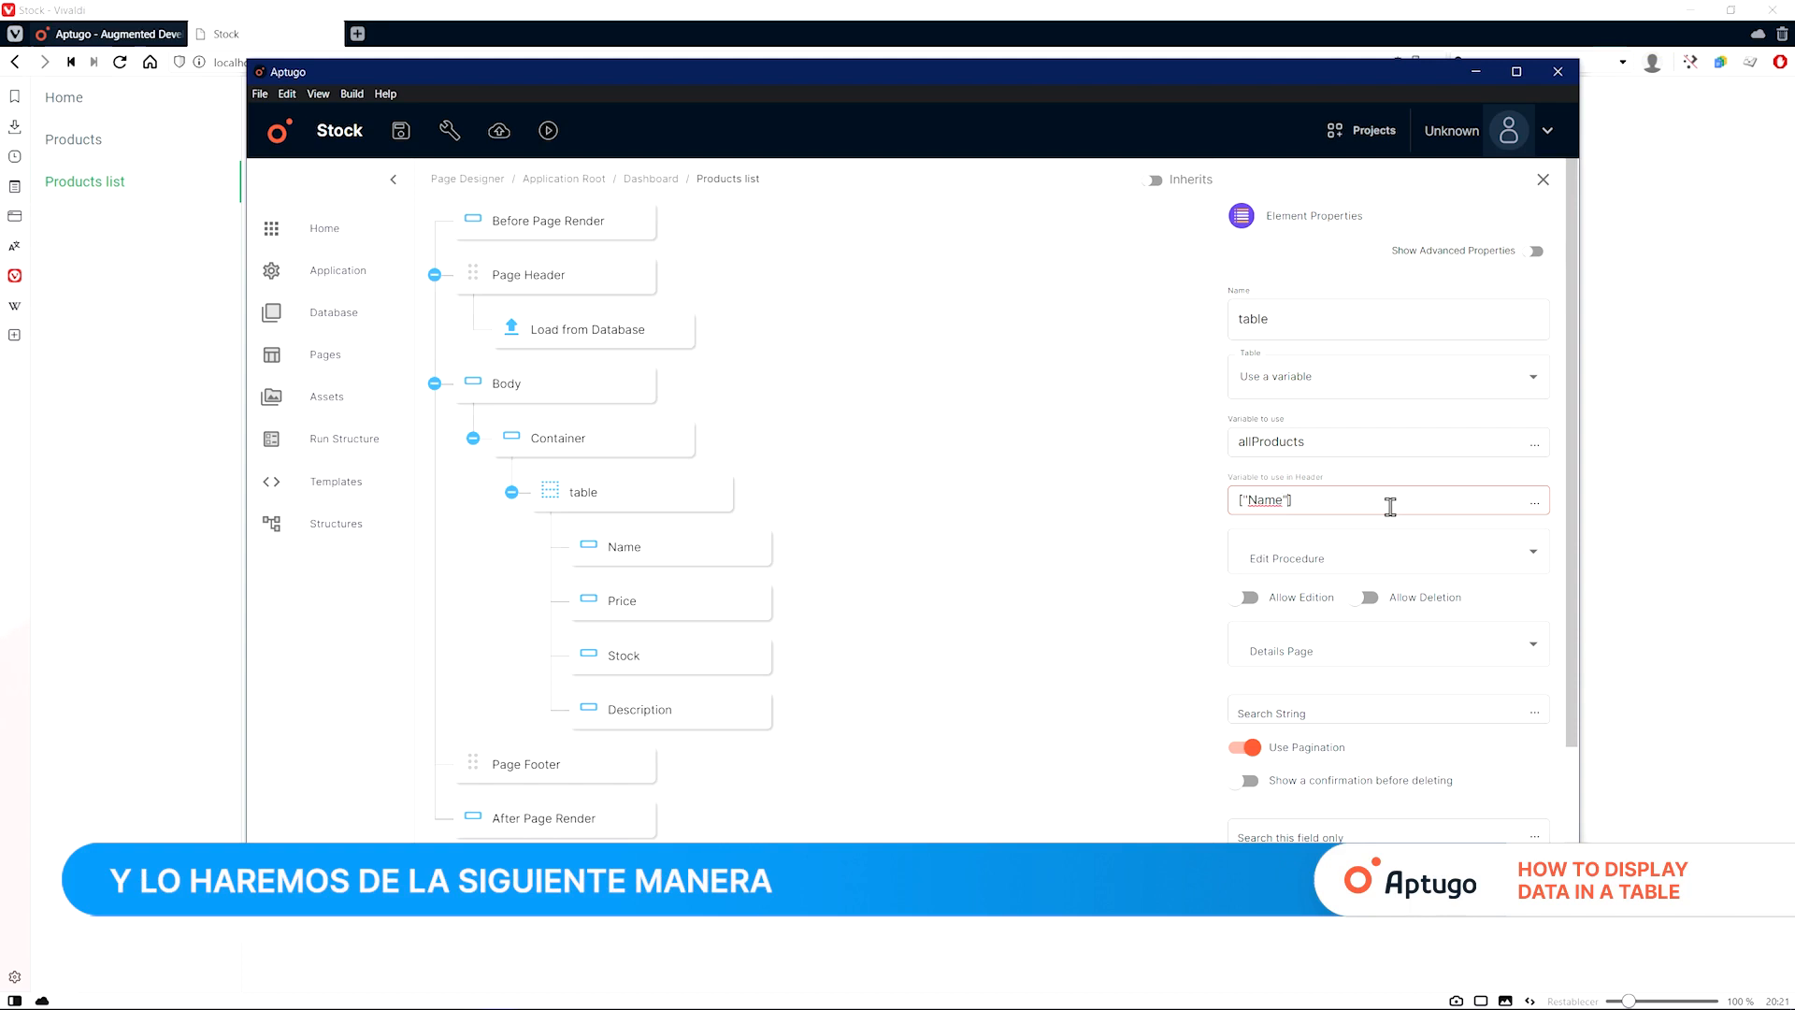
type(",\"")
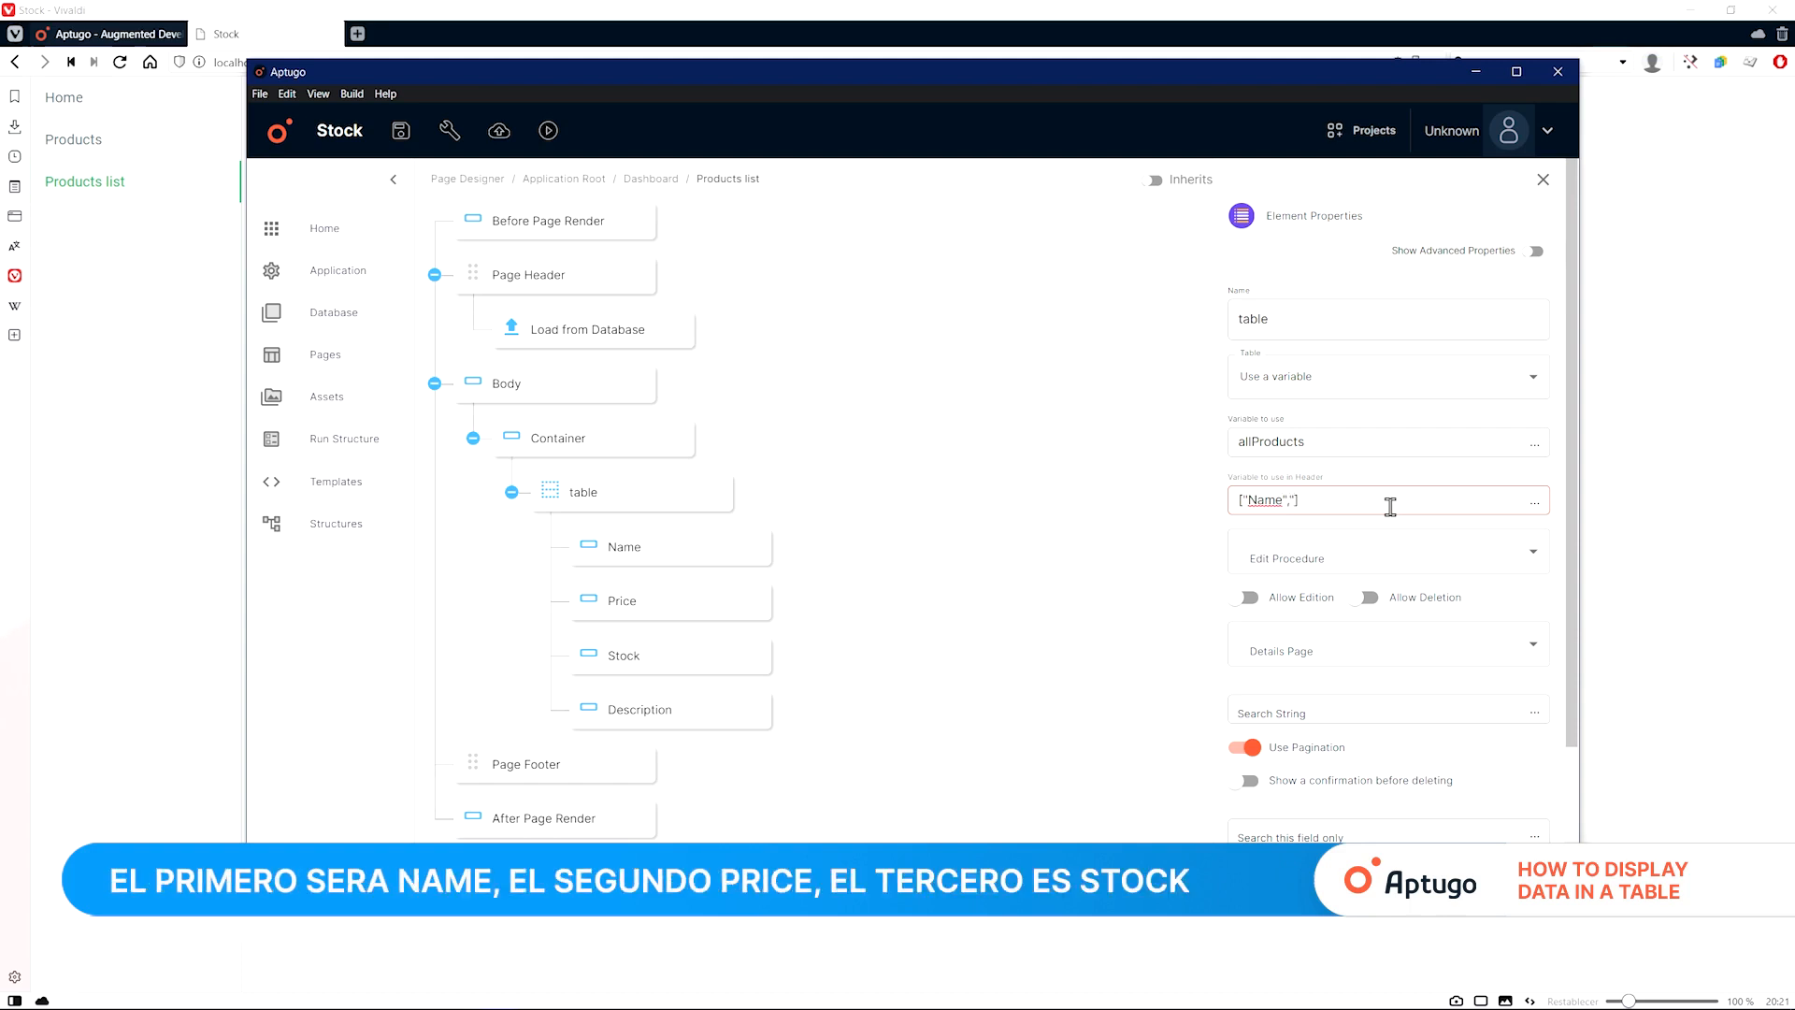
type("\"Price\",")
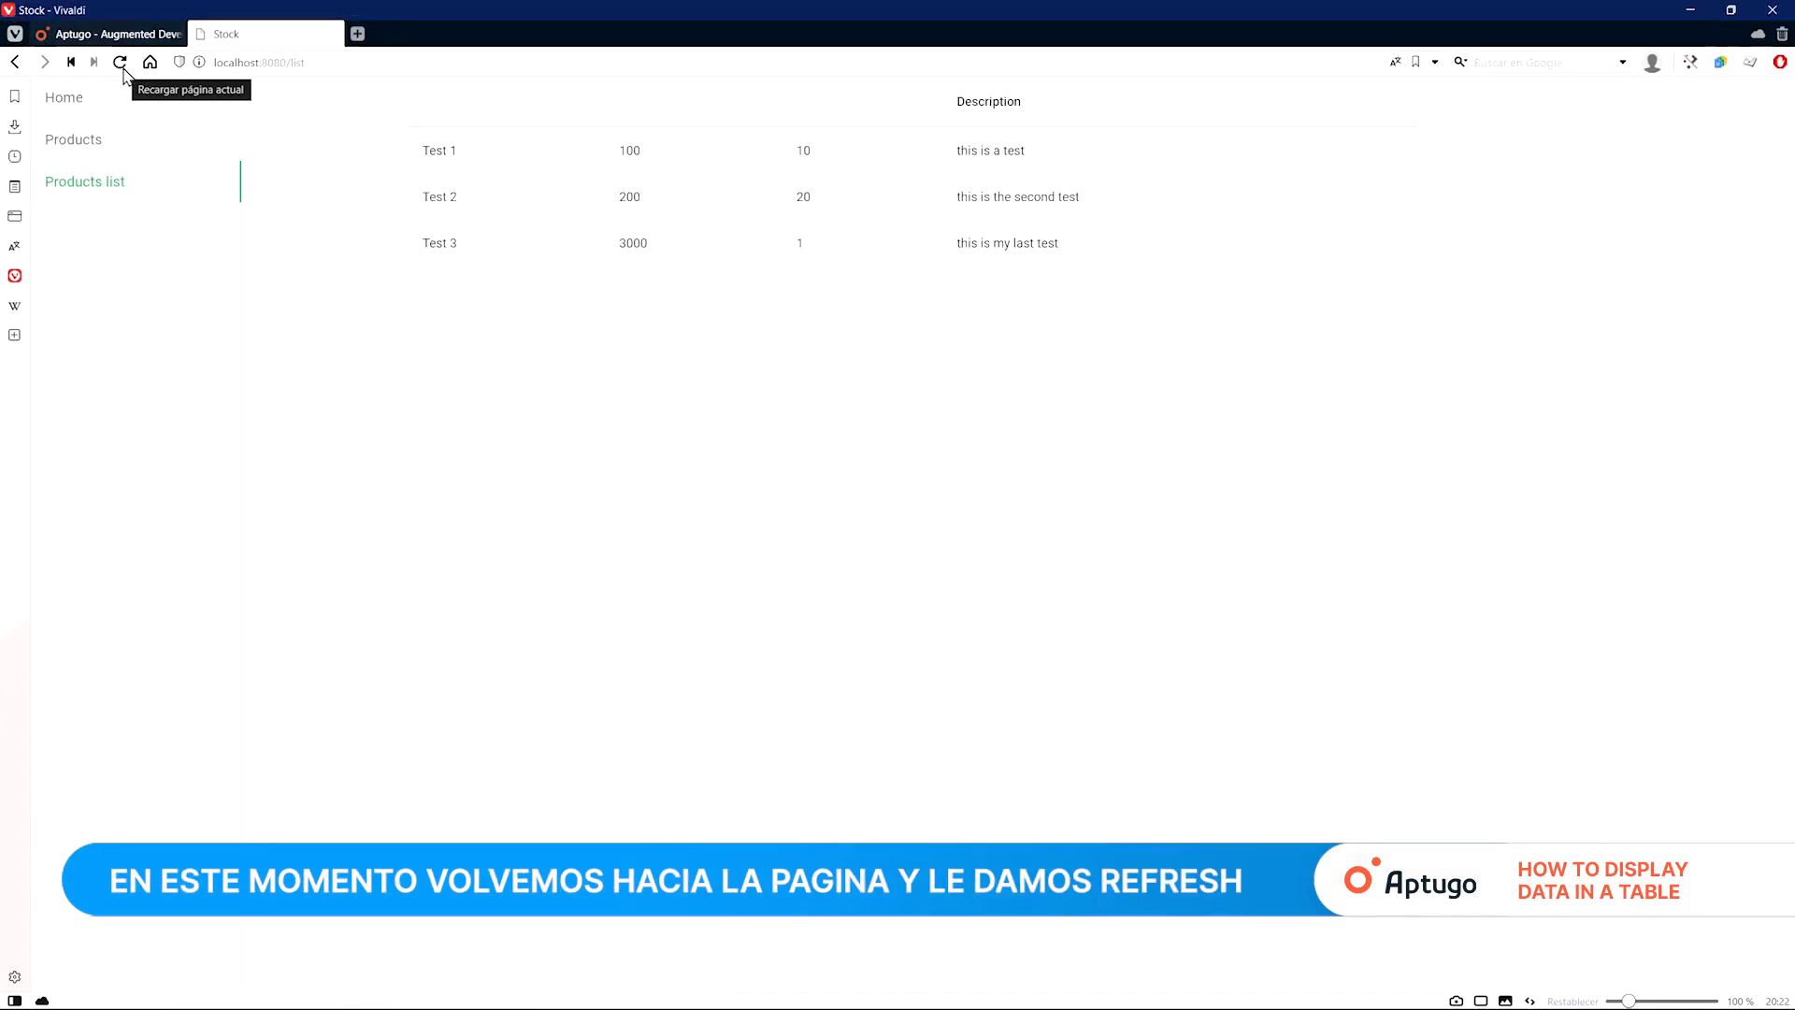
Step: Reload the Products list page to see the new headers, then switch to Products
left_click(120, 62)
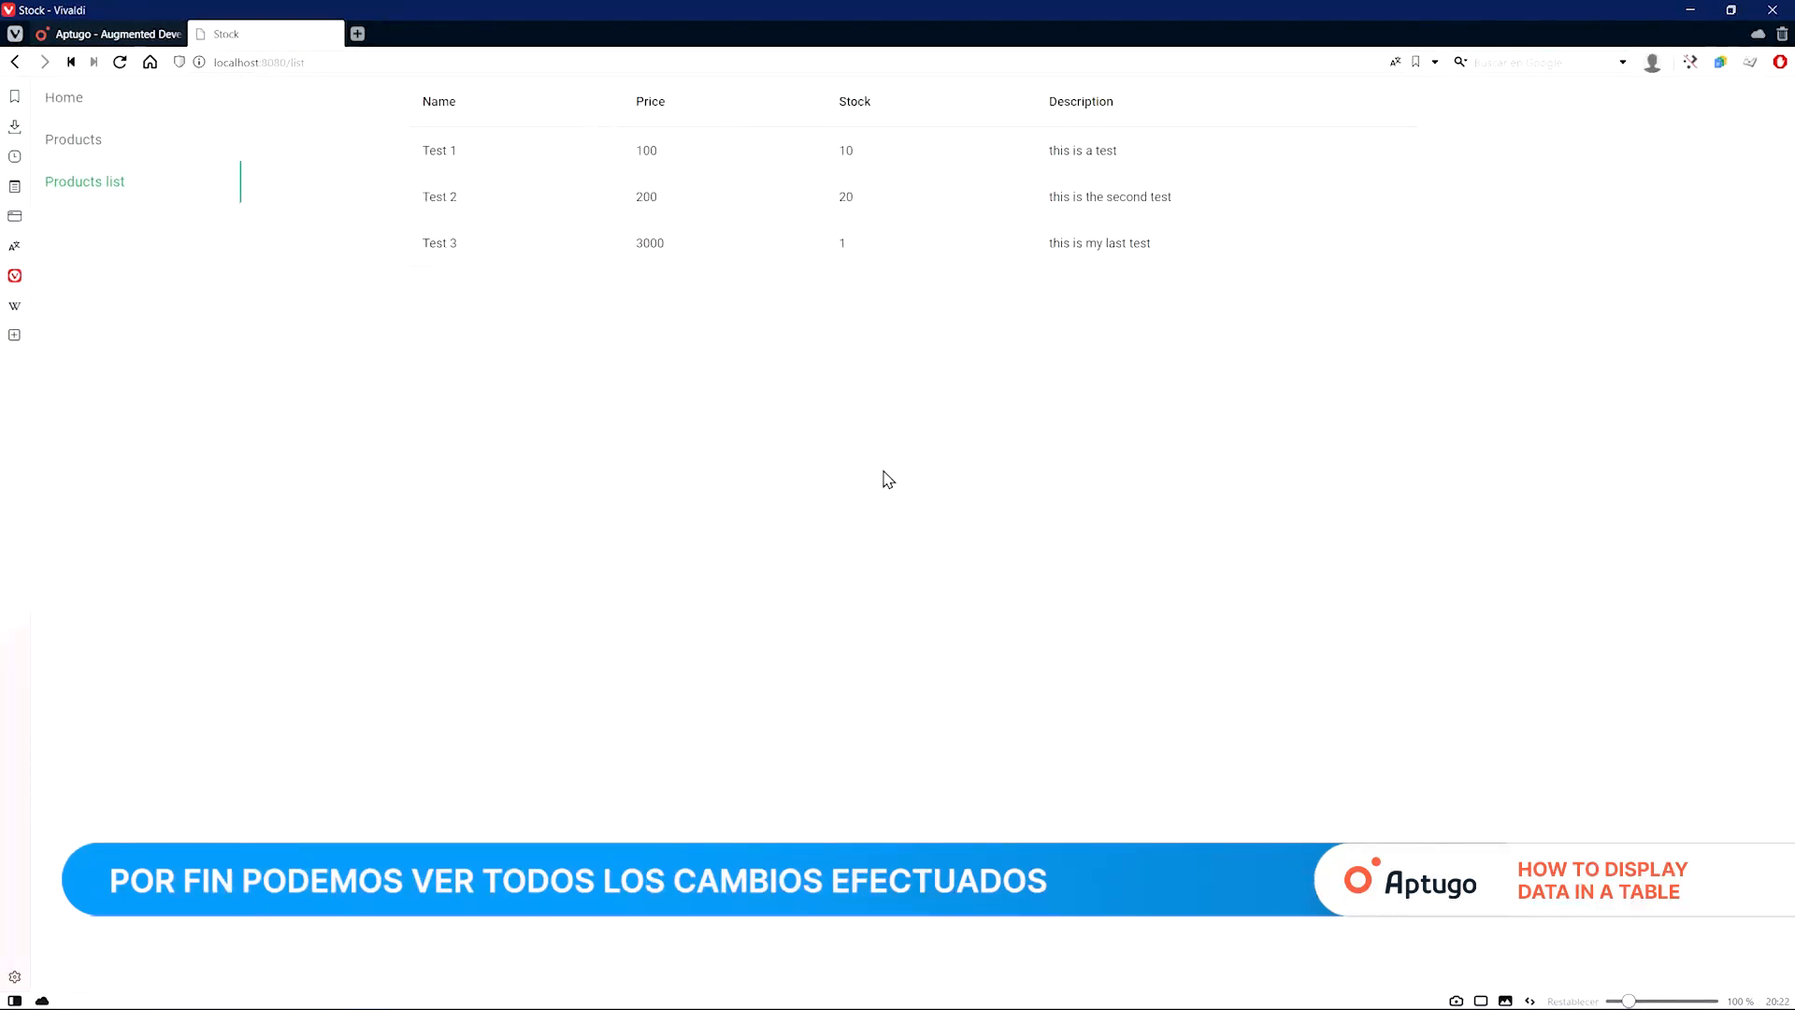
left_click(73, 138)
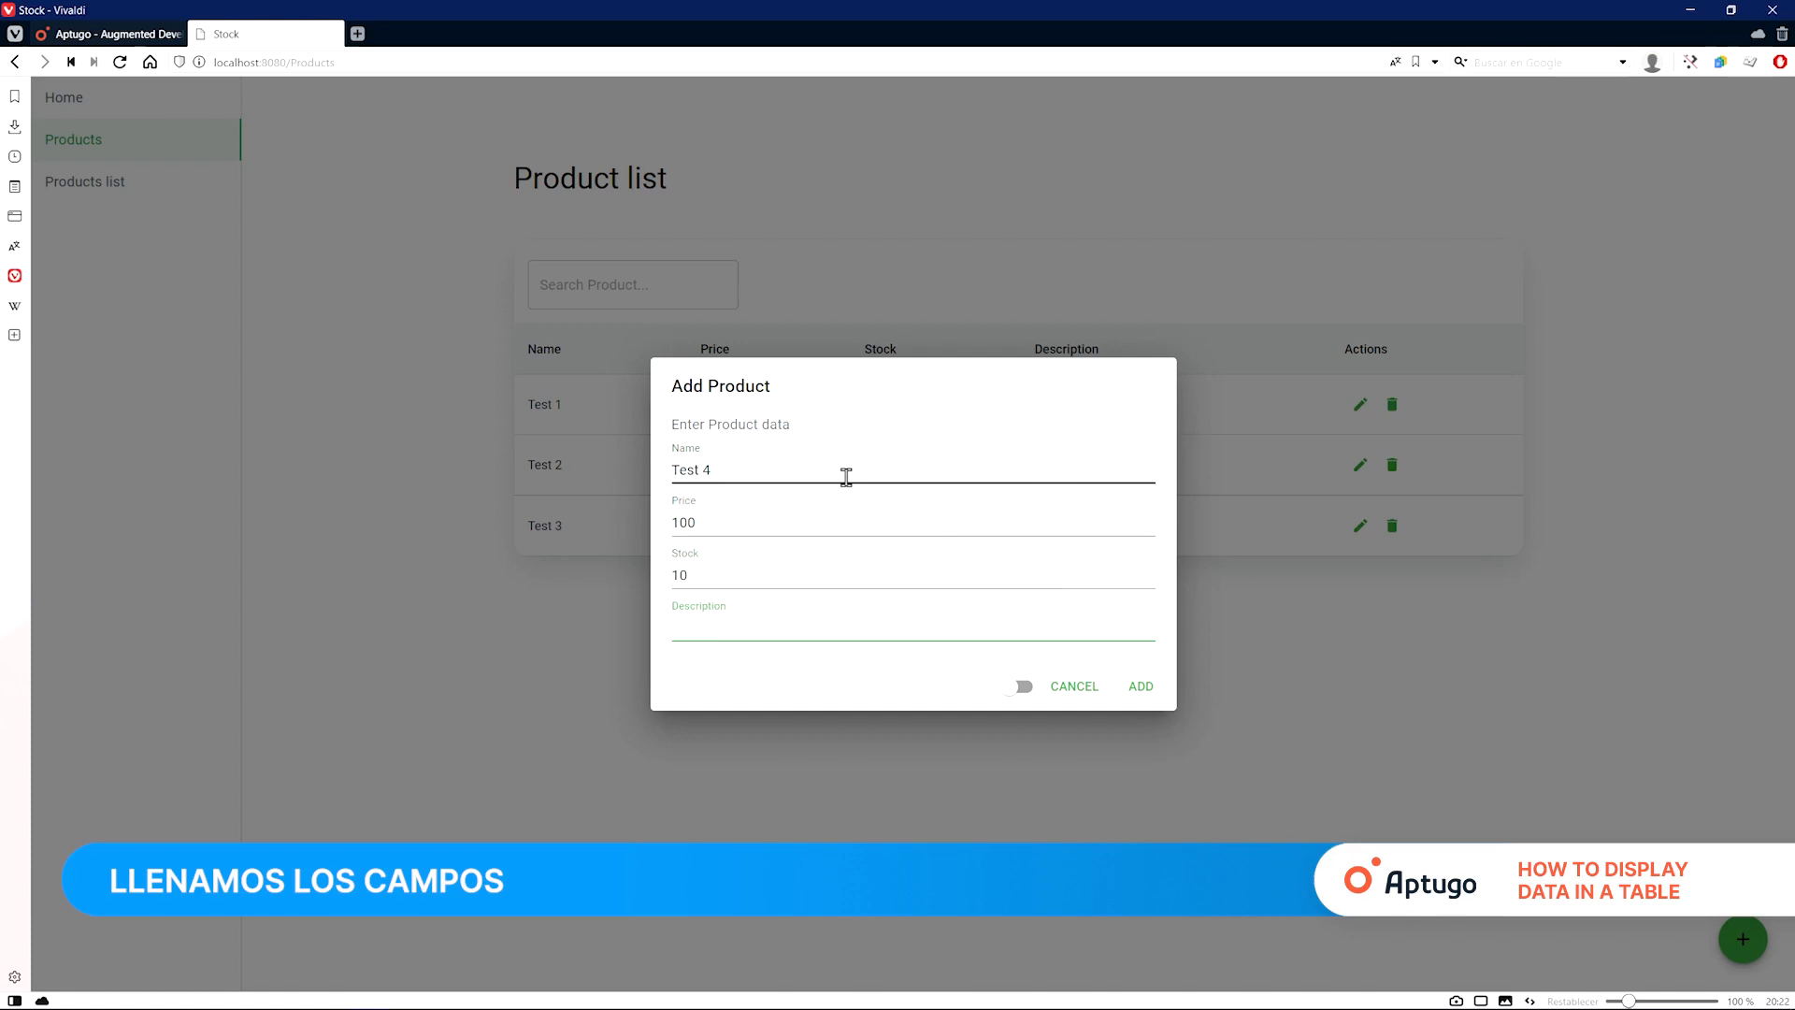
Step: Add product Test 4 (100, stock 10, 'One more test') and view it on Products list
type("One more test")
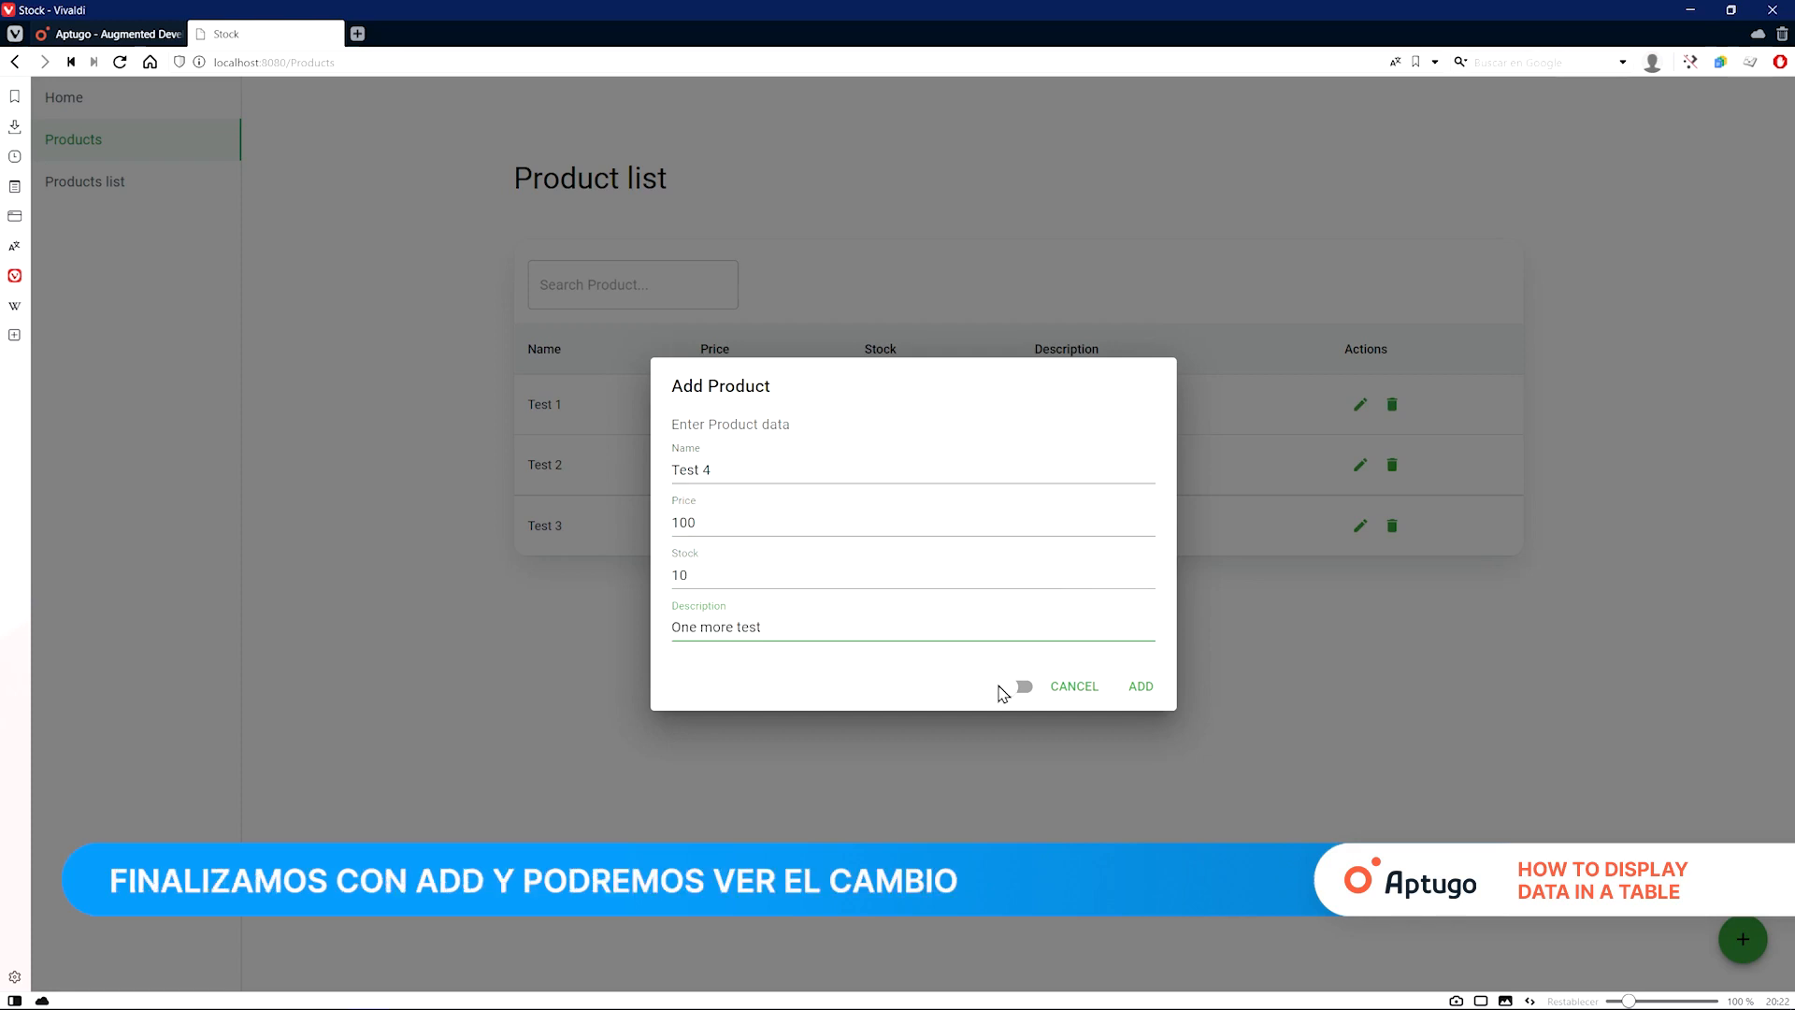
left_click(1139, 685)
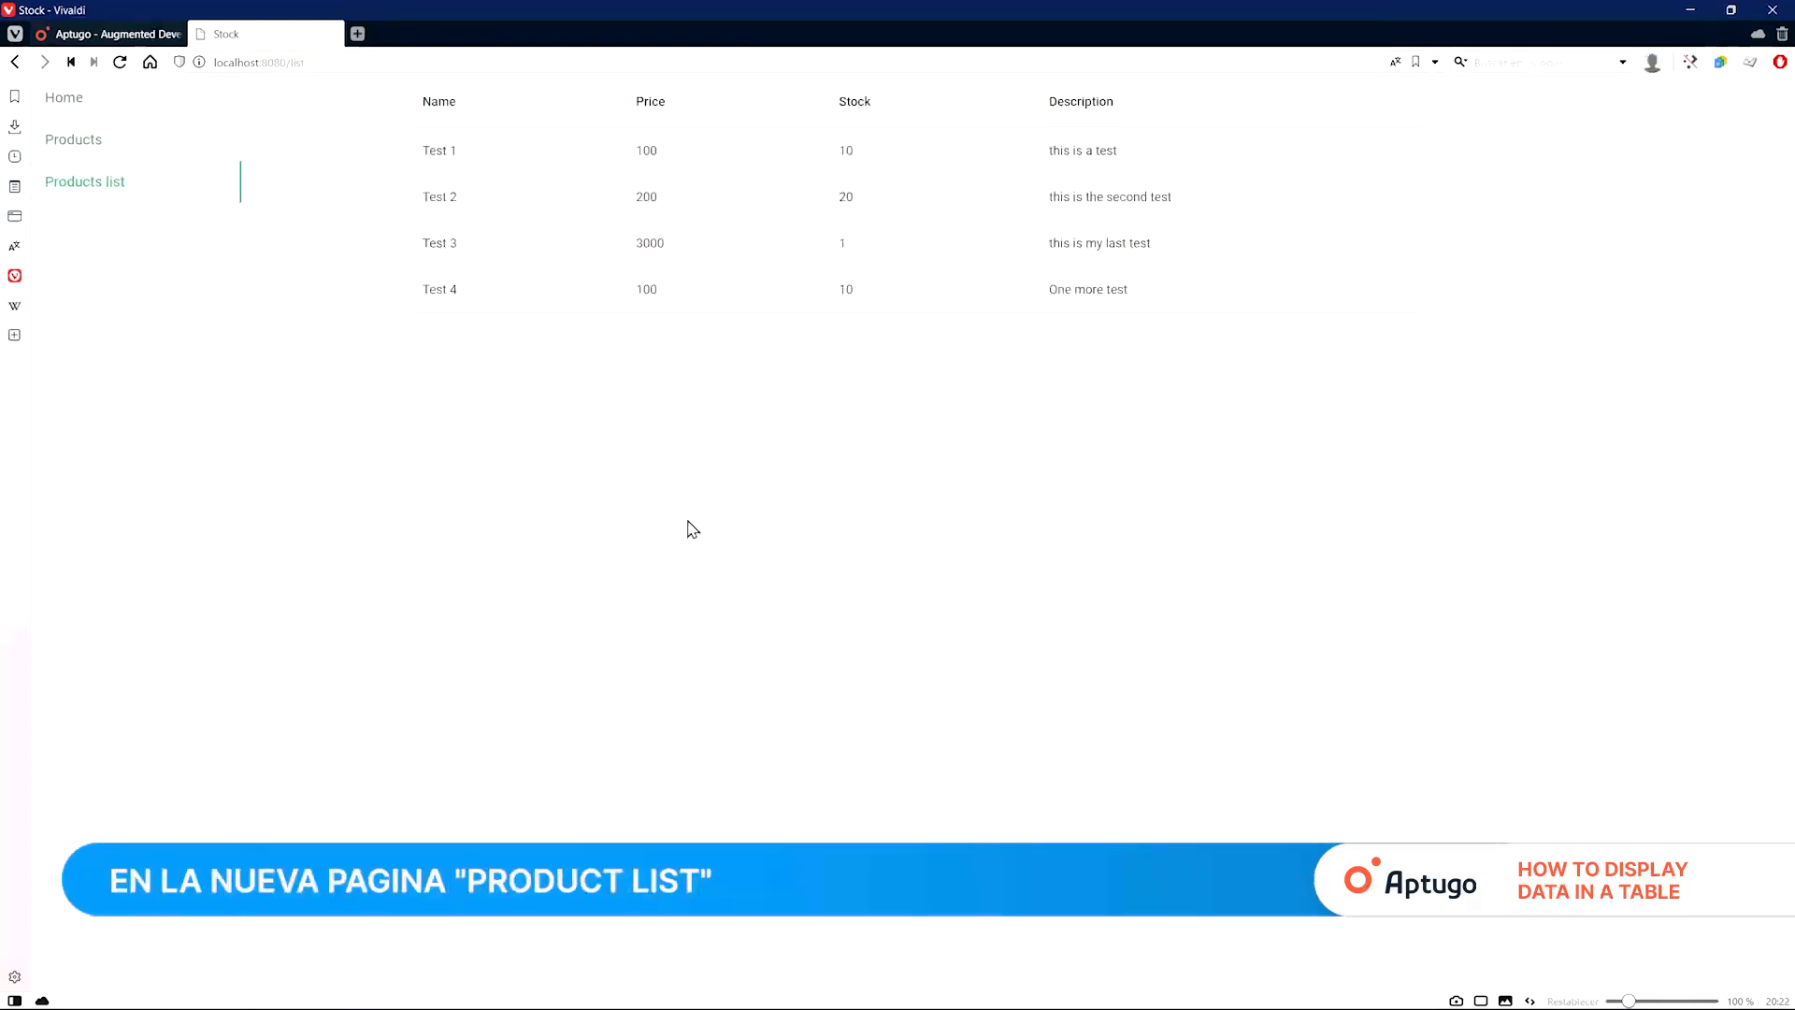
left_click(455, 991)
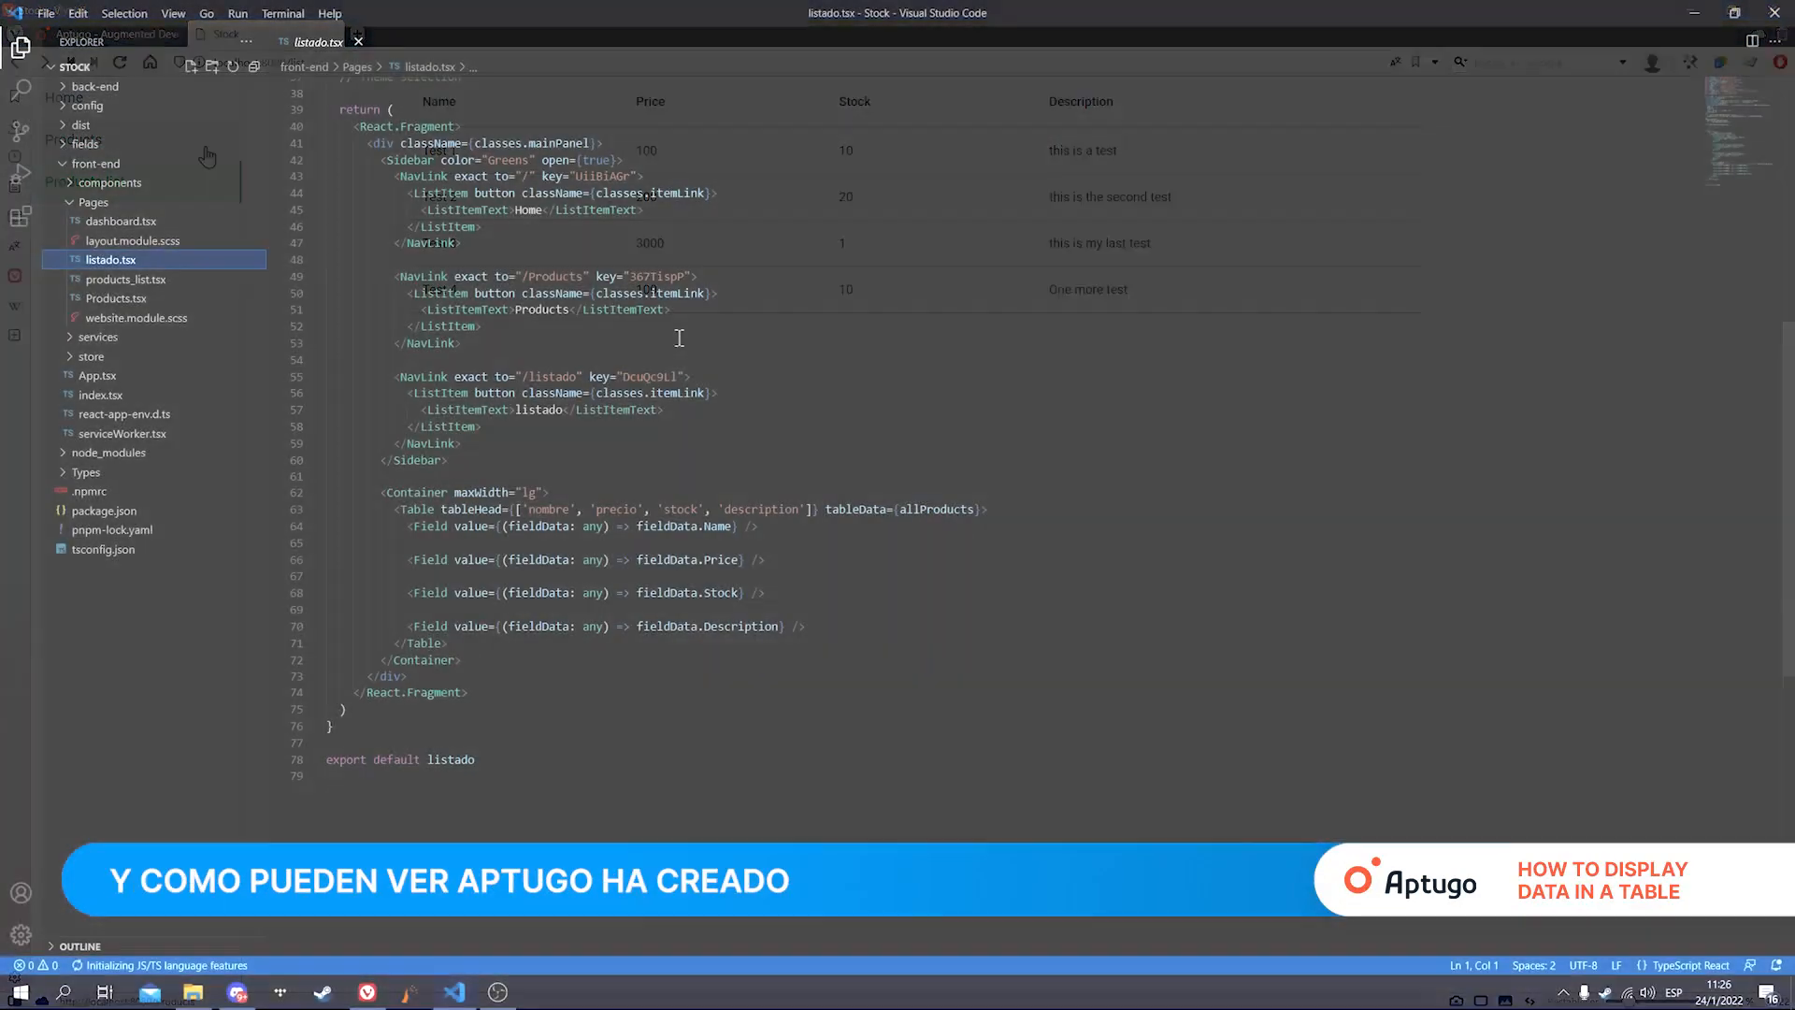
Step: Open front-end/Pages/Products.tsx in the Explorer and scroll through its code
left_click(126, 279)
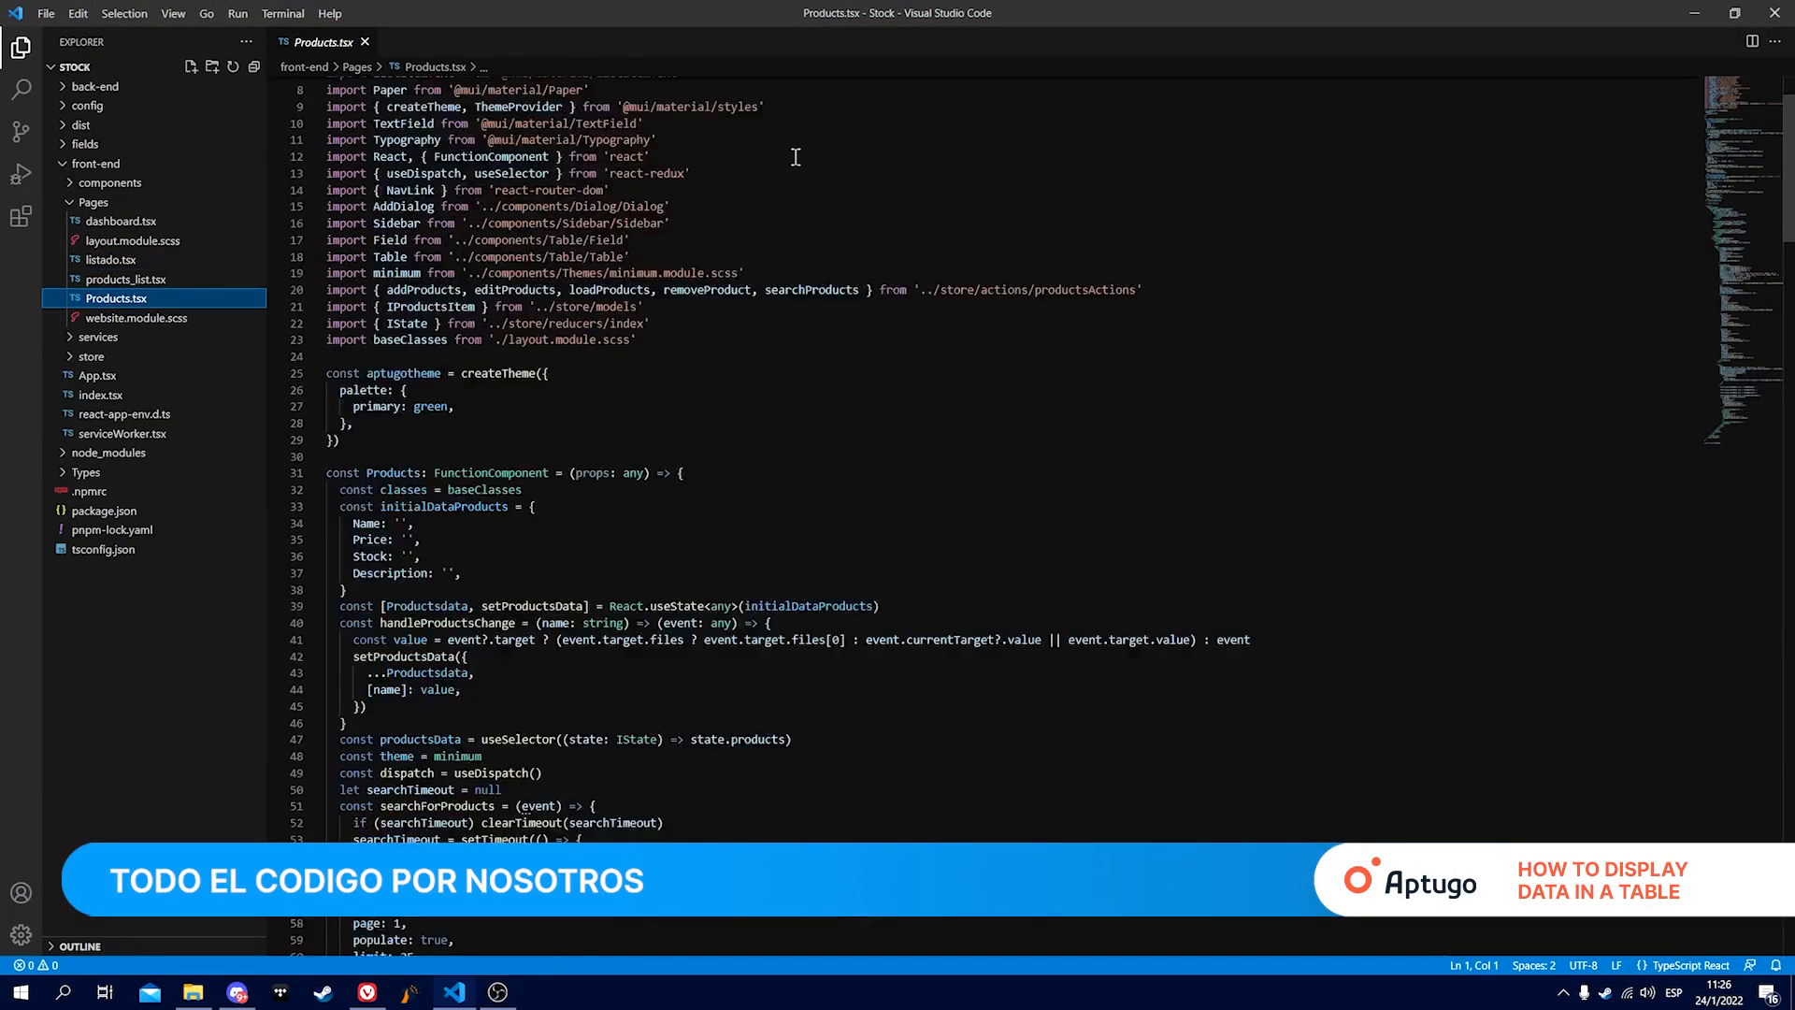
scroll("down", 3)
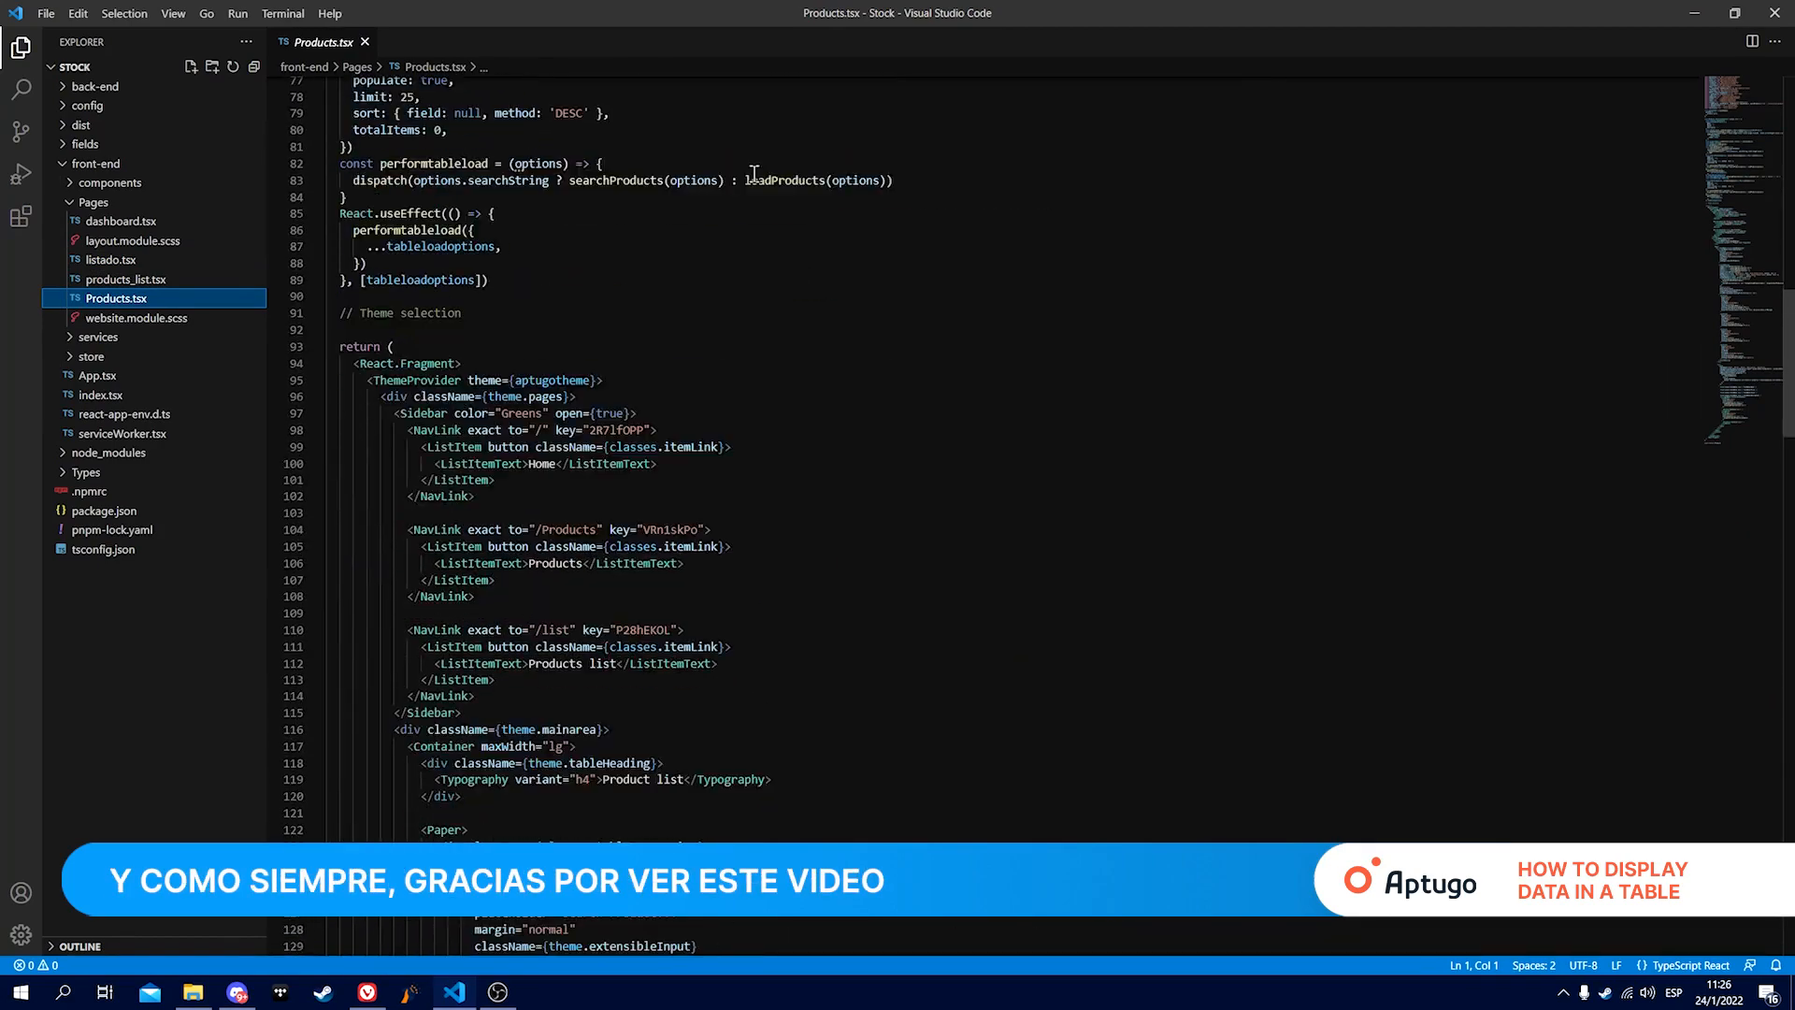
scroll("down", 3)
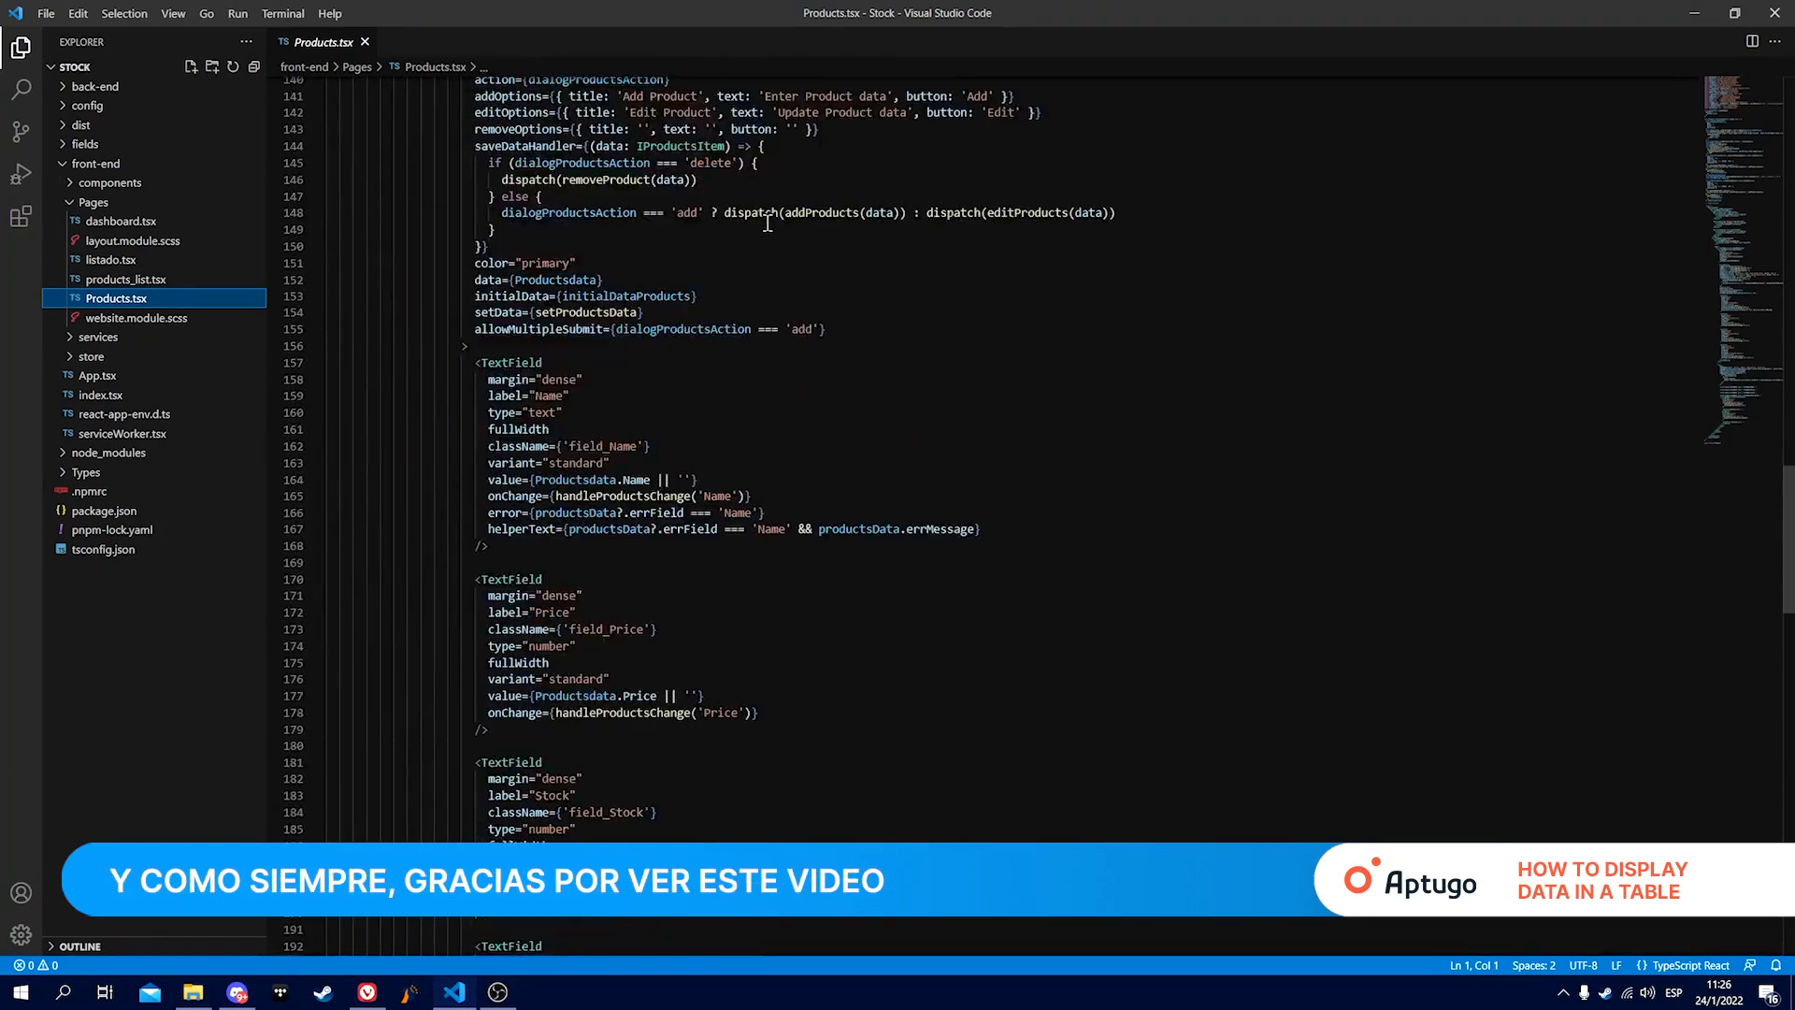